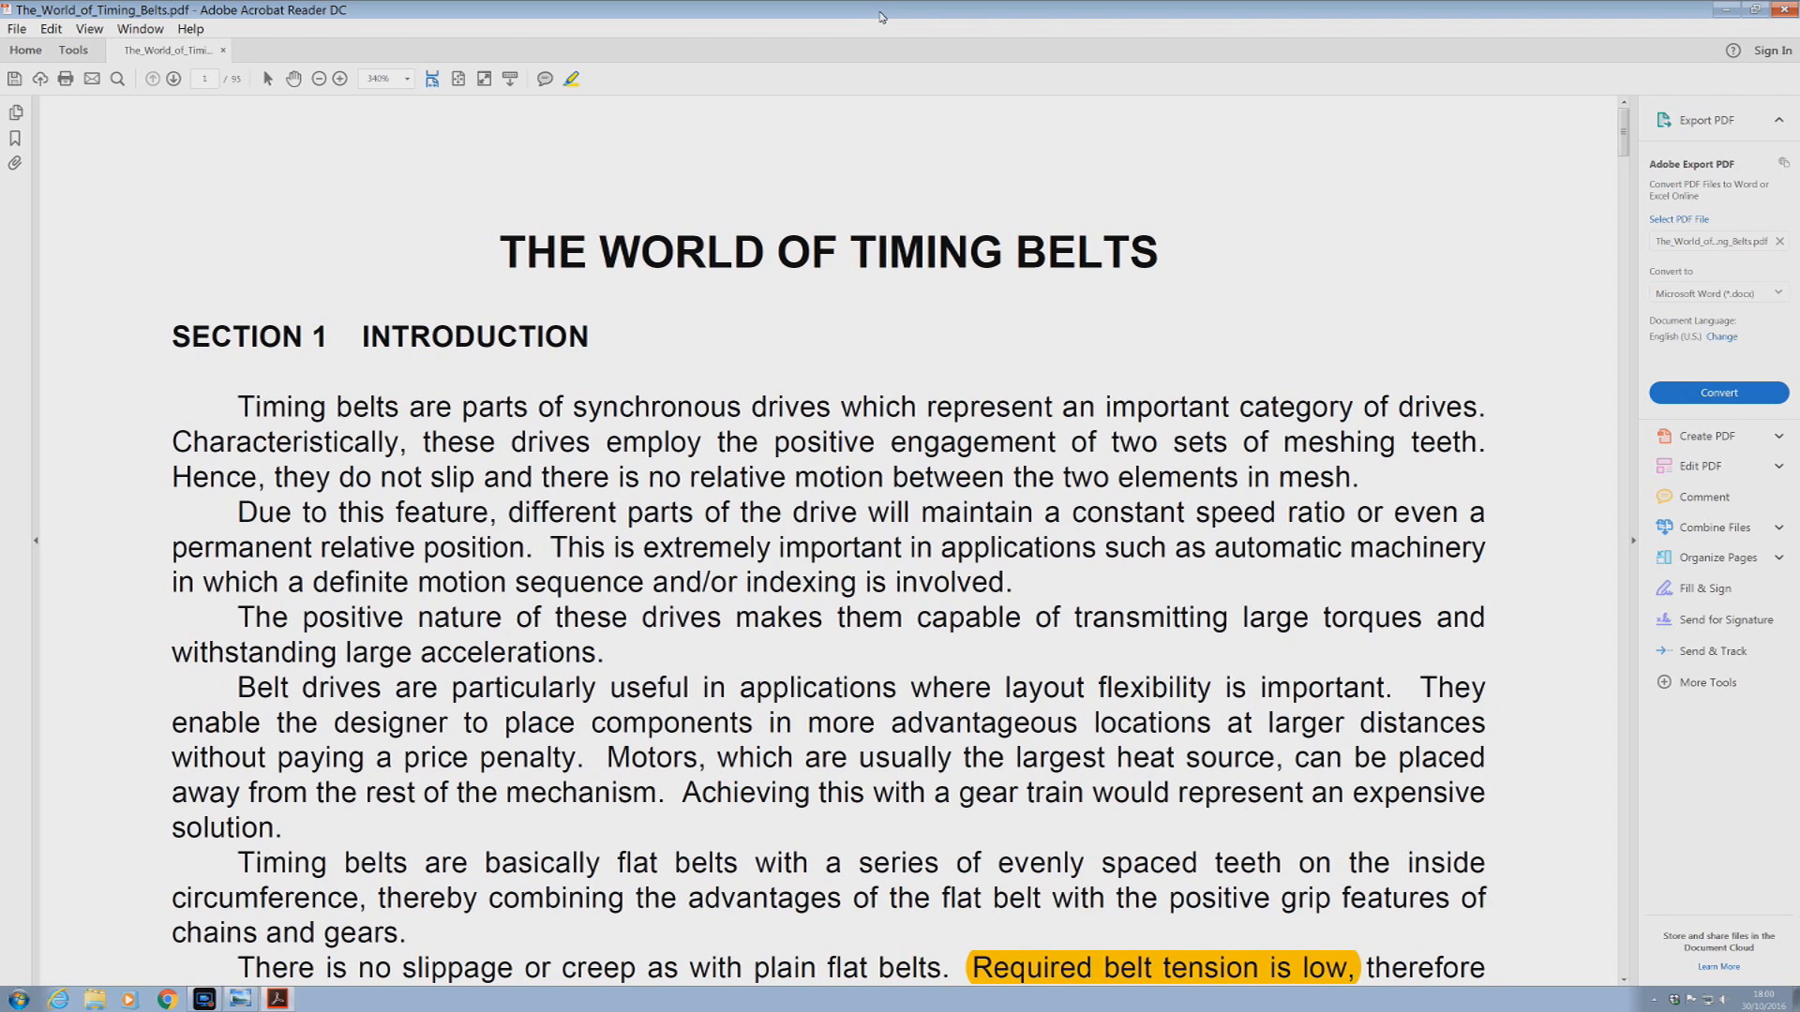
{"action": "mouse_move", "coordinate": [1410, 373]}
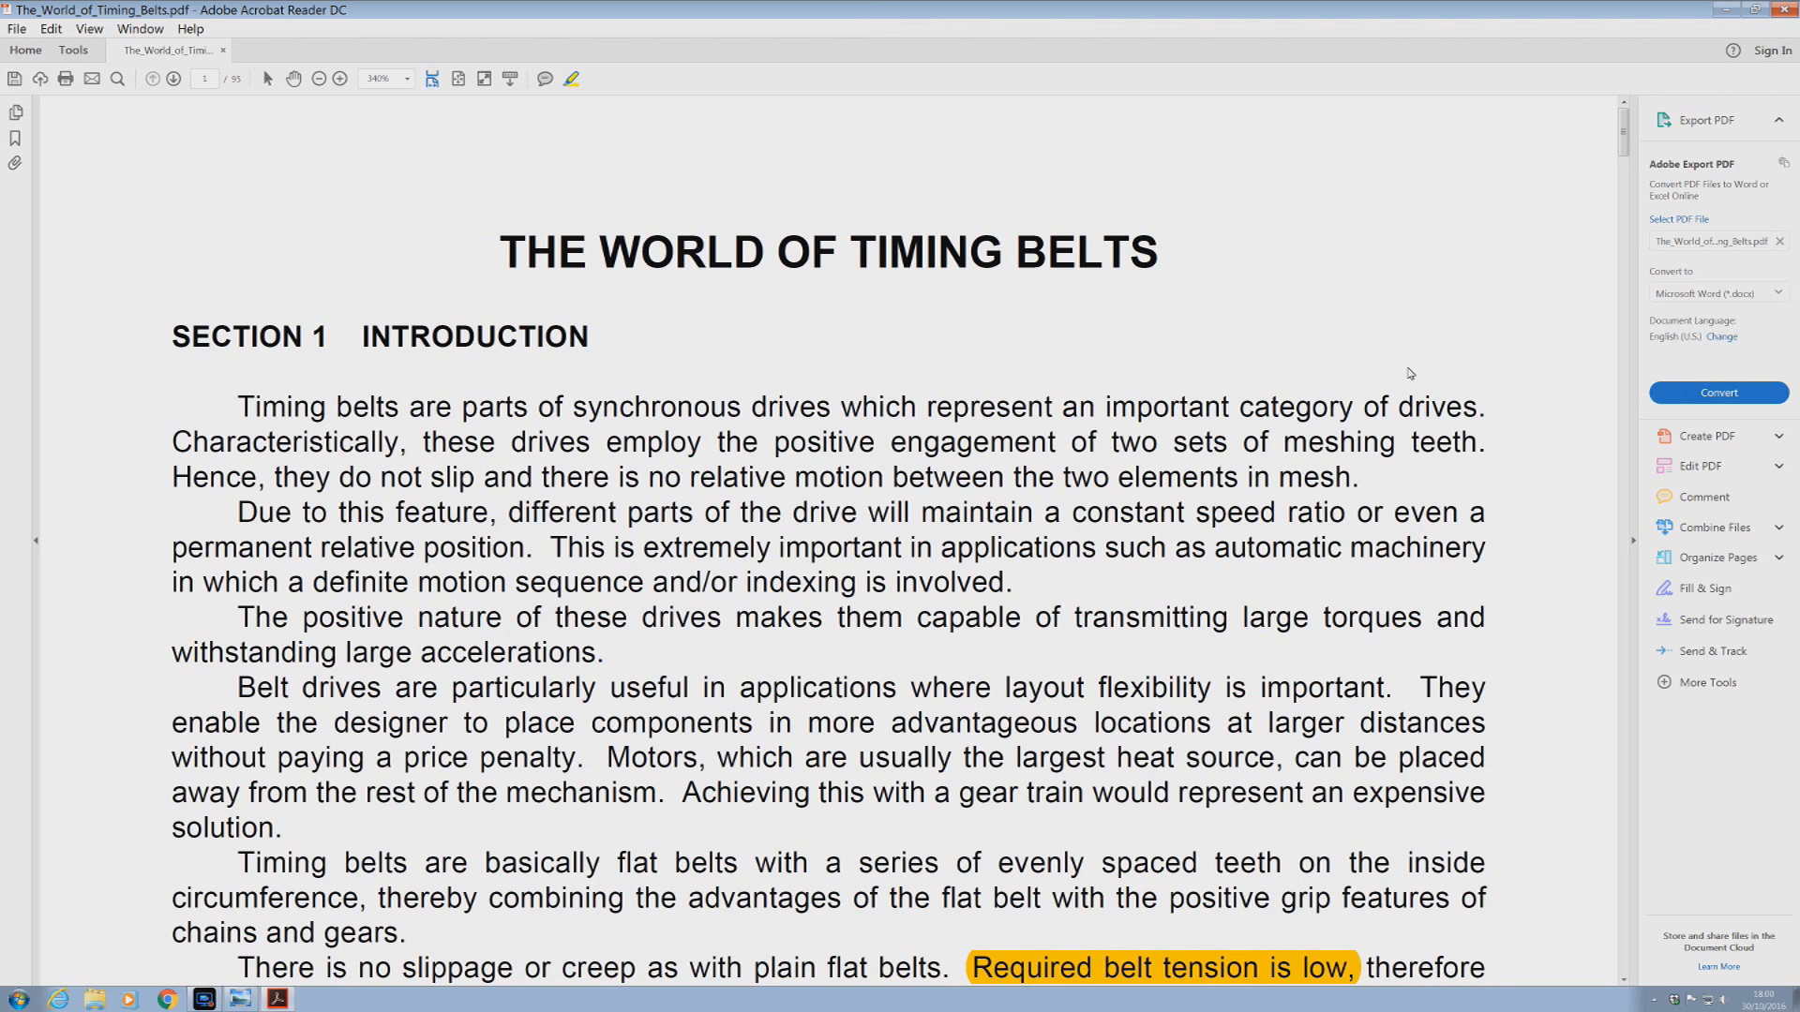
Step: Scroll past the Introduction to the highlighted belt-tension passages and Figure 1 tooth-profile diagrams
{"action": "scroll", "scroll_direction": "down", "scroll_amount": 3}
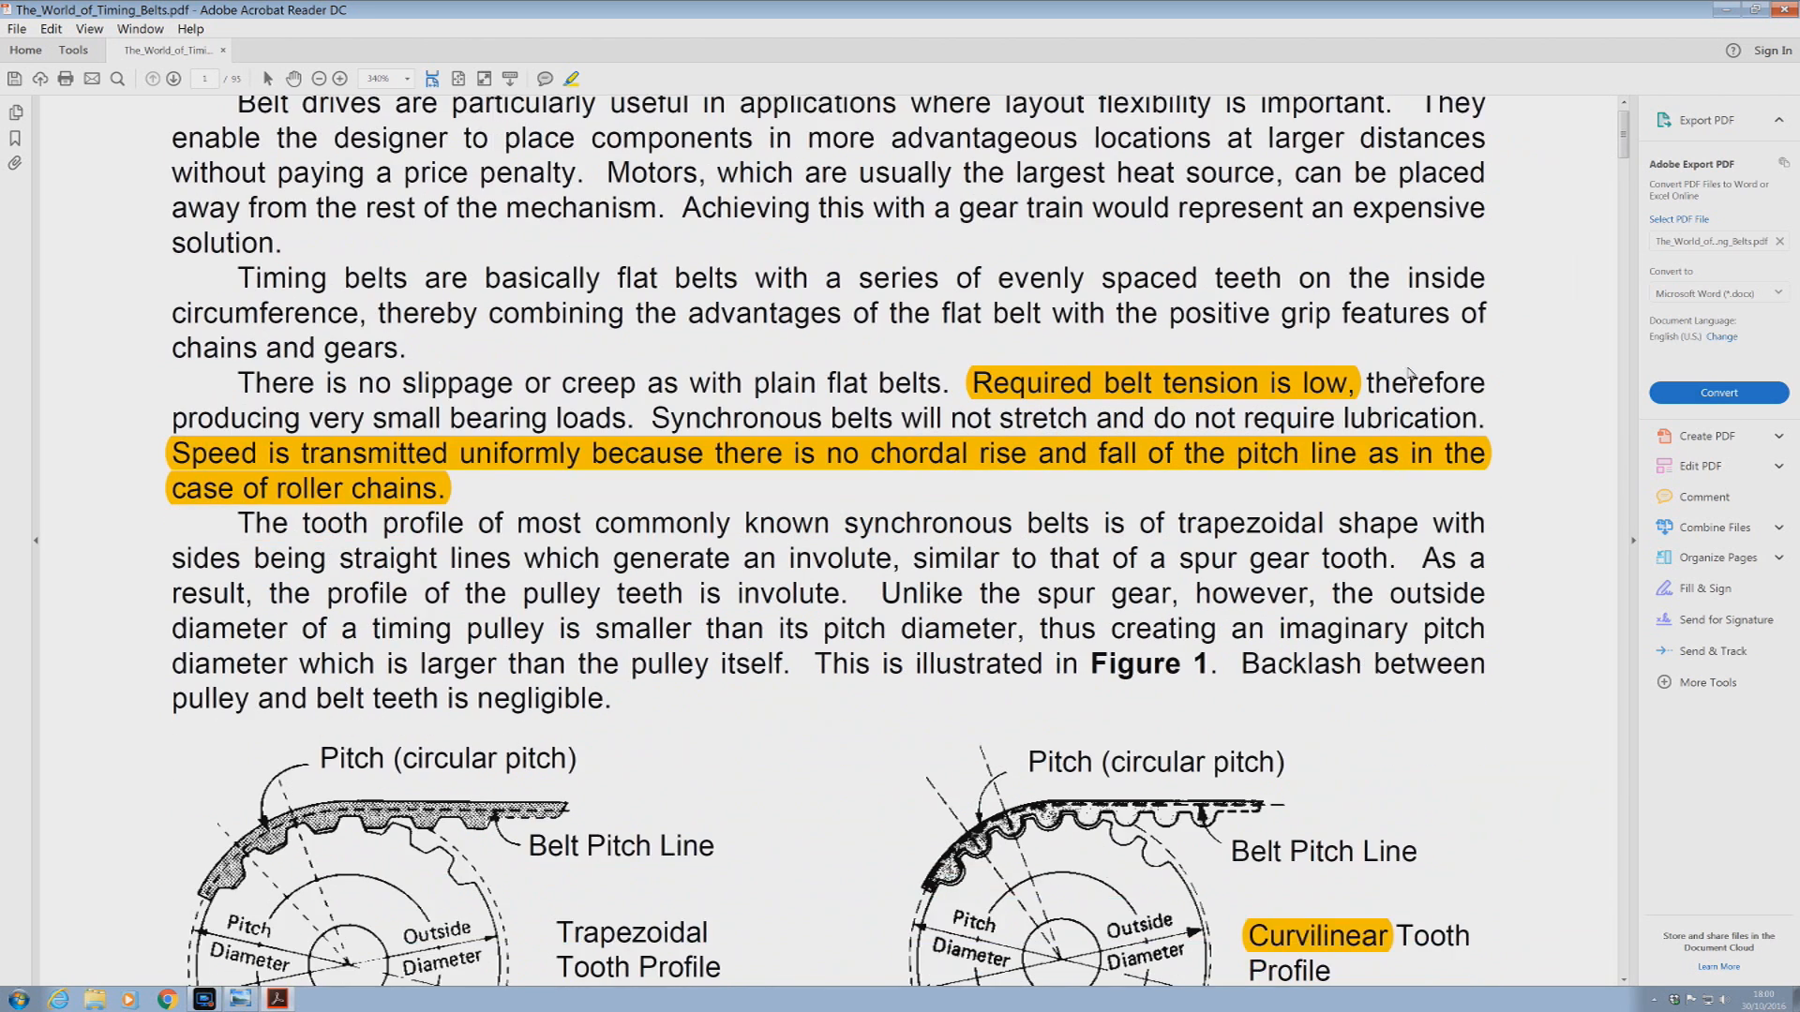
{"action": "scroll", "scroll_direction": "down", "scroll_amount": 3}
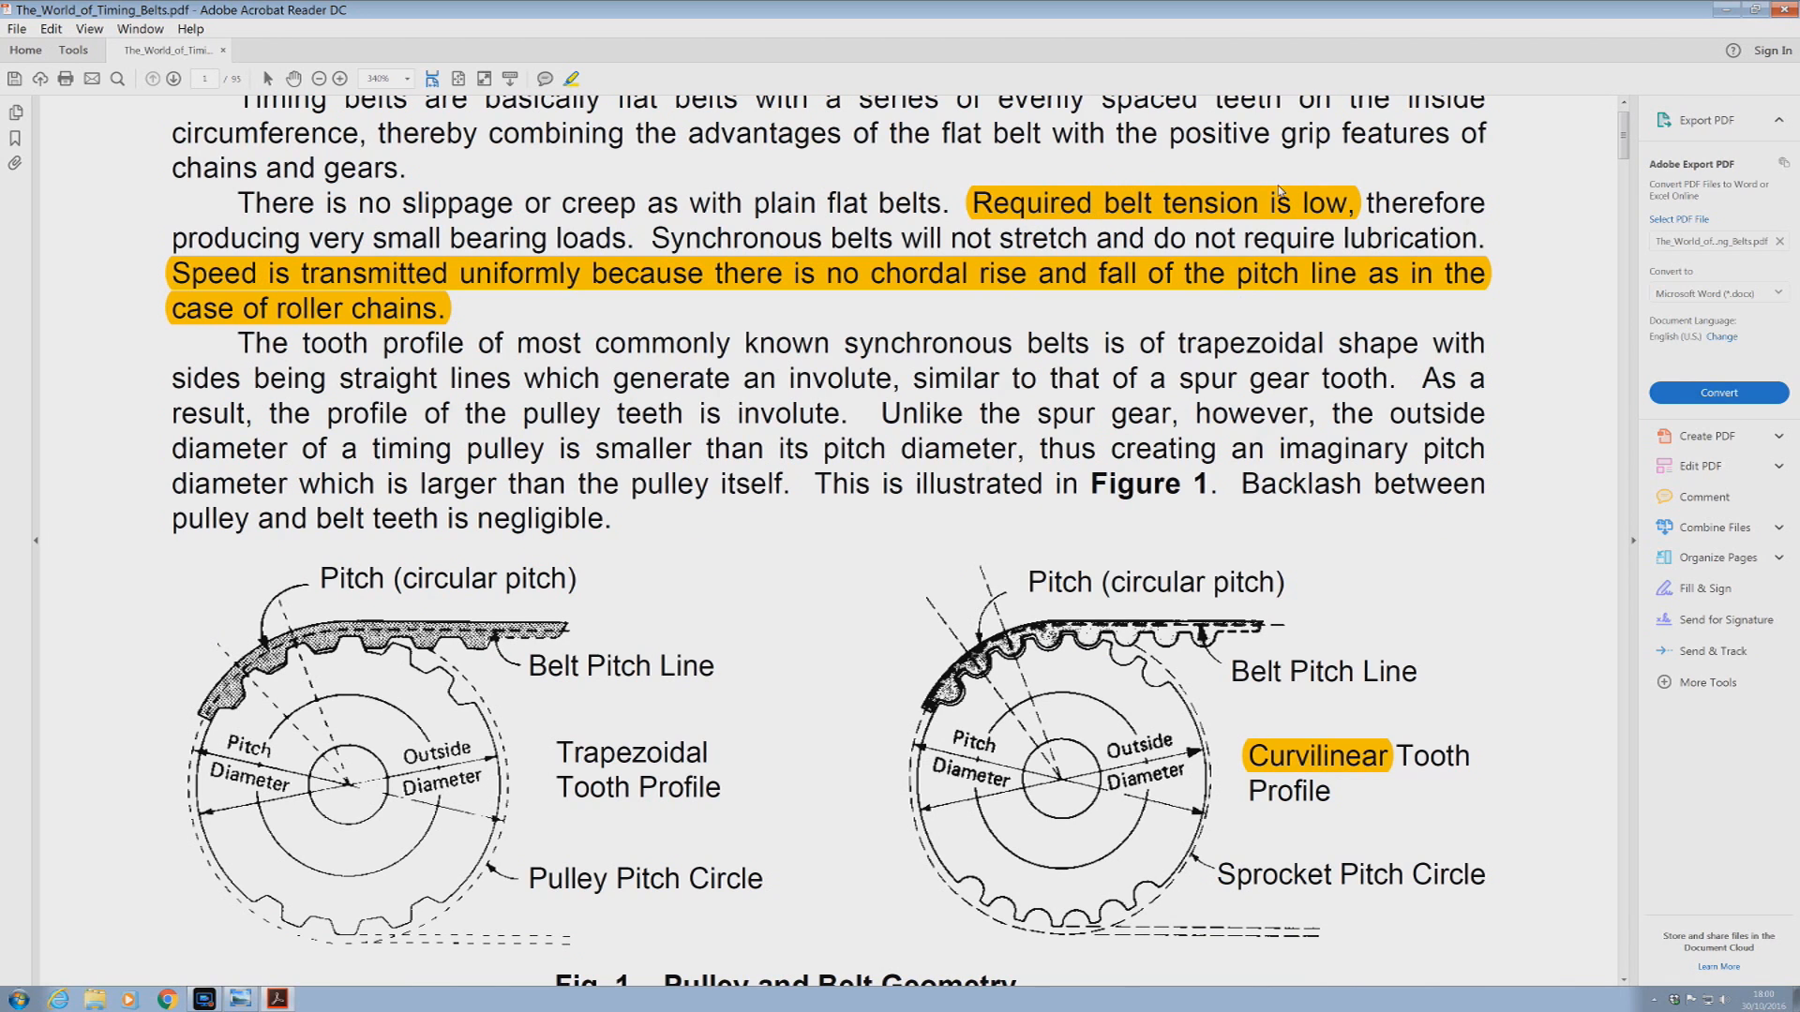
{"action": "mouse_move", "coordinate": [1286, 204]}
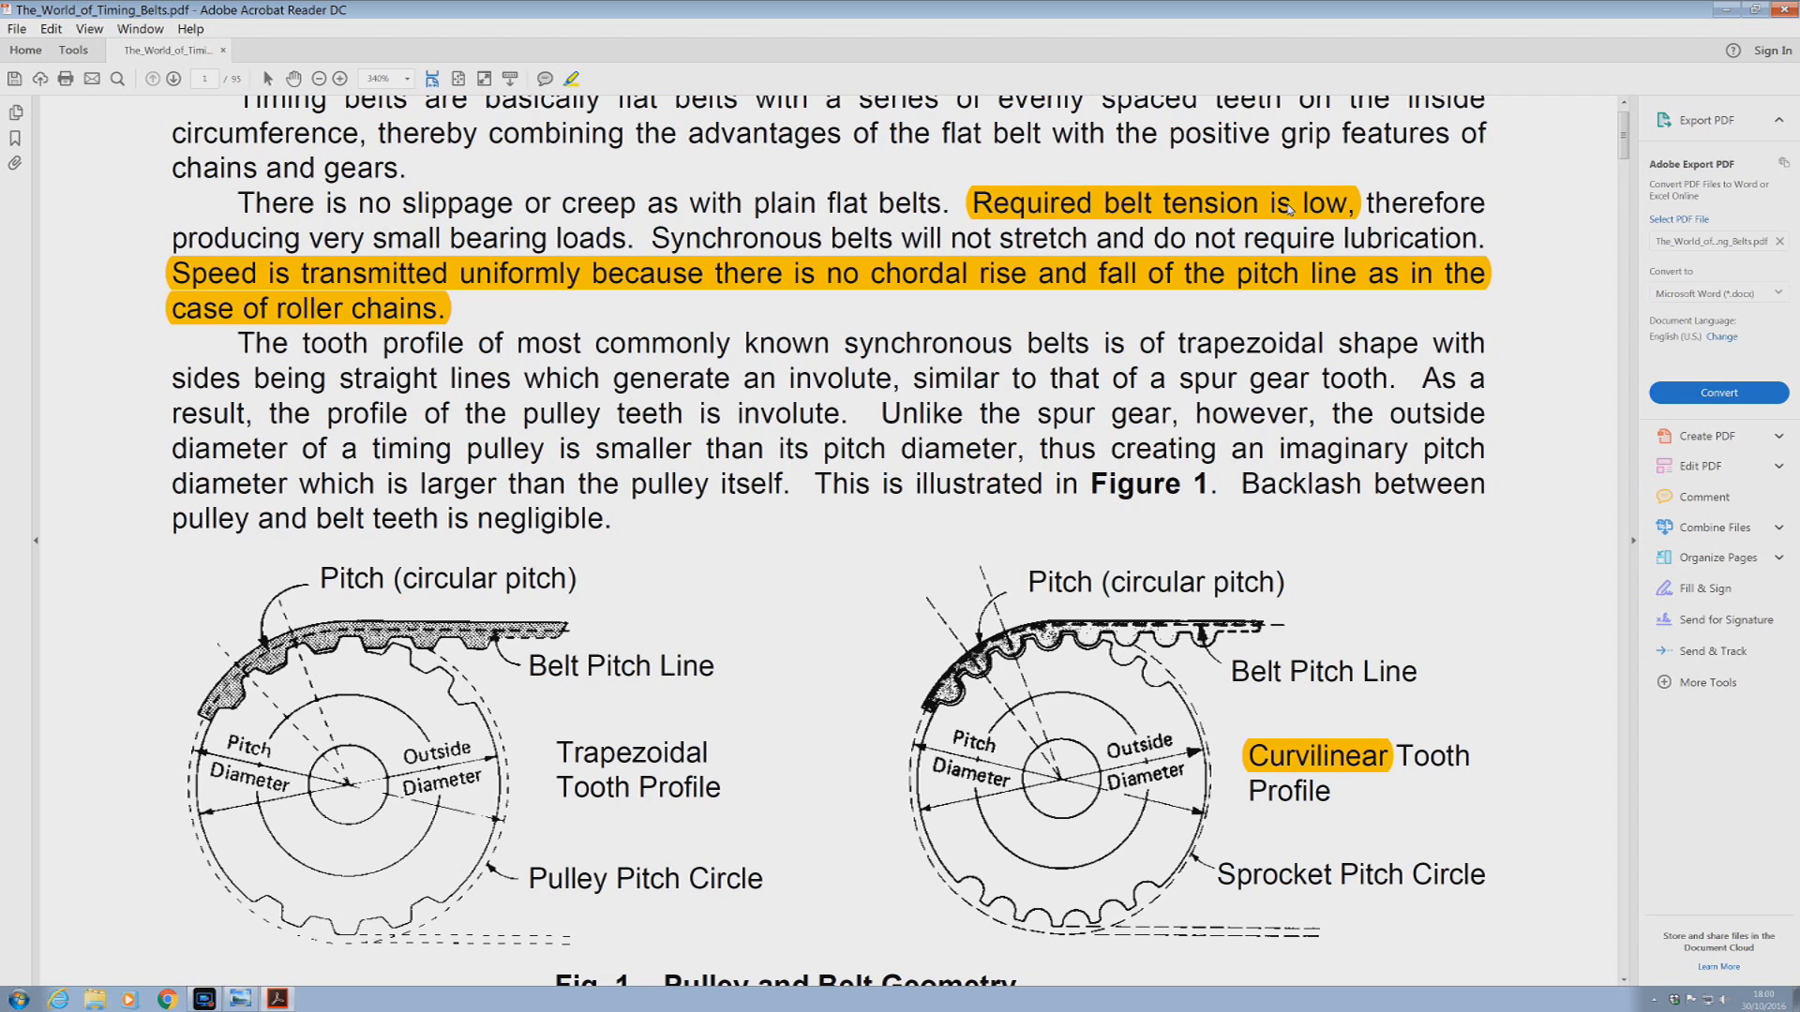
{"action": "mouse_move", "coordinate": [1286, 210]}
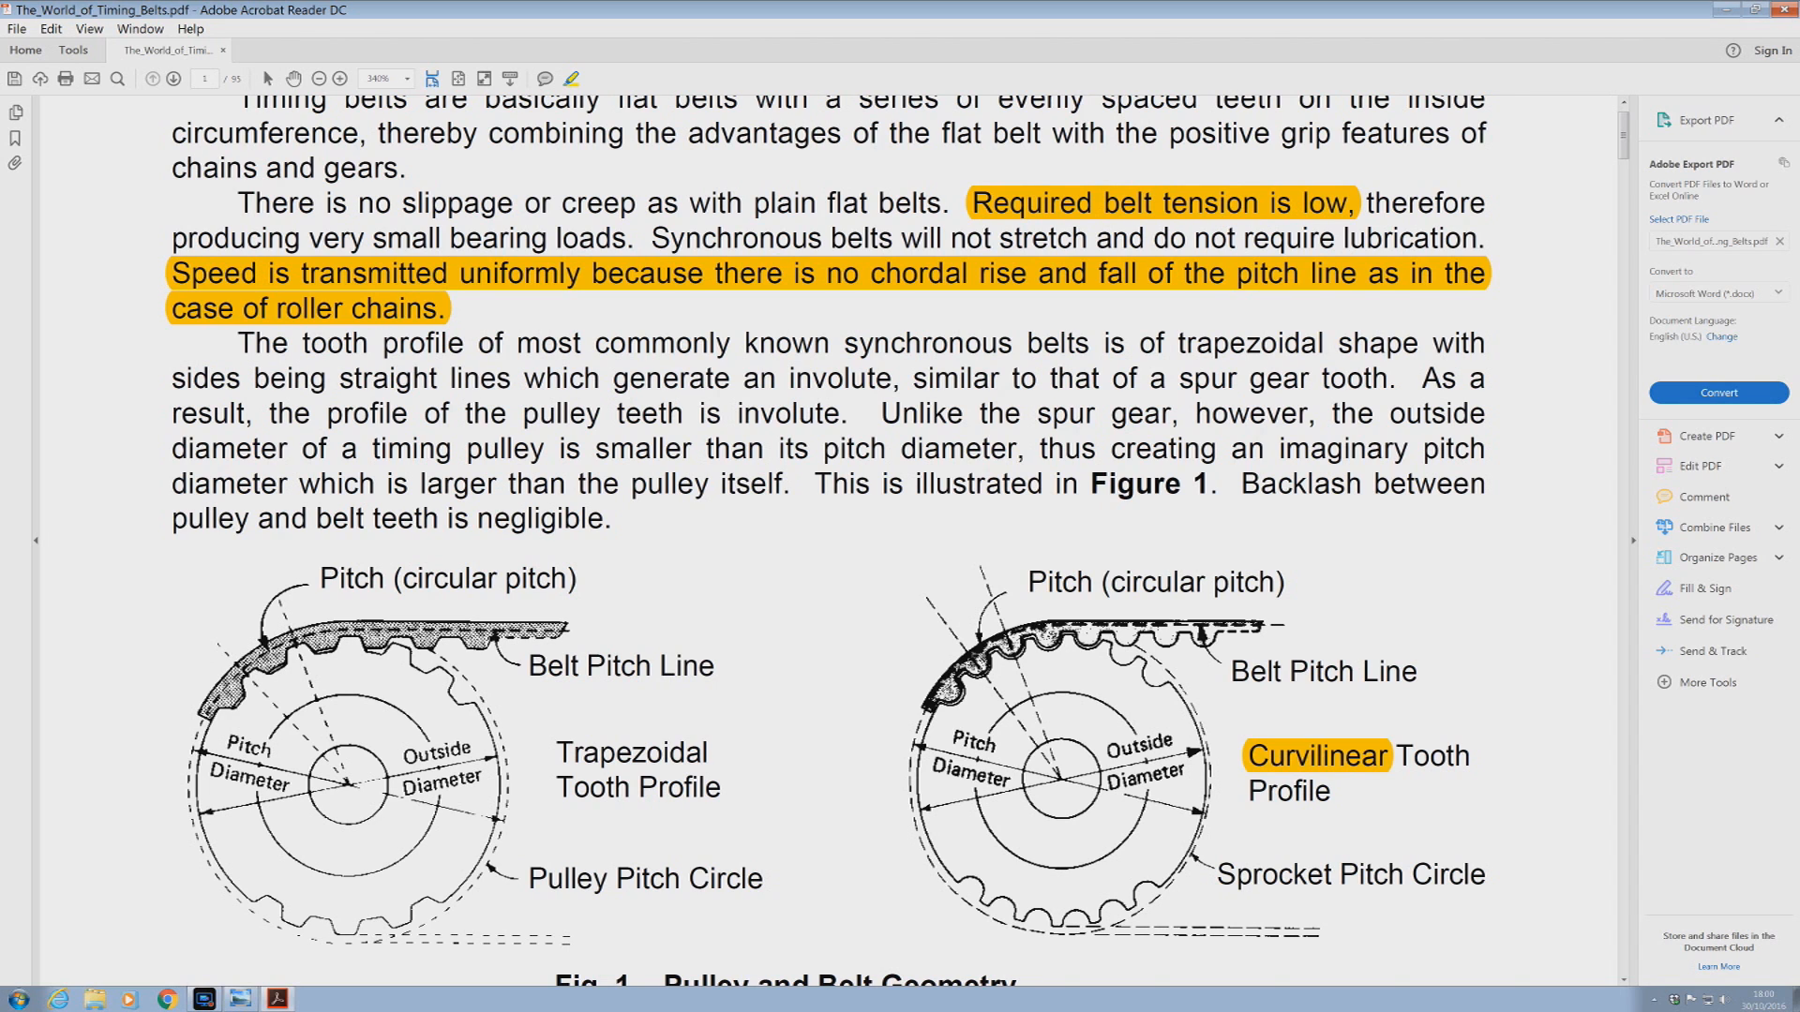
{"action": "mouse_move", "coordinate": [614, 279]}
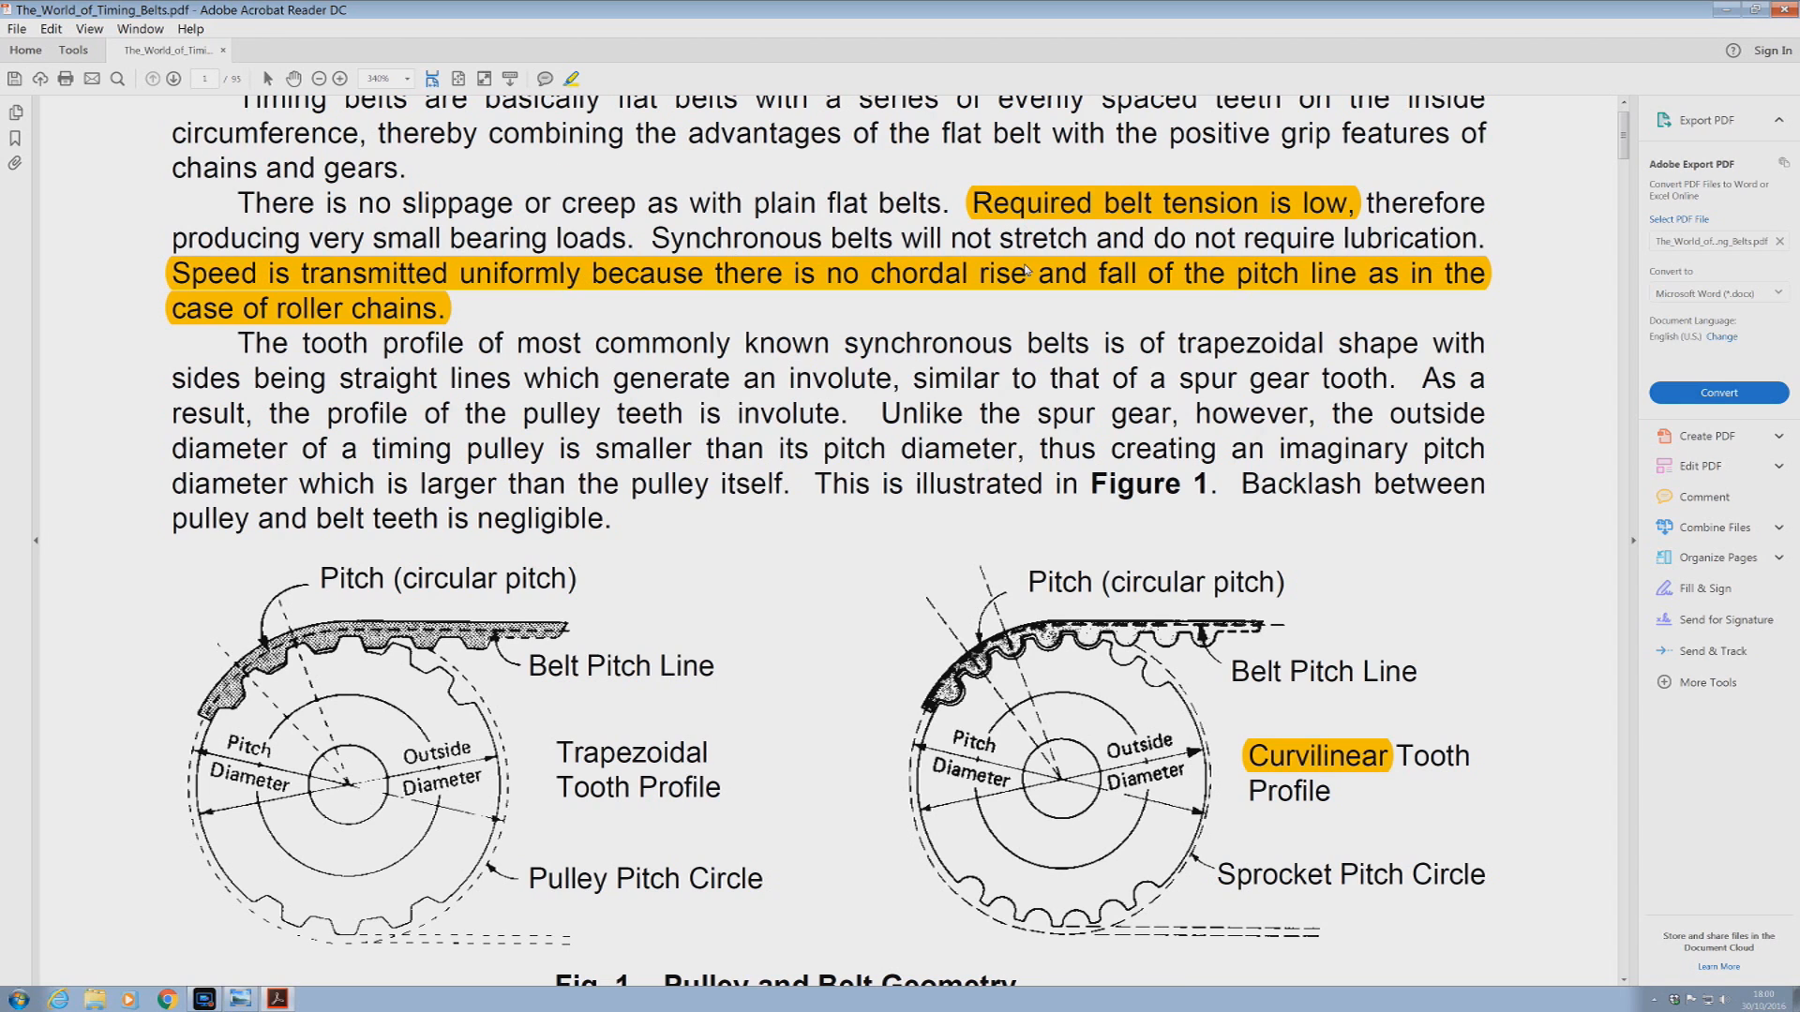
{"action": "mouse_move", "coordinate": [415, 353]}
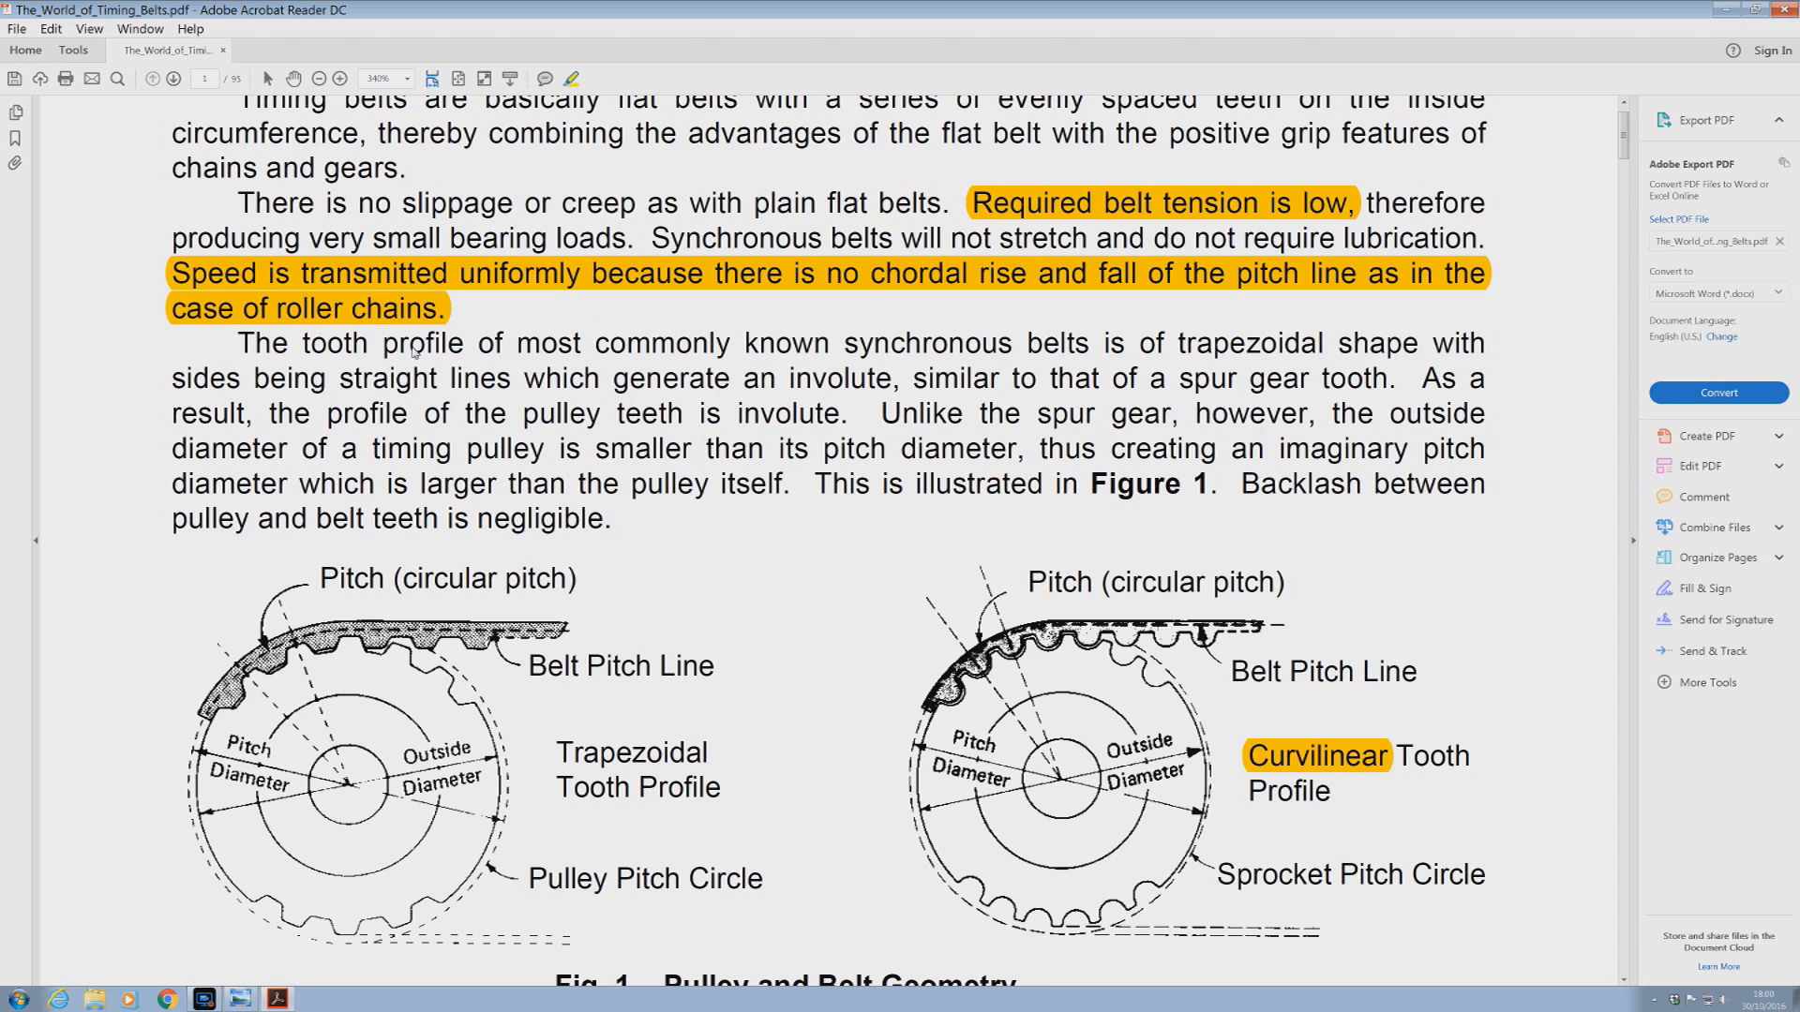
{"action": "mouse_move", "coordinate": [330, 300]}
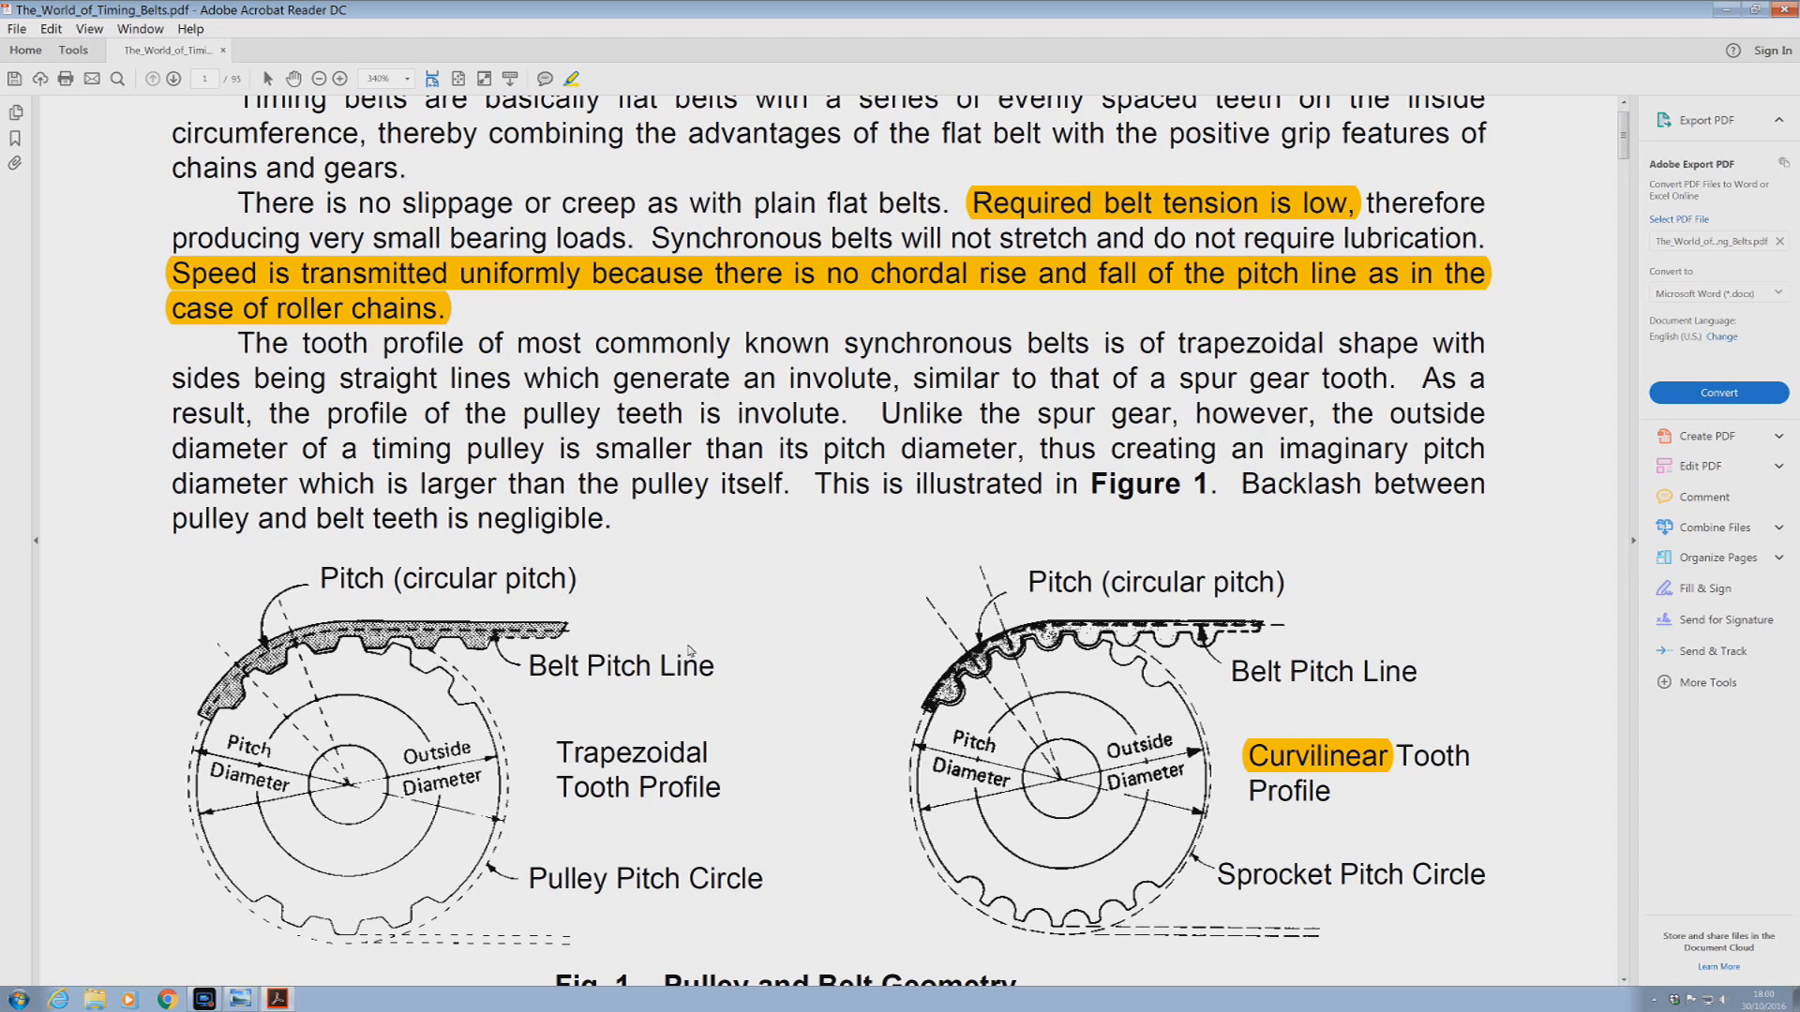
Step: Scroll so the Fig. 1 caption and the curvilinear-profile advantages paragraph come into view
{"action": "scroll", "scroll_direction": "down", "scroll_amount": 3}
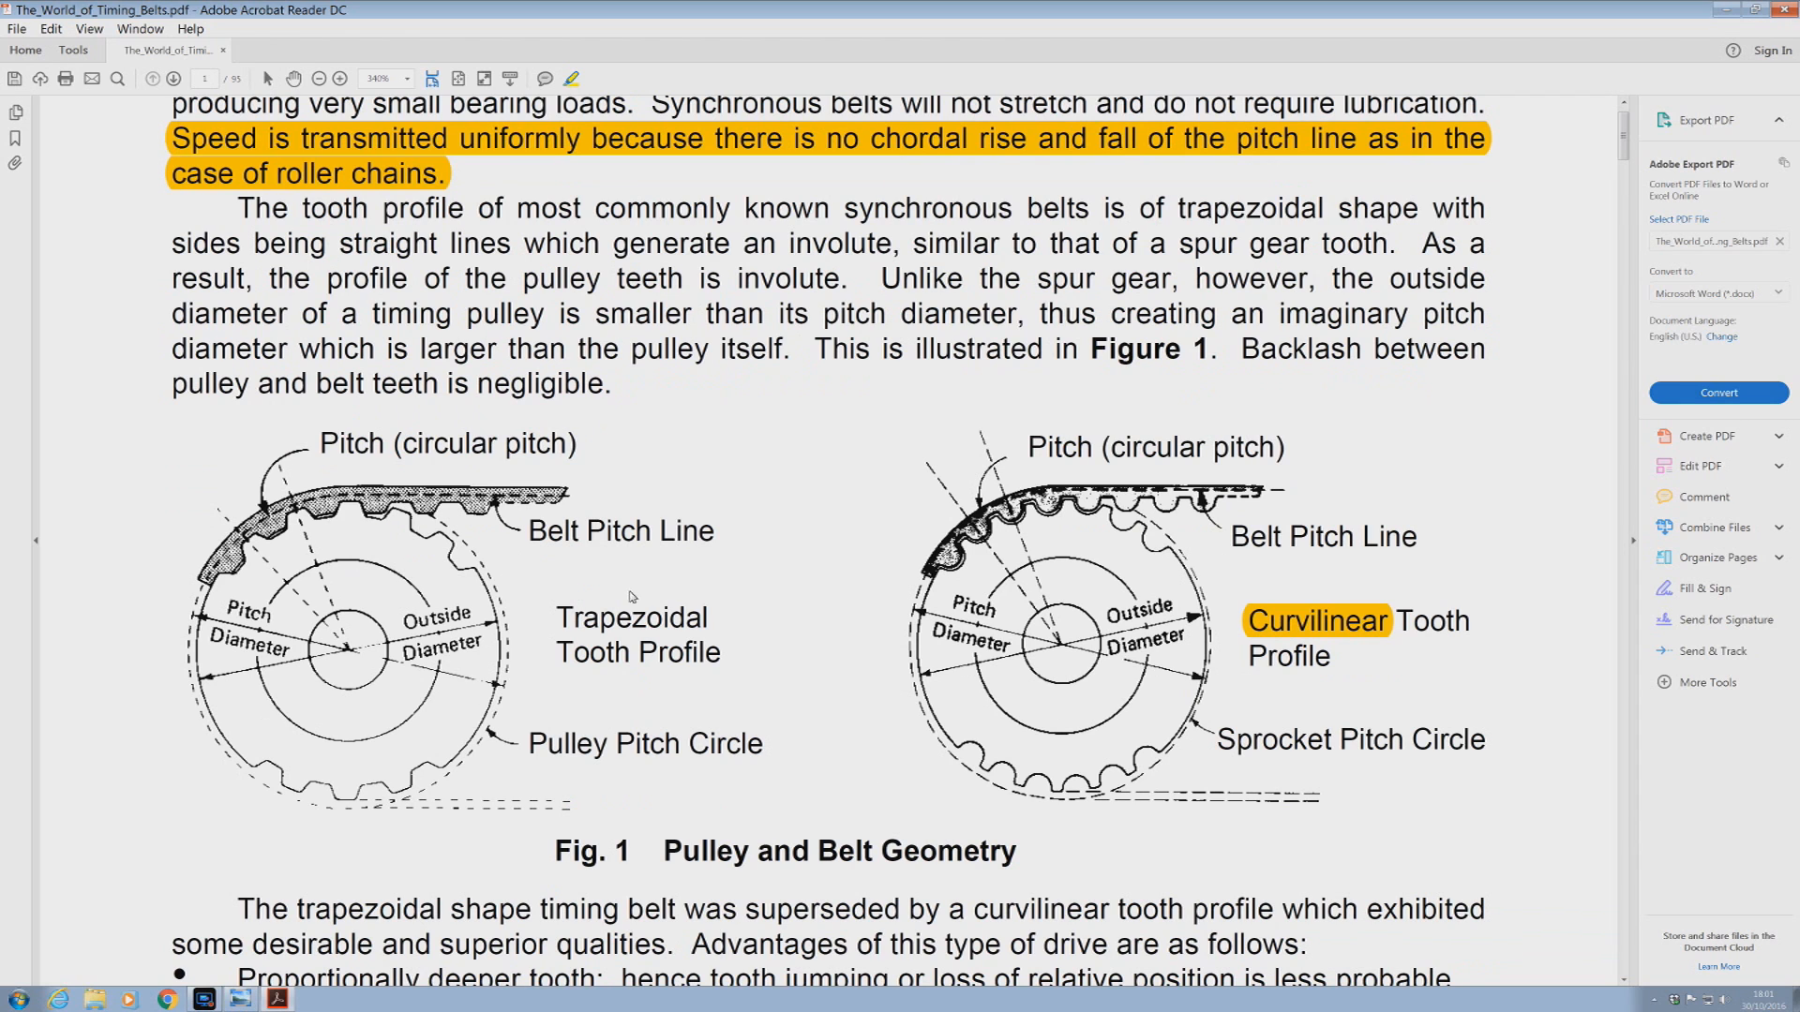
{"action": "mouse_move", "coordinate": [596, 664]}
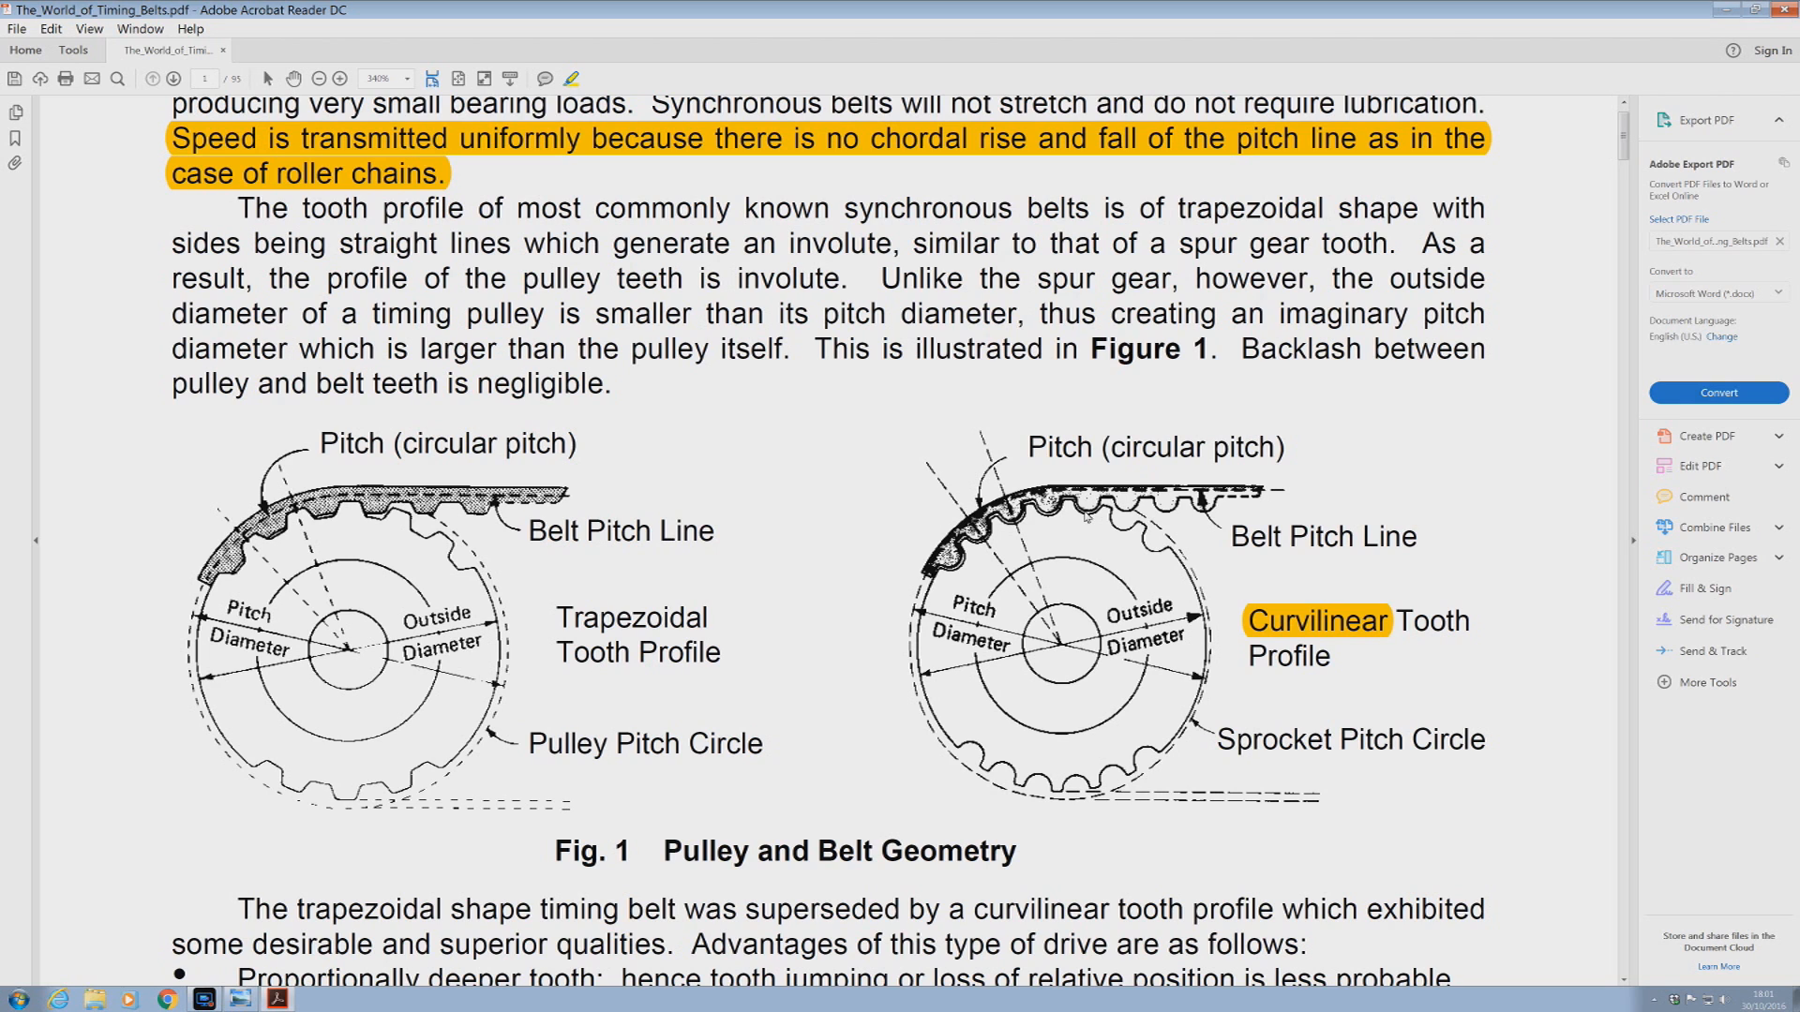
{"action": "mouse_move", "coordinate": [1085, 514]}
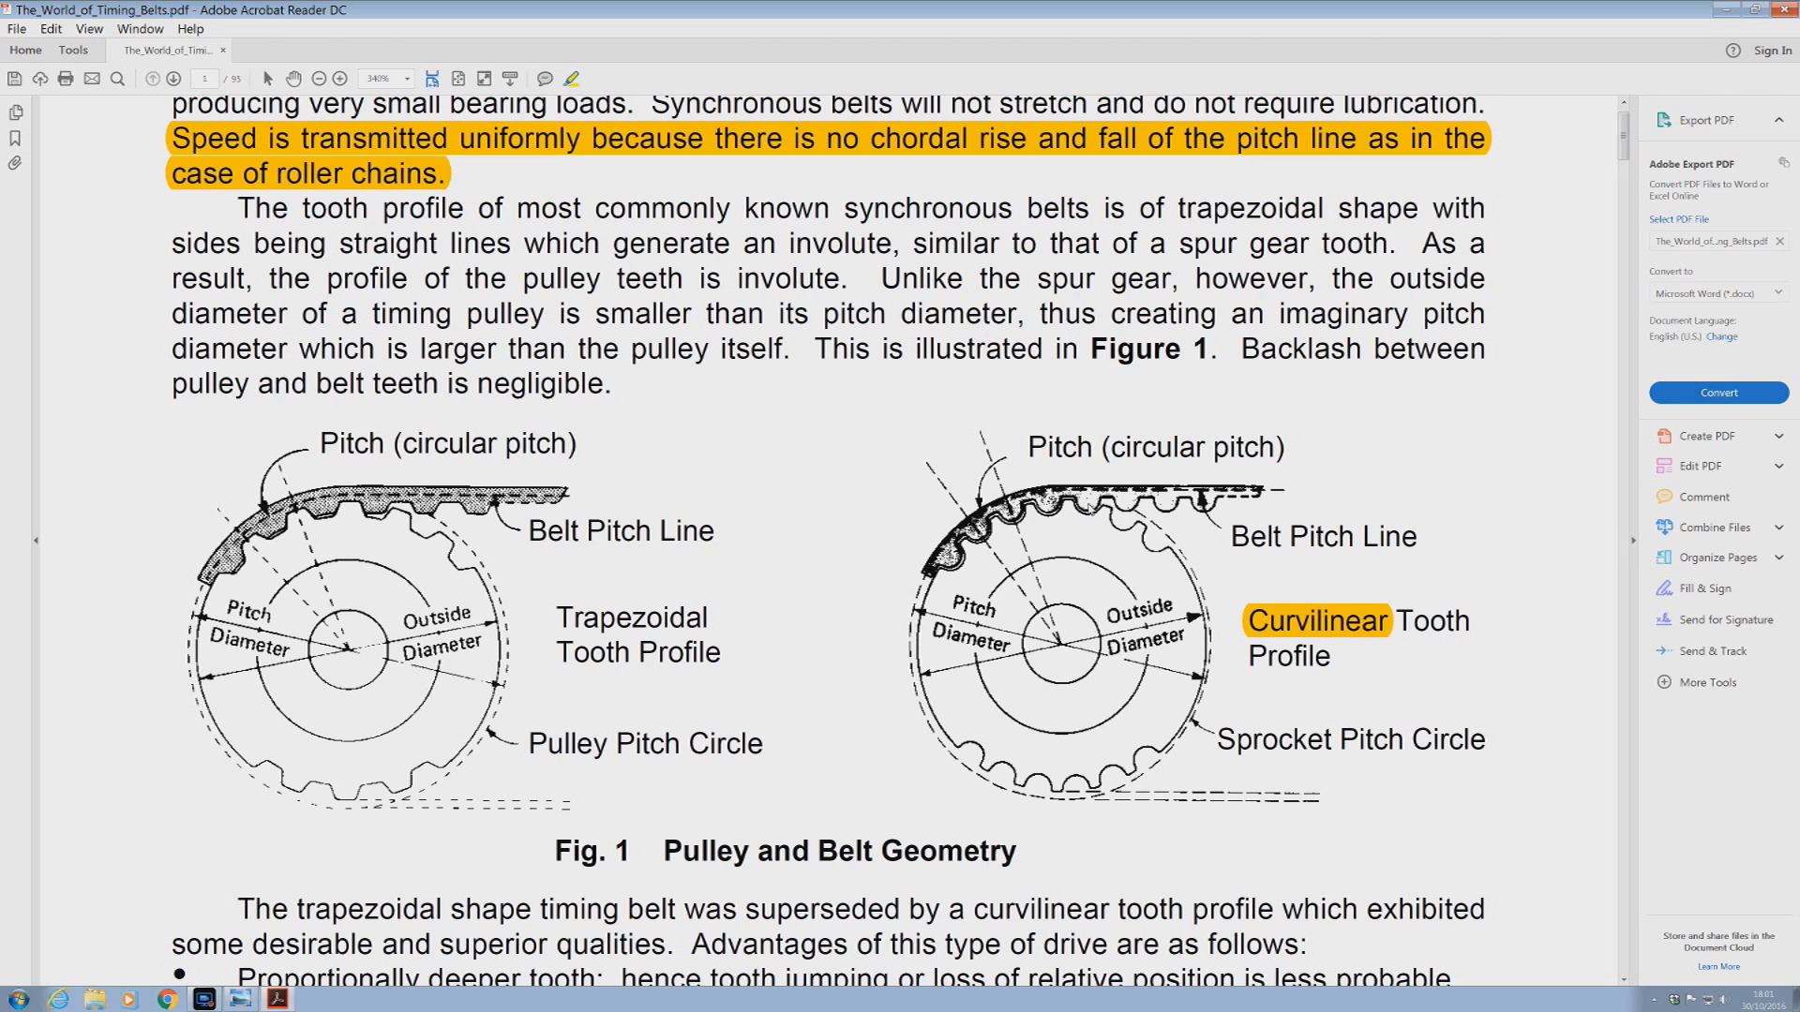
{"action": "mouse_move", "coordinate": [1087, 508]}
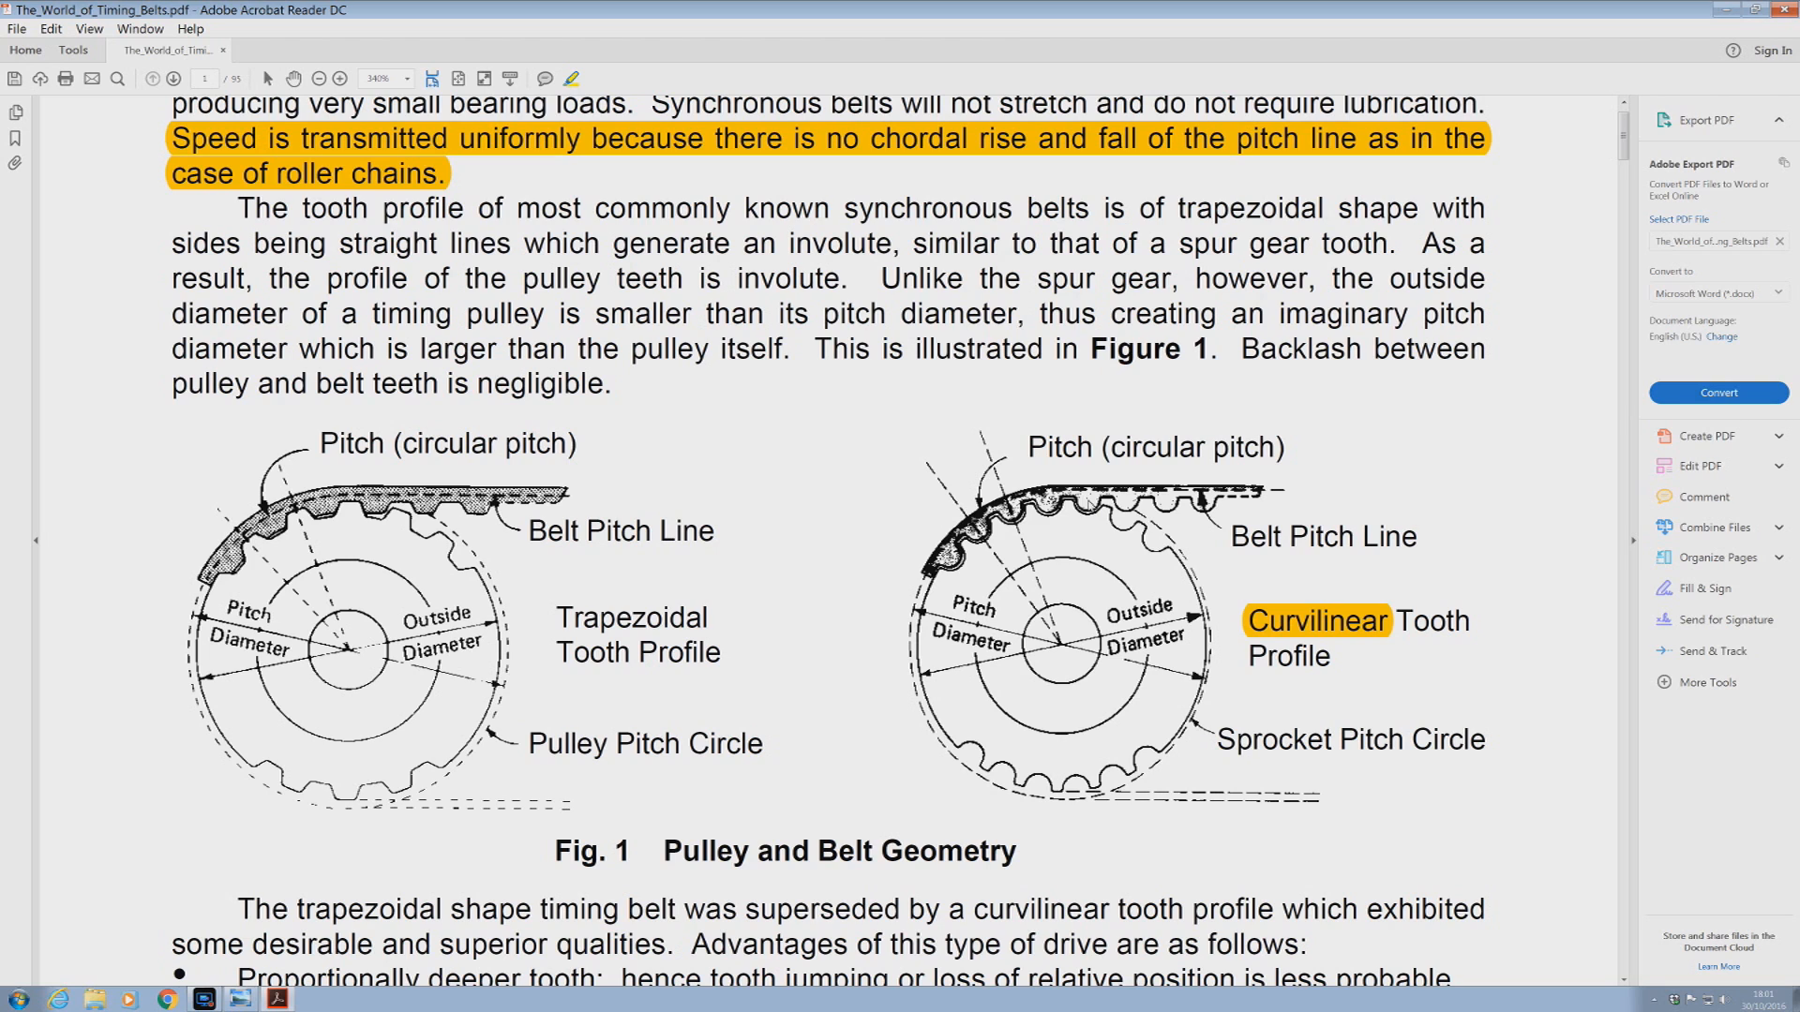
{"action": "mouse_move", "coordinate": [1388, 615]}
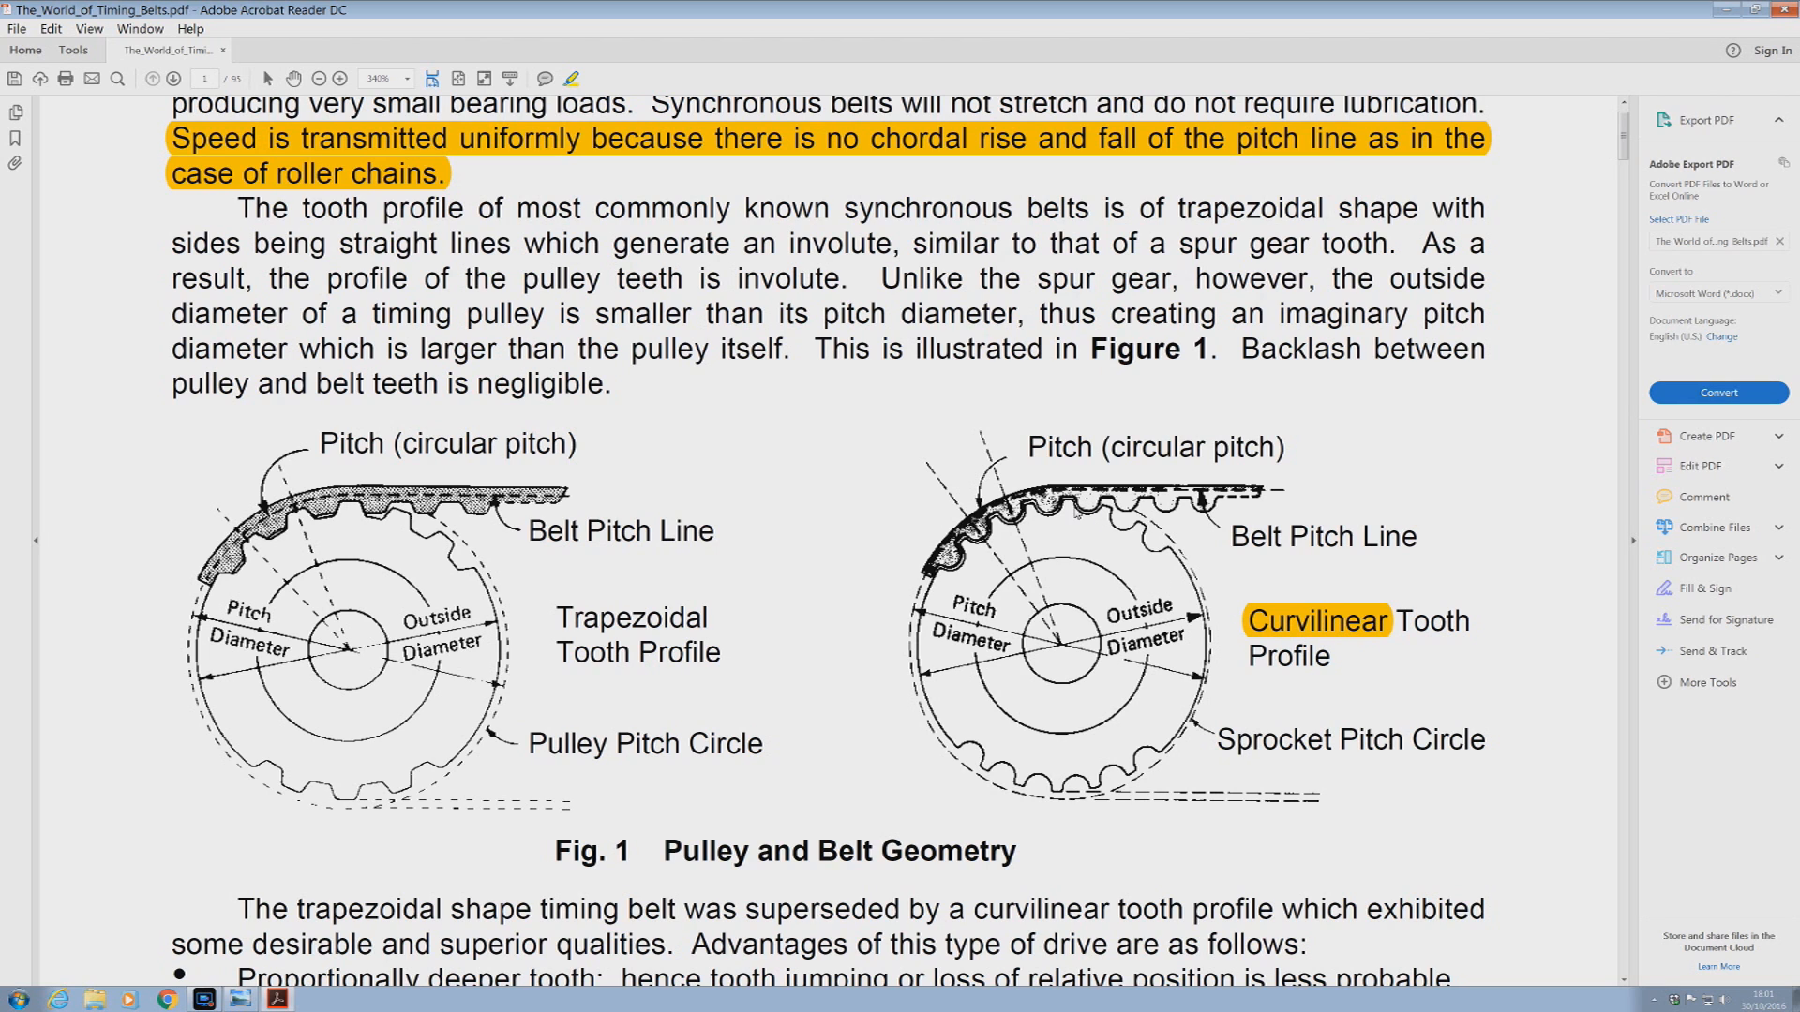
{"action": "mouse_move", "coordinate": [1129, 536]}
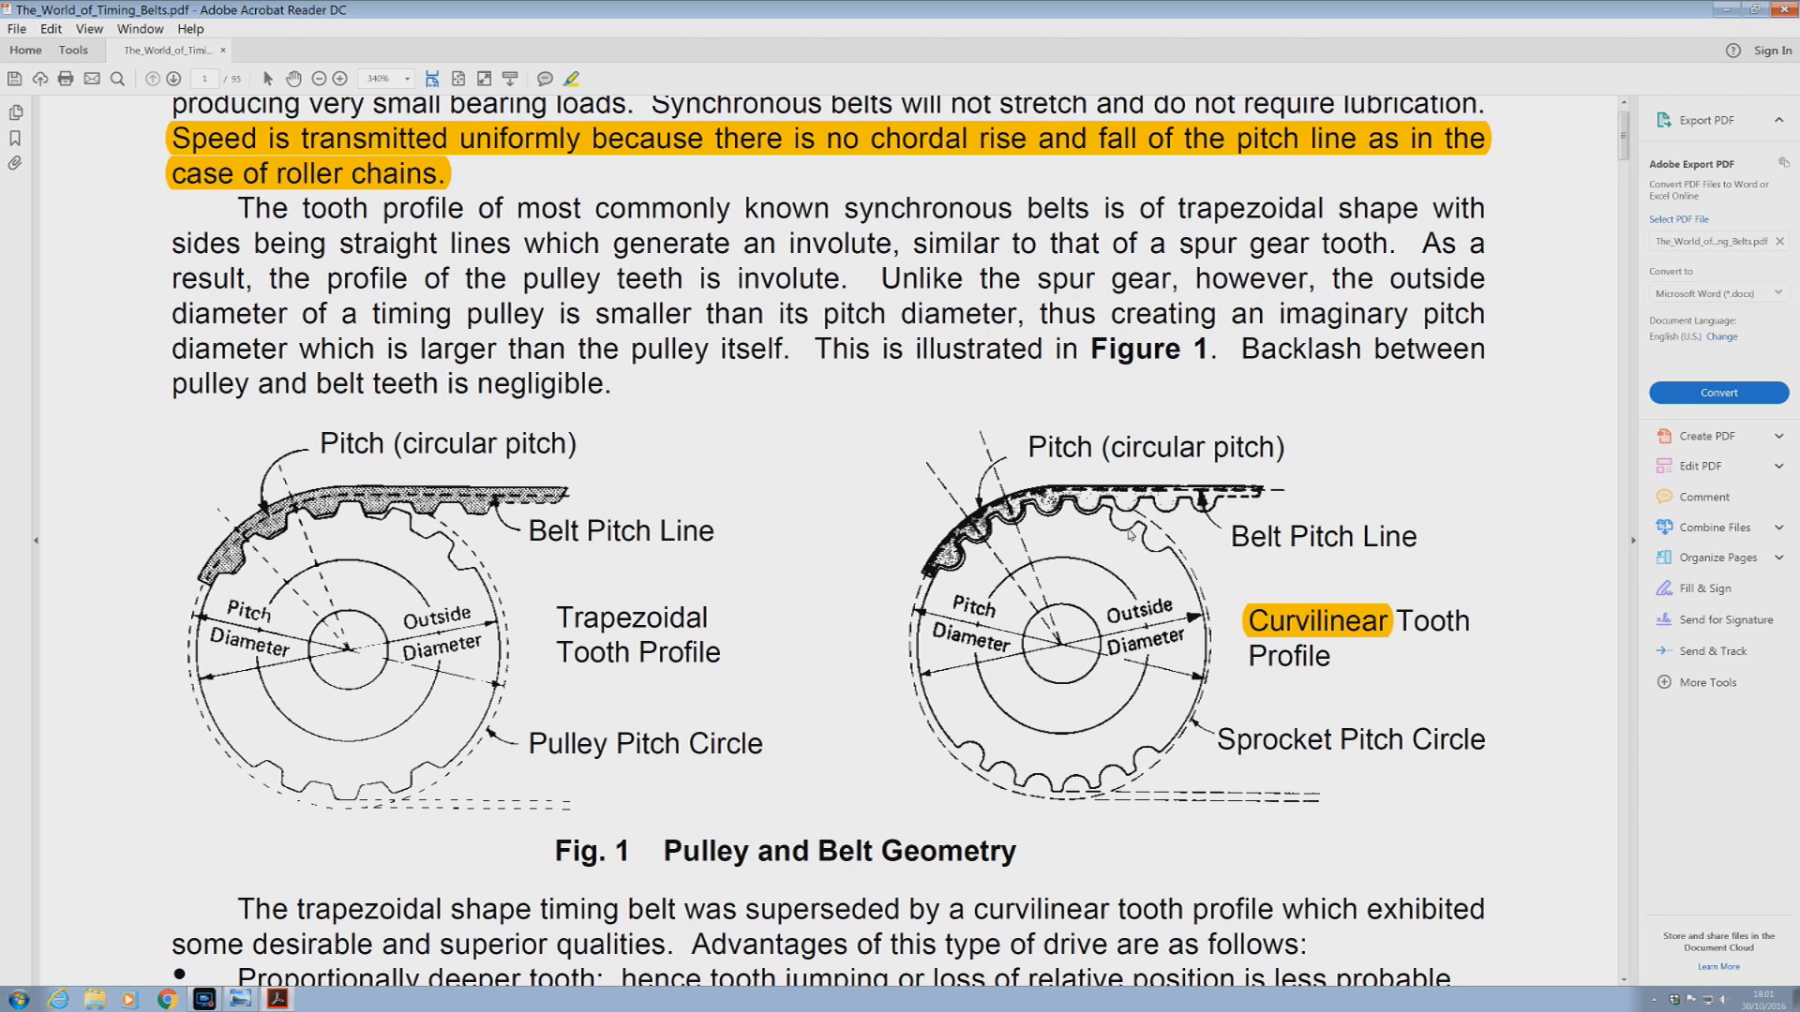
{"action": "mouse_move", "coordinate": [1110, 537]}
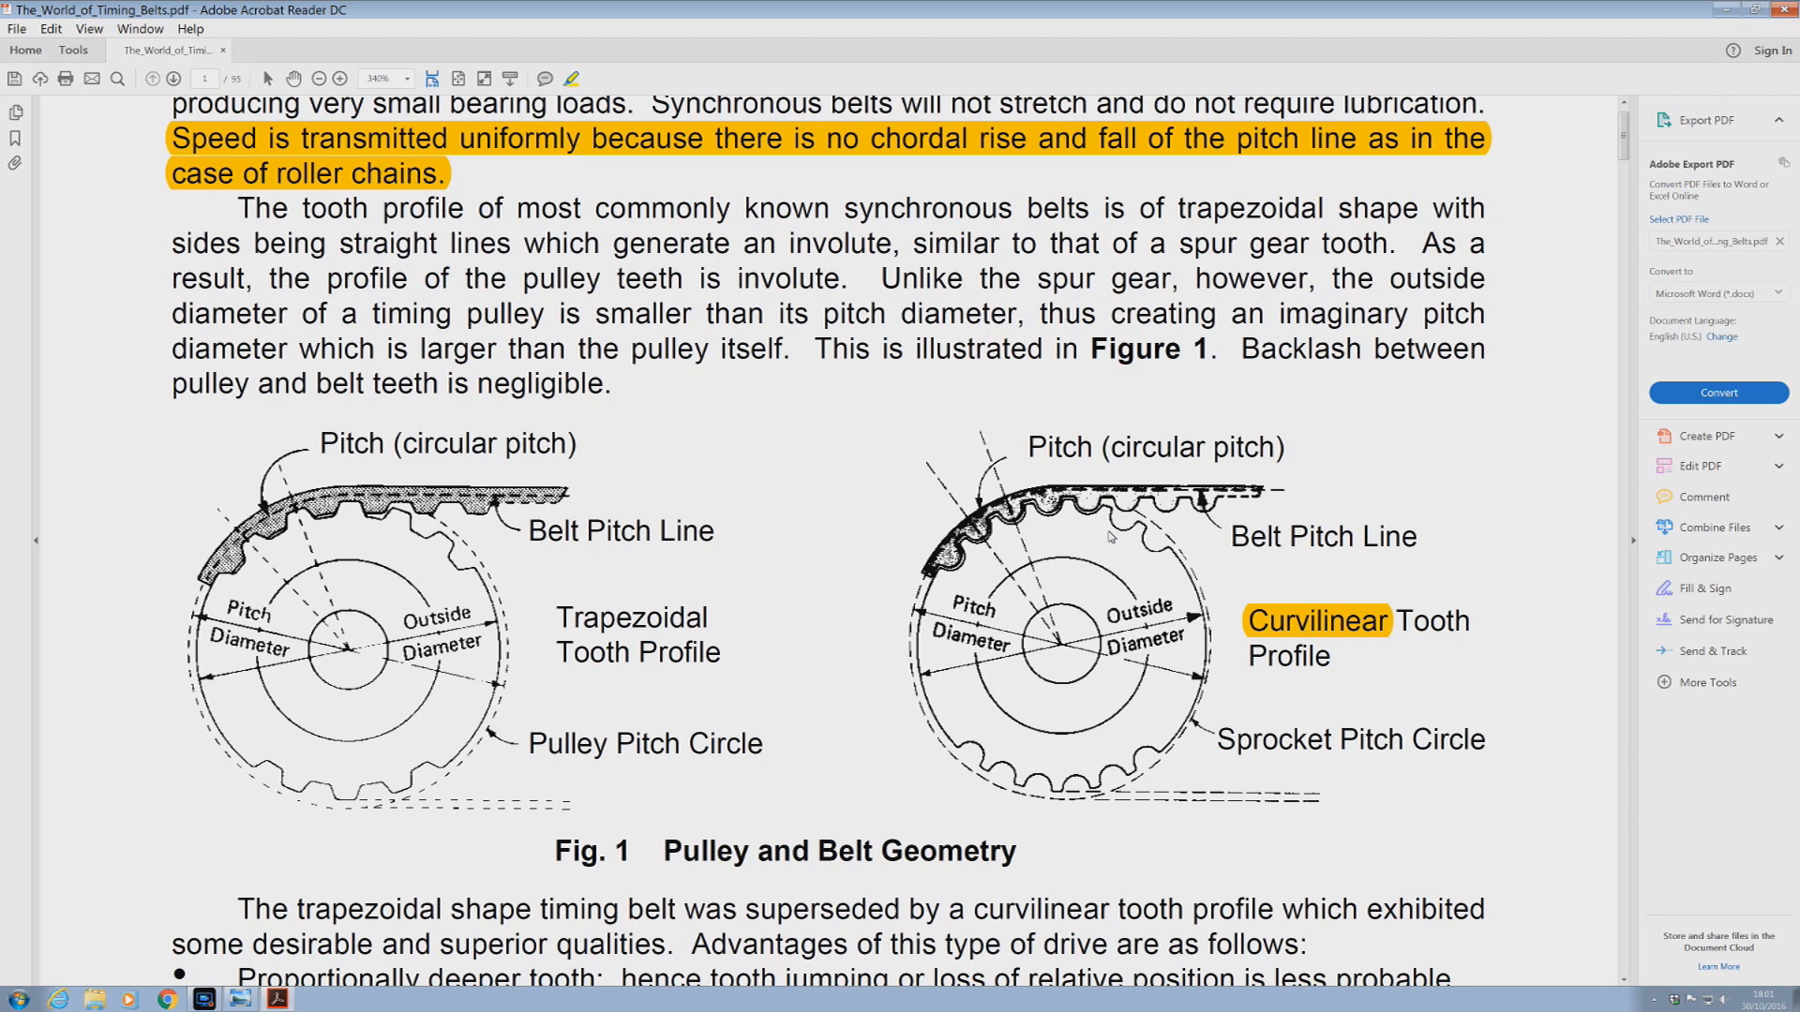
{"action": "mouse_move", "coordinate": [1112, 540]}
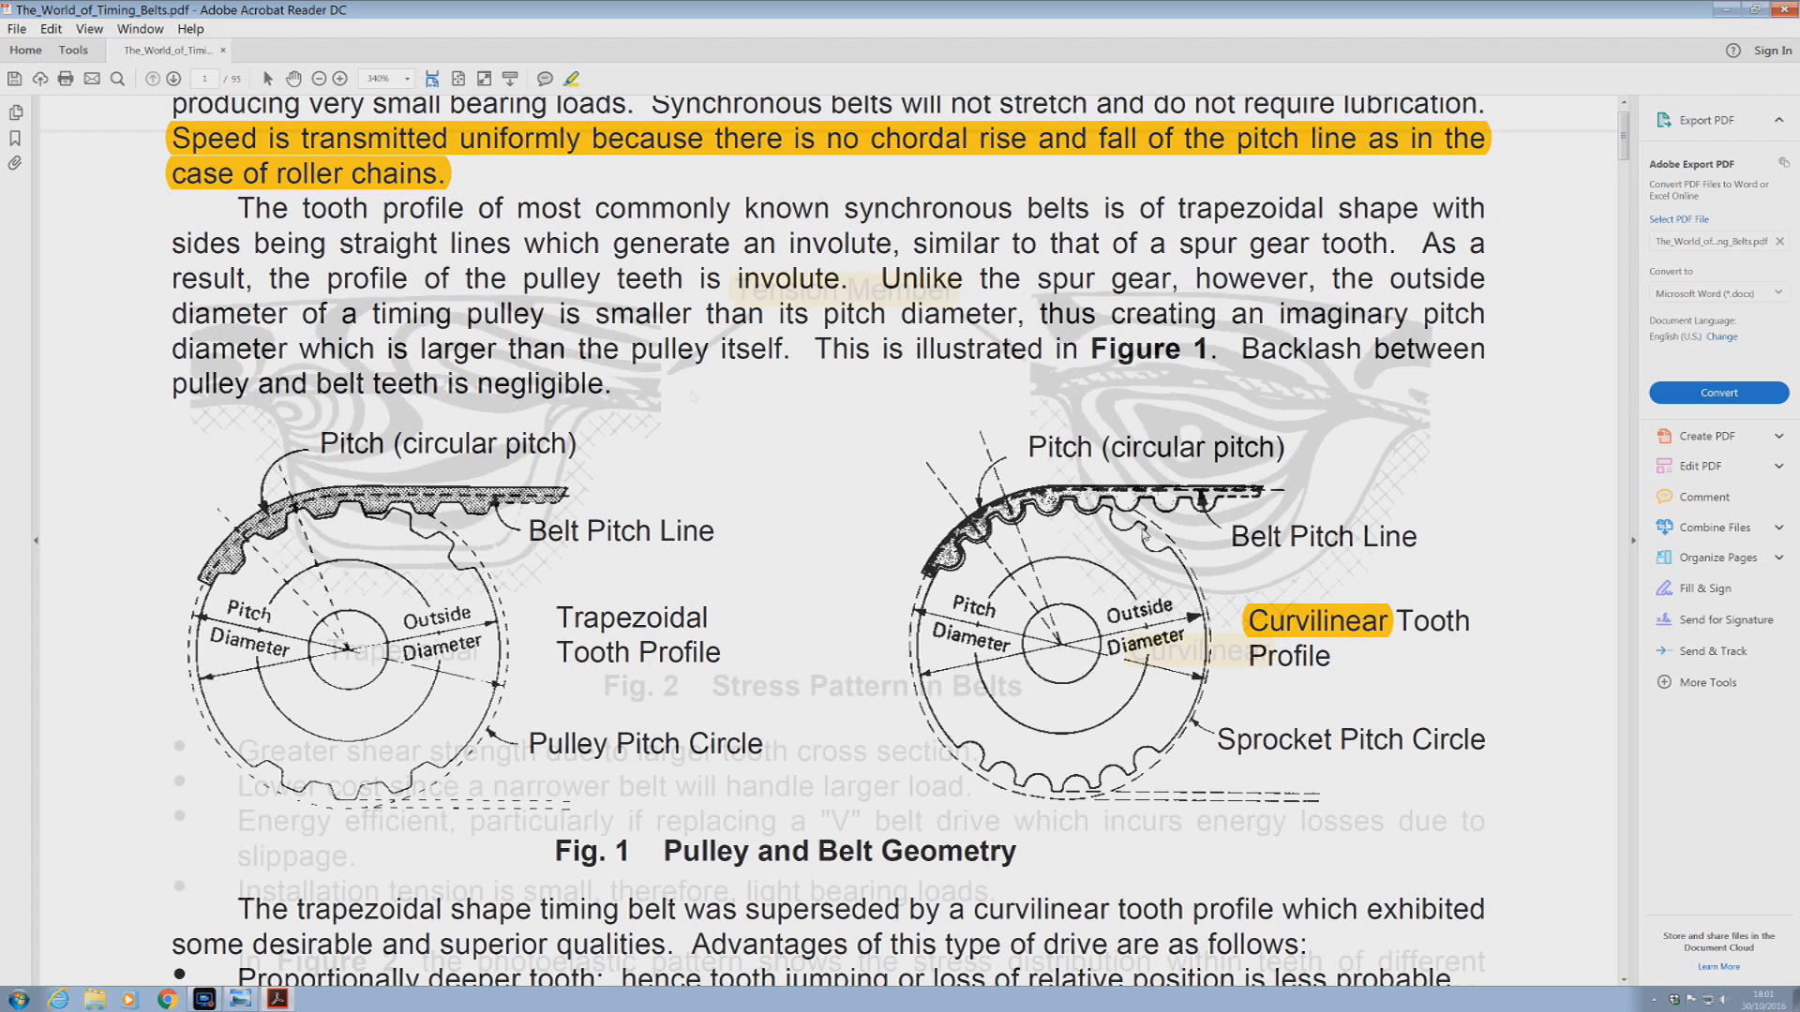
{"action": "scroll", "scroll_direction": "down", "scroll_amount": 3}
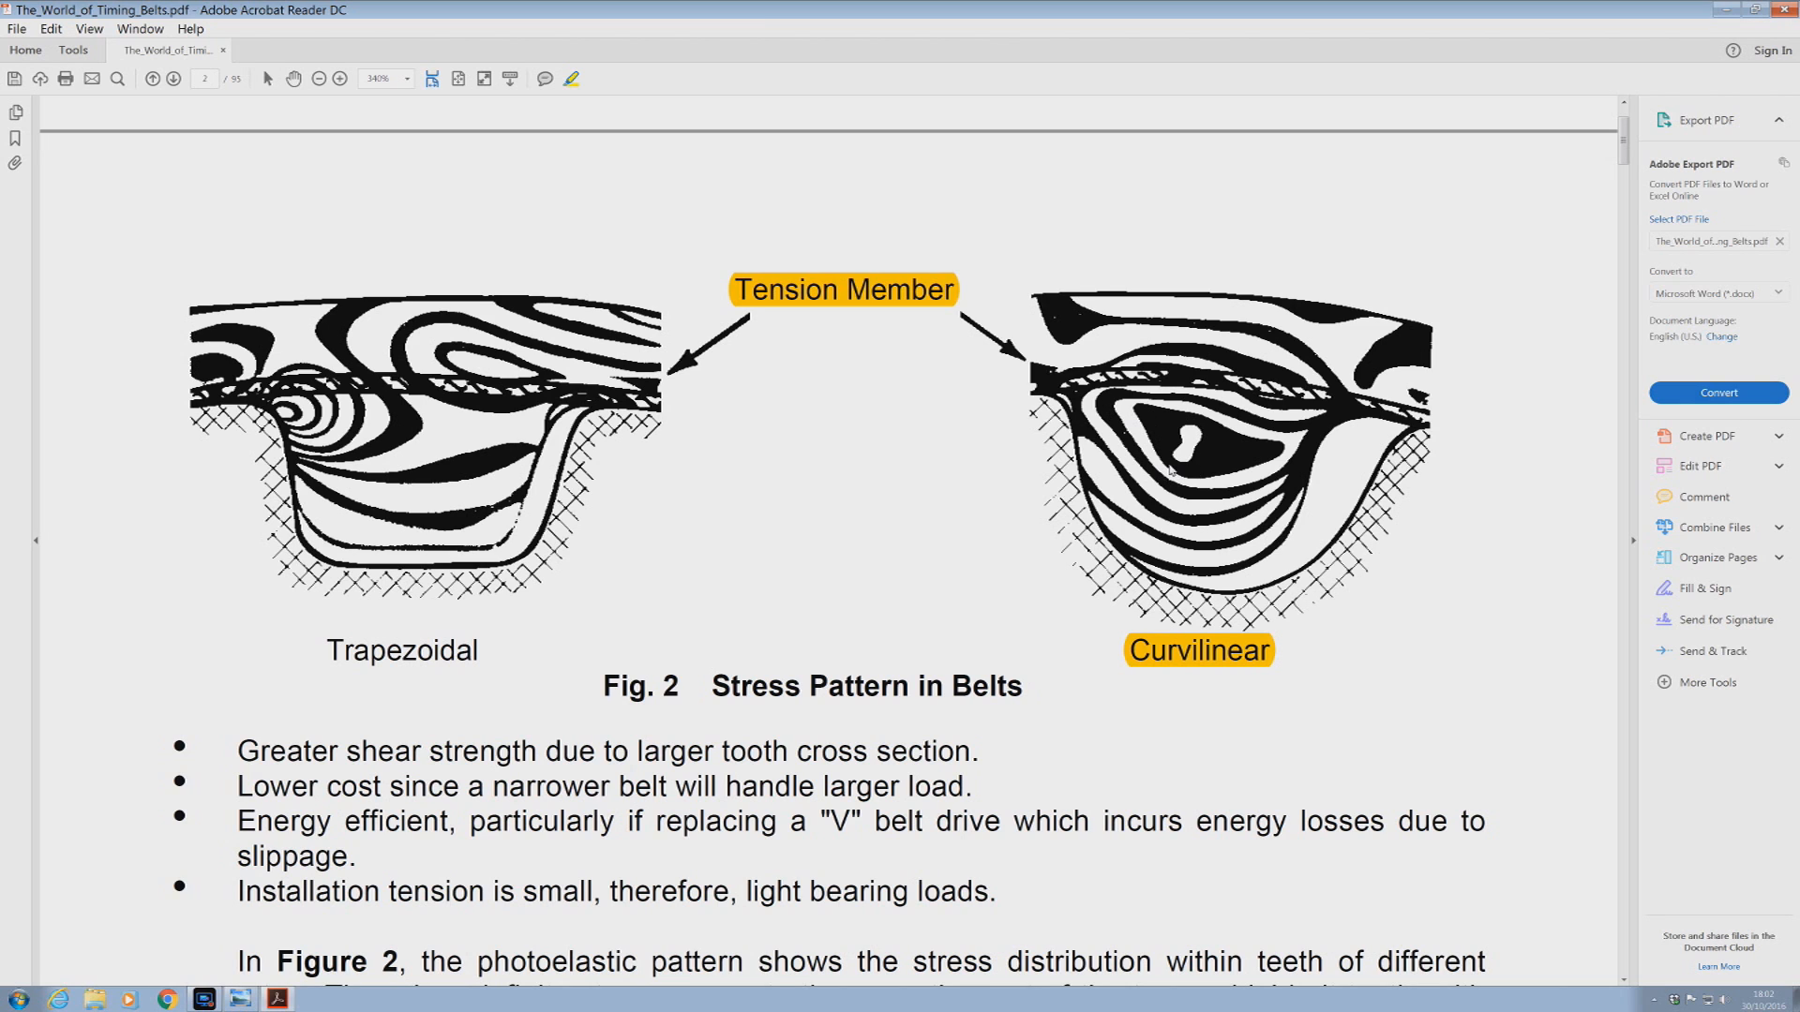
{"action": "mouse_move", "coordinate": [1170, 471]}
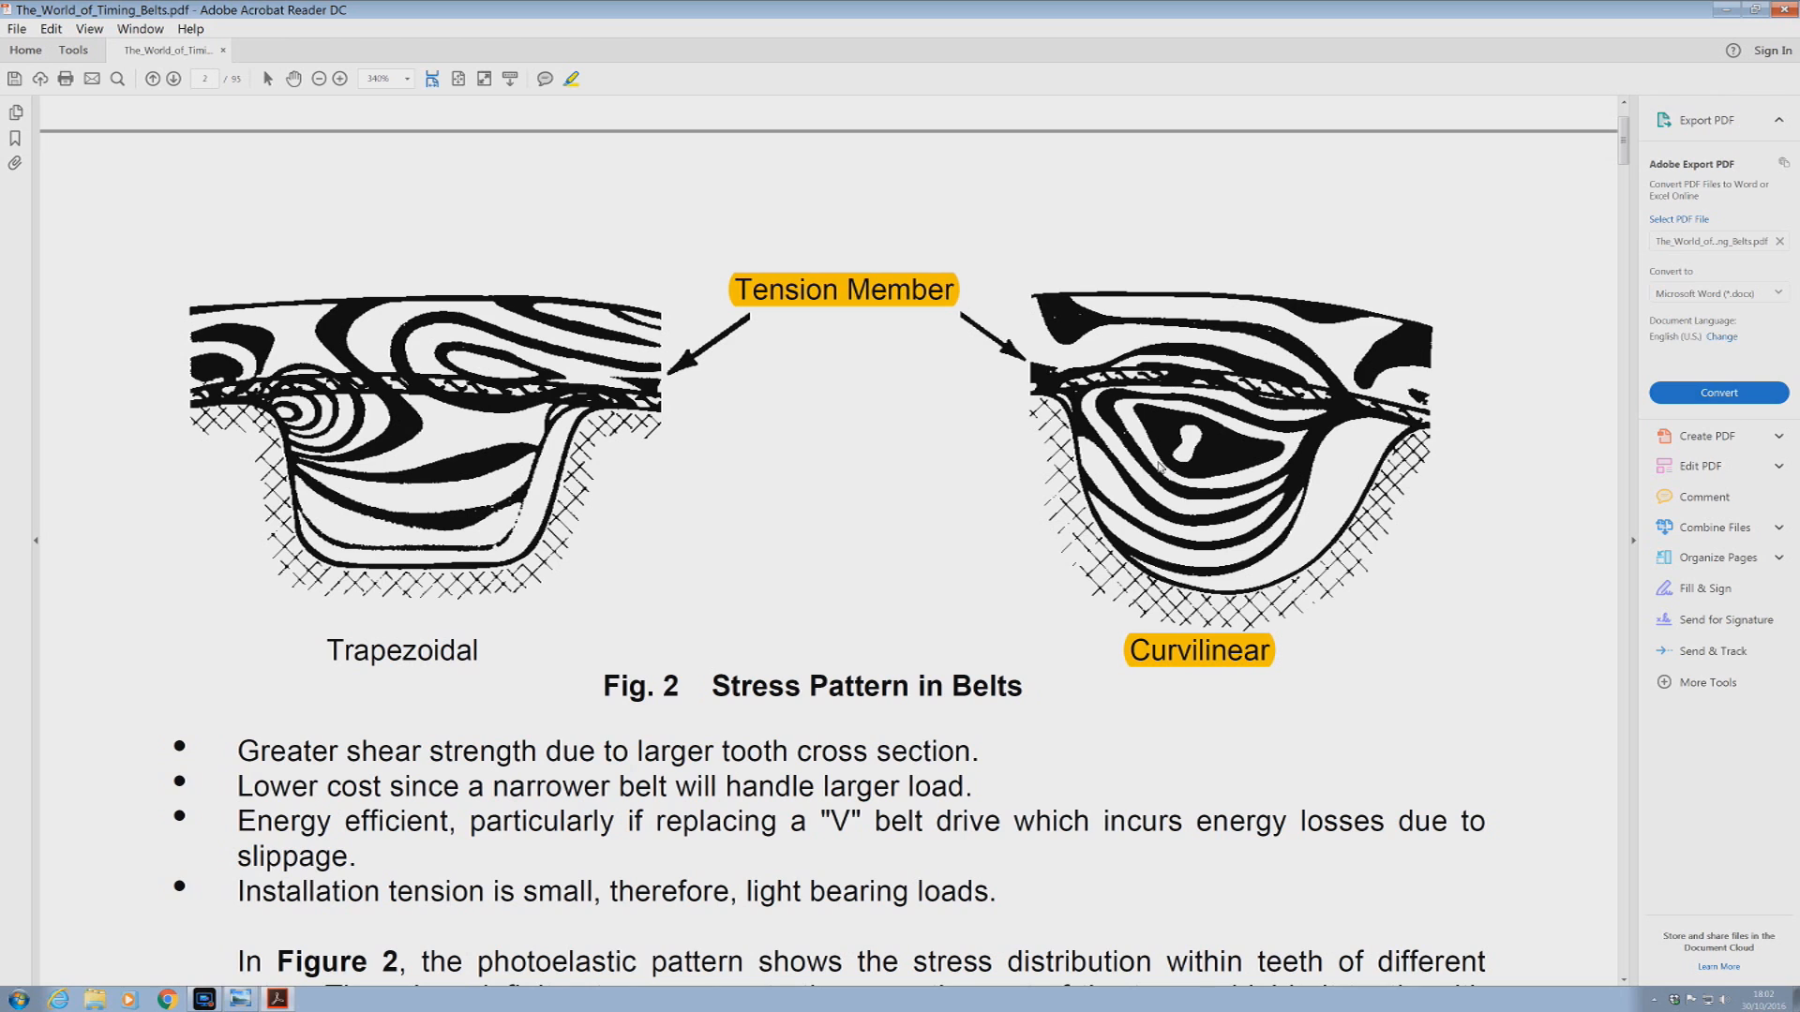
{"action": "mouse_move", "coordinate": [1160, 467]}
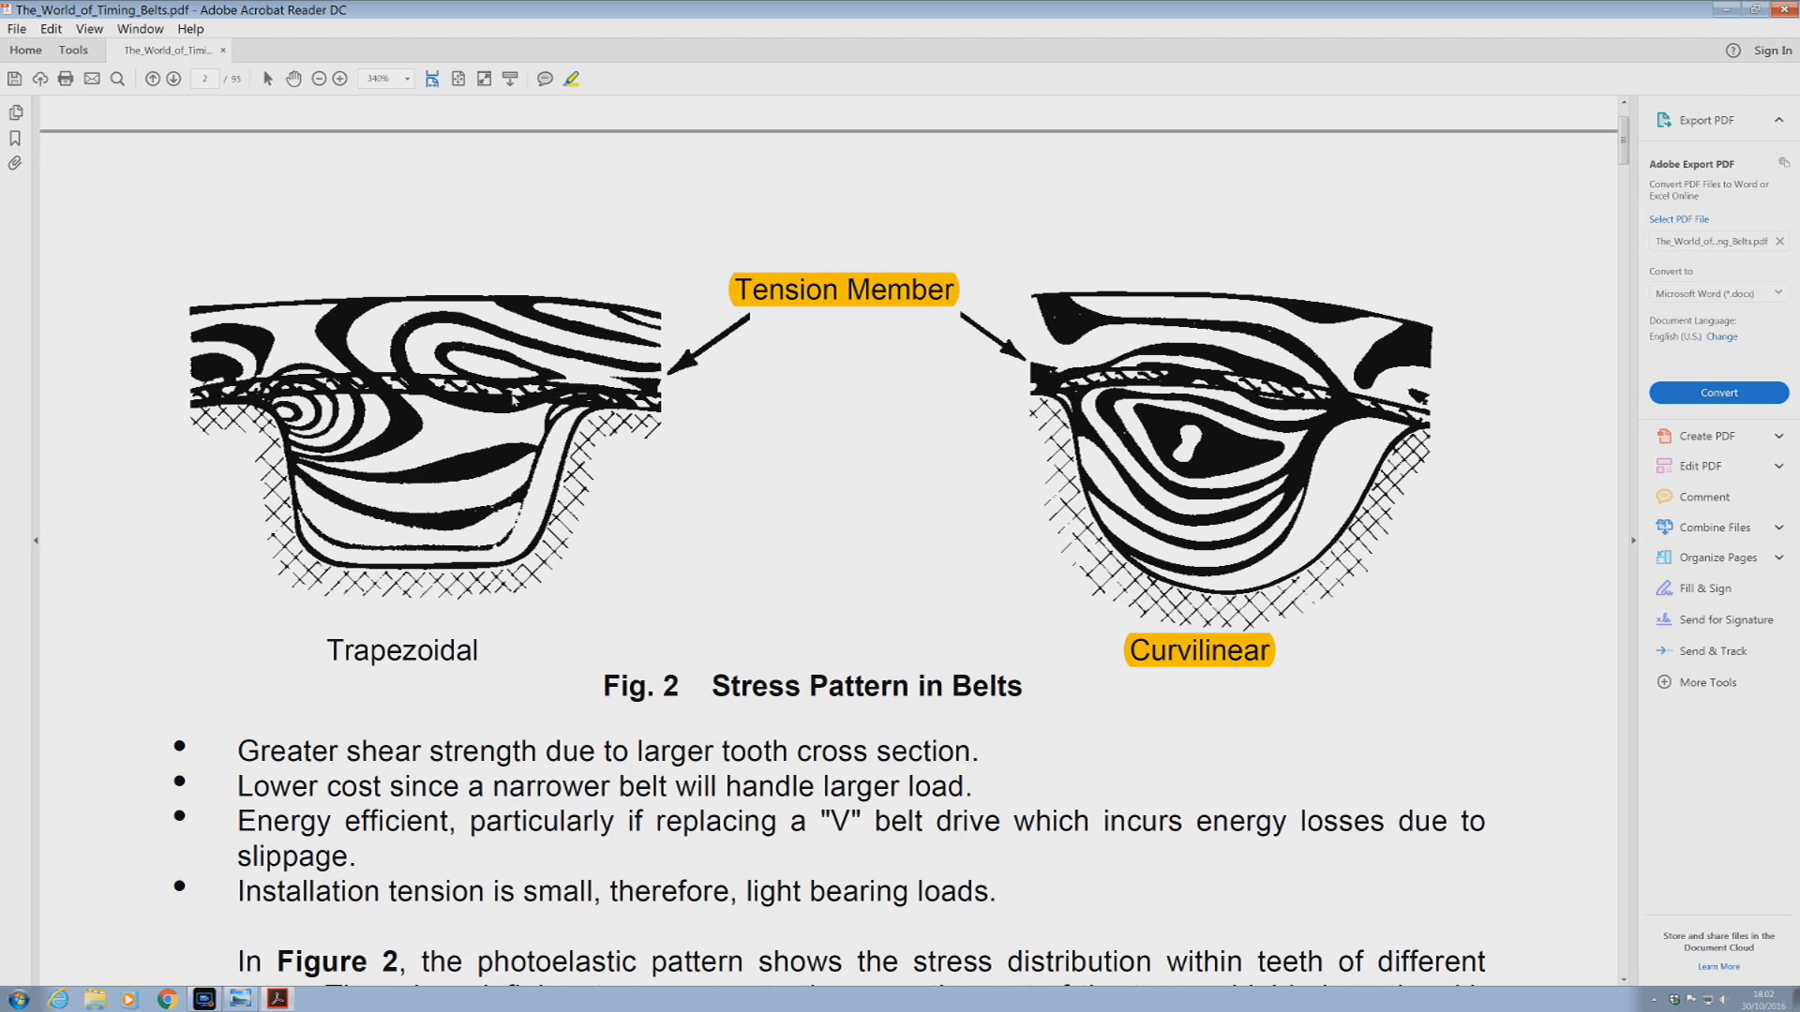
{"action": "mouse_move", "coordinate": [495, 427]}
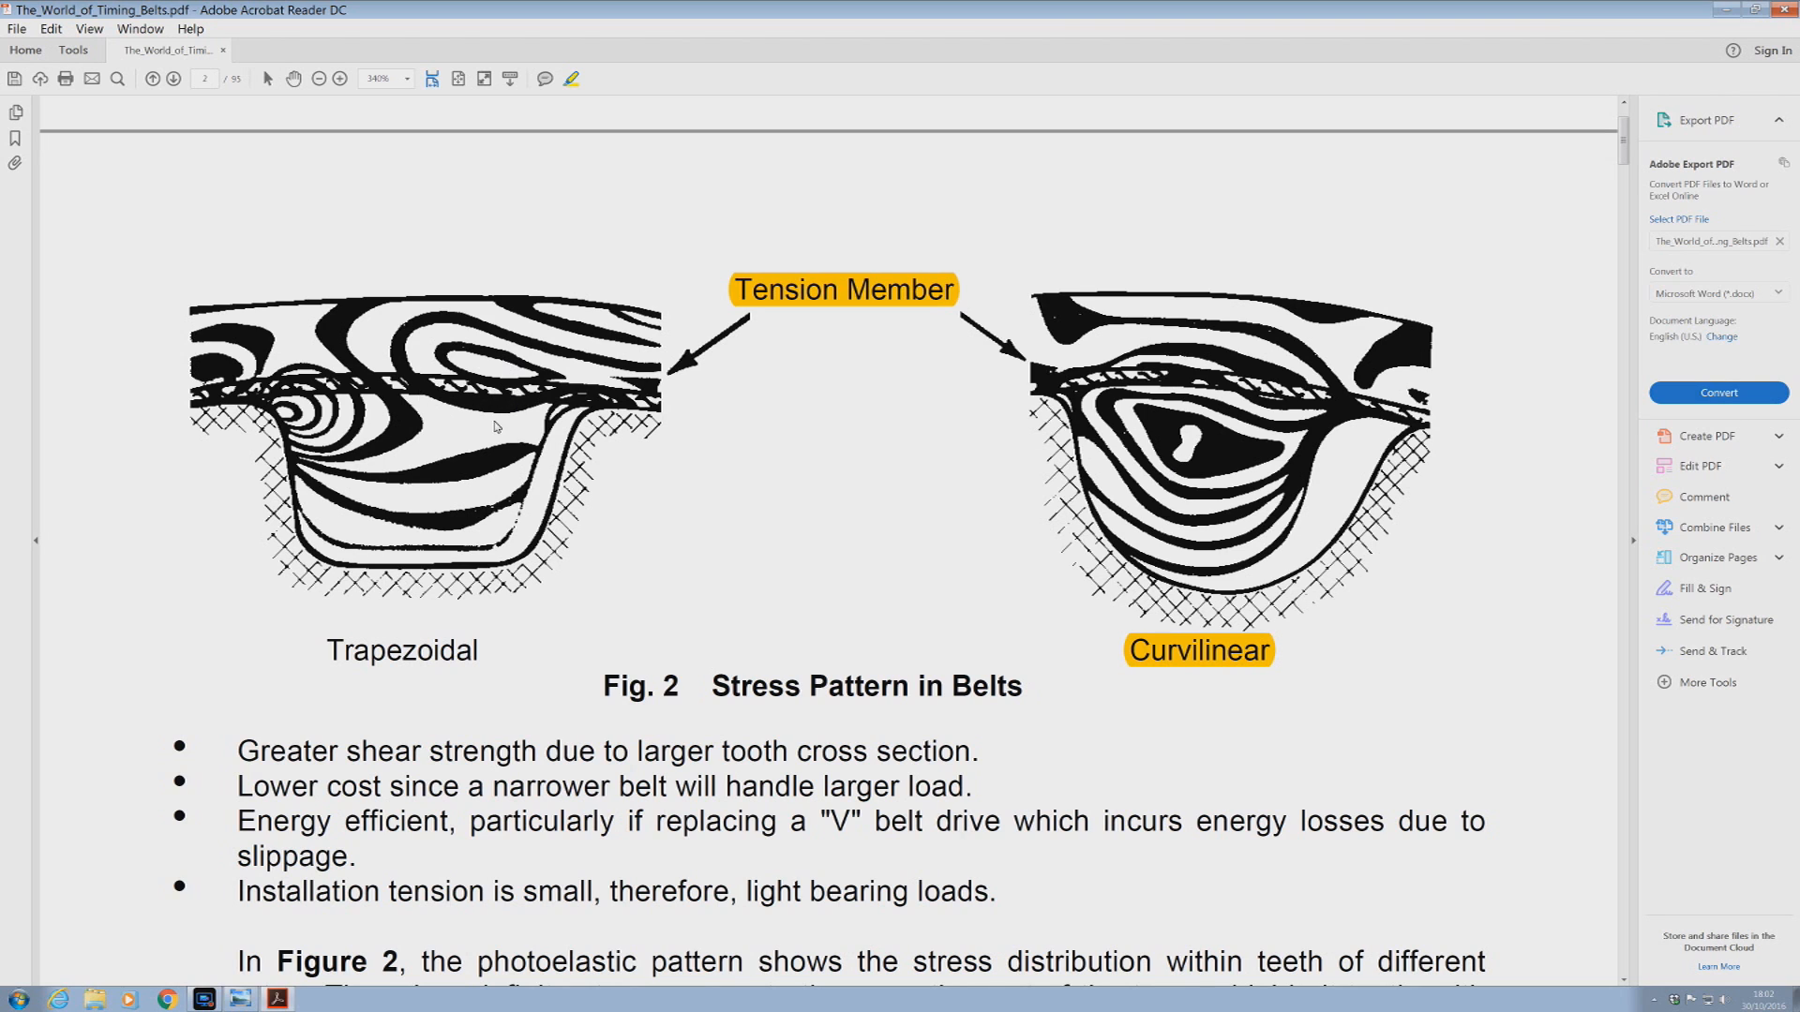
{"action": "mouse_move", "coordinate": [452, 437]}
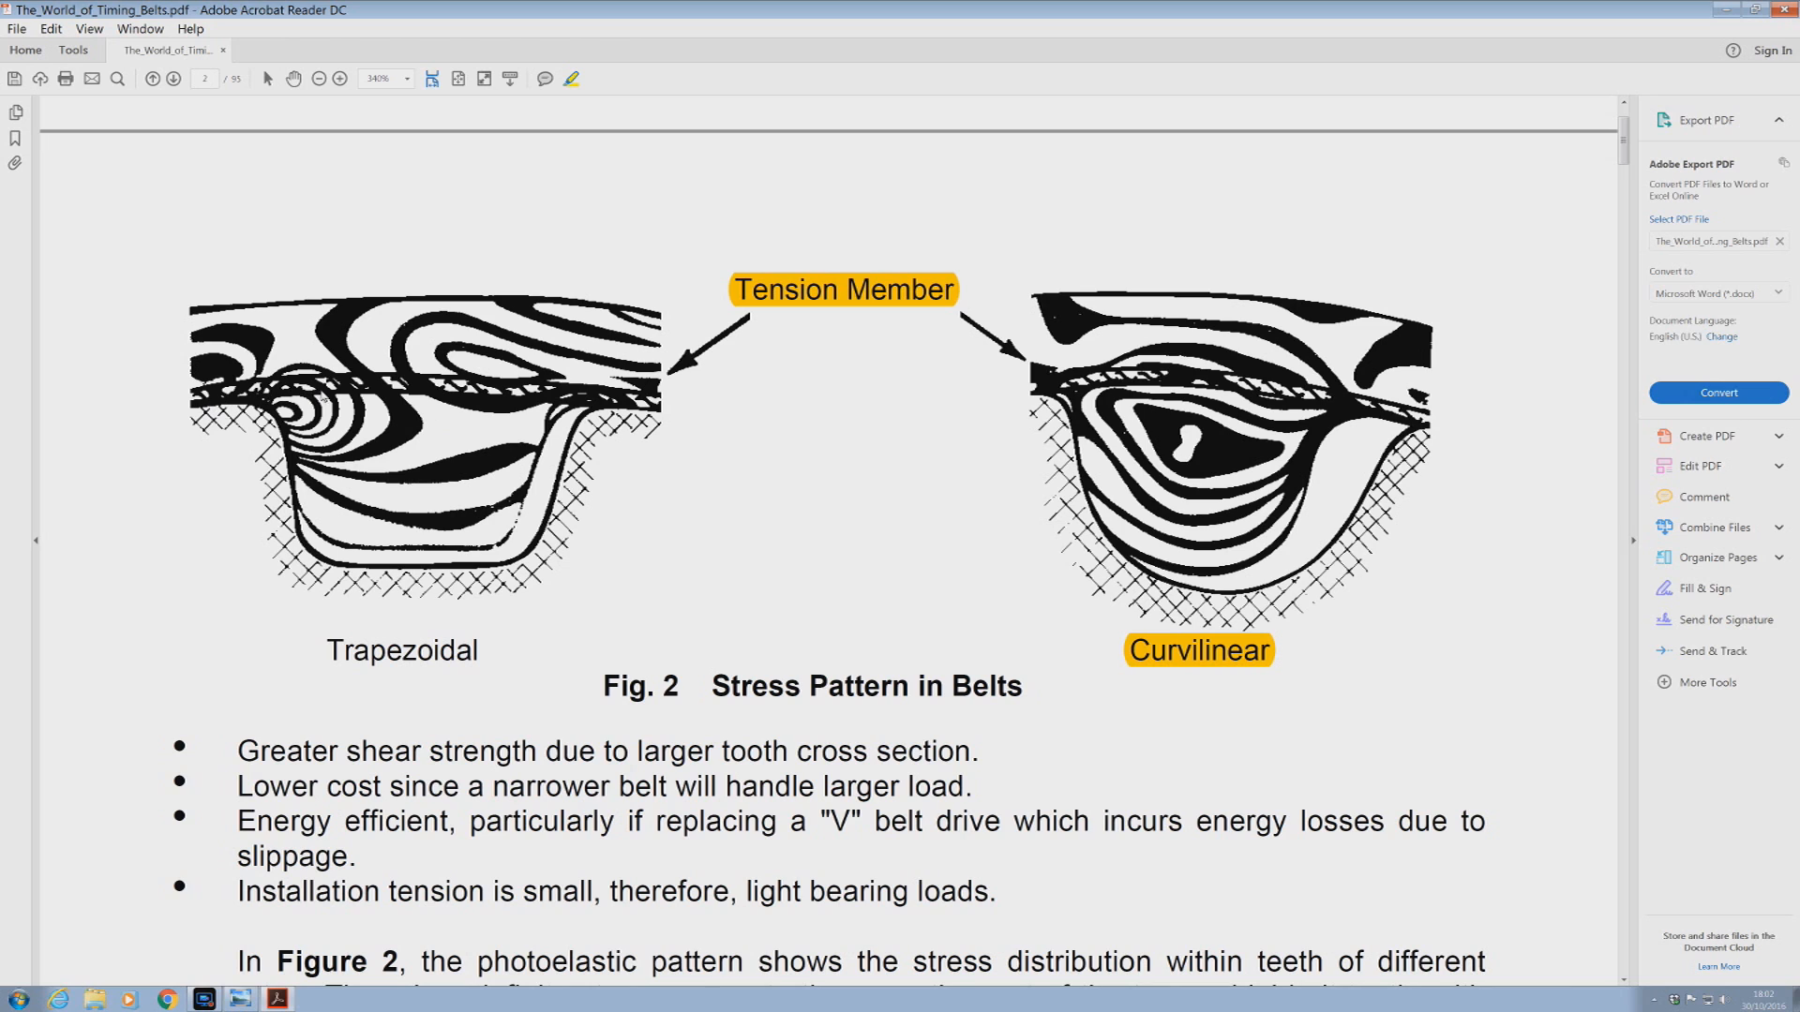
{"action": "mouse_move", "coordinate": [932, 339]}
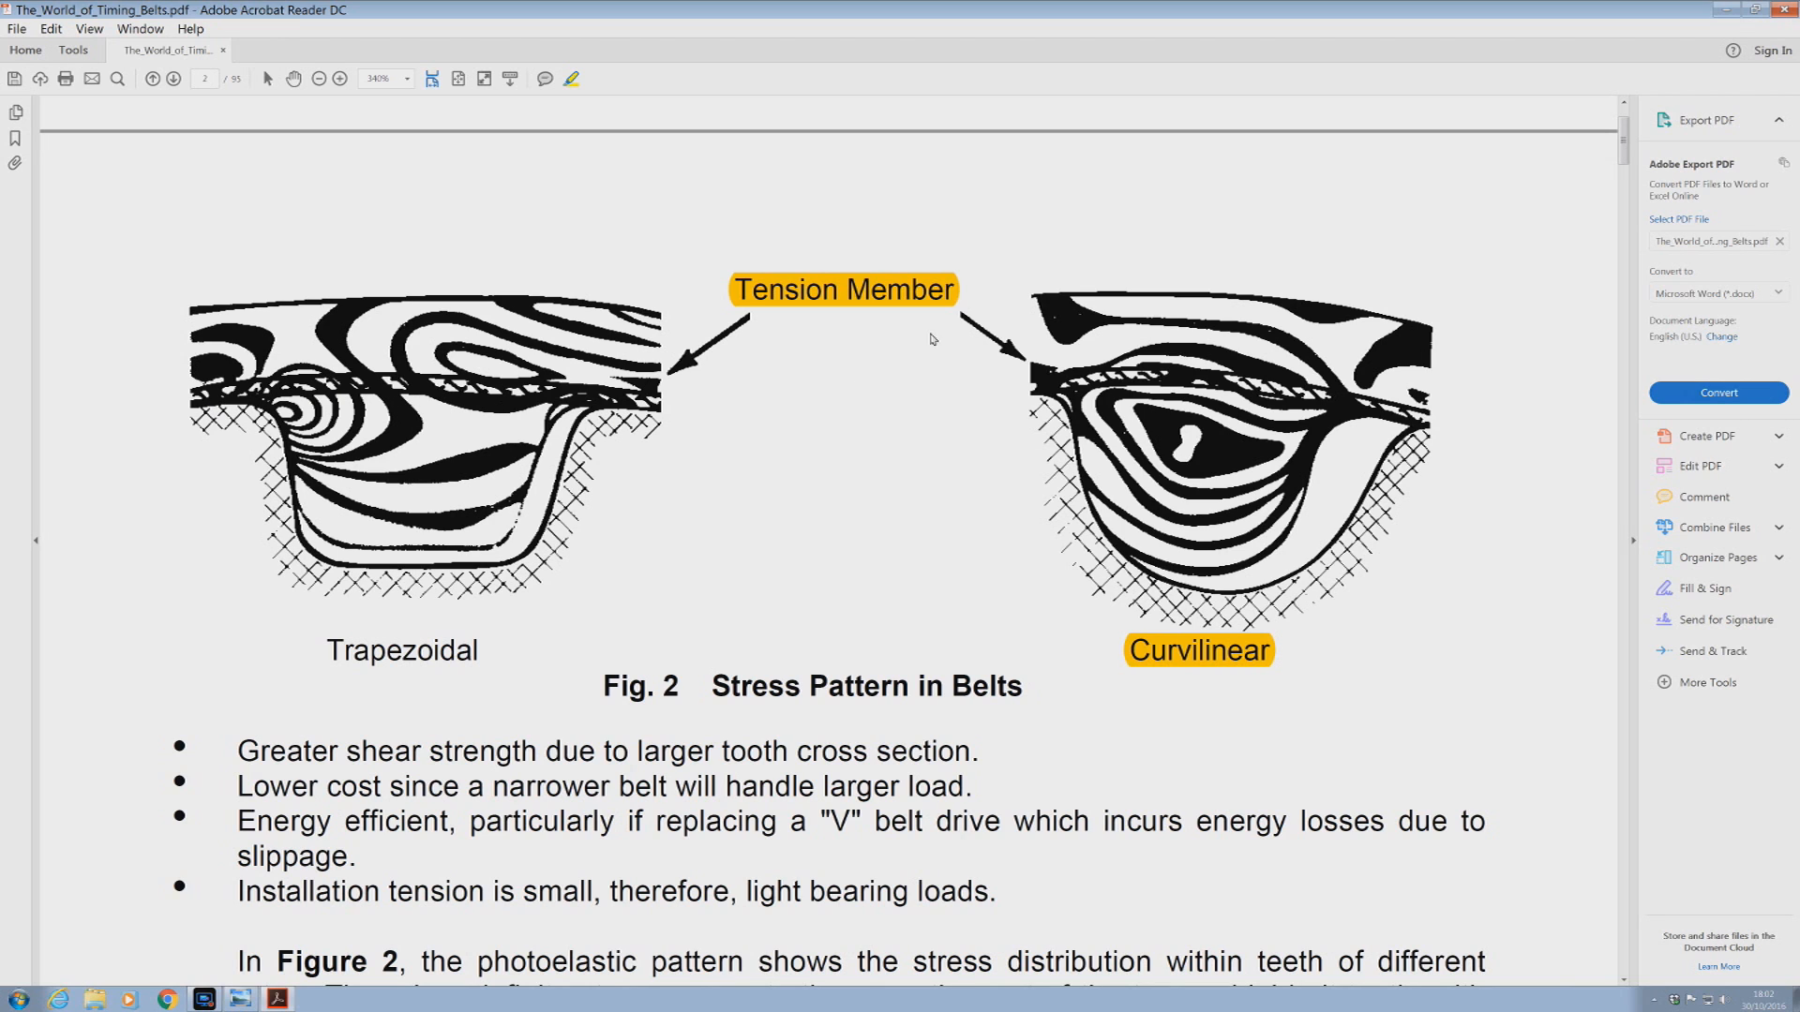
{"action": "mouse_move", "coordinate": [1260, 476]}
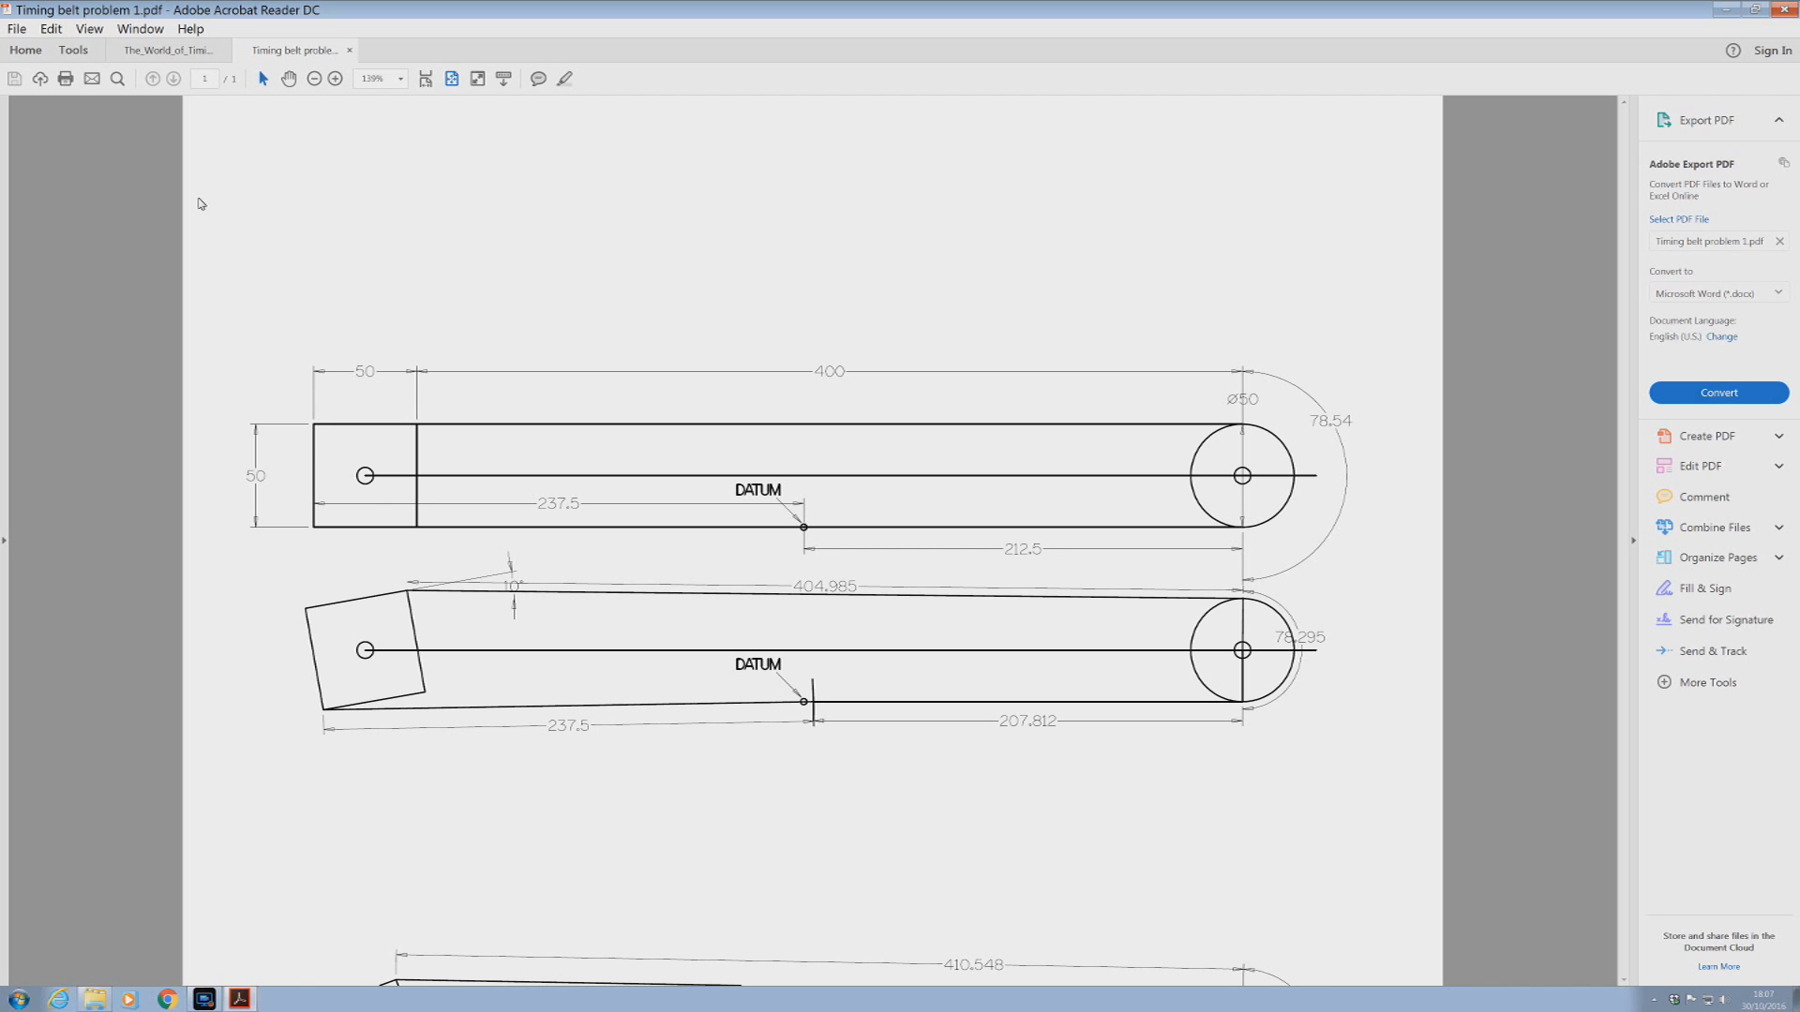
{"action": "mouse_move", "coordinate": [399, 621]}
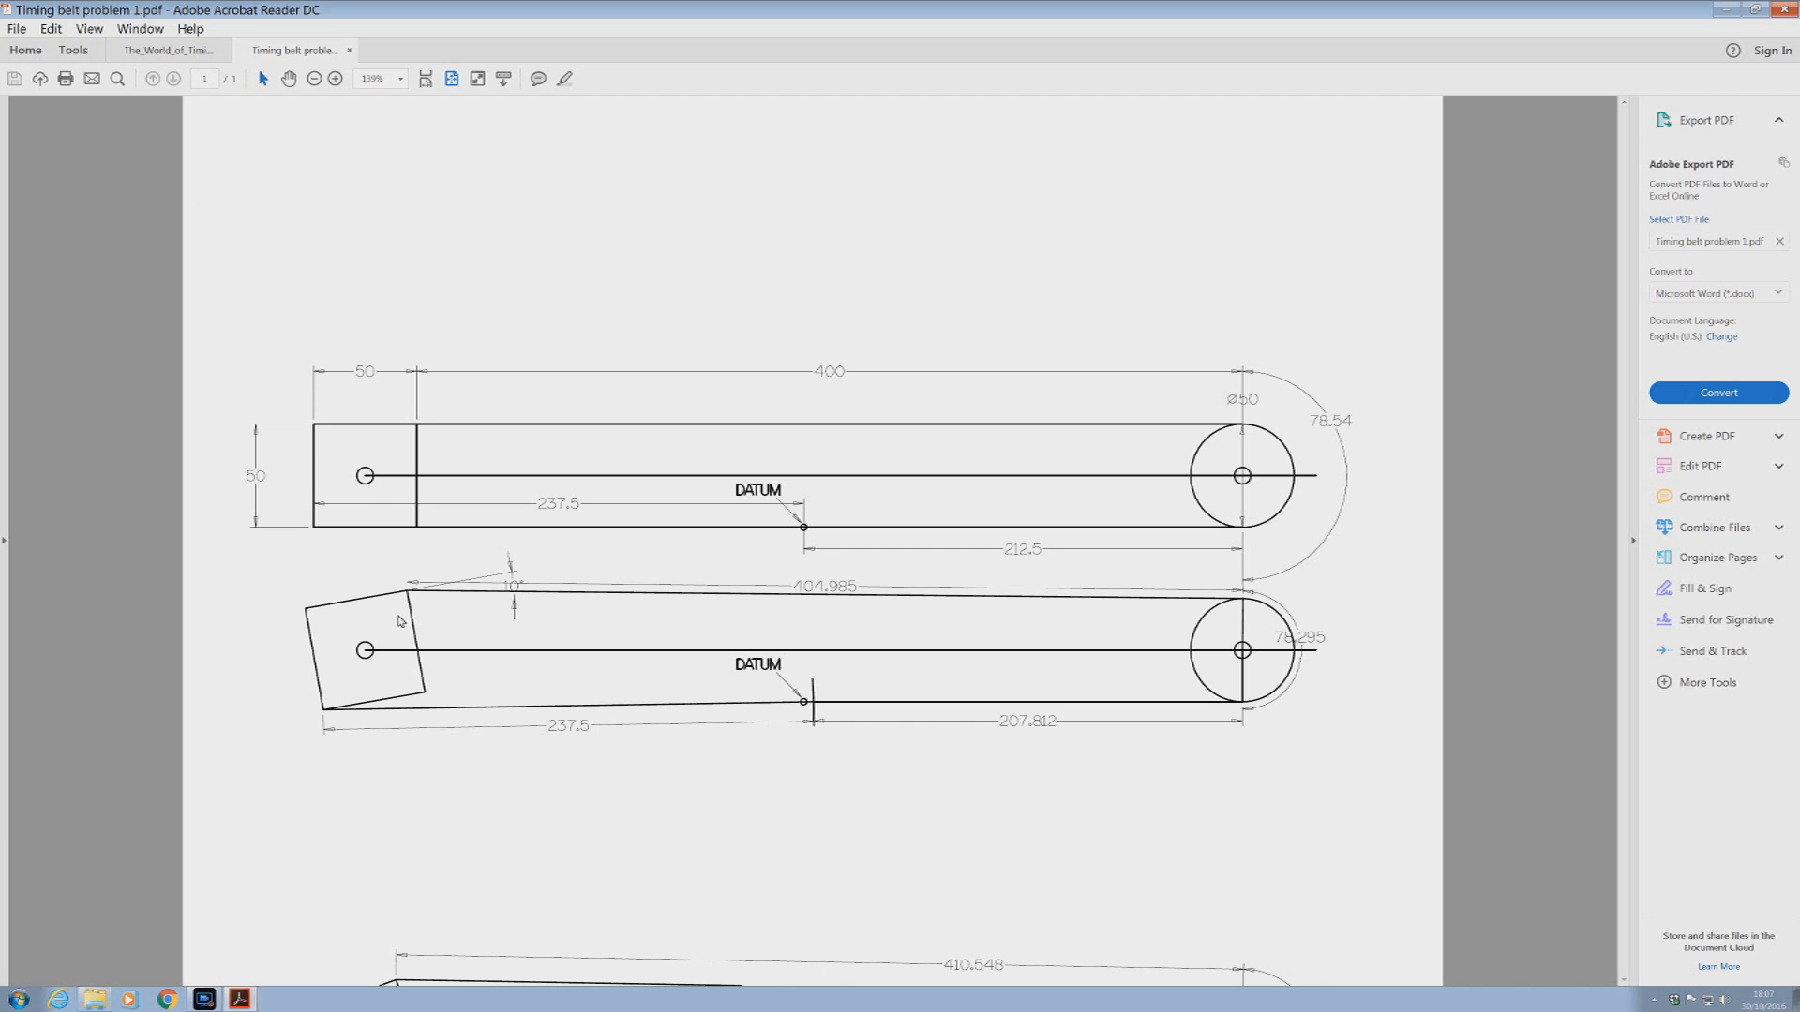
{"action": "mouse_move", "coordinate": [405, 605]}
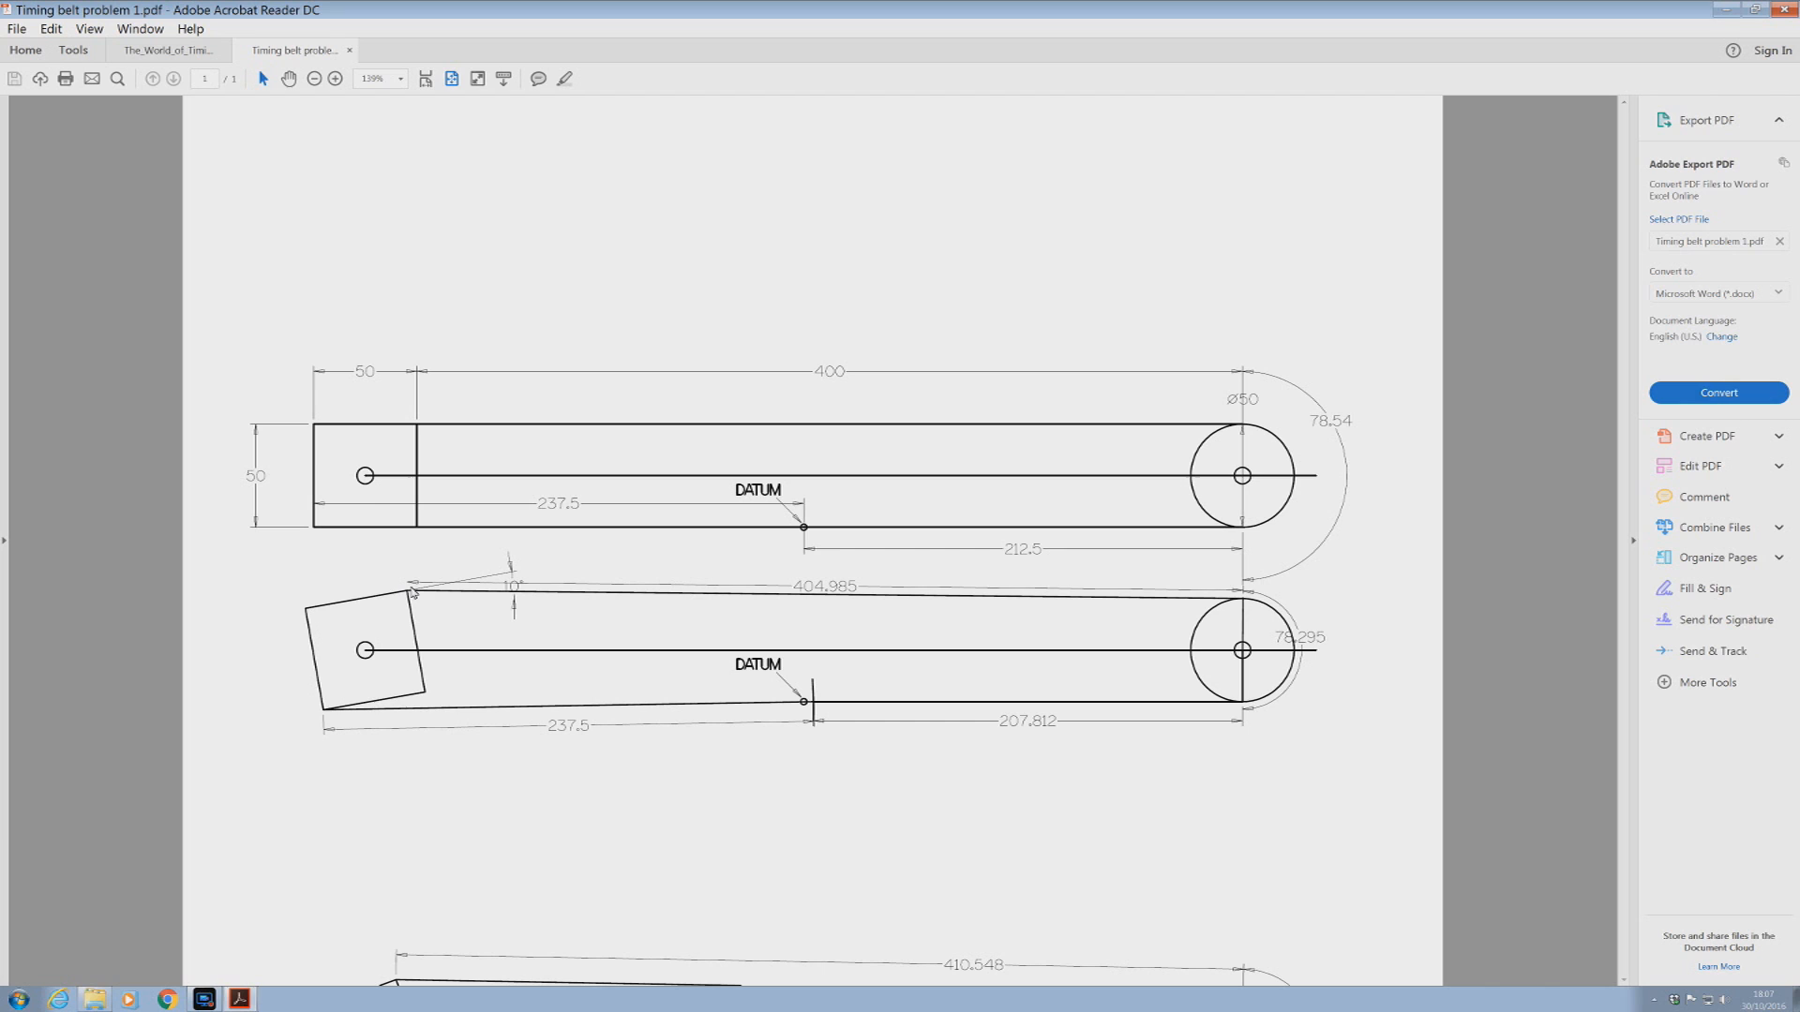
{"action": "mouse_move", "coordinate": [418, 568]}
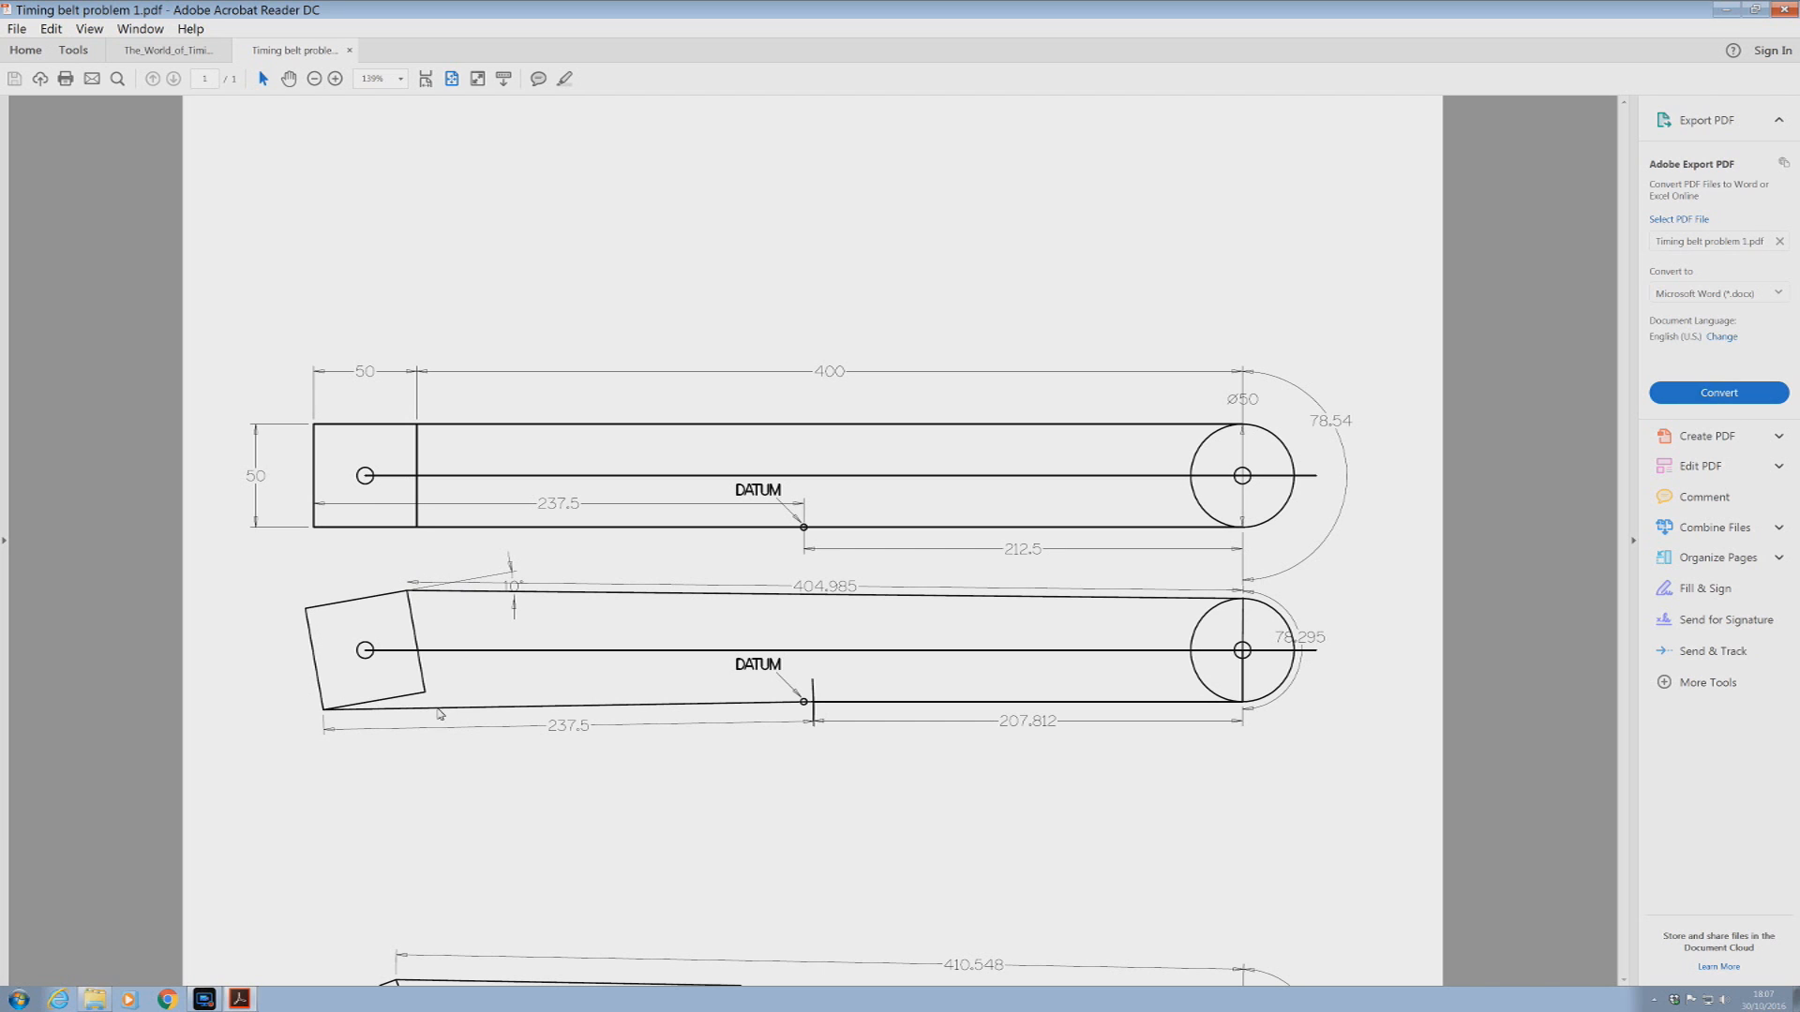
{"action": "mouse_move", "coordinate": [851, 546]}
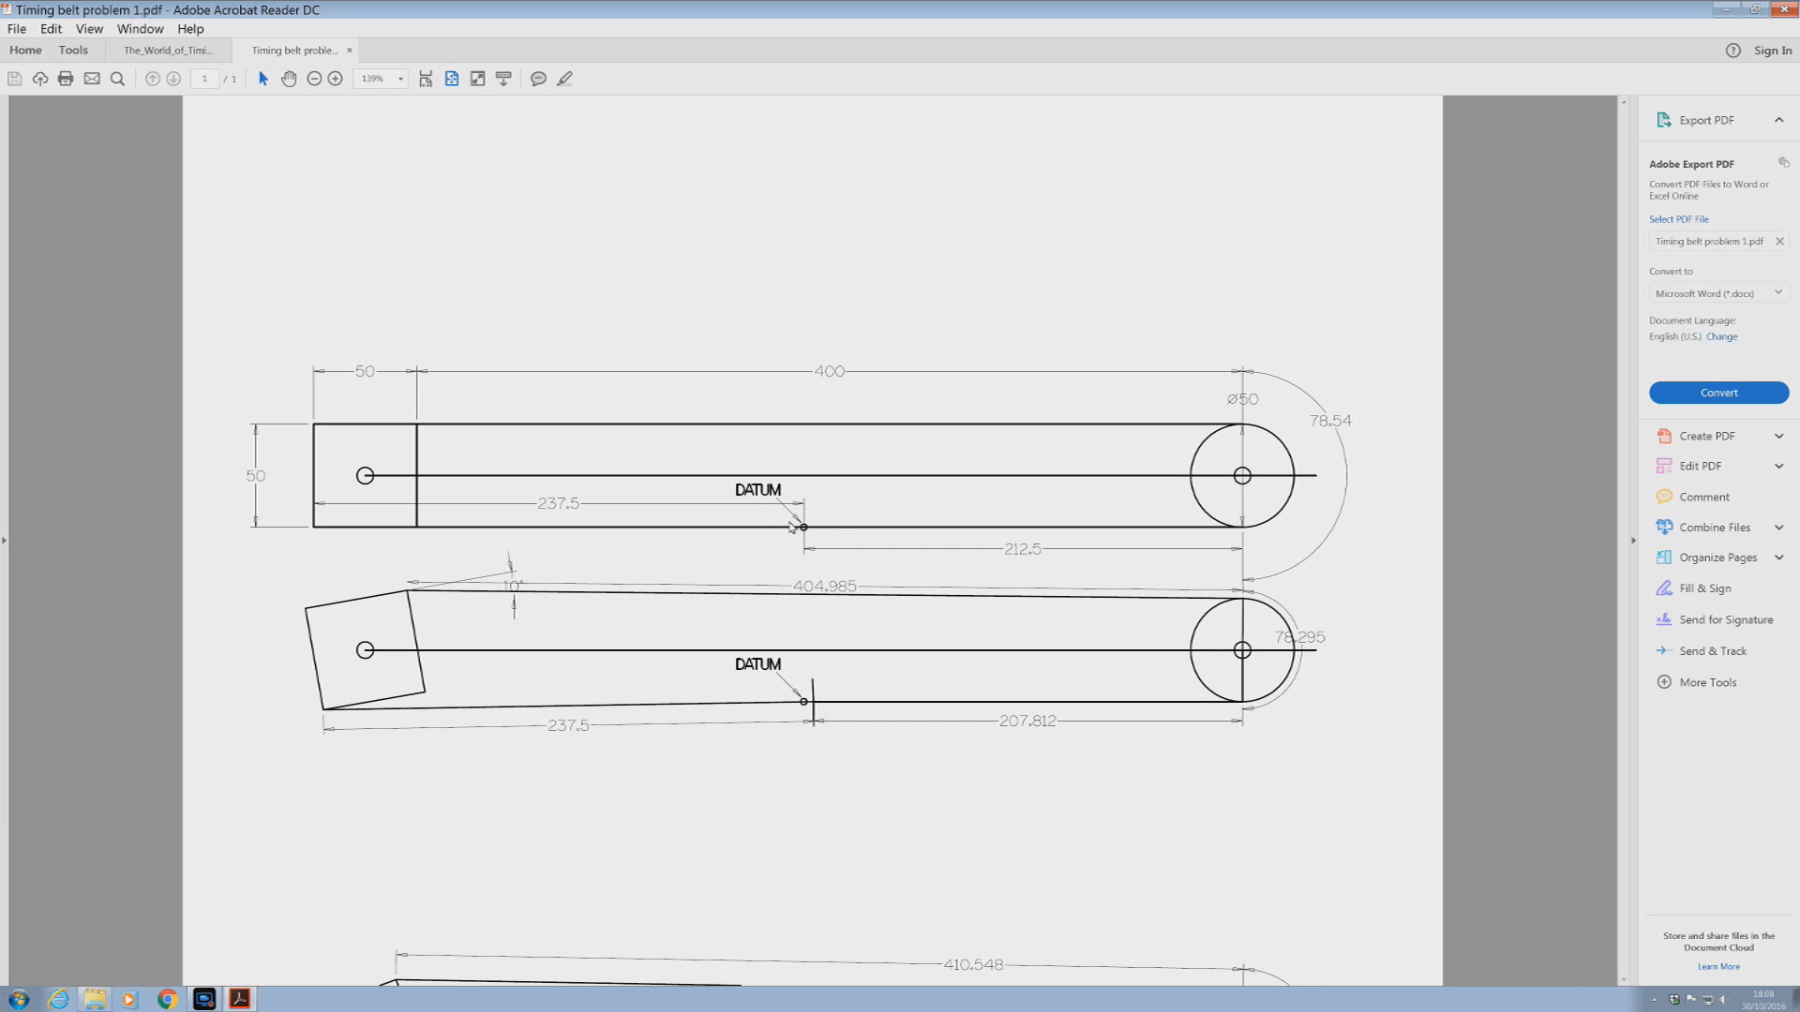
{"action": "mouse_move", "coordinate": [825, 575]}
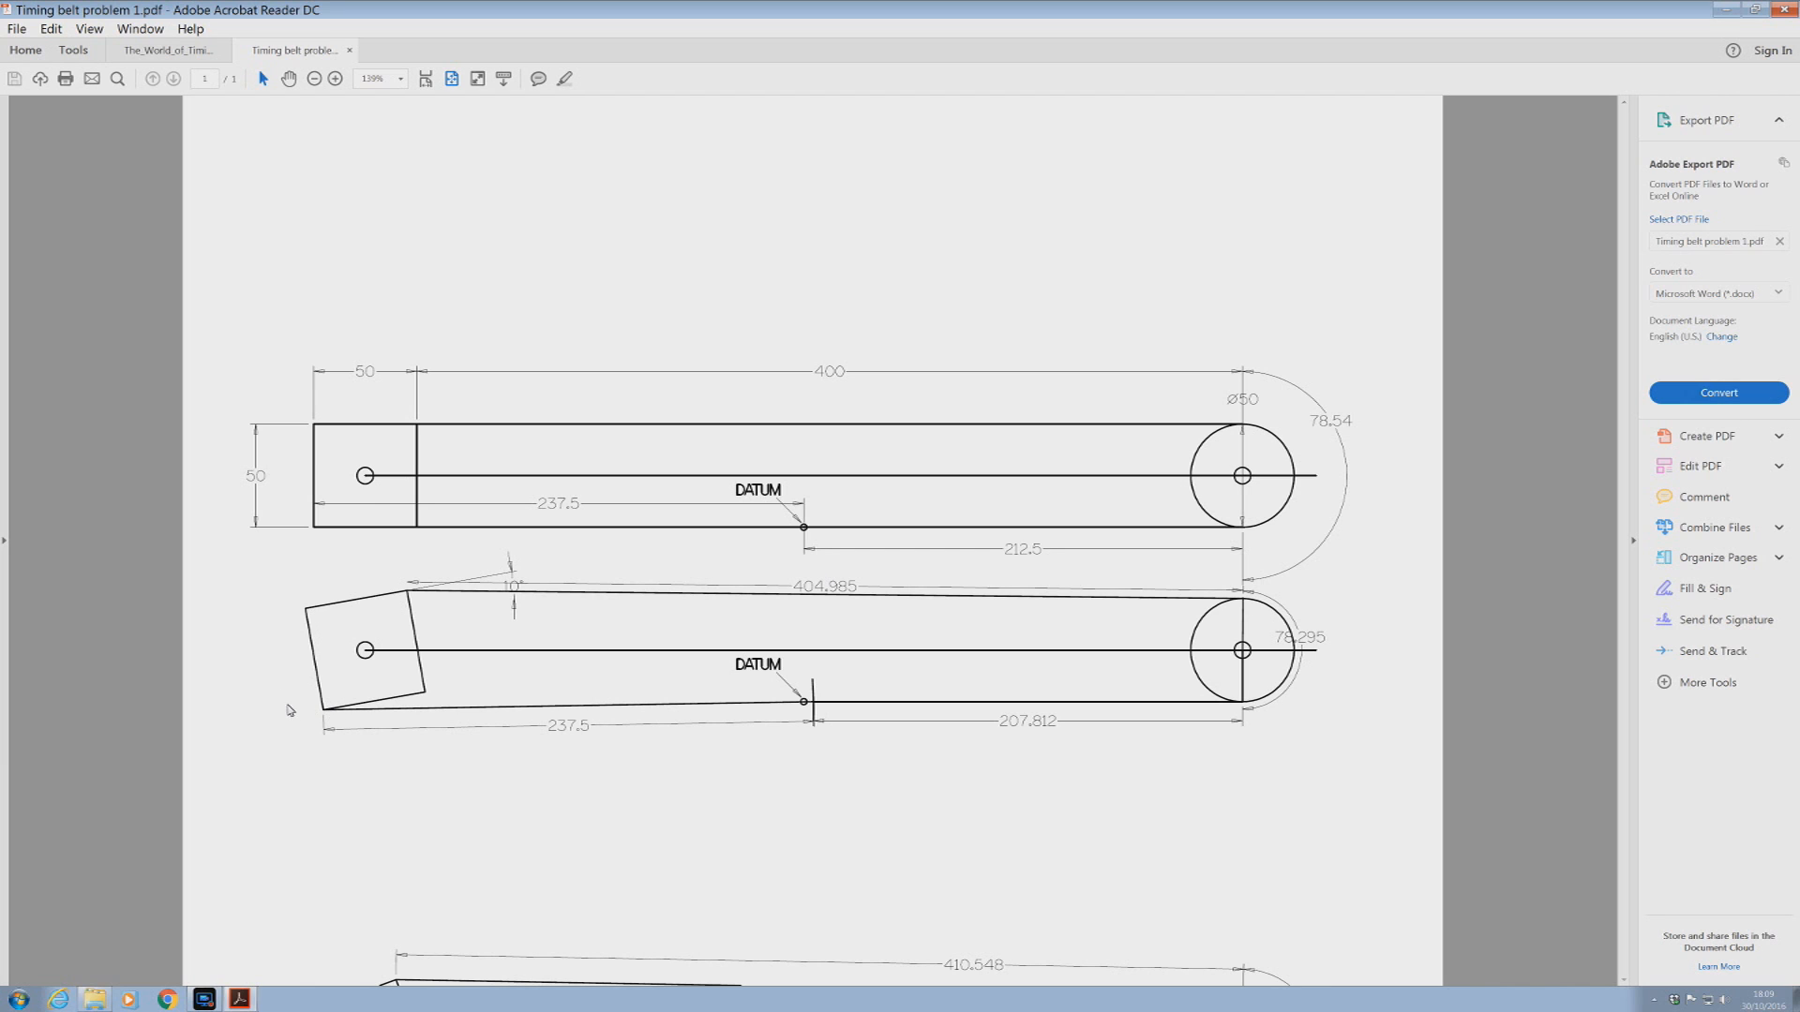
{"action": "mouse_move", "coordinate": [329, 713]}
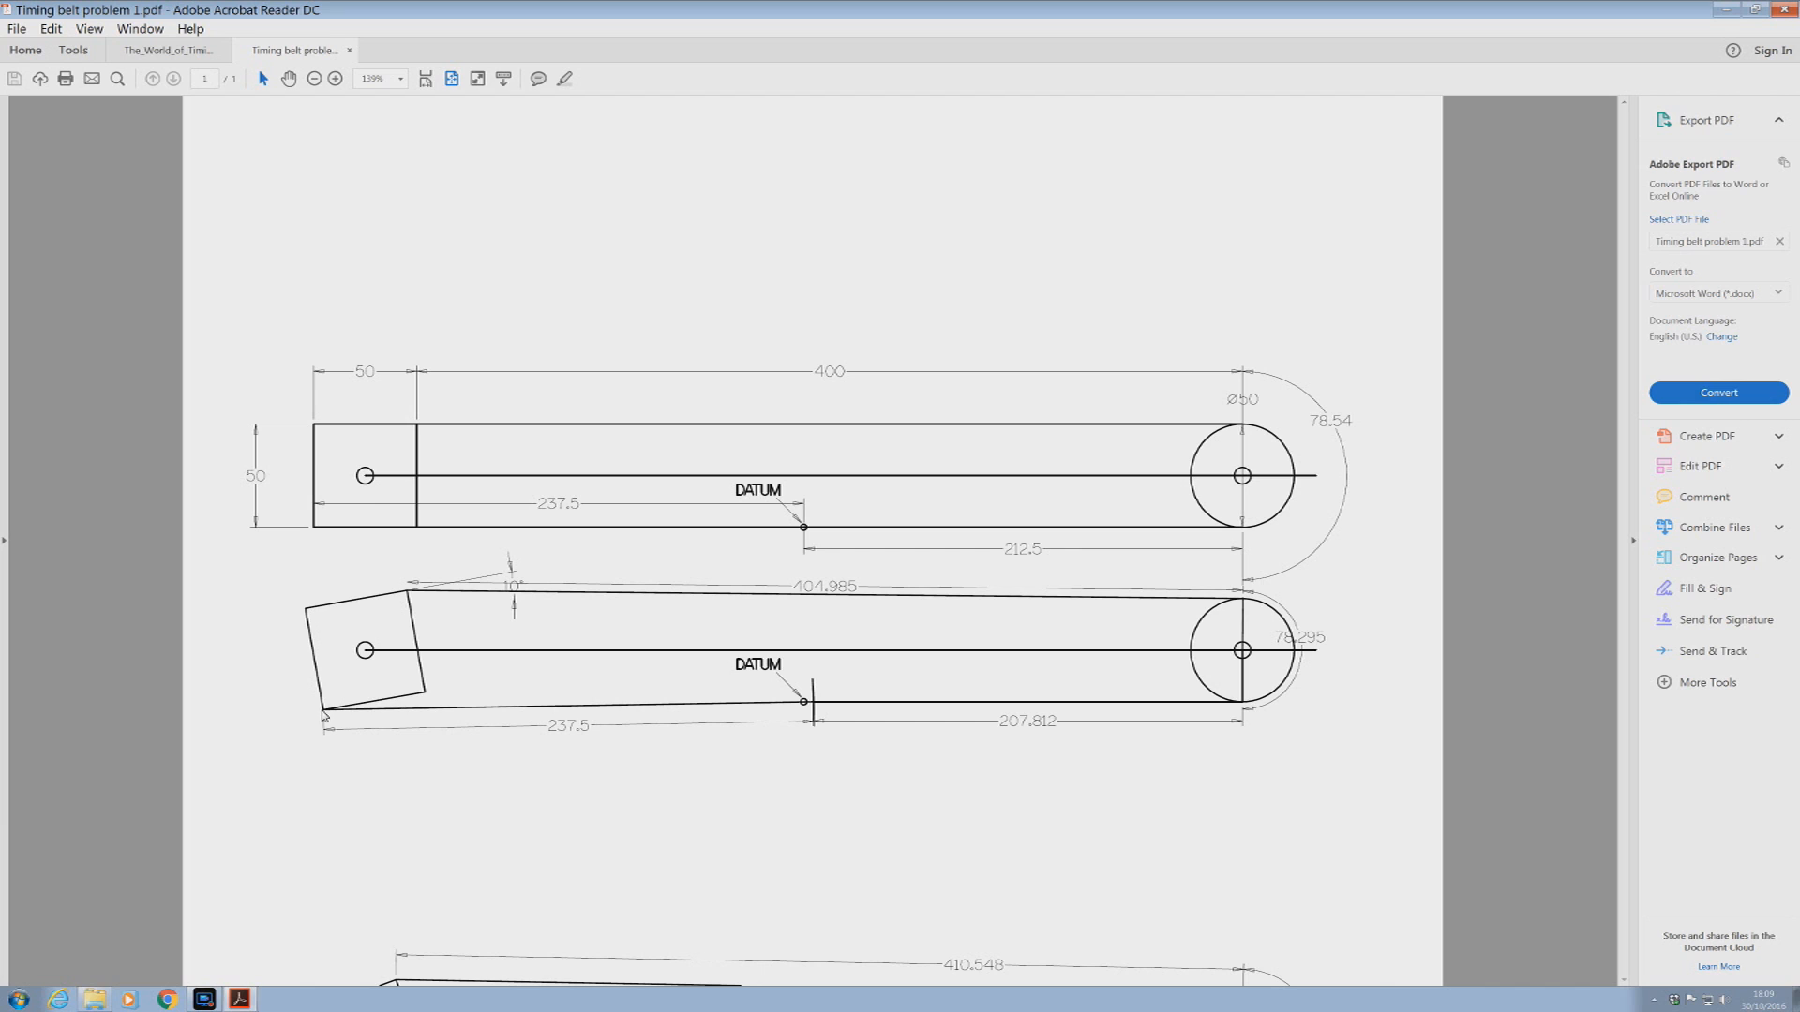
{"action": "mouse_move", "coordinate": [336, 706]}
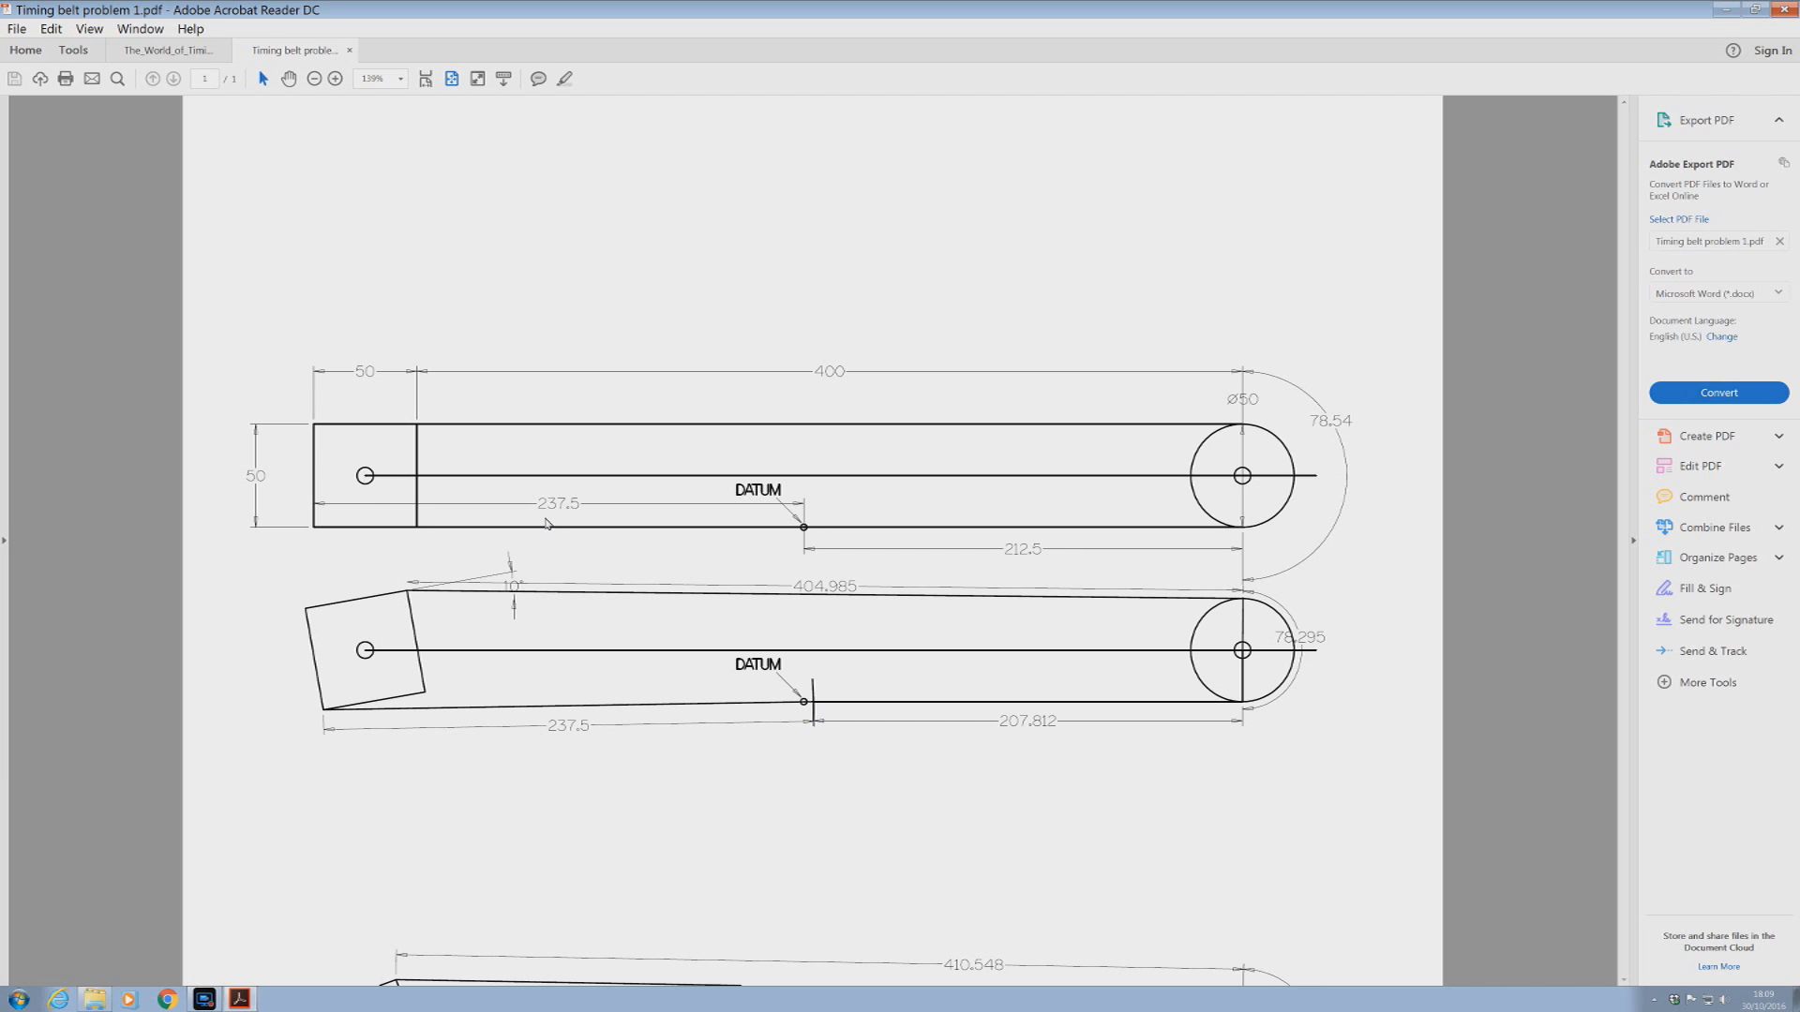
{"action": "mouse_move", "coordinate": [559, 514]}
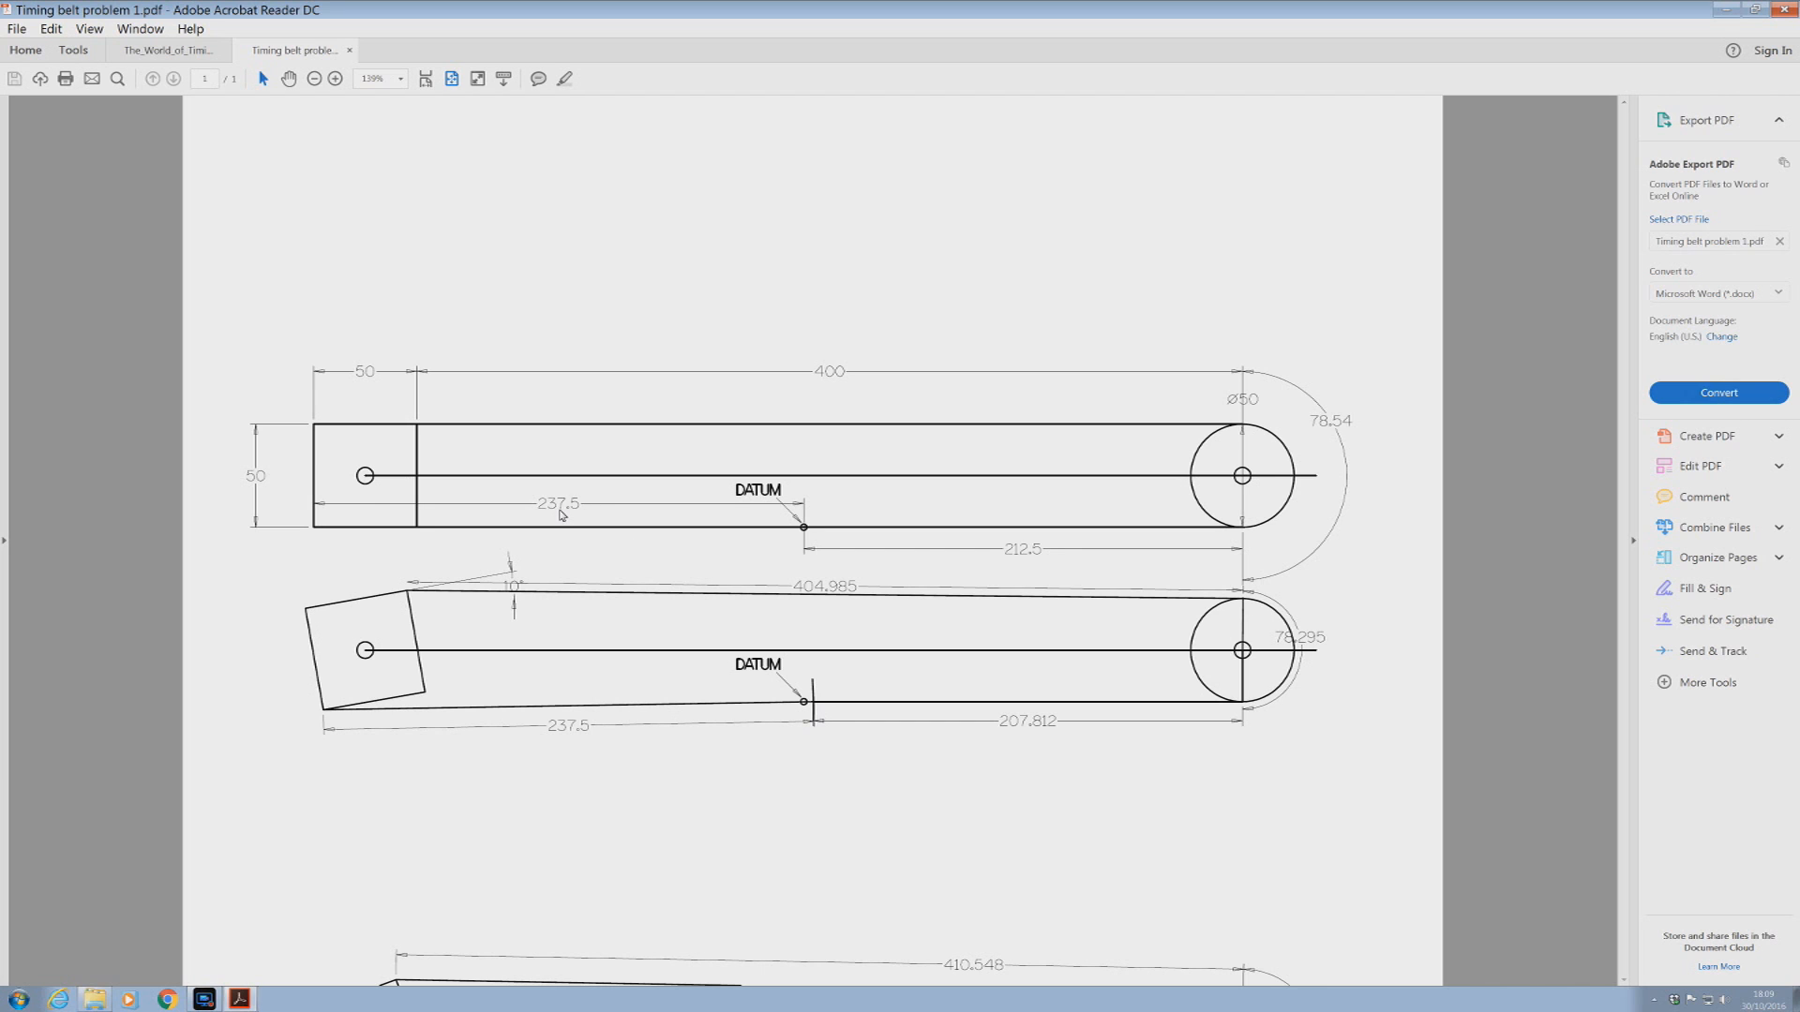
{"action": "mouse_move", "coordinate": [572, 658]}
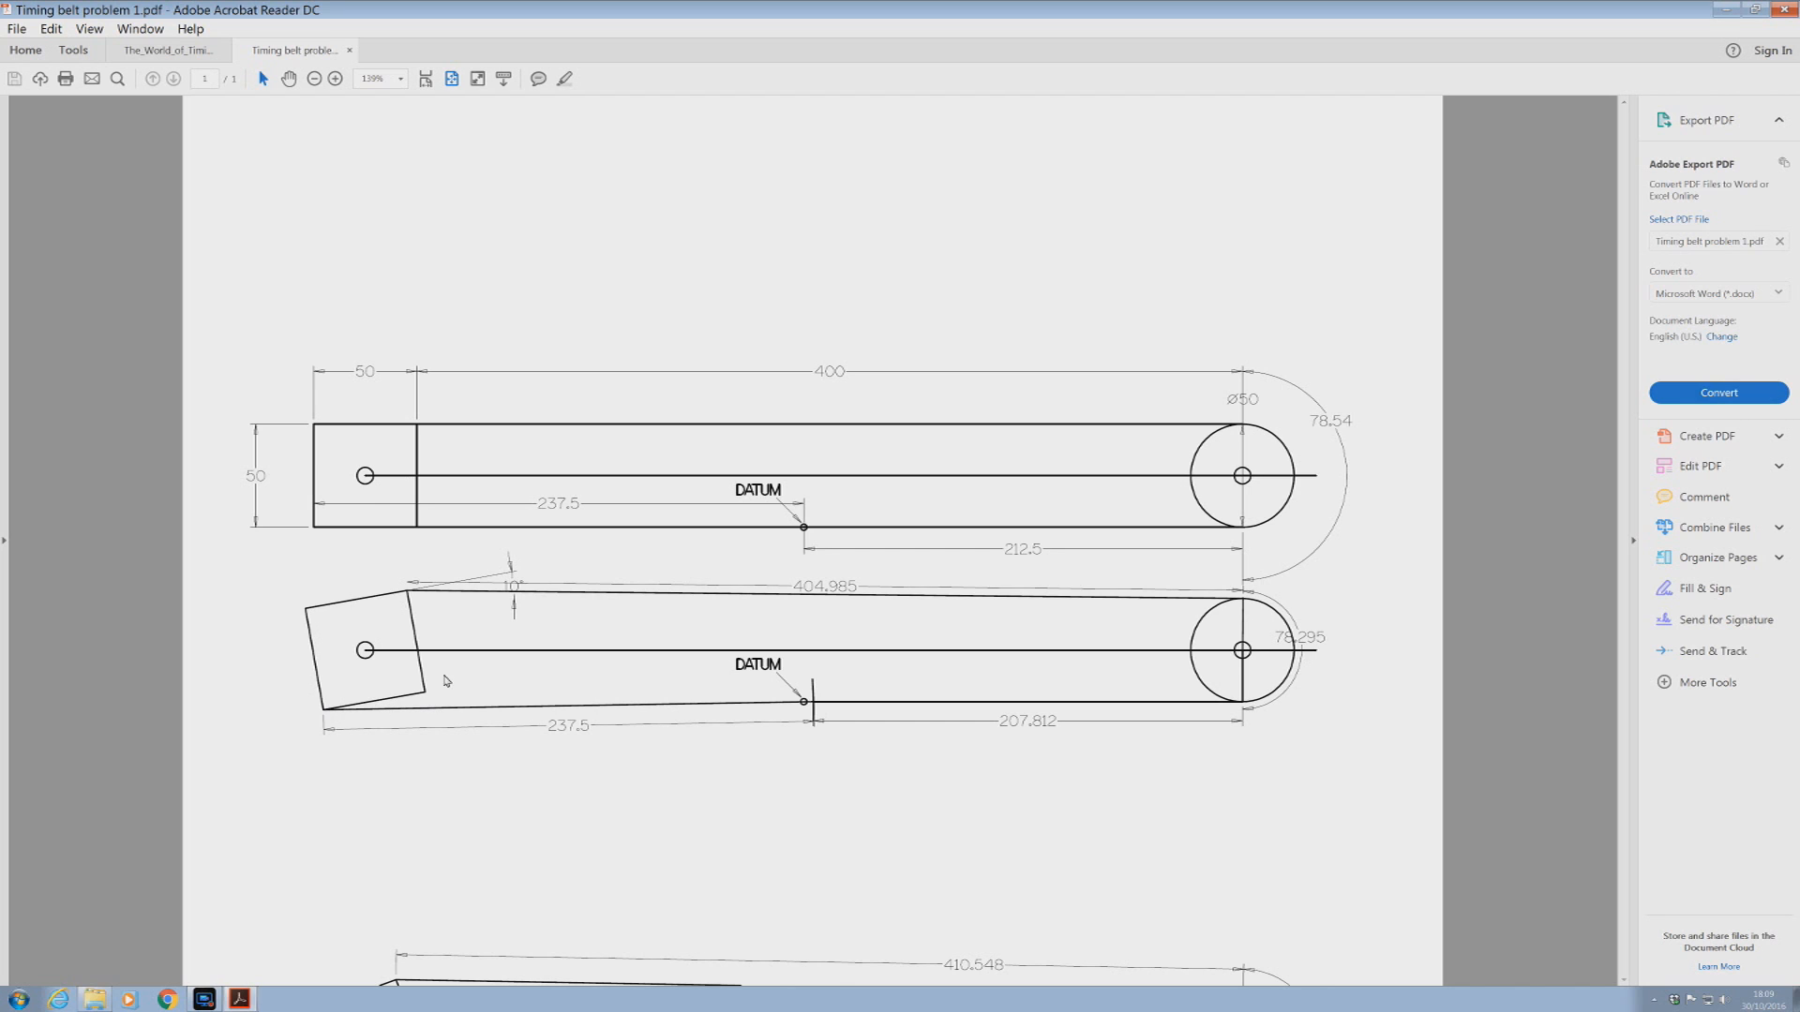
{"action": "mouse_move", "coordinate": [851, 708]}
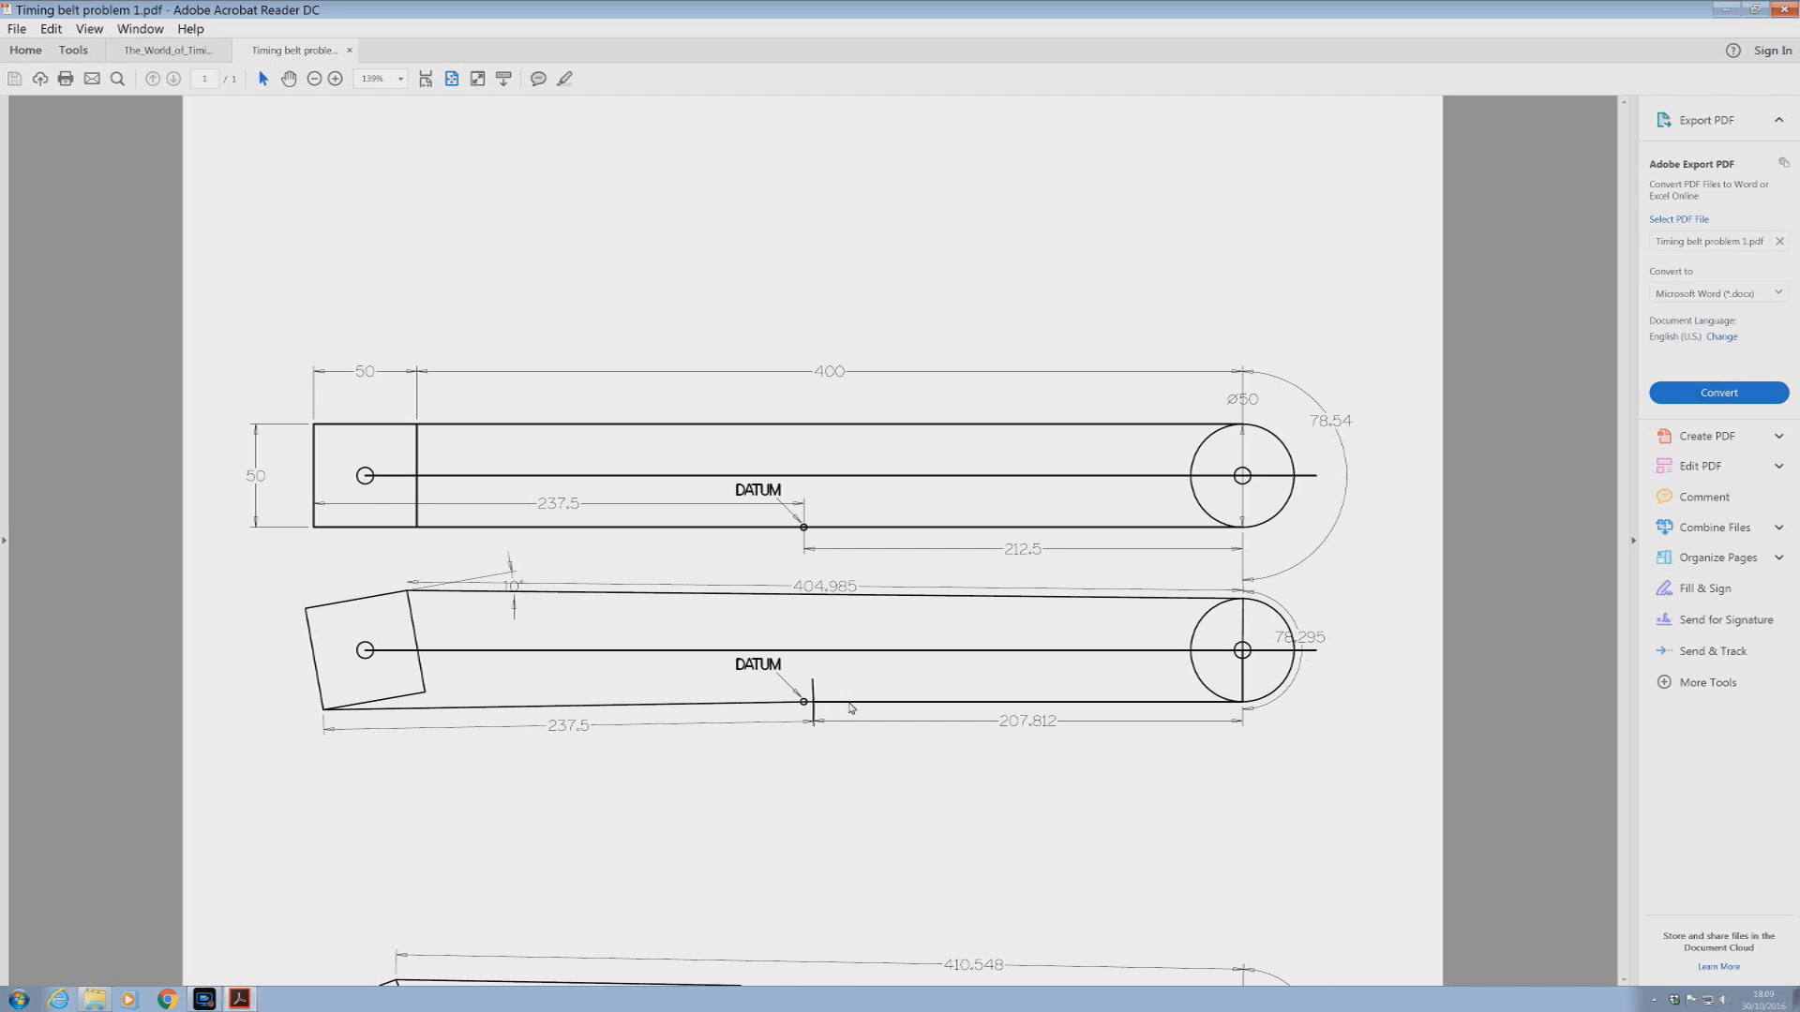
{"action": "mouse_move", "coordinate": [934, 713]}
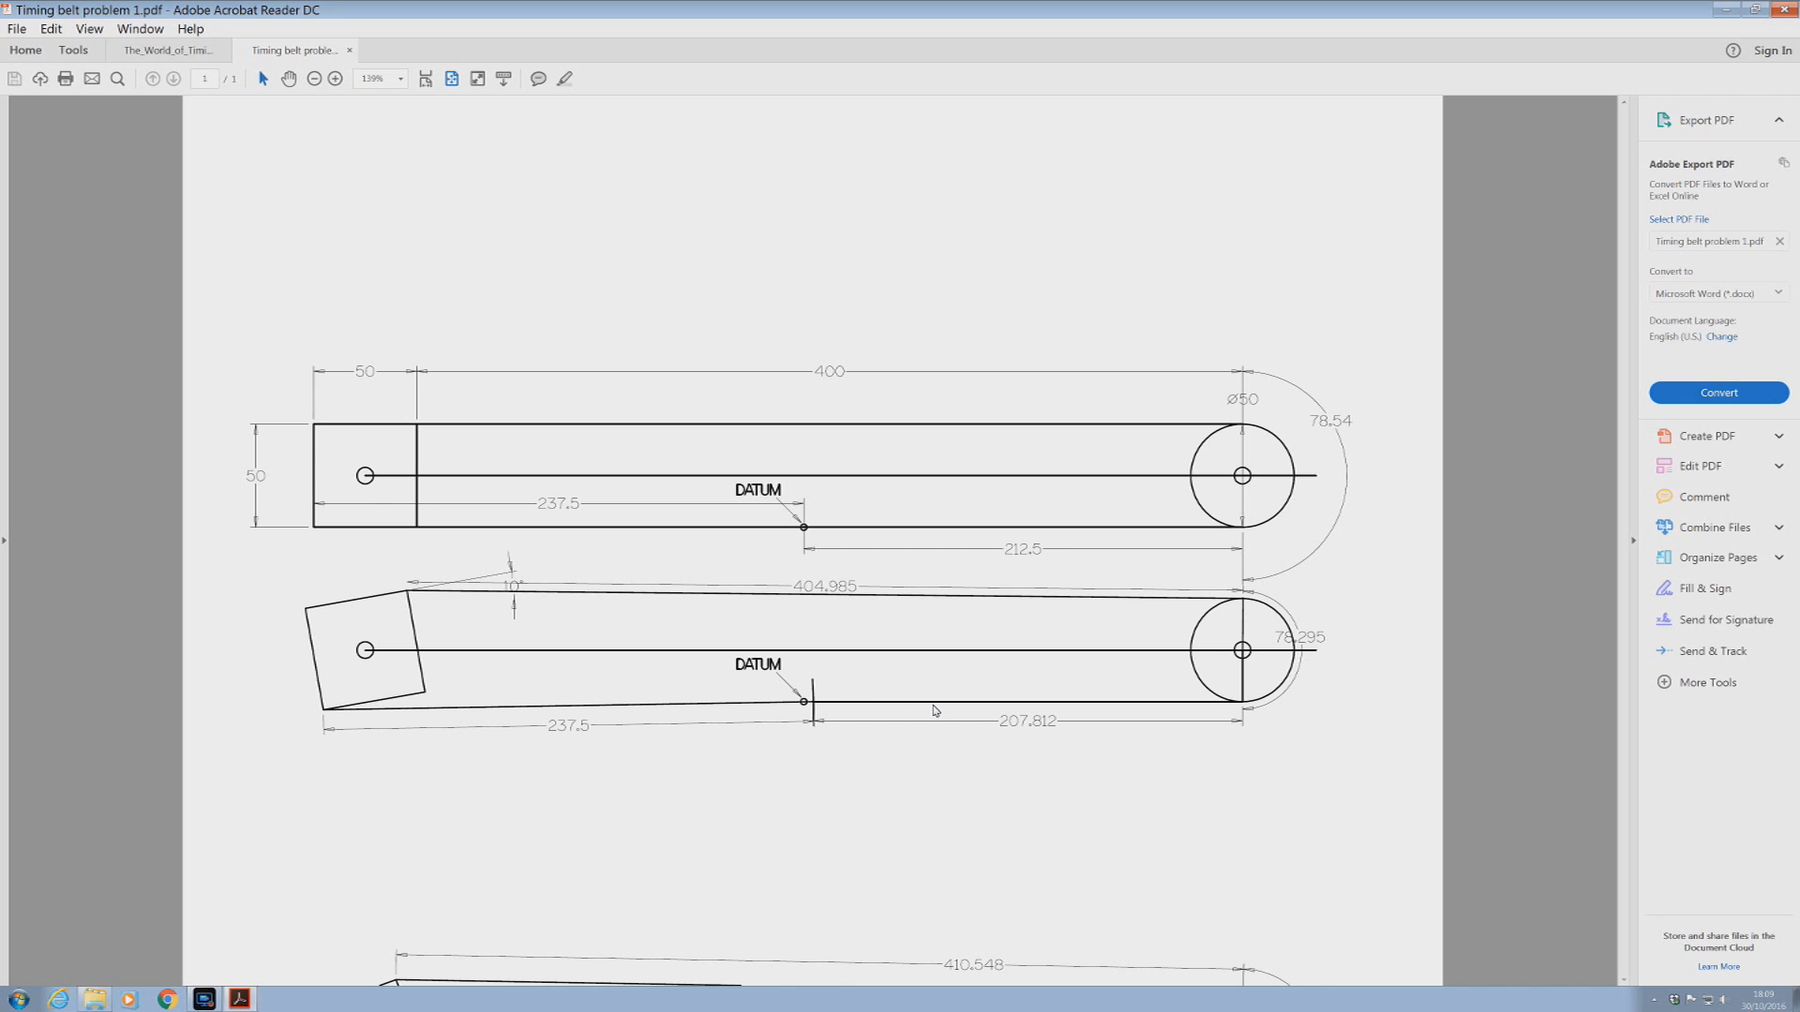
{"action": "mouse_move", "coordinate": [843, 703]}
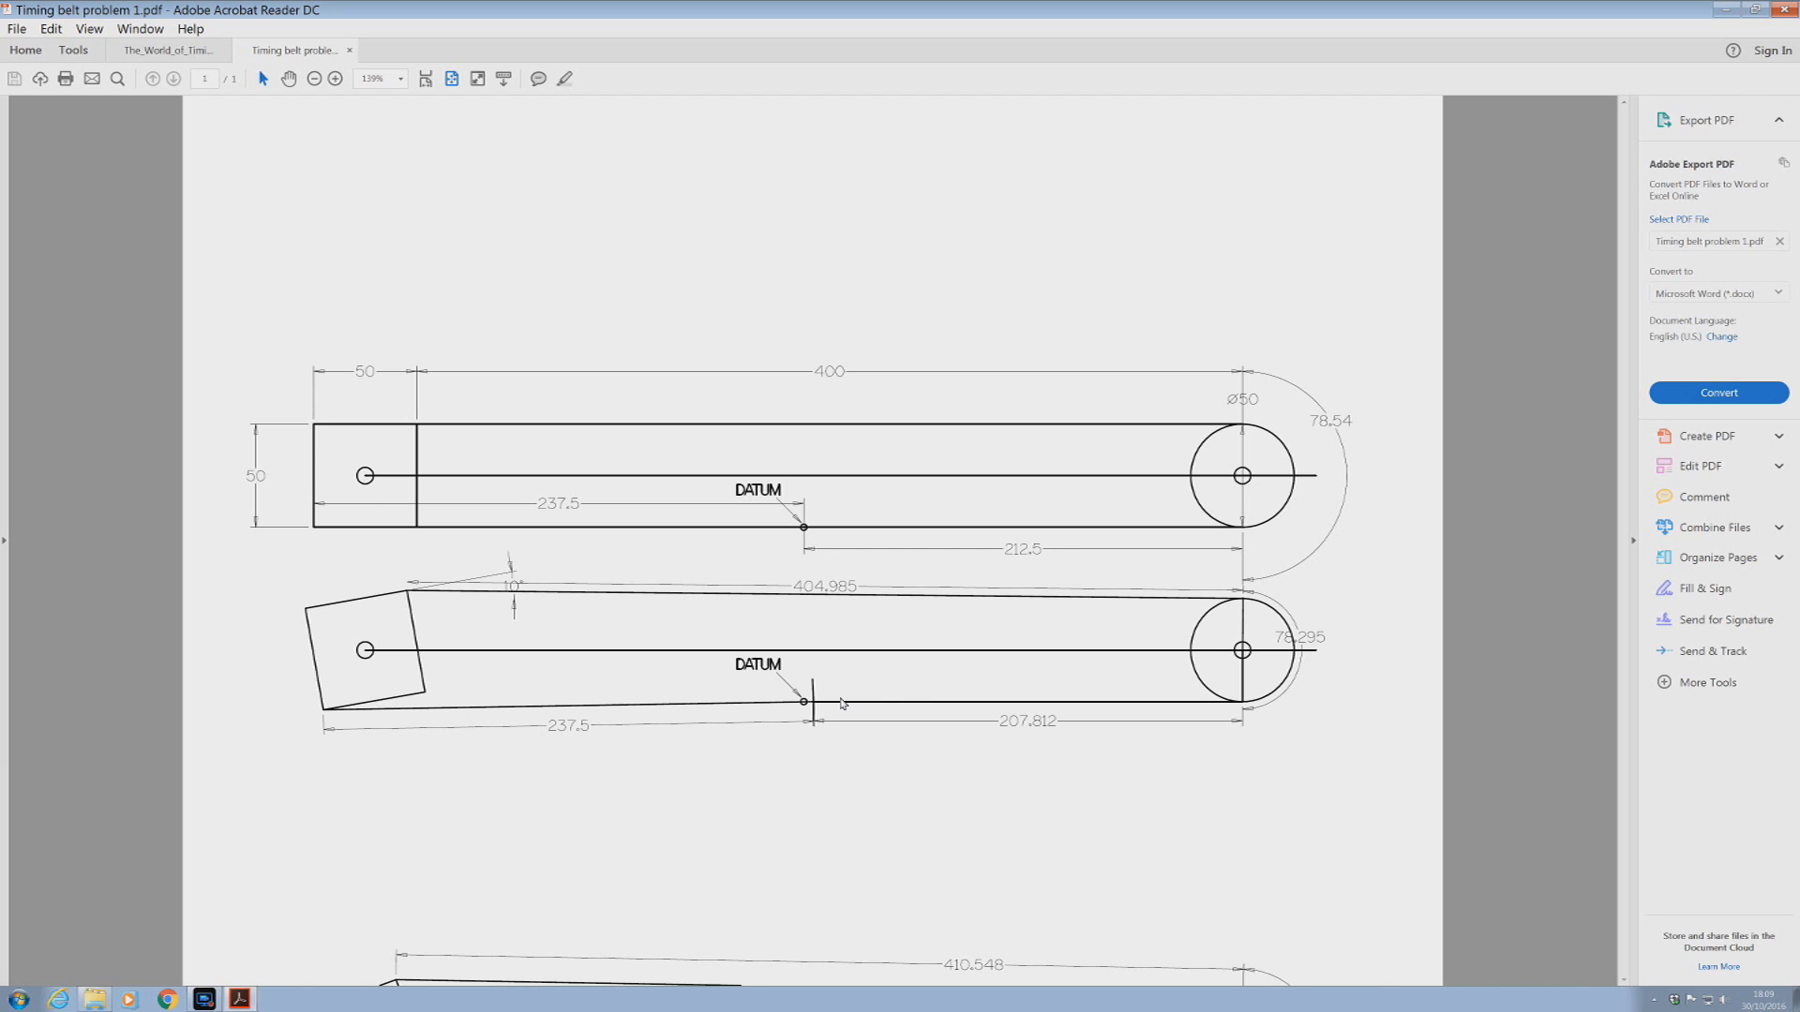
{"action": "mouse_move", "coordinate": [1067, 699]}
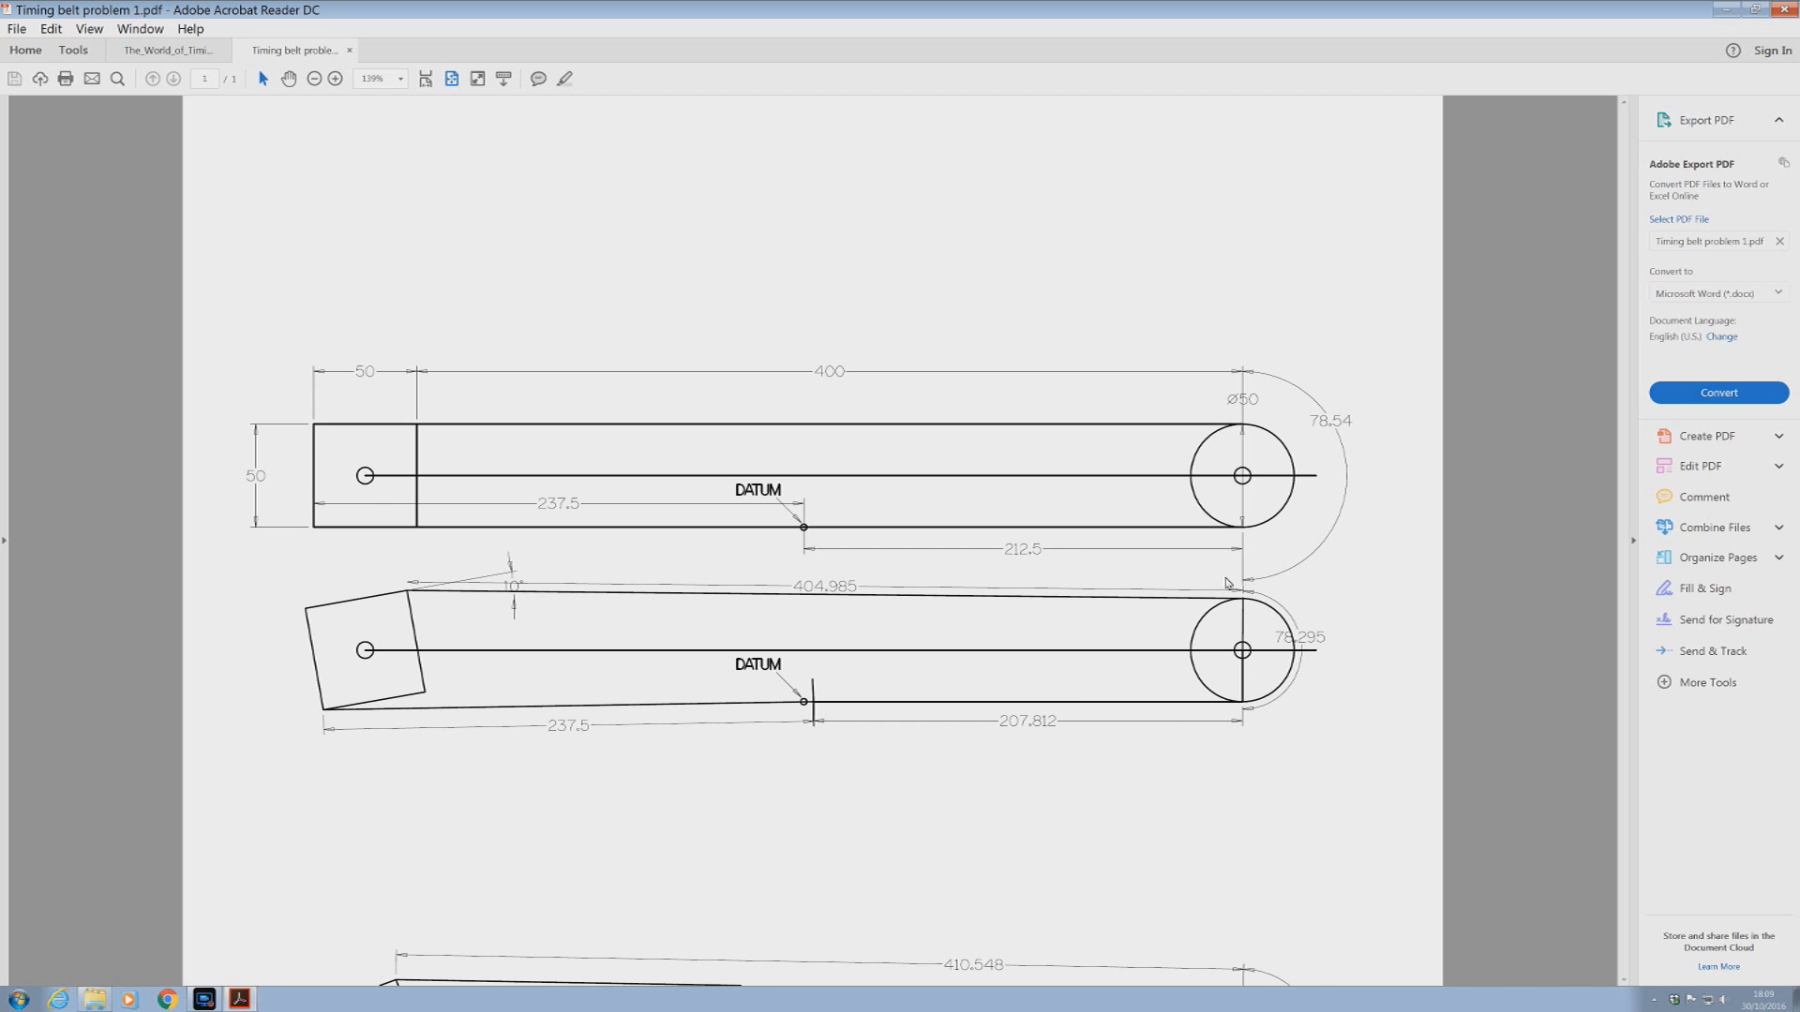
{"action": "mouse_move", "coordinate": [1271, 622]}
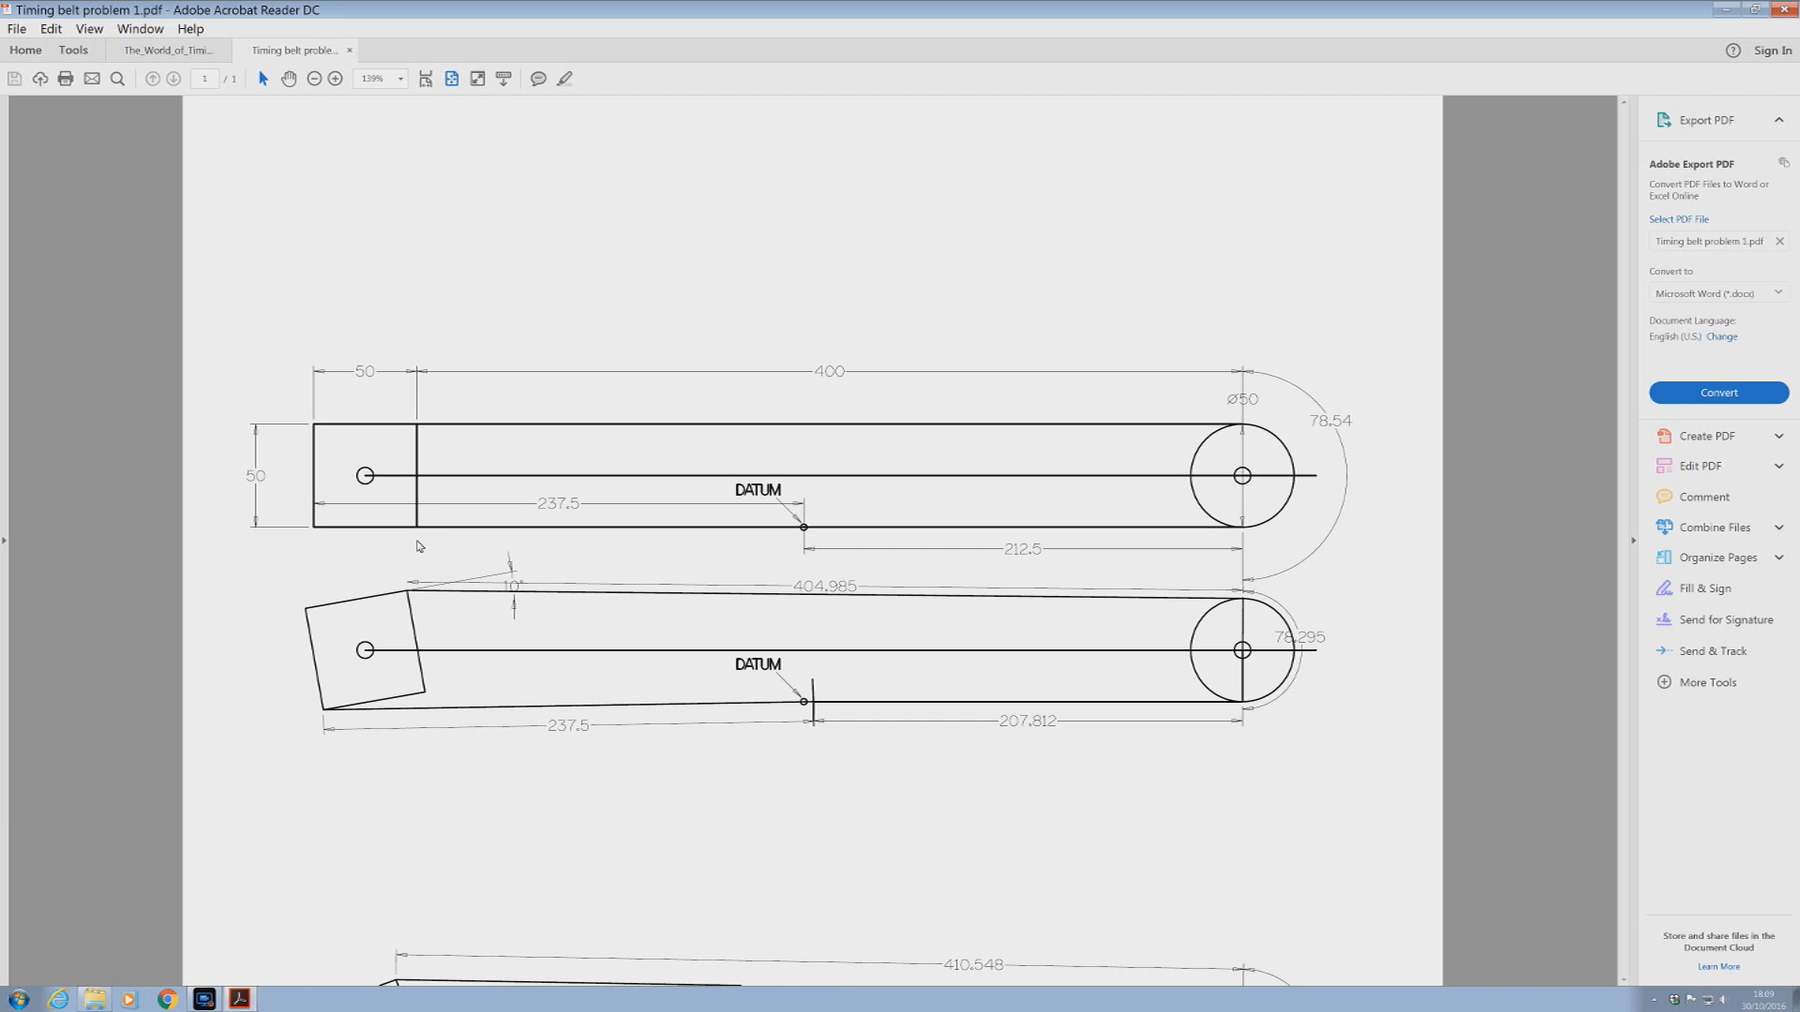
{"action": "mouse_move", "coordinate": [418, 551]}
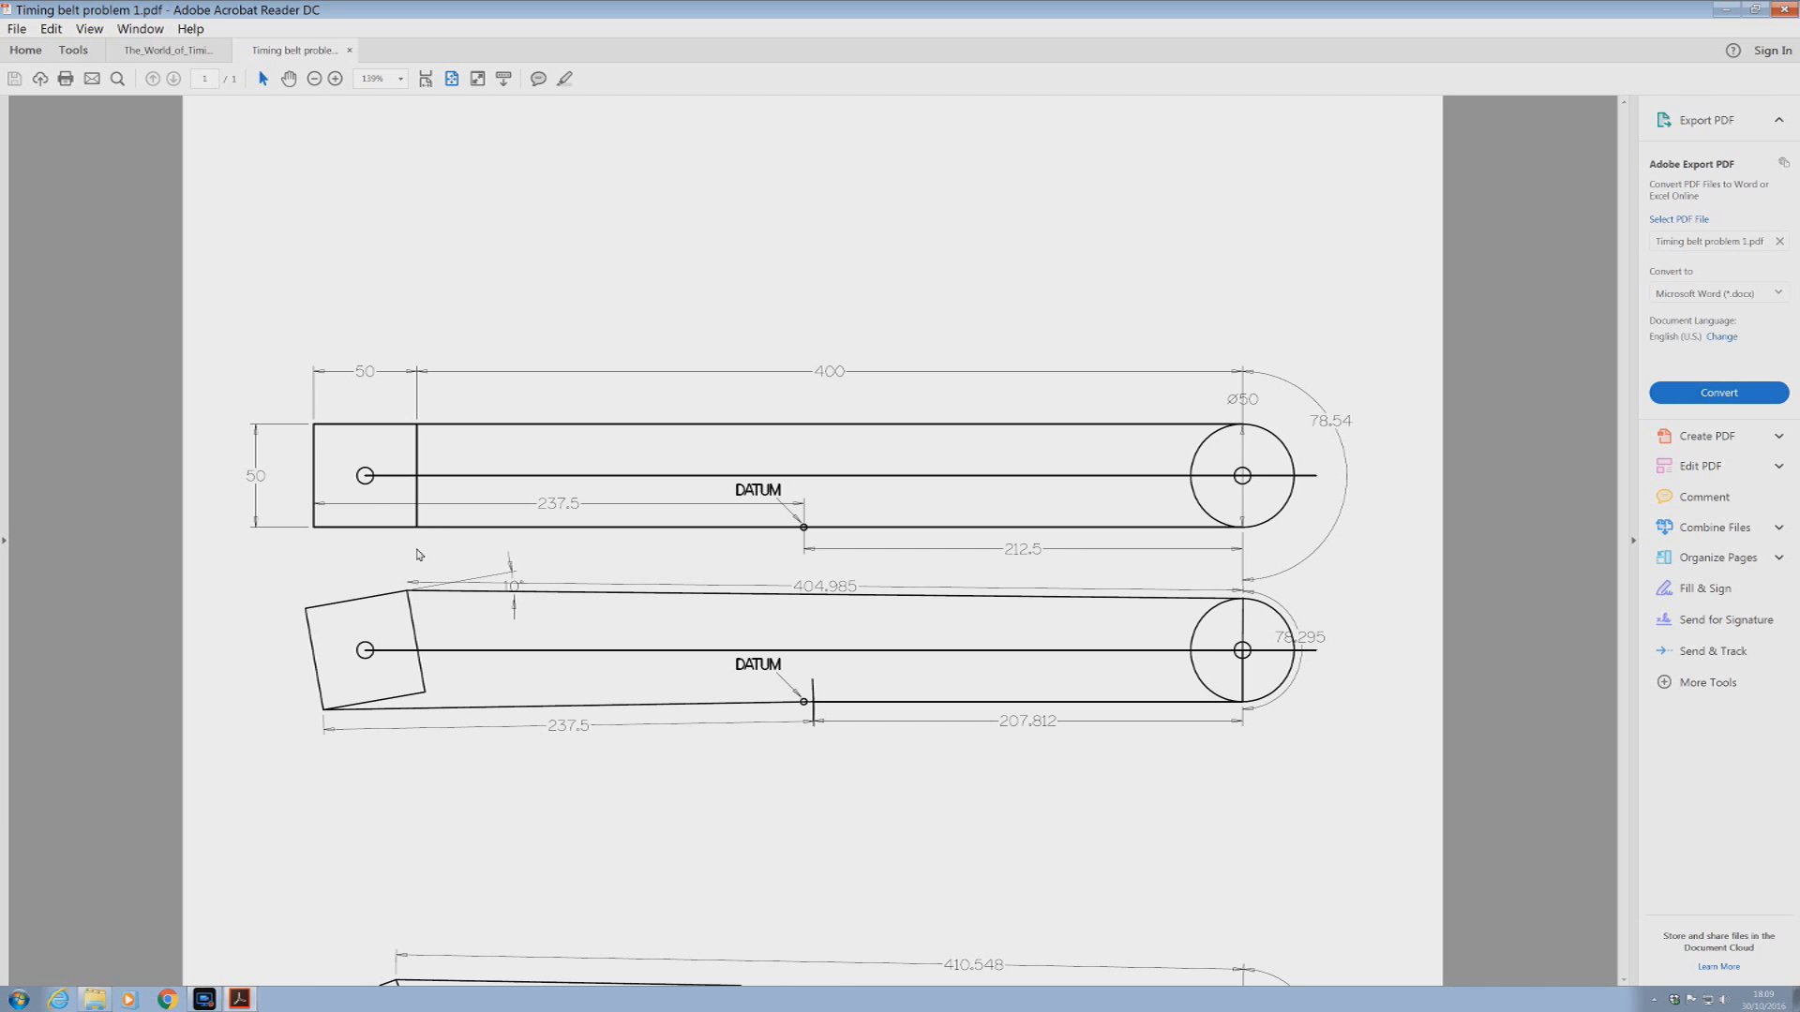
{"action": "mouse_move", "coordinate": [1291, 617]}
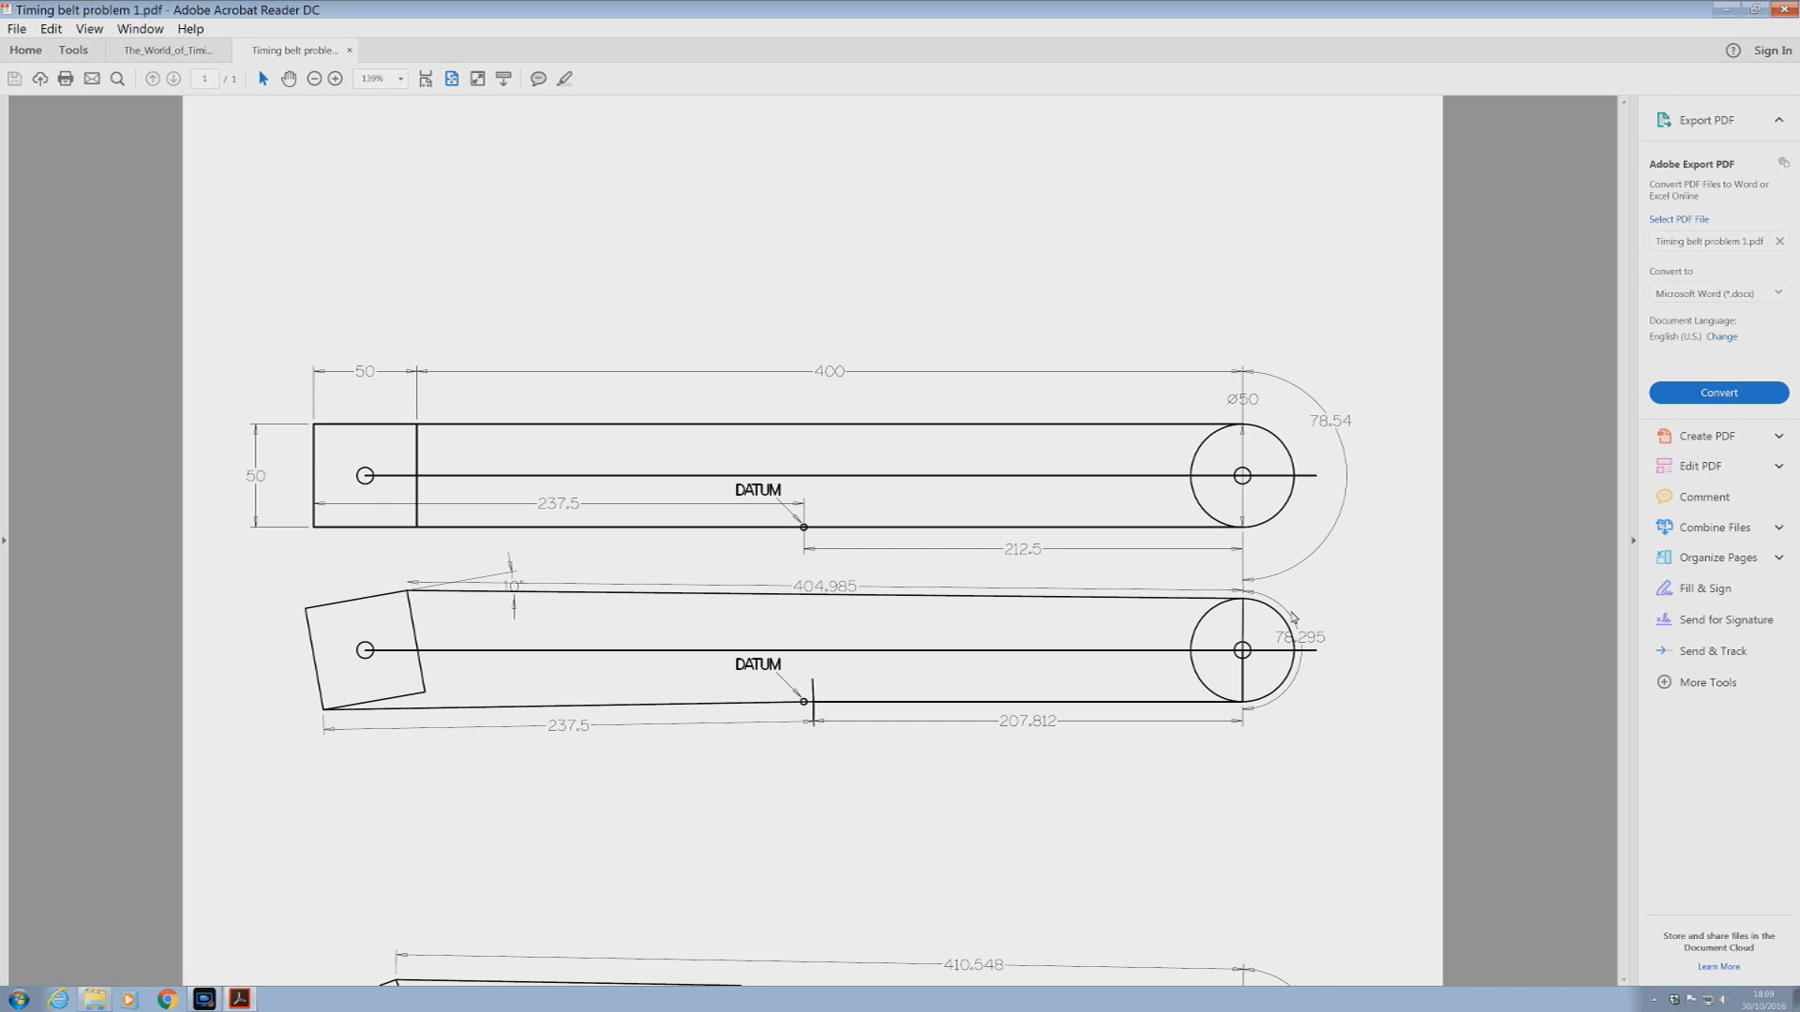
{"action": "mouse_move", "coordinate": [1276, 704]}
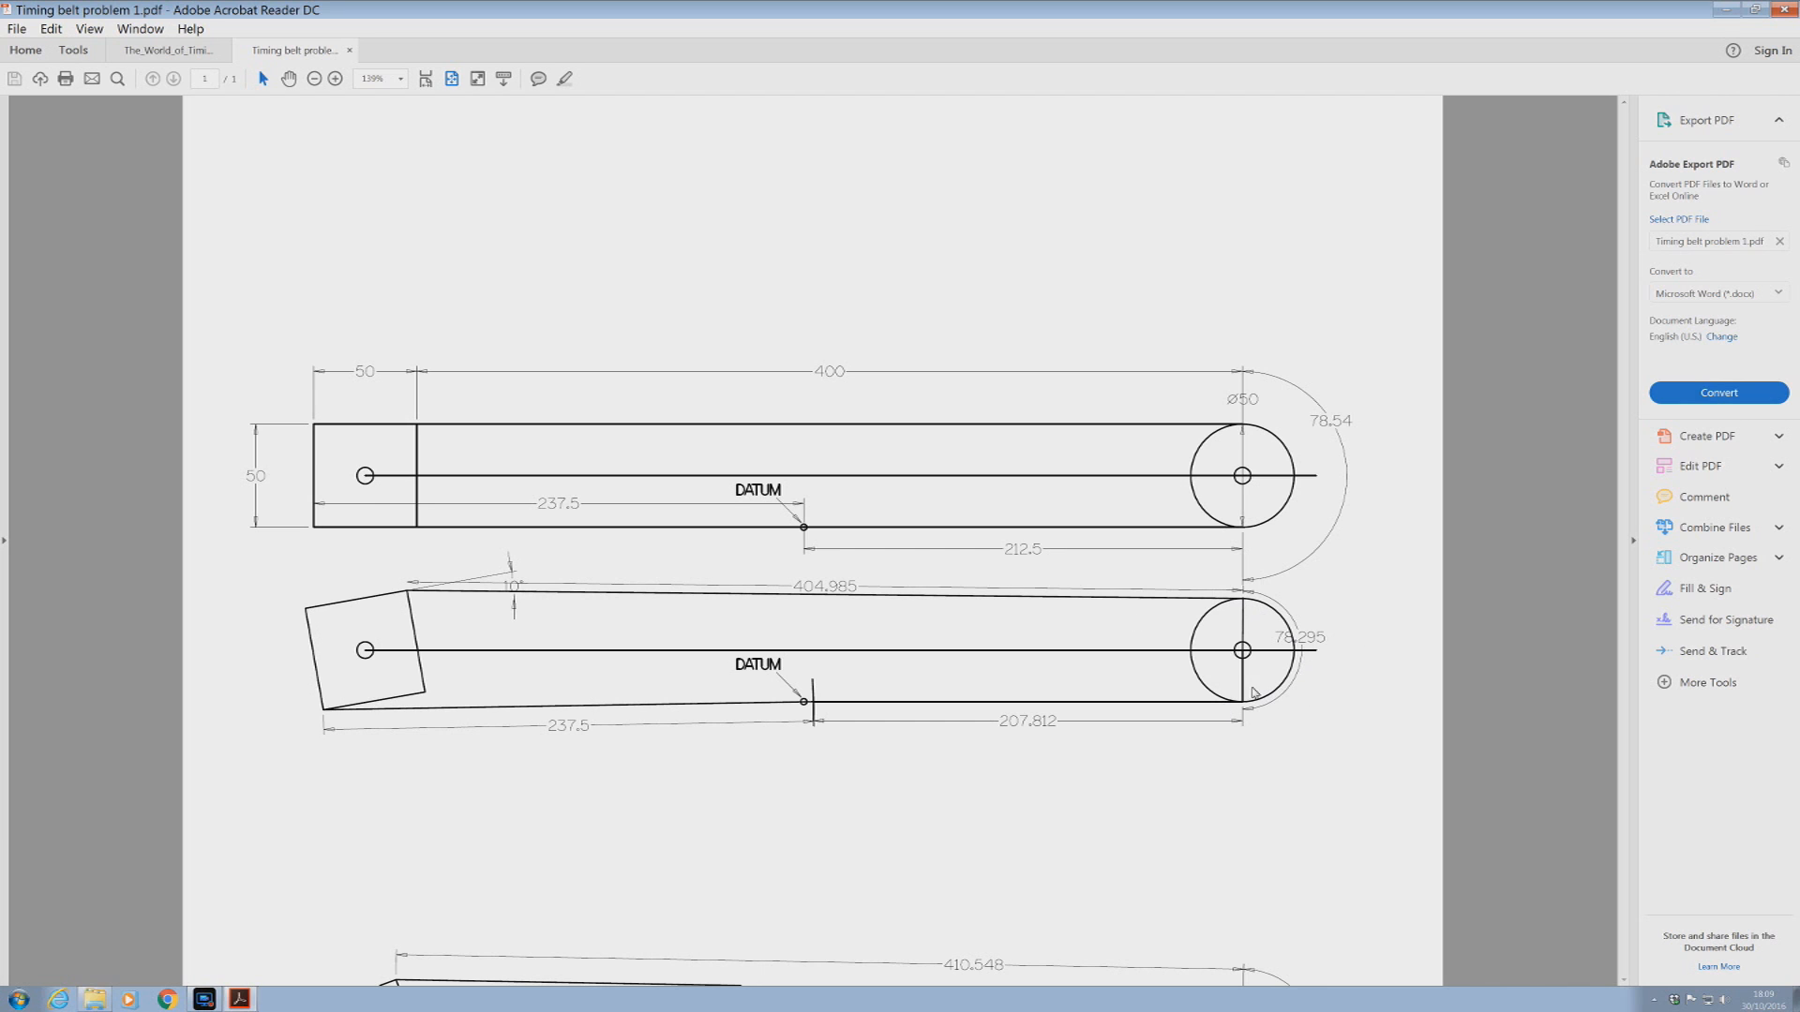
{"action": "mouse_move", "coordinate": [1249, 377]}
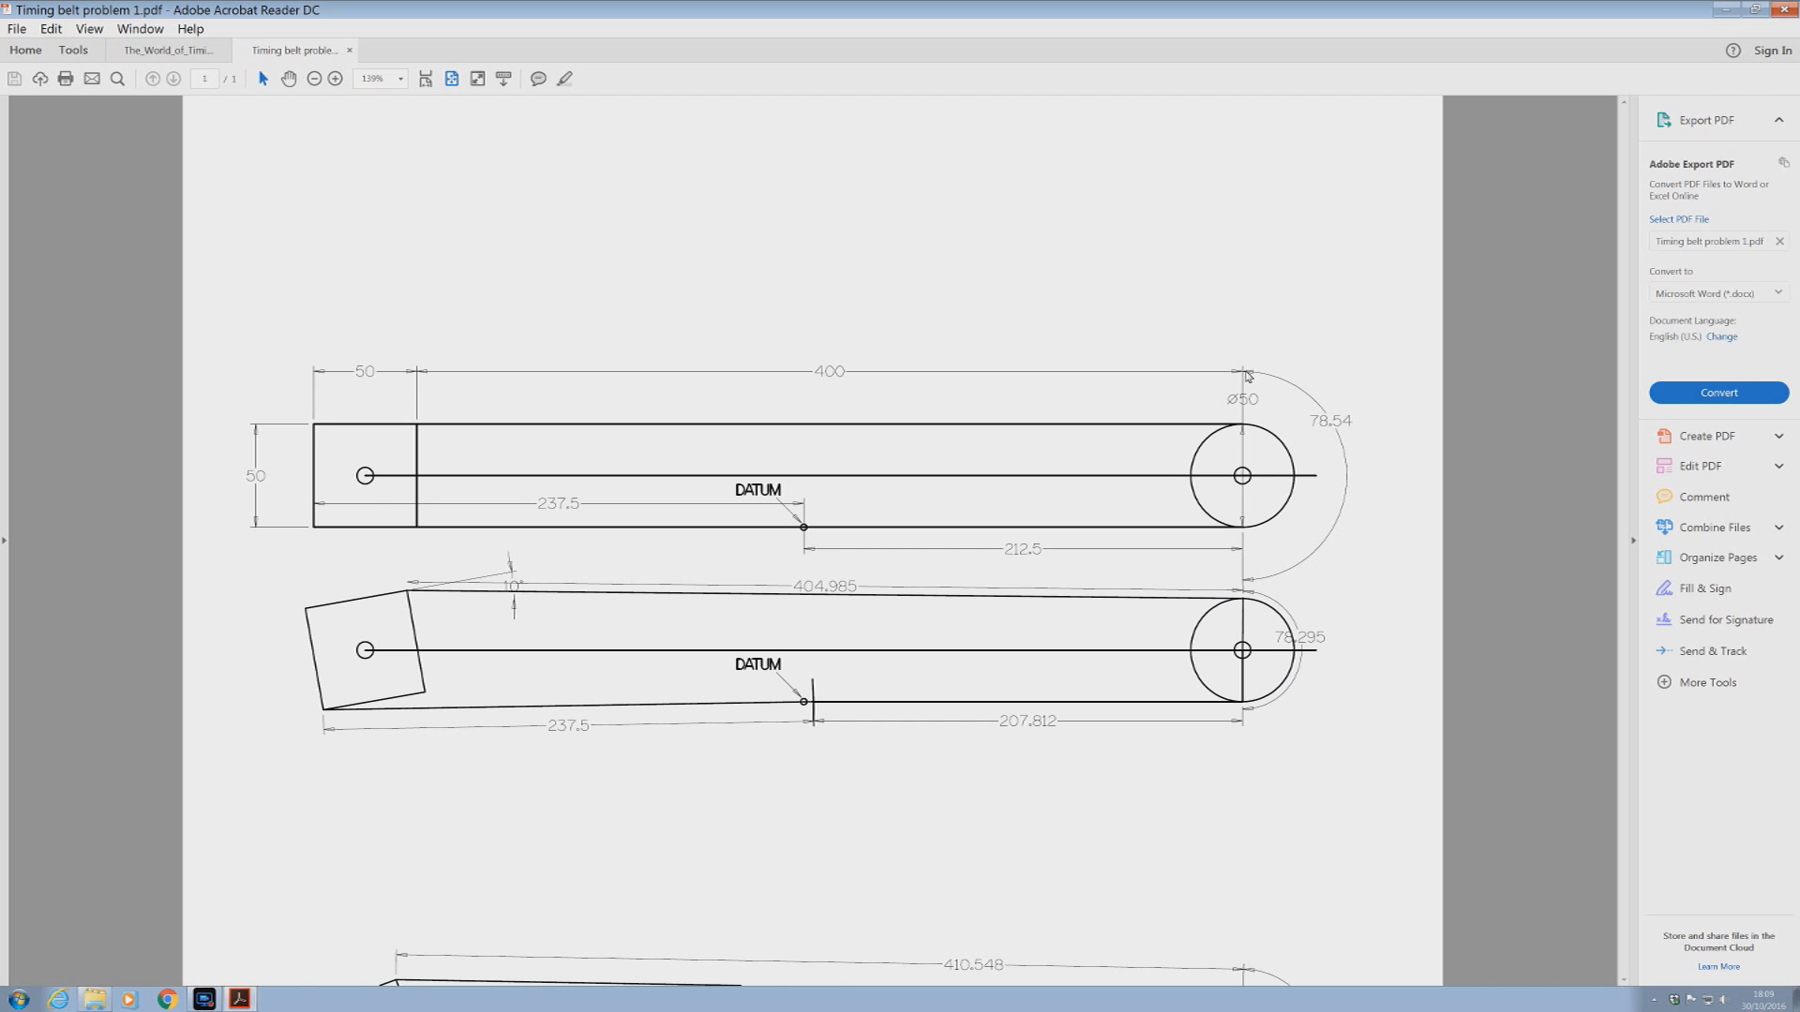
{"action": "mouse_move", "coordinate": [1323, 382]}
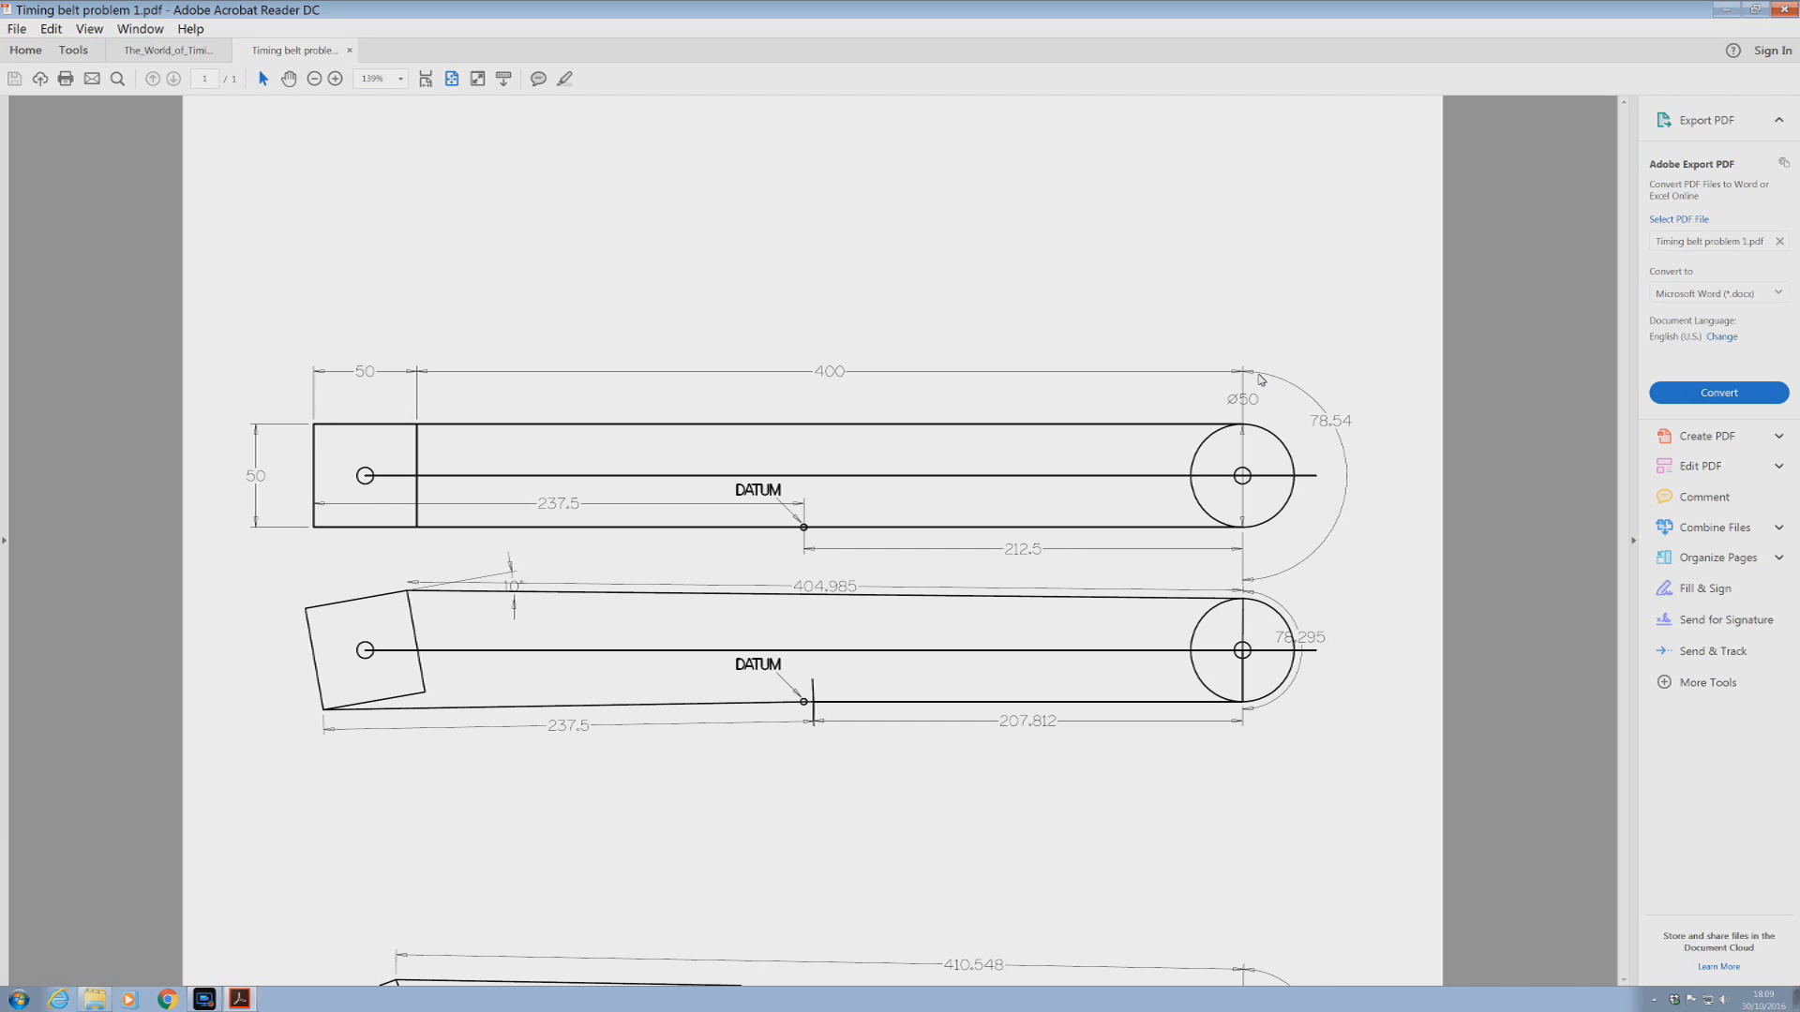
{"action": "mouse_move", "coordinate": [1354, 429]}
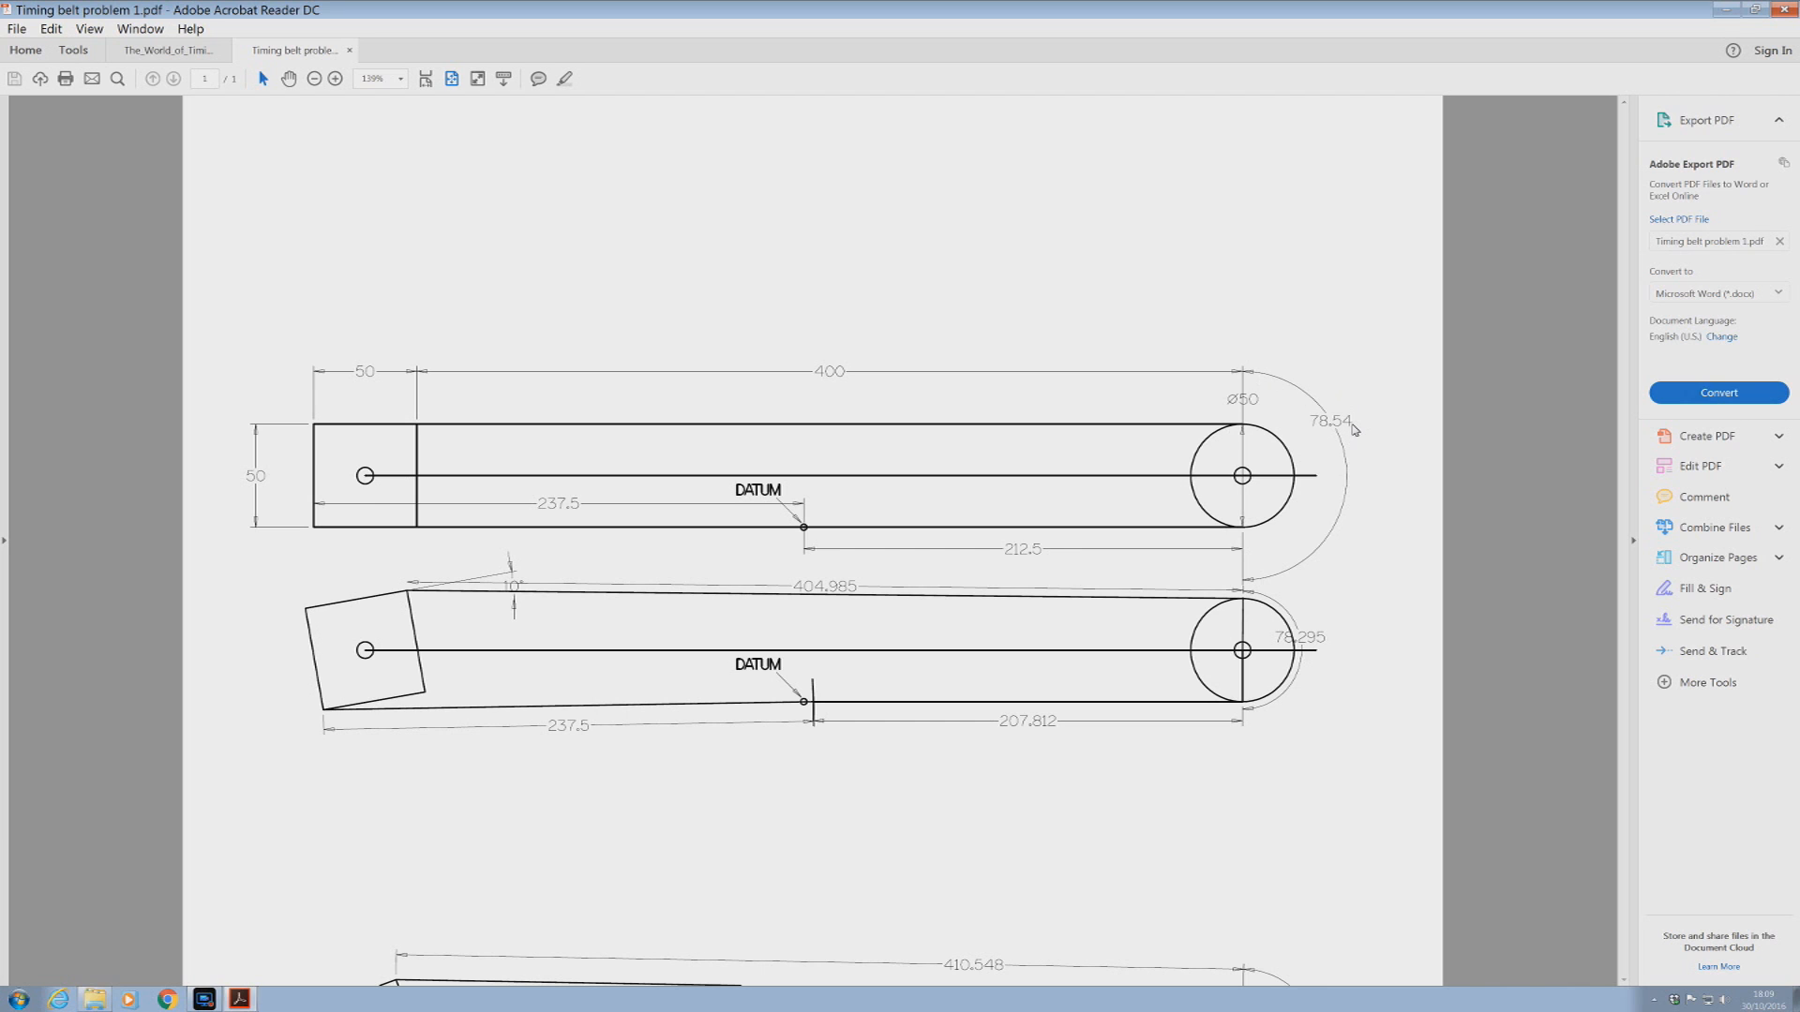
{"action": "mouse_move", "coordinate": [1251, 576]}
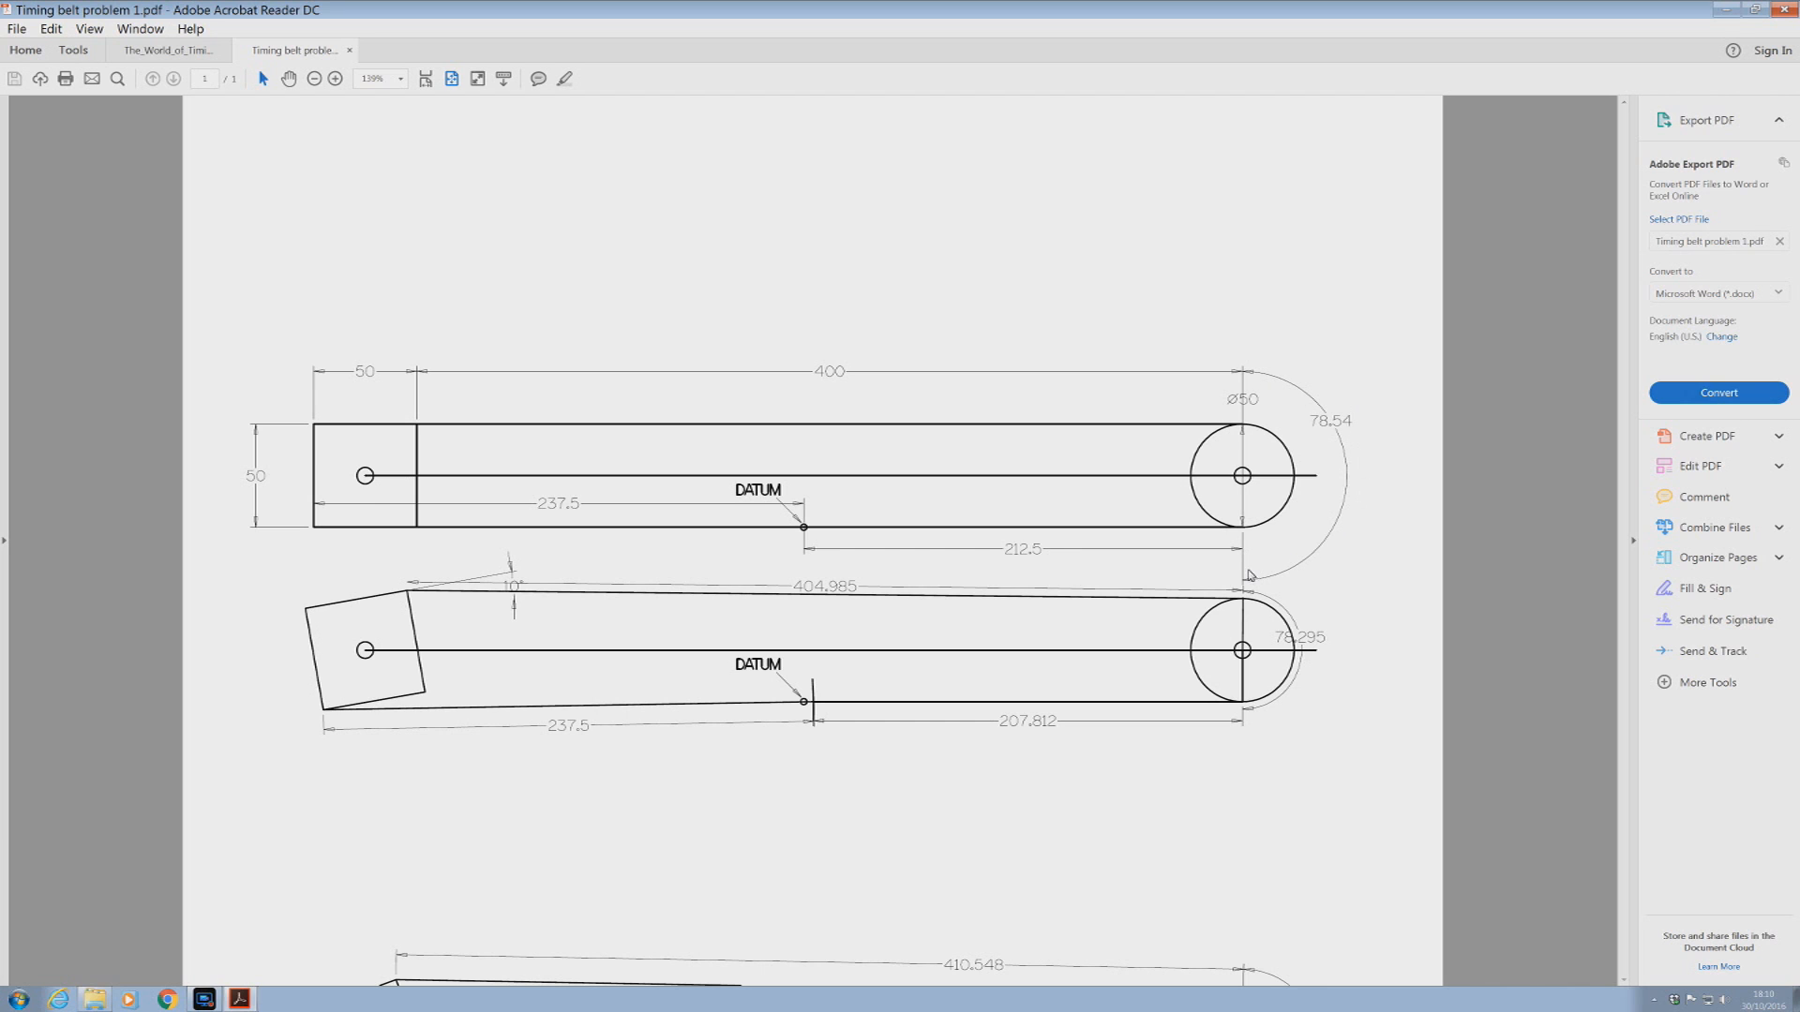
{"action": "mouse_move", "coordinate": [1160, 602]}
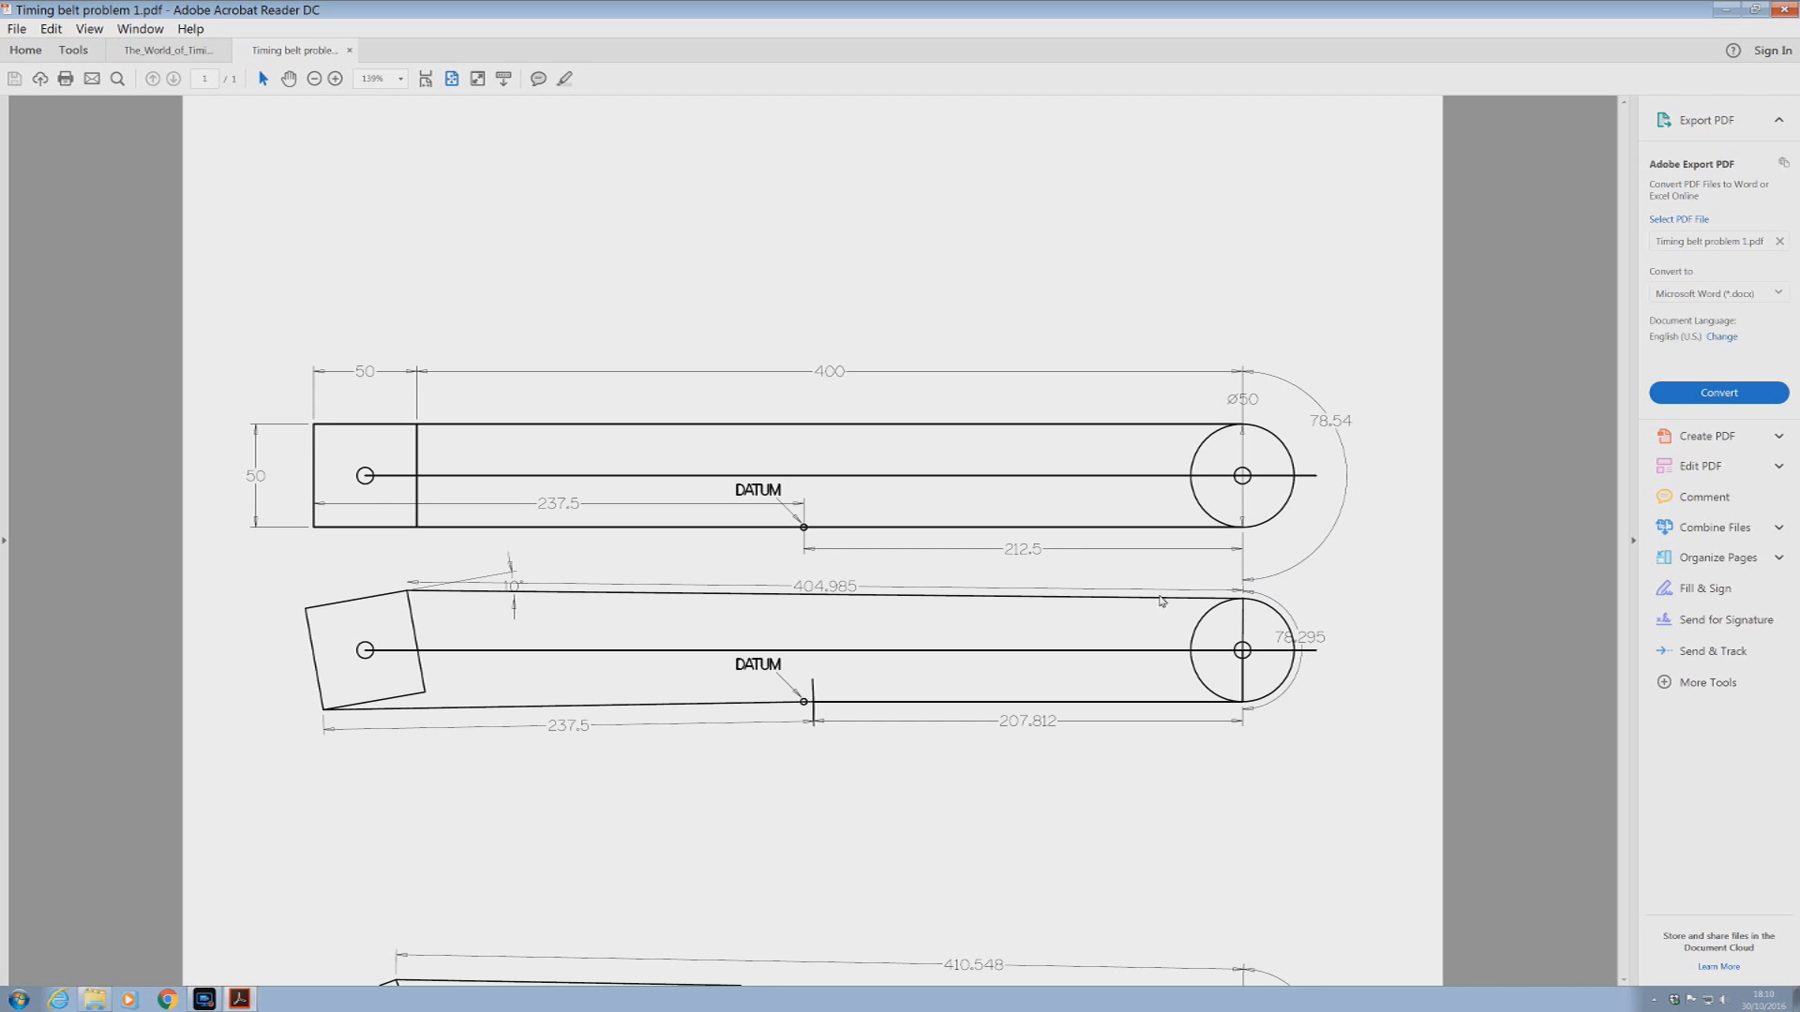
{"action": "mouse_move", "coordinate": [1254, 595]}
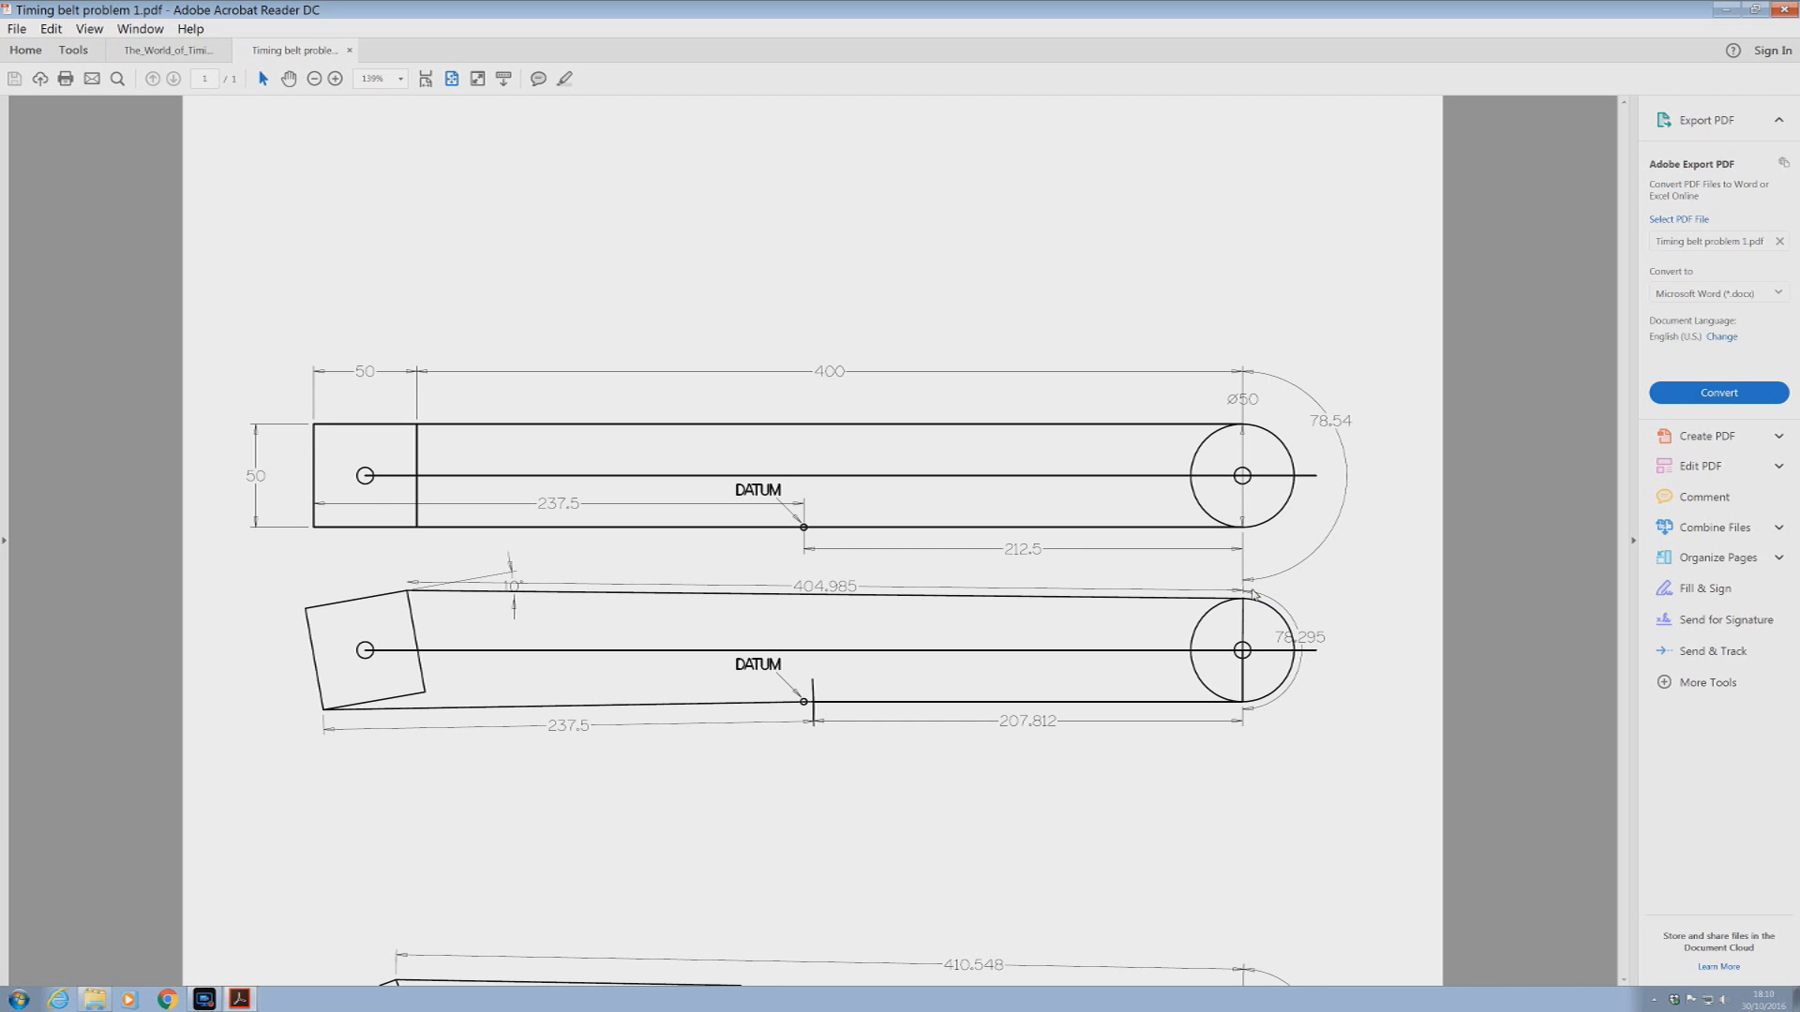
{"action": "mouse_move", "coordinate": [1312, 647]}
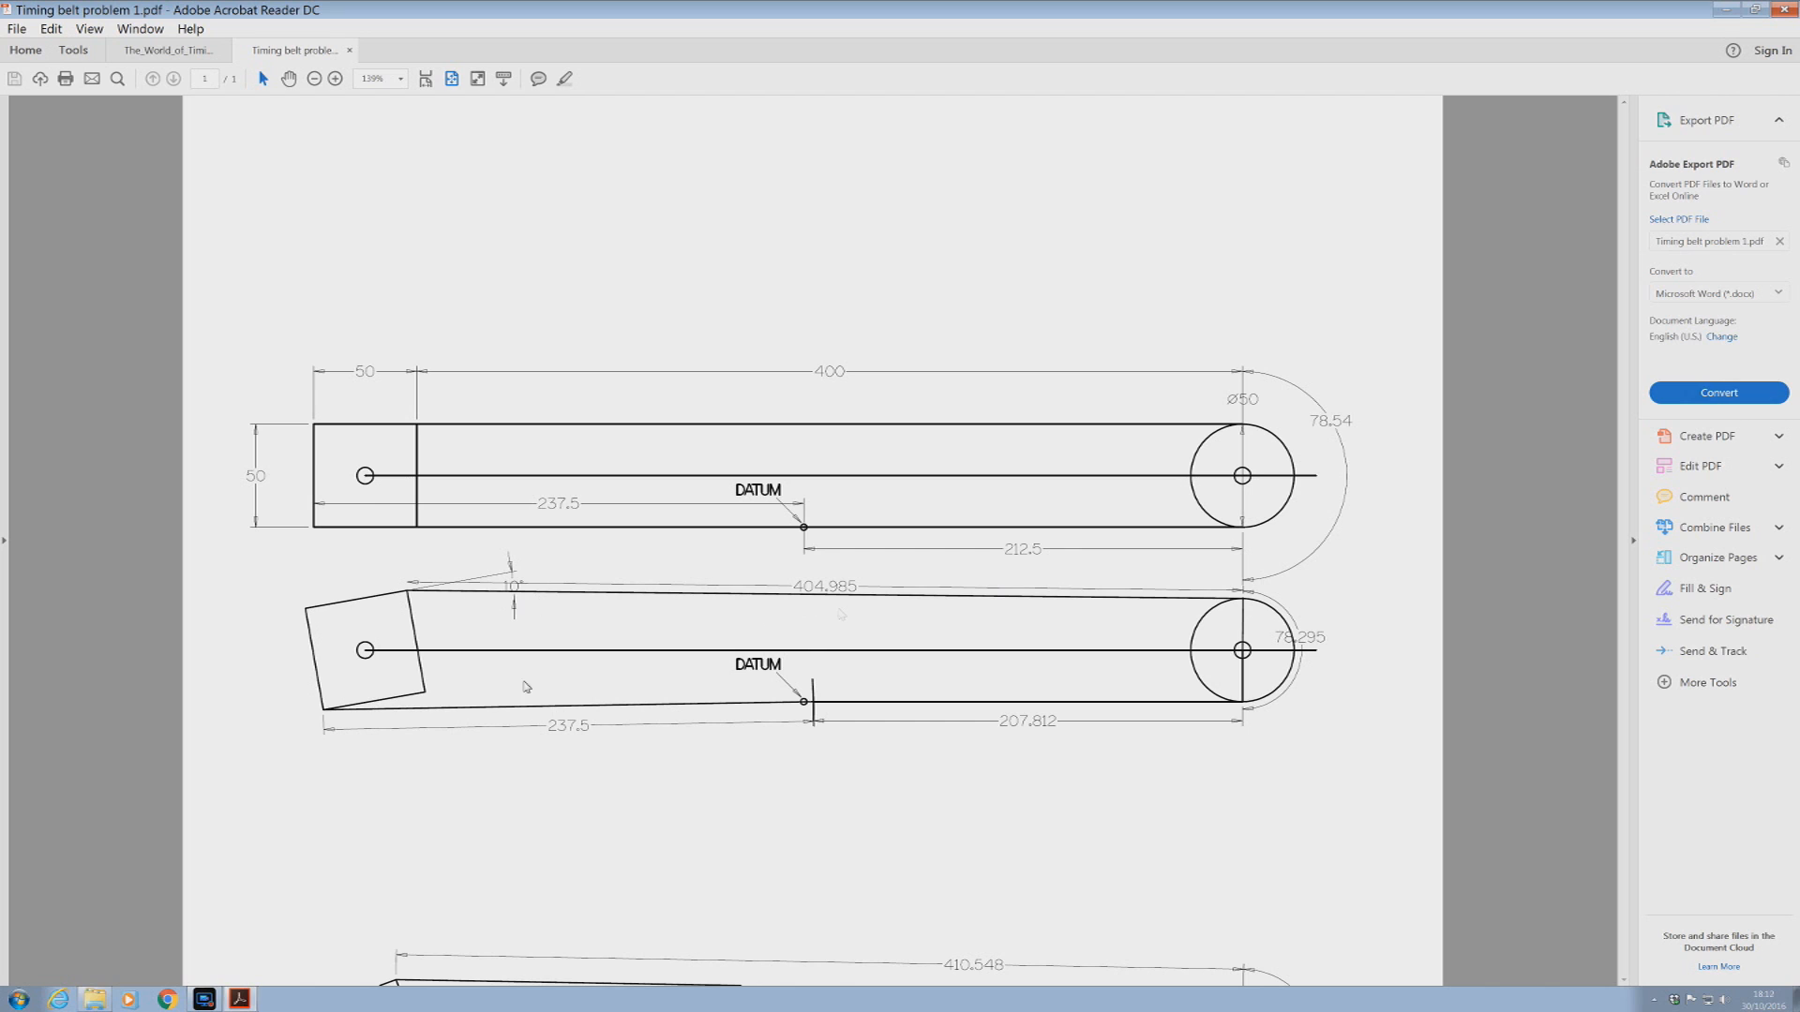
{"action": "mouse_move", "coordinate": [360, 609]}
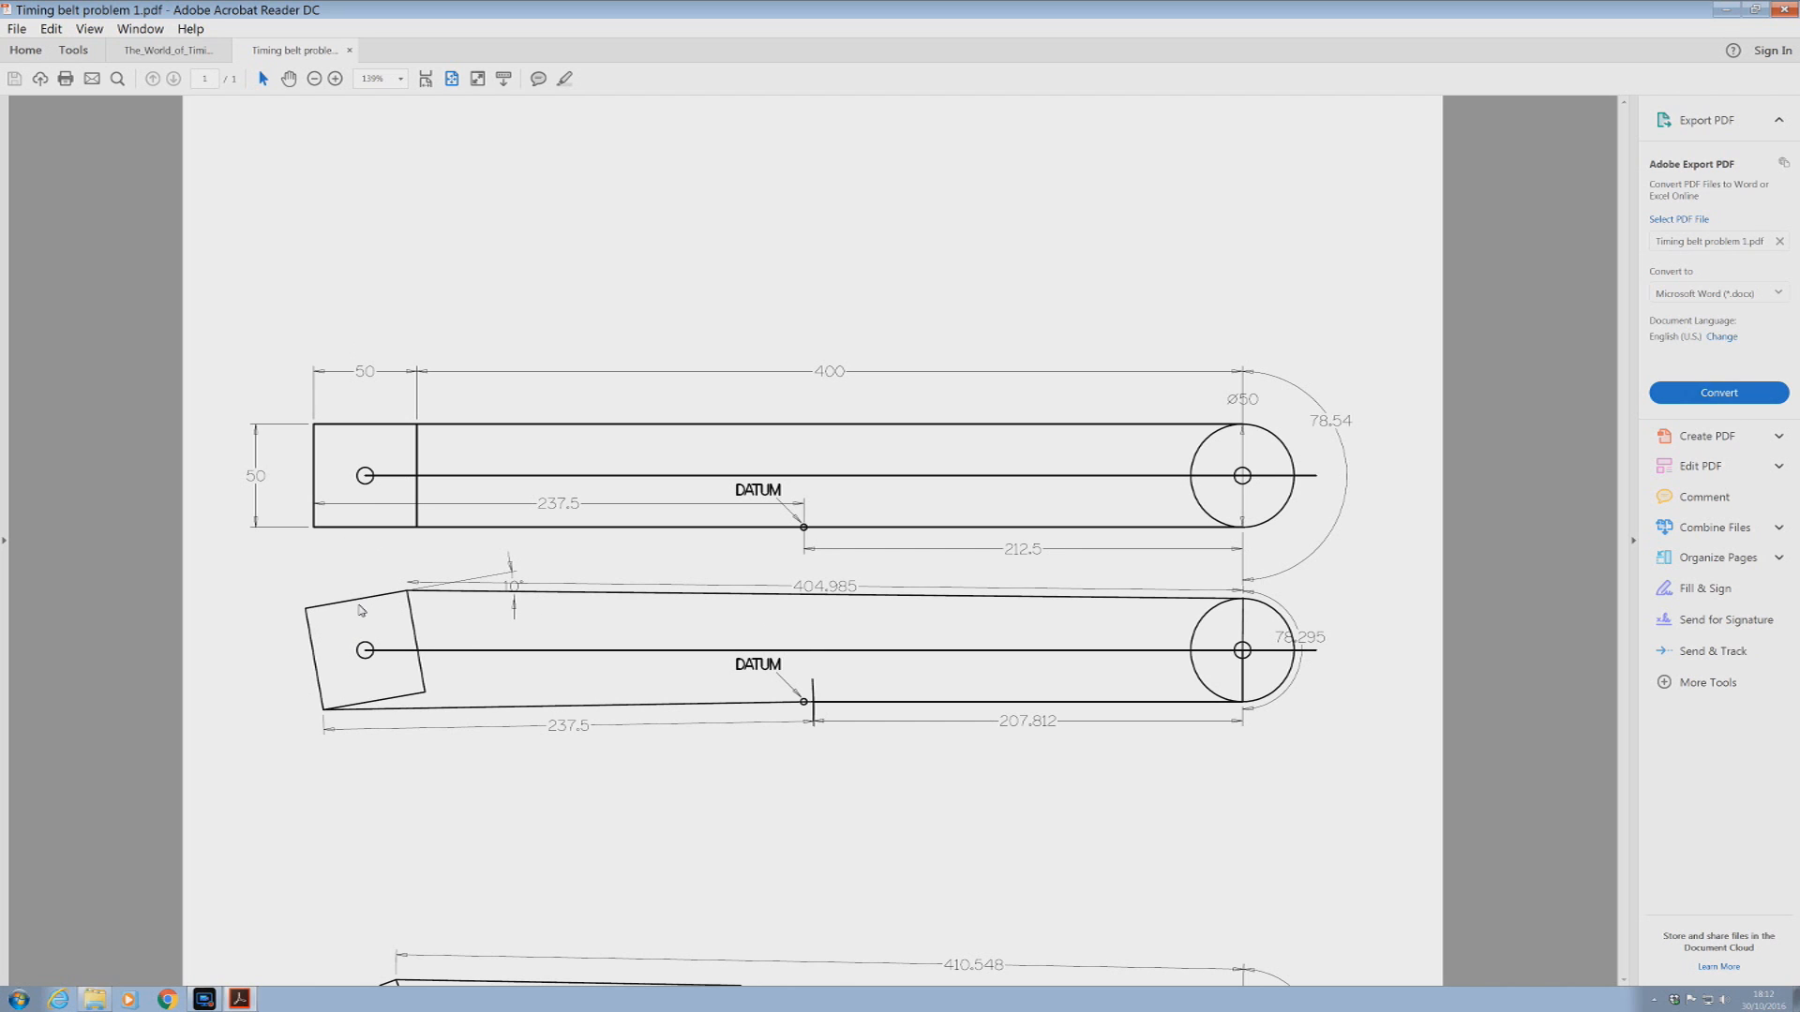
{"action": "mouse_move", "coordinate": [348, 647]}
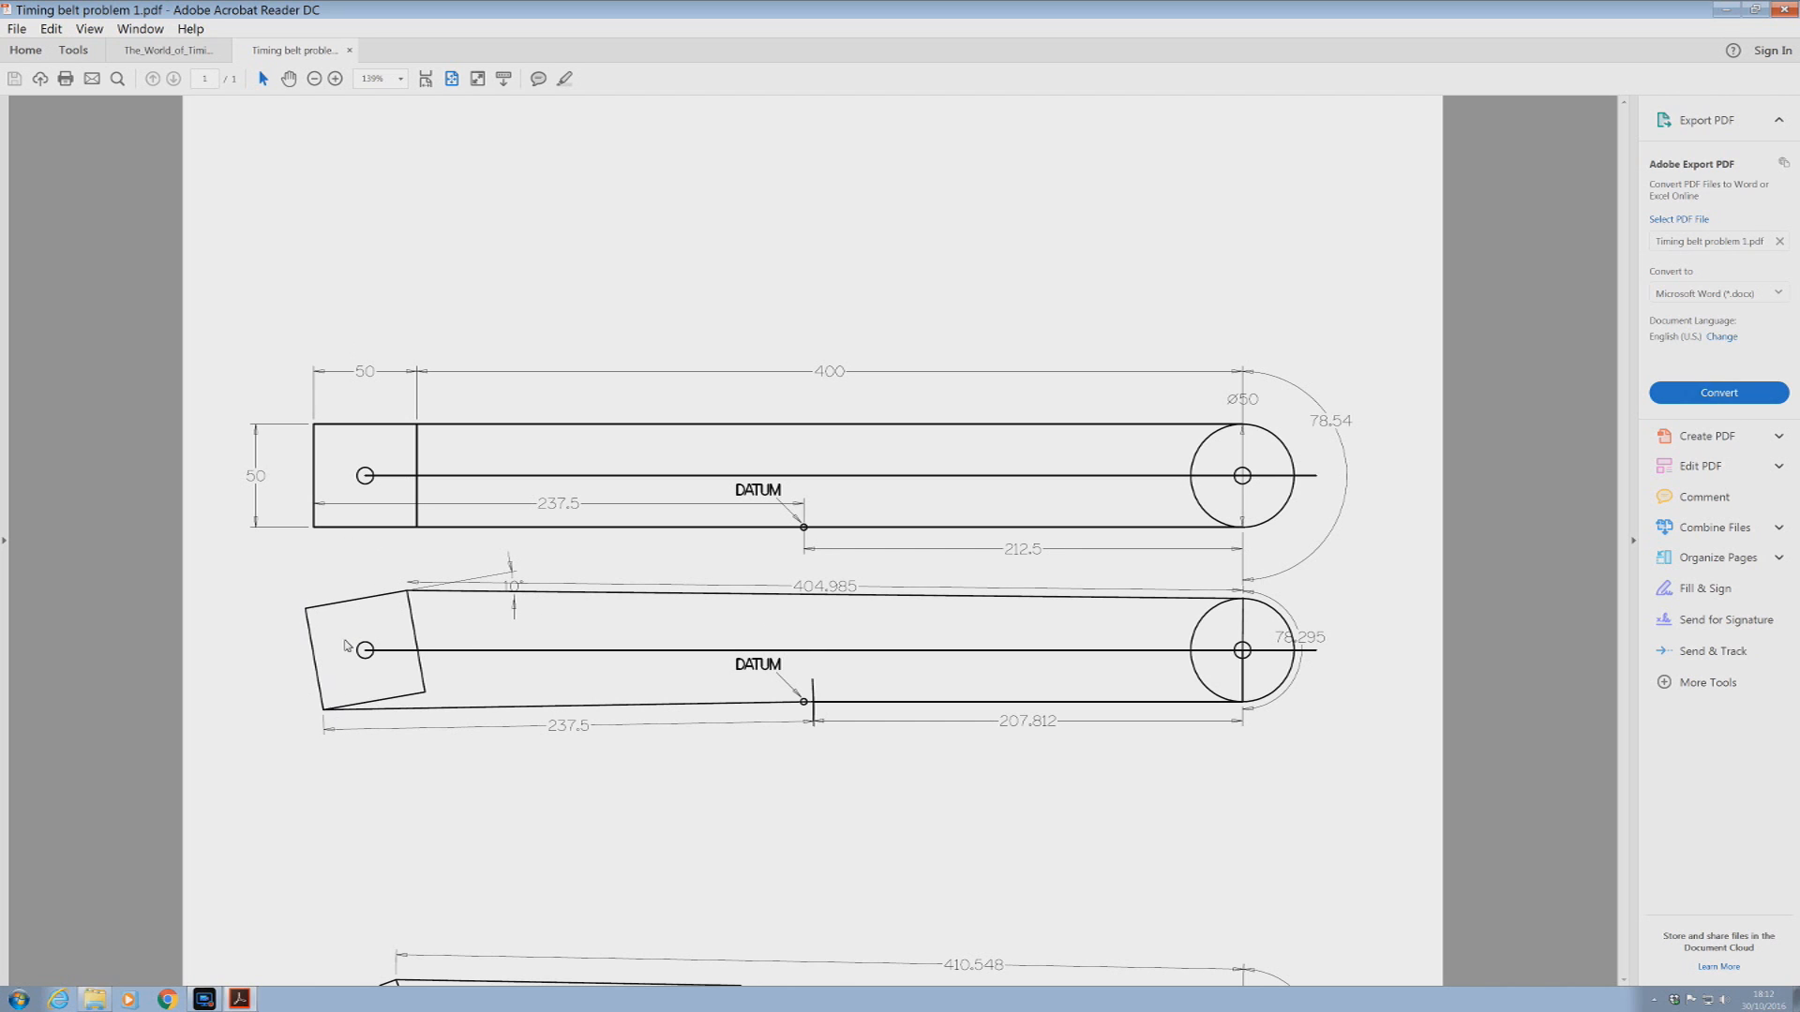
{"action": "mouse_move", "coordinate": [330, 713]}
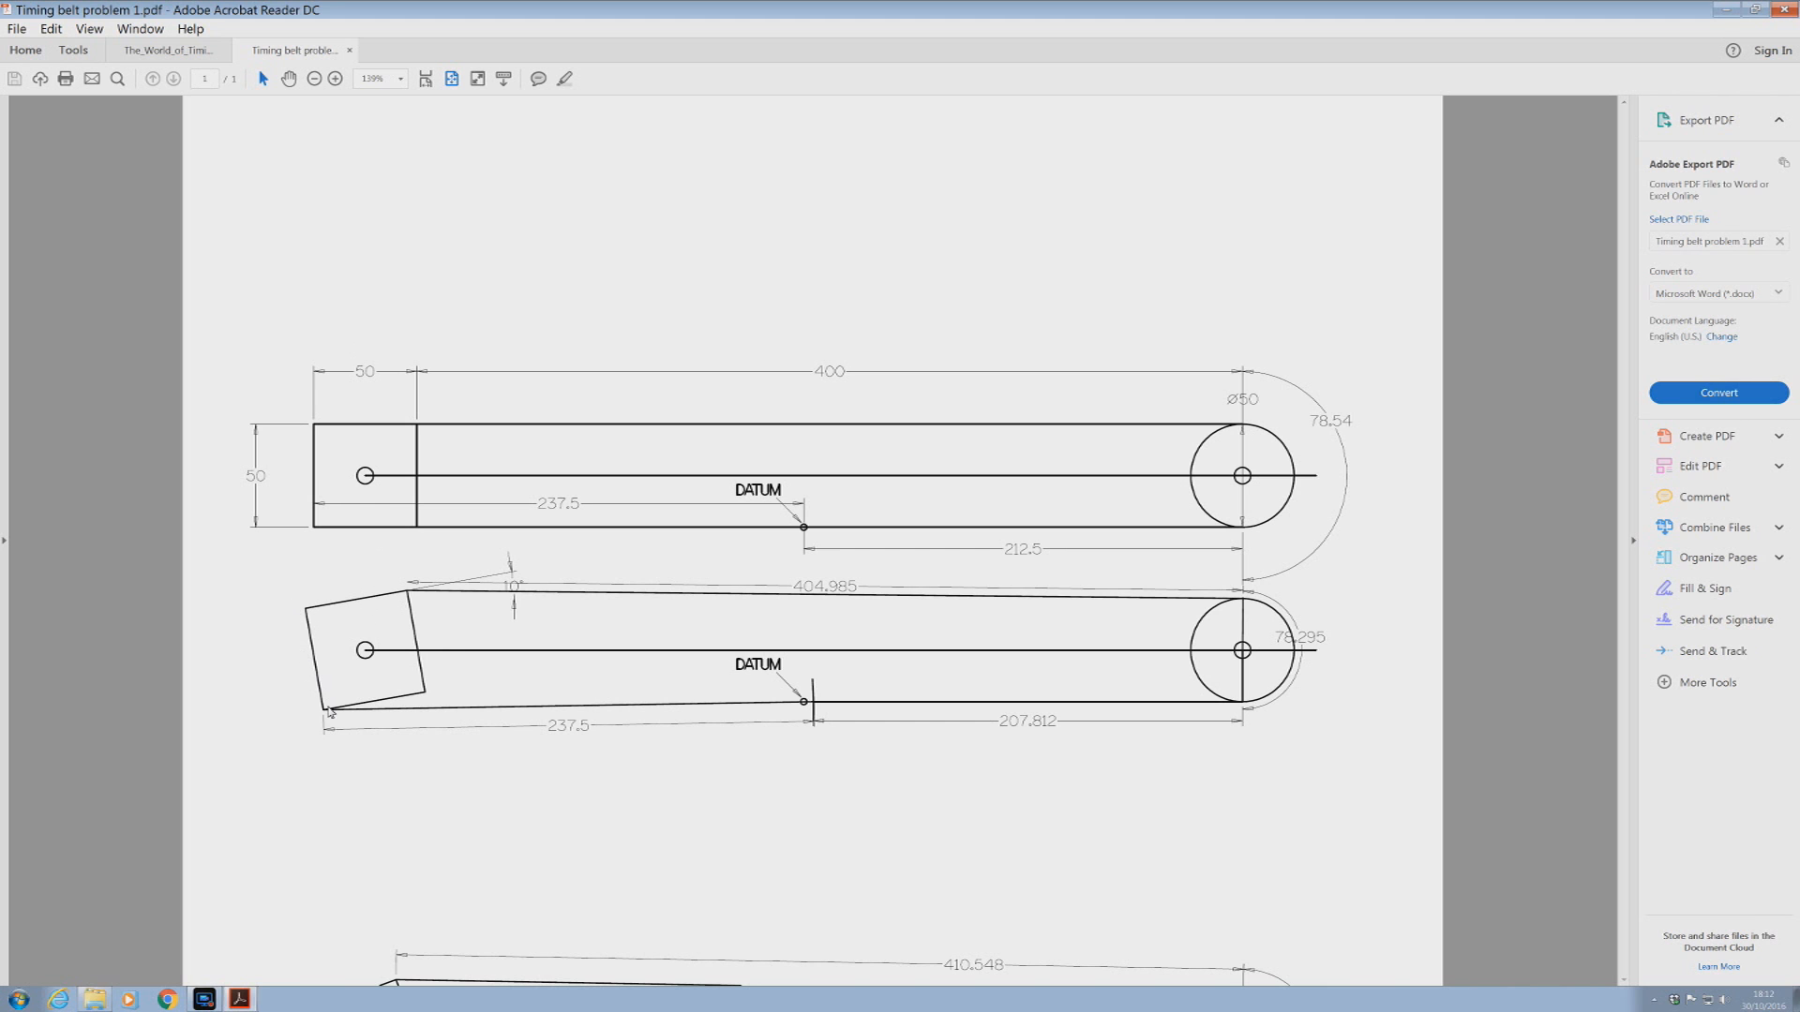
Step: Bring up the Timing belt problem 2.pdf document with its stacked belt drawings
{"action": "left_click", "coordinate": [422, 48]}
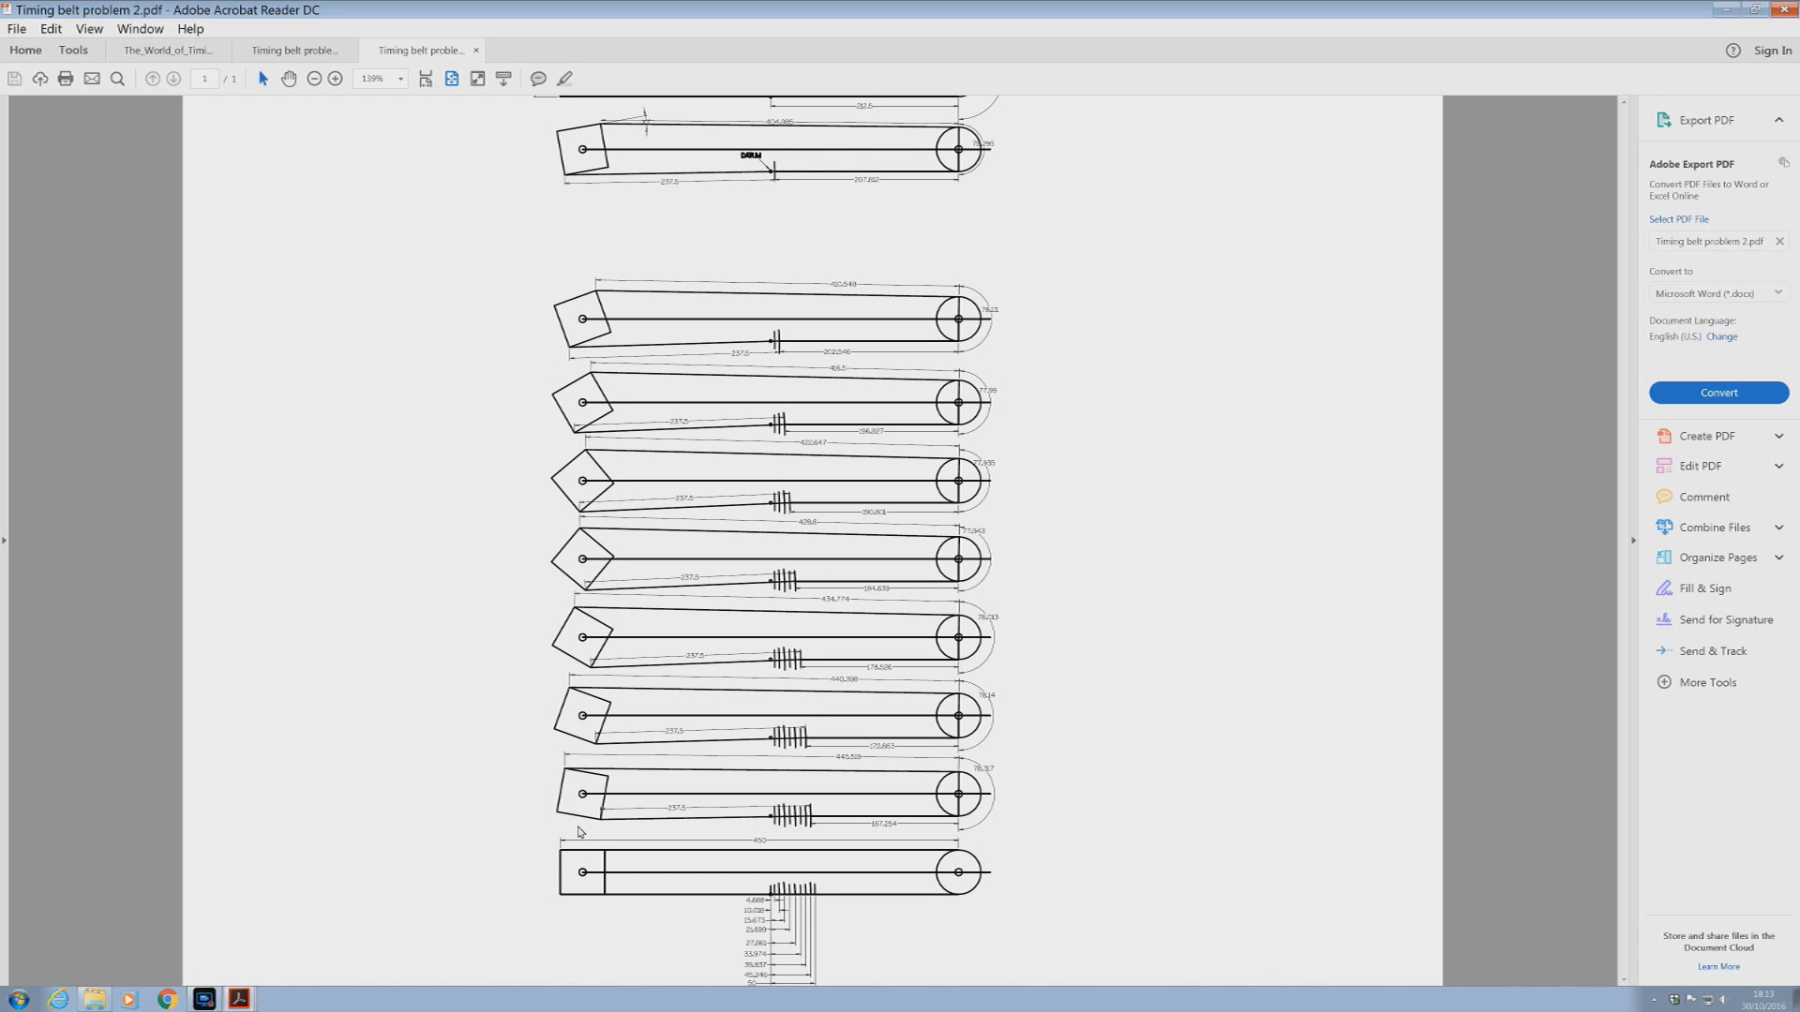
{"action": "mouse_move", "coordinate": [589, 893]}
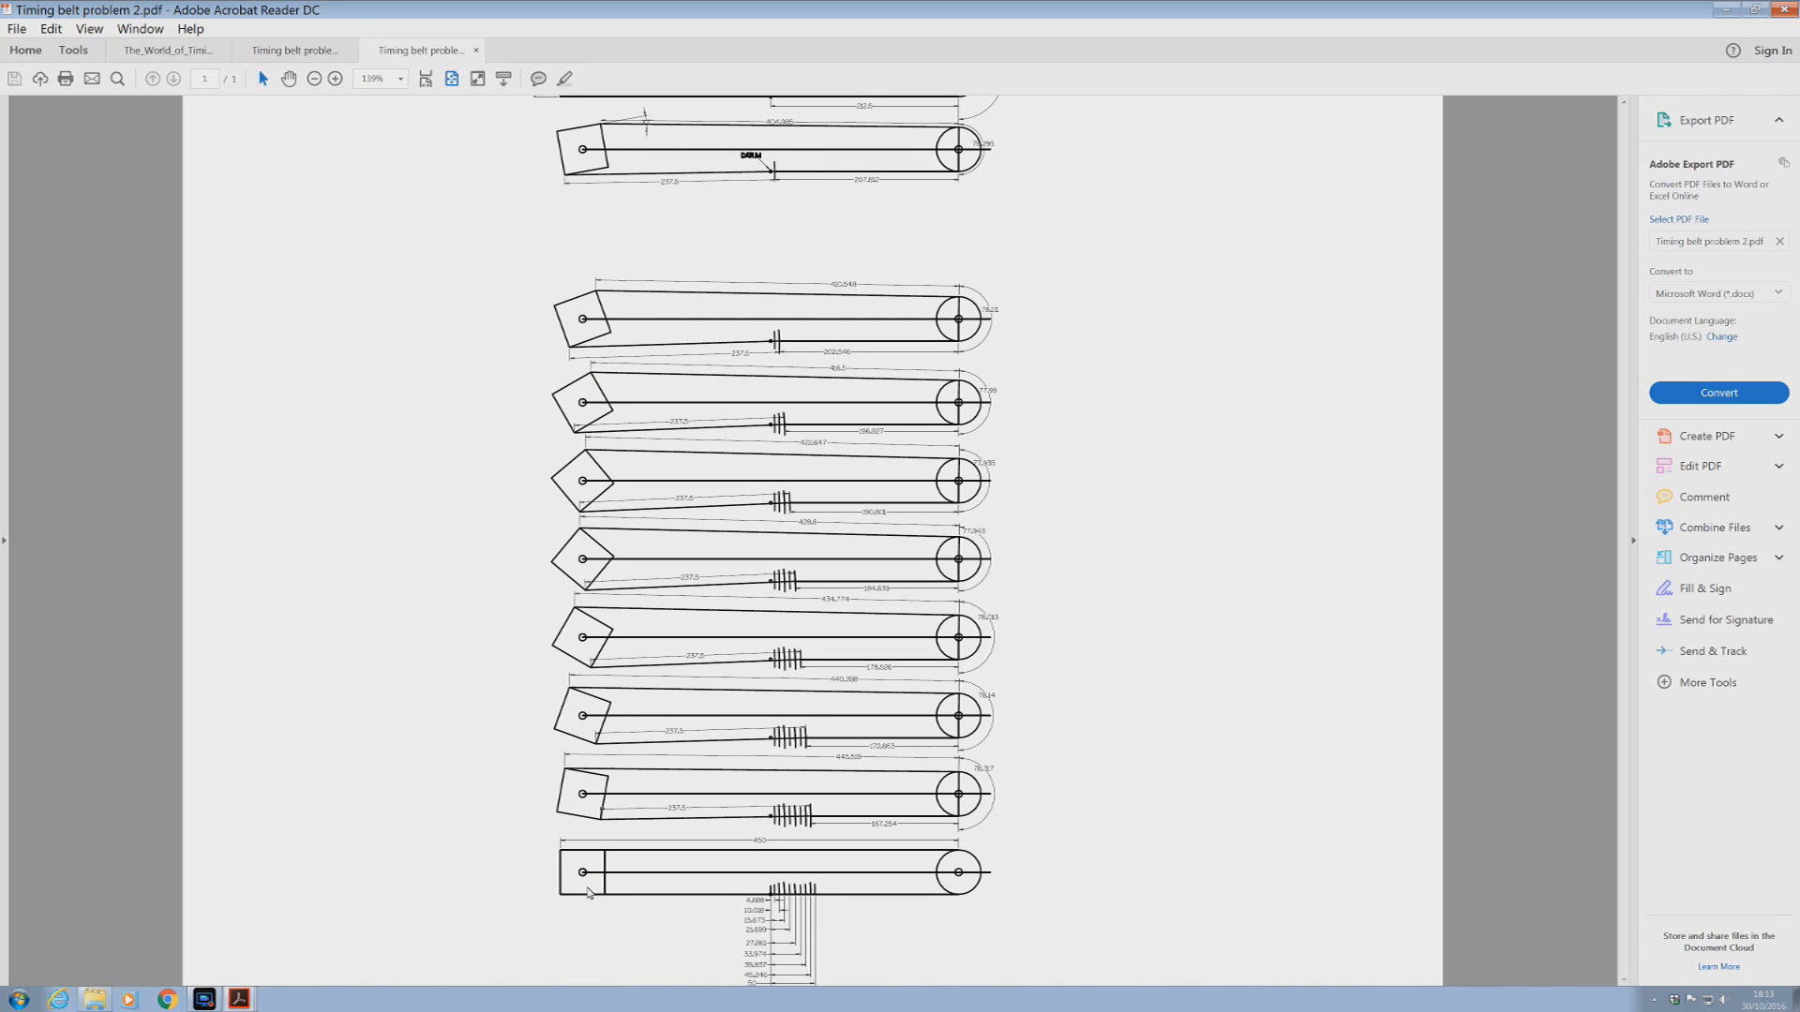
Step: Bring up the Timing belt problem 3.pdf document showing one belt with stacked dimensions
{"action": "left_click", "coordinate": [549, 49]}
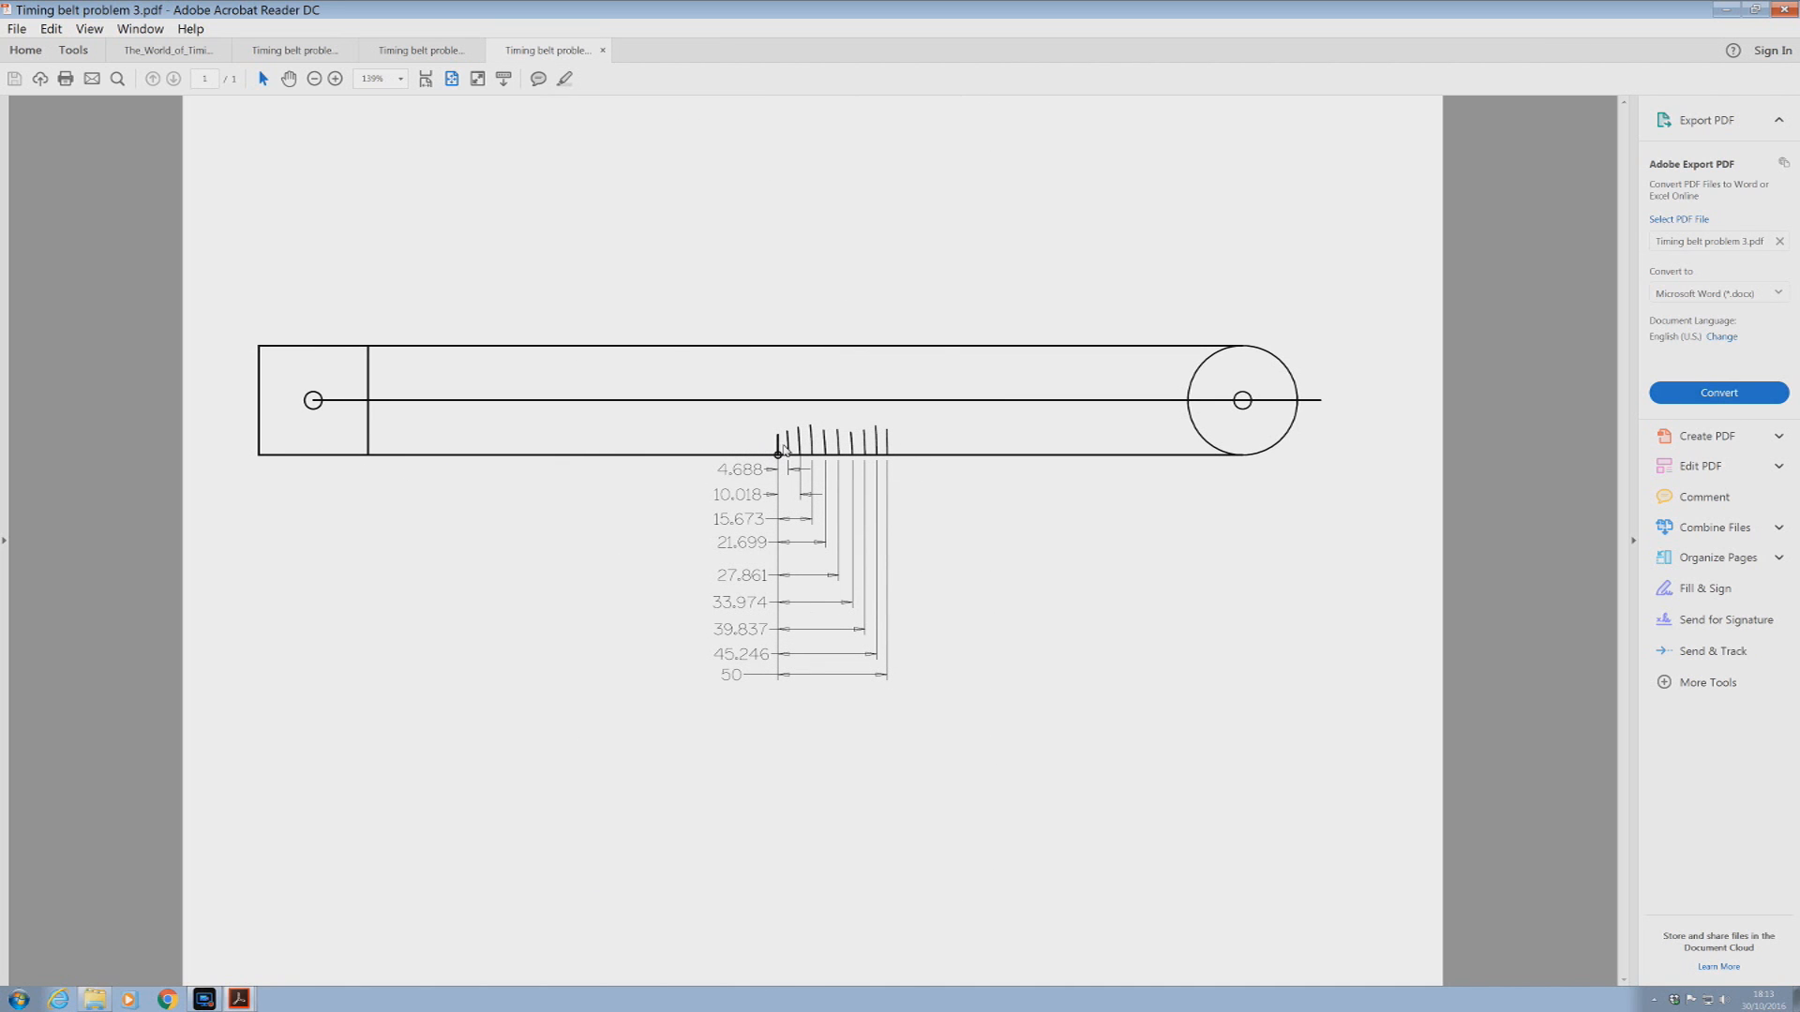
{"action": "mouse_move", "coordinate": [816, 452]}
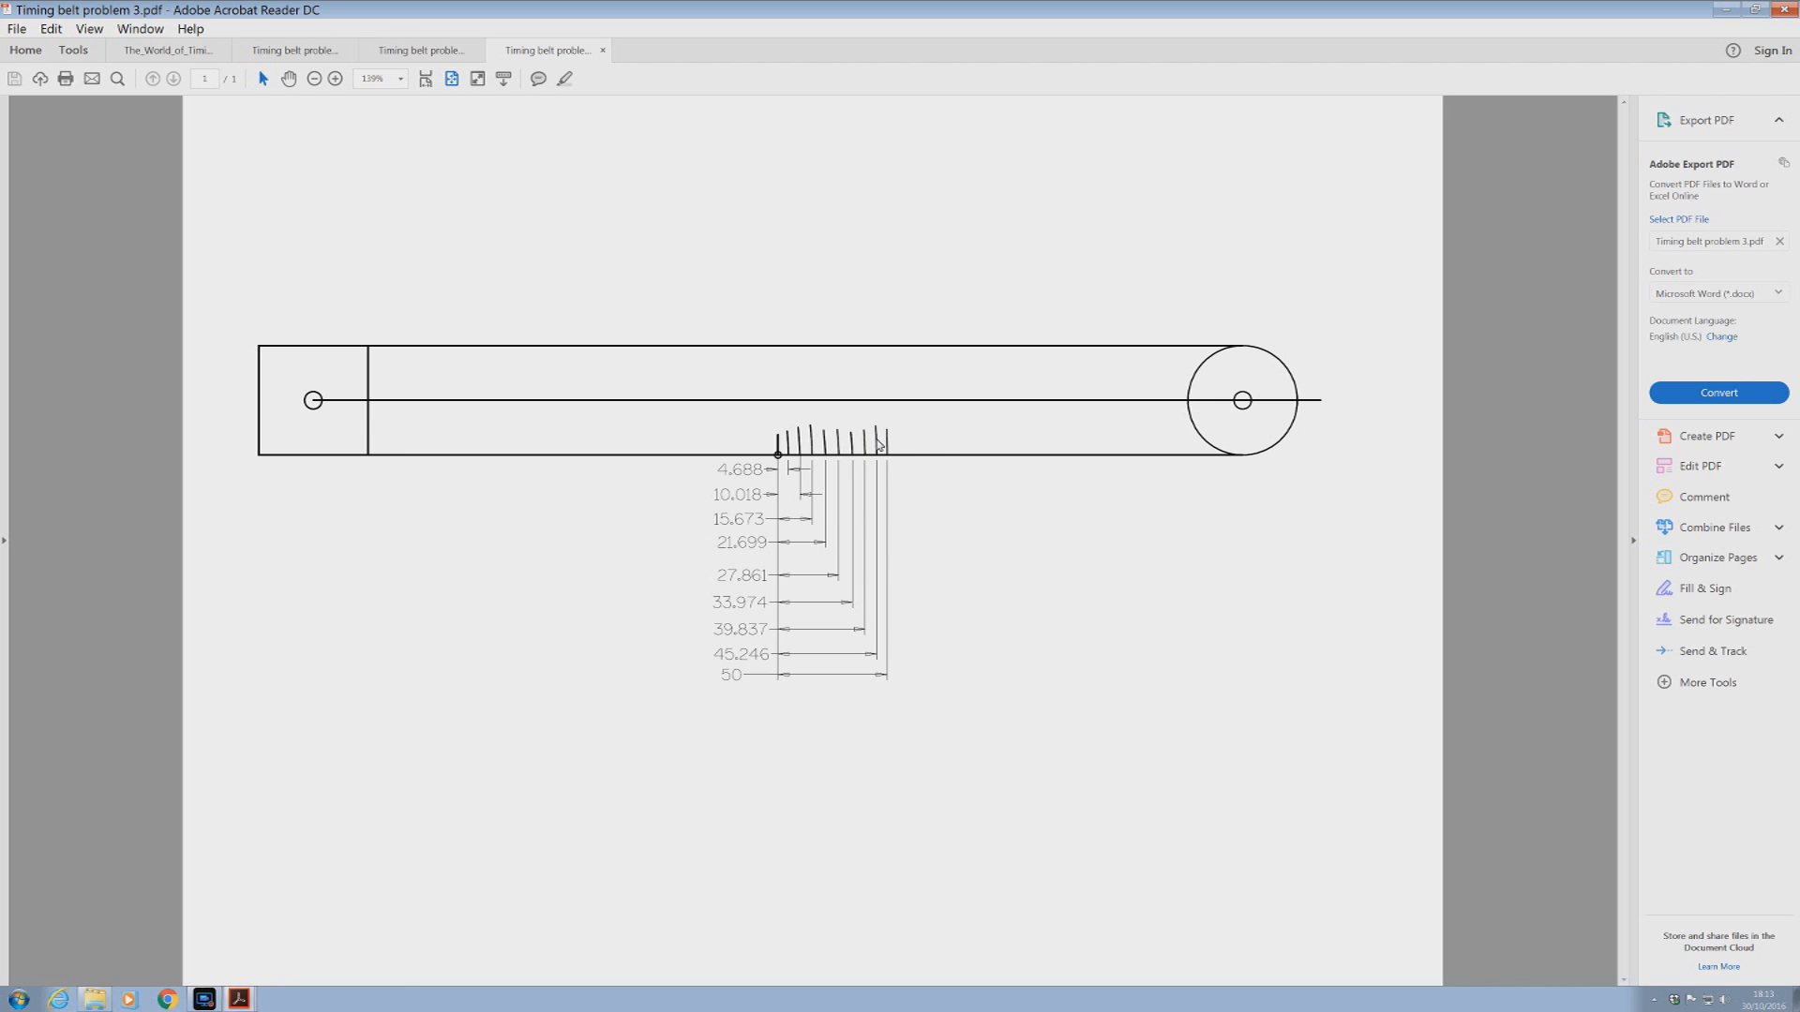
{"action": "mouse_move", "coordinate": [881, 449]}
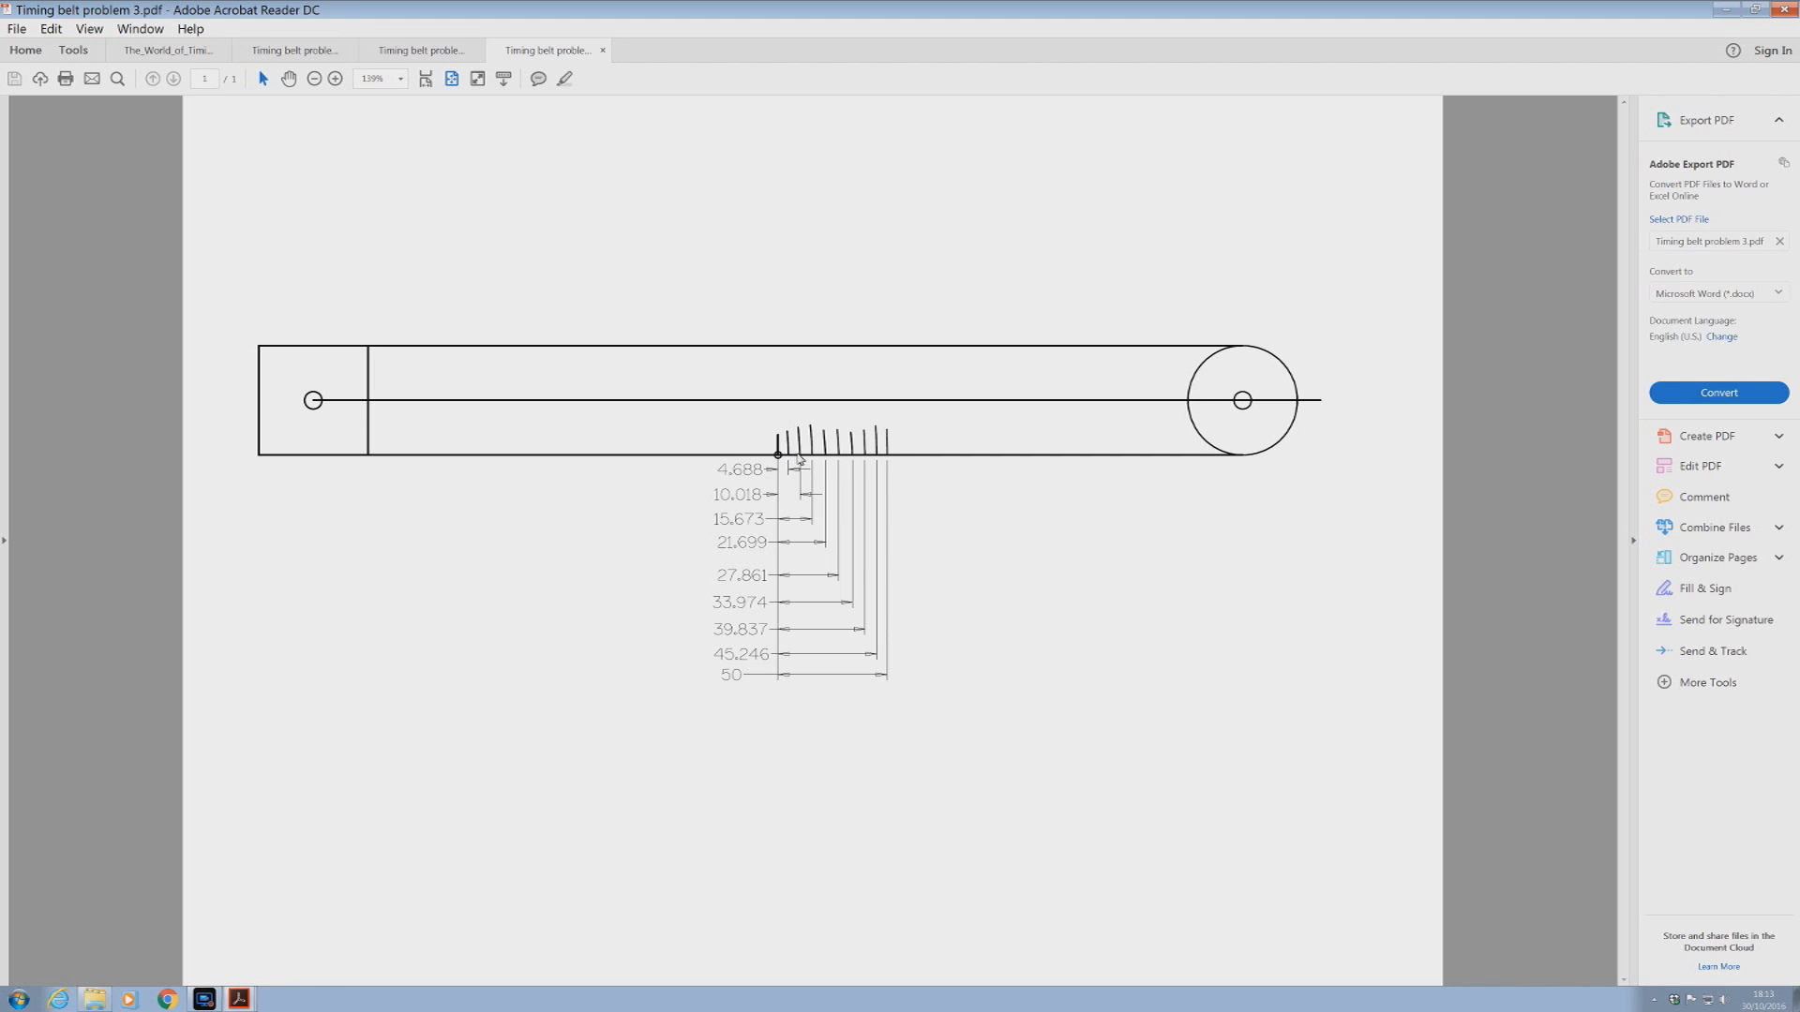
{"action": "mouse_move", "coordinate": [805, 679]}
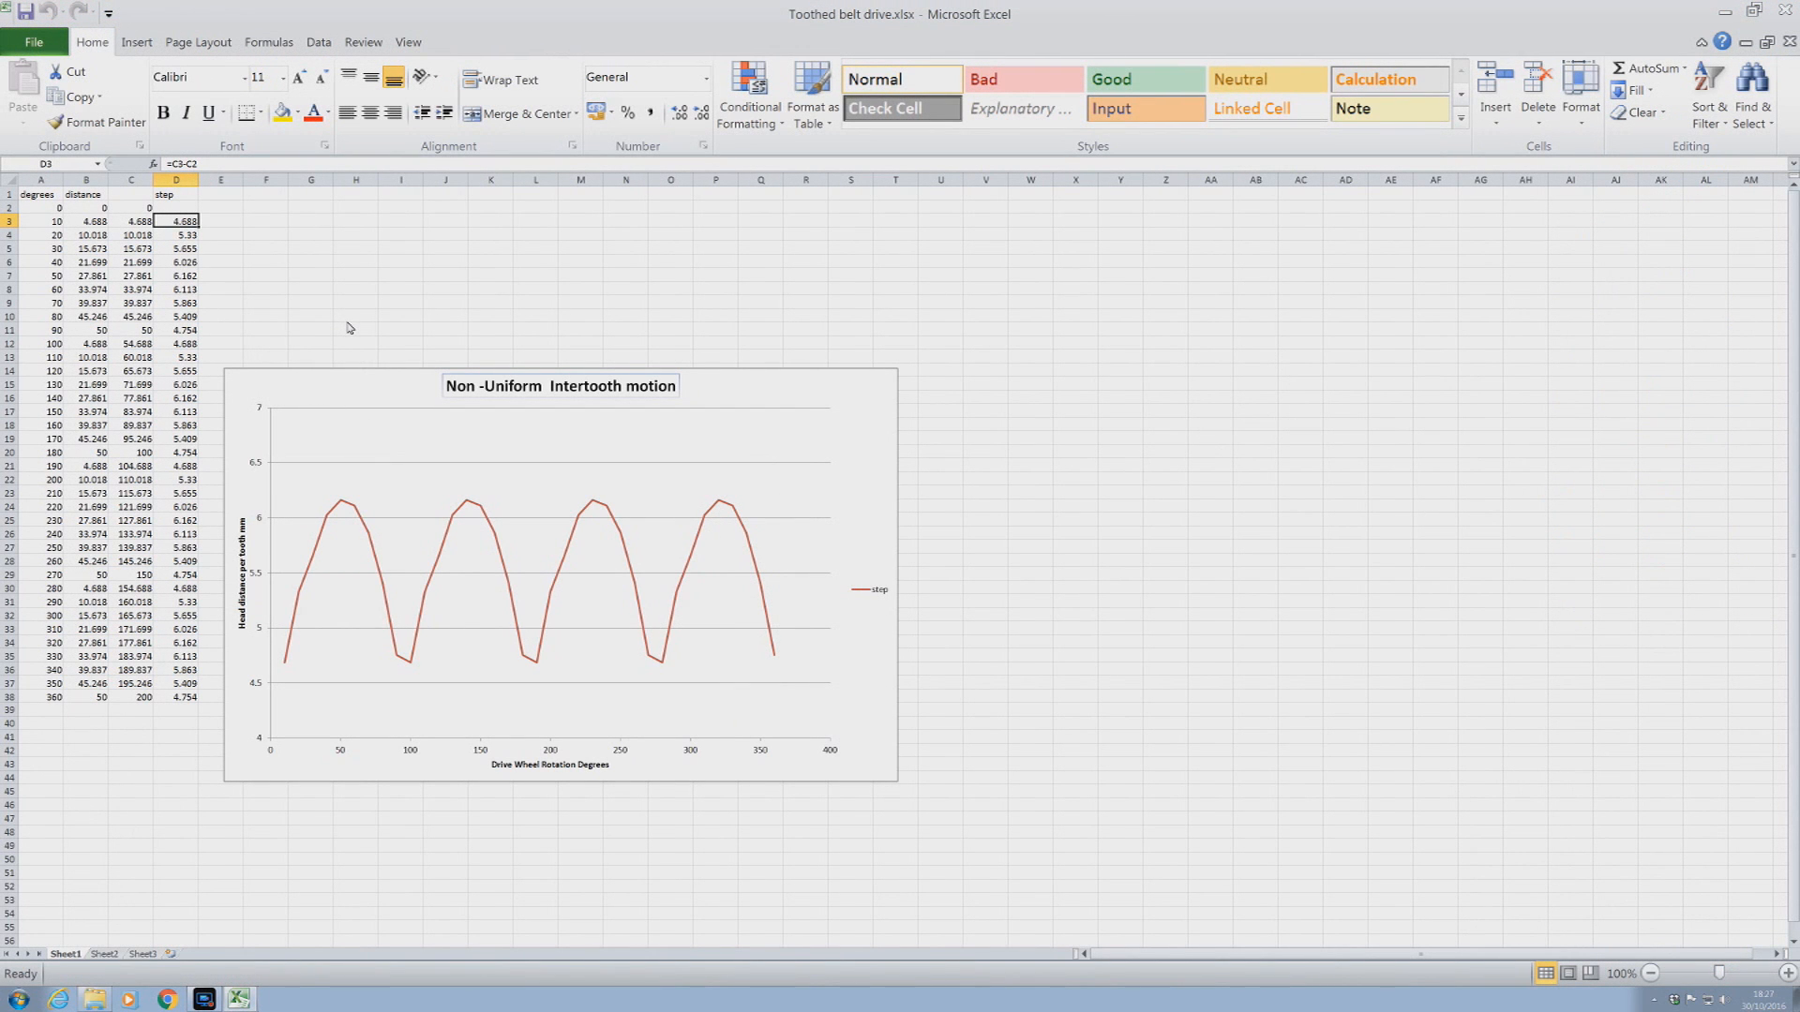
{"action": "mouse_move", "coordinate": [270, 666]}
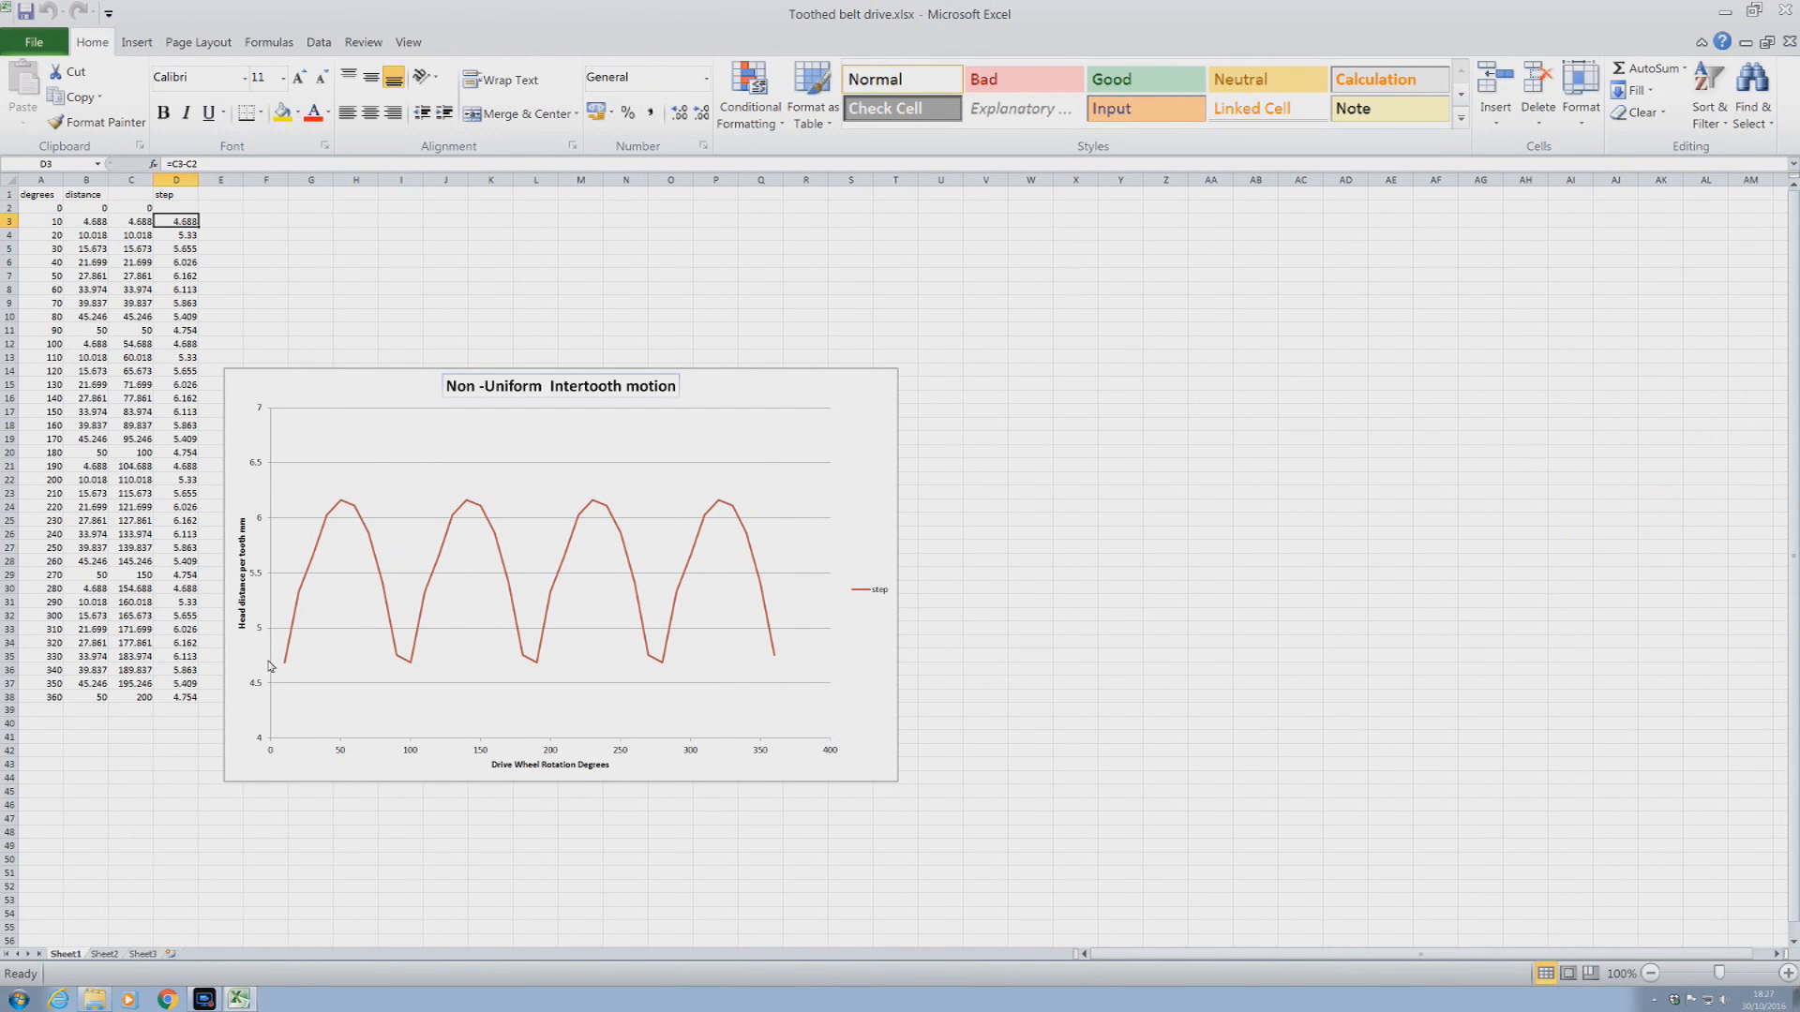
{"action": "mouse_move", "coordinate": [281, 673]}
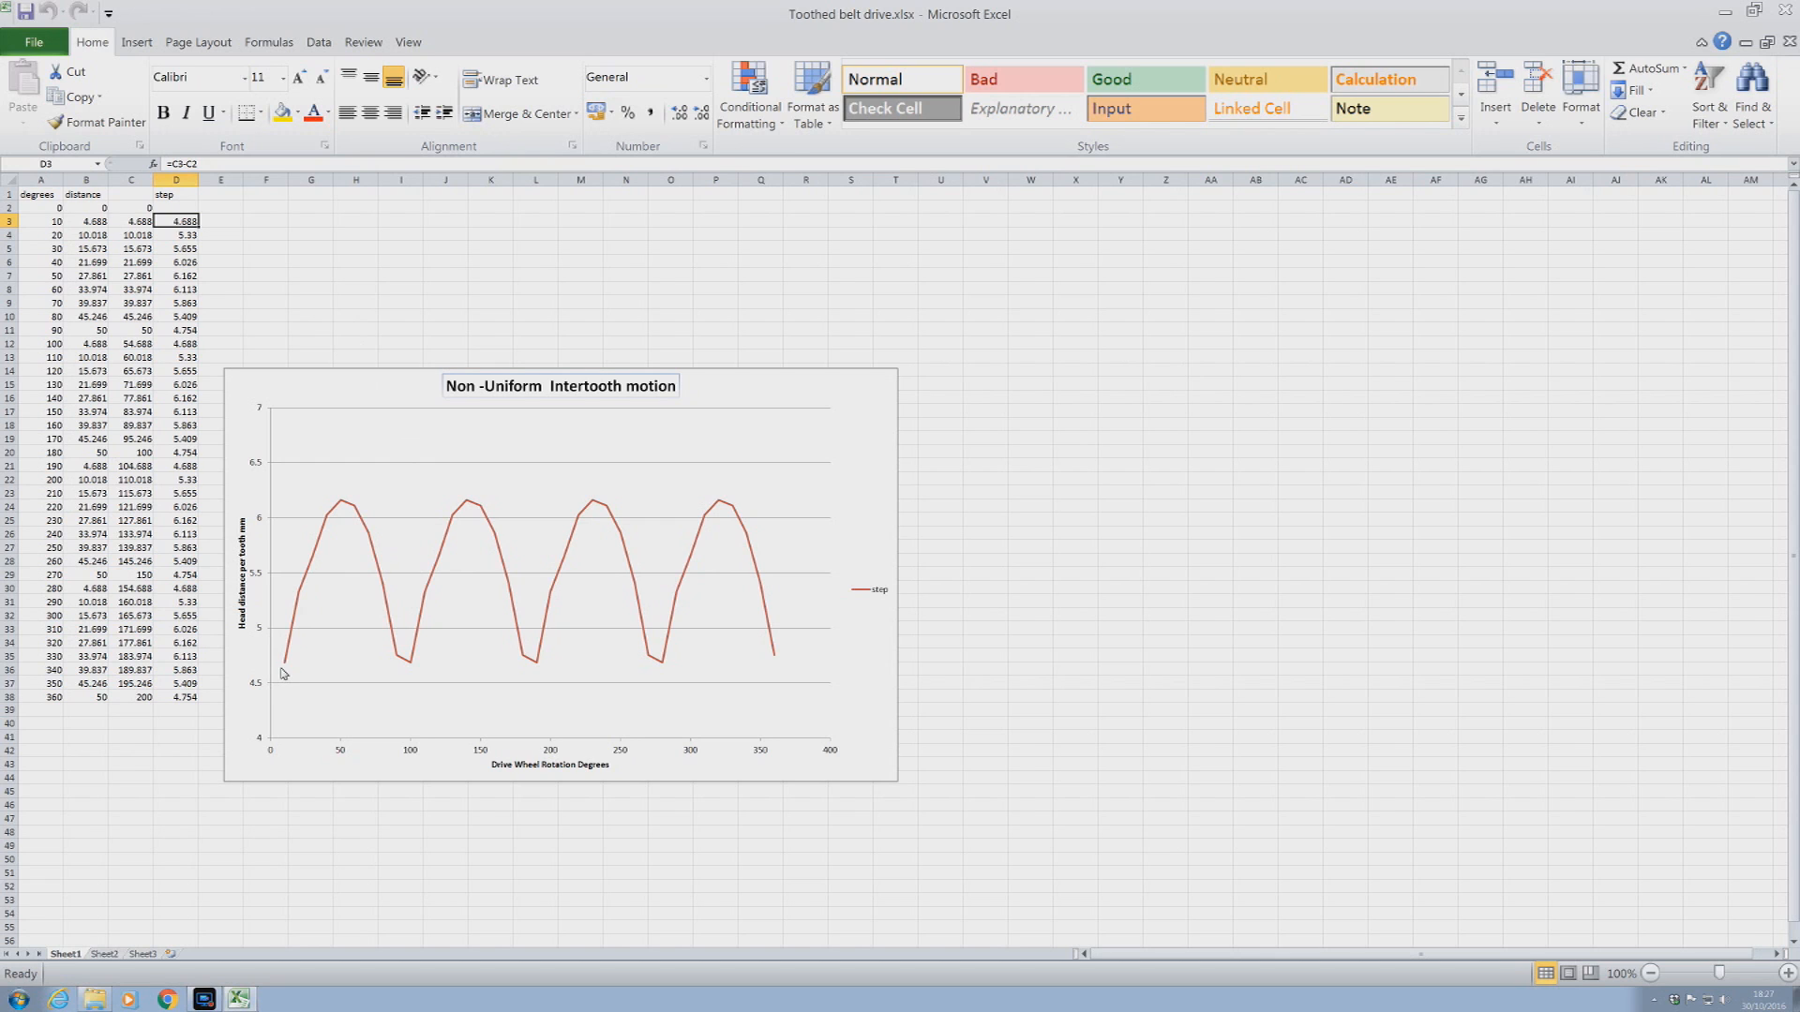
{"action": "mouse_move", "coordinate": [330, 587]}
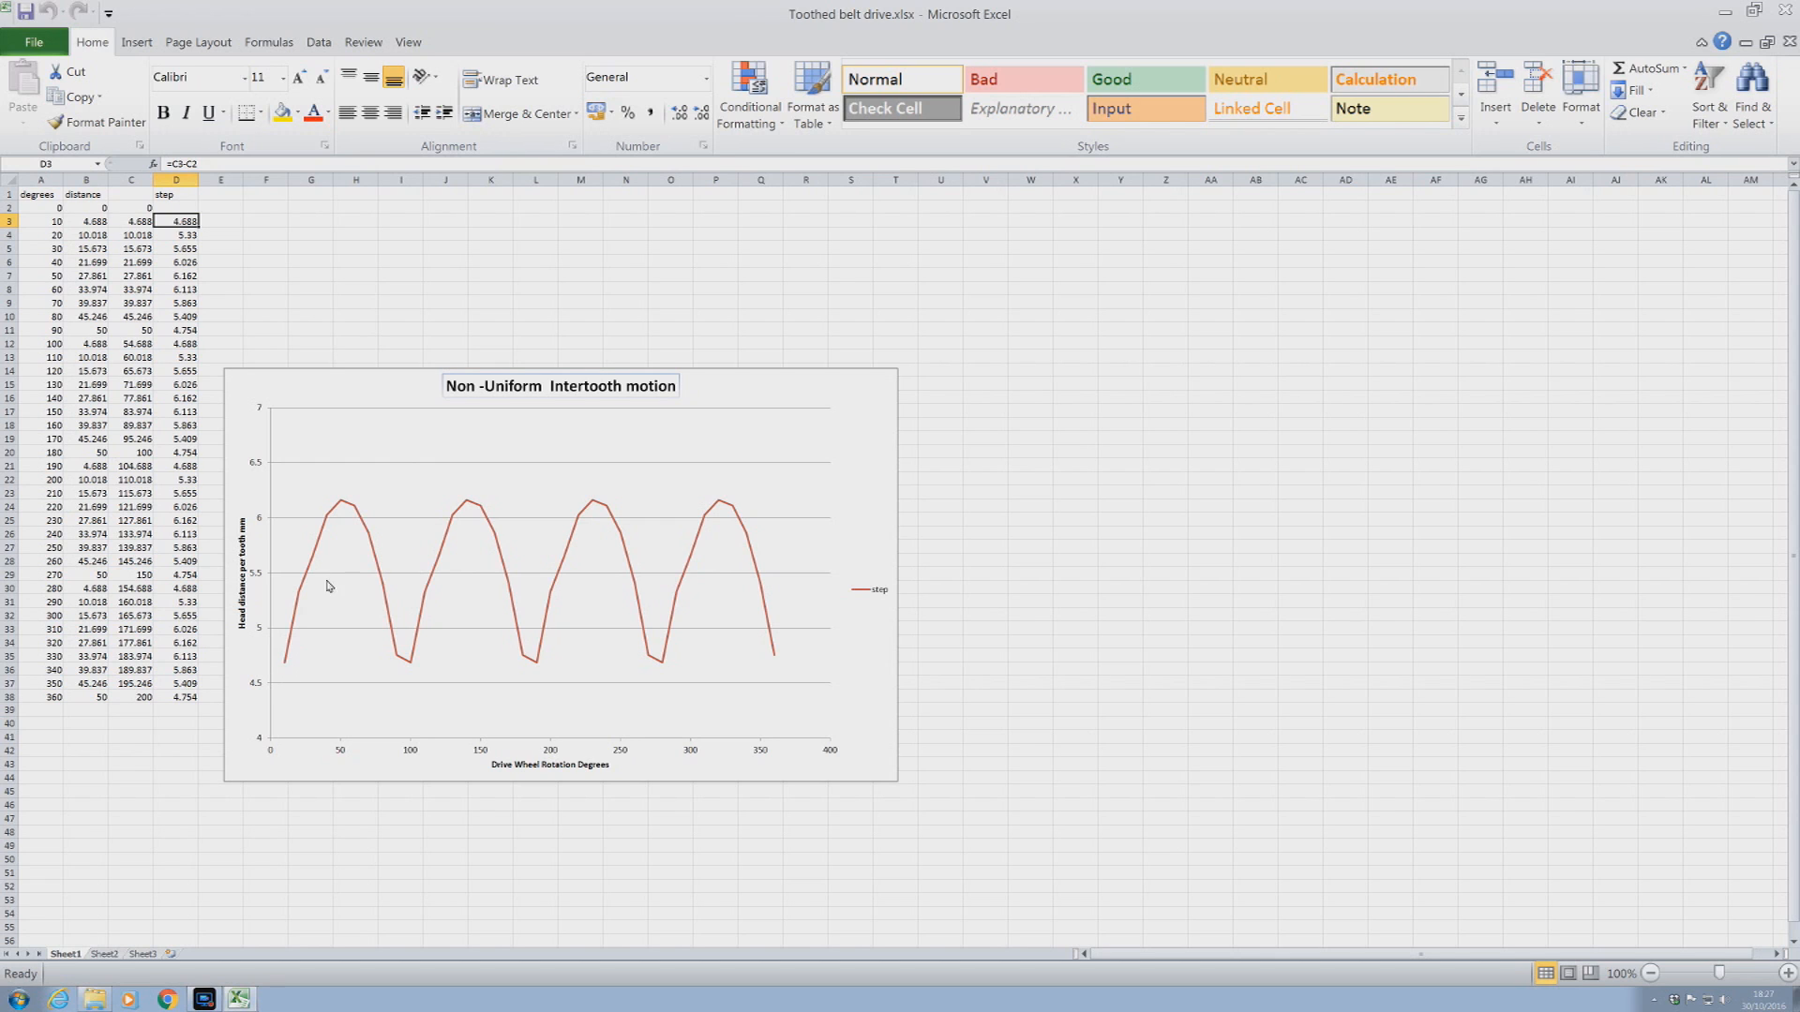
{"action": "mouse_move", "coordinate": [395, 677]}
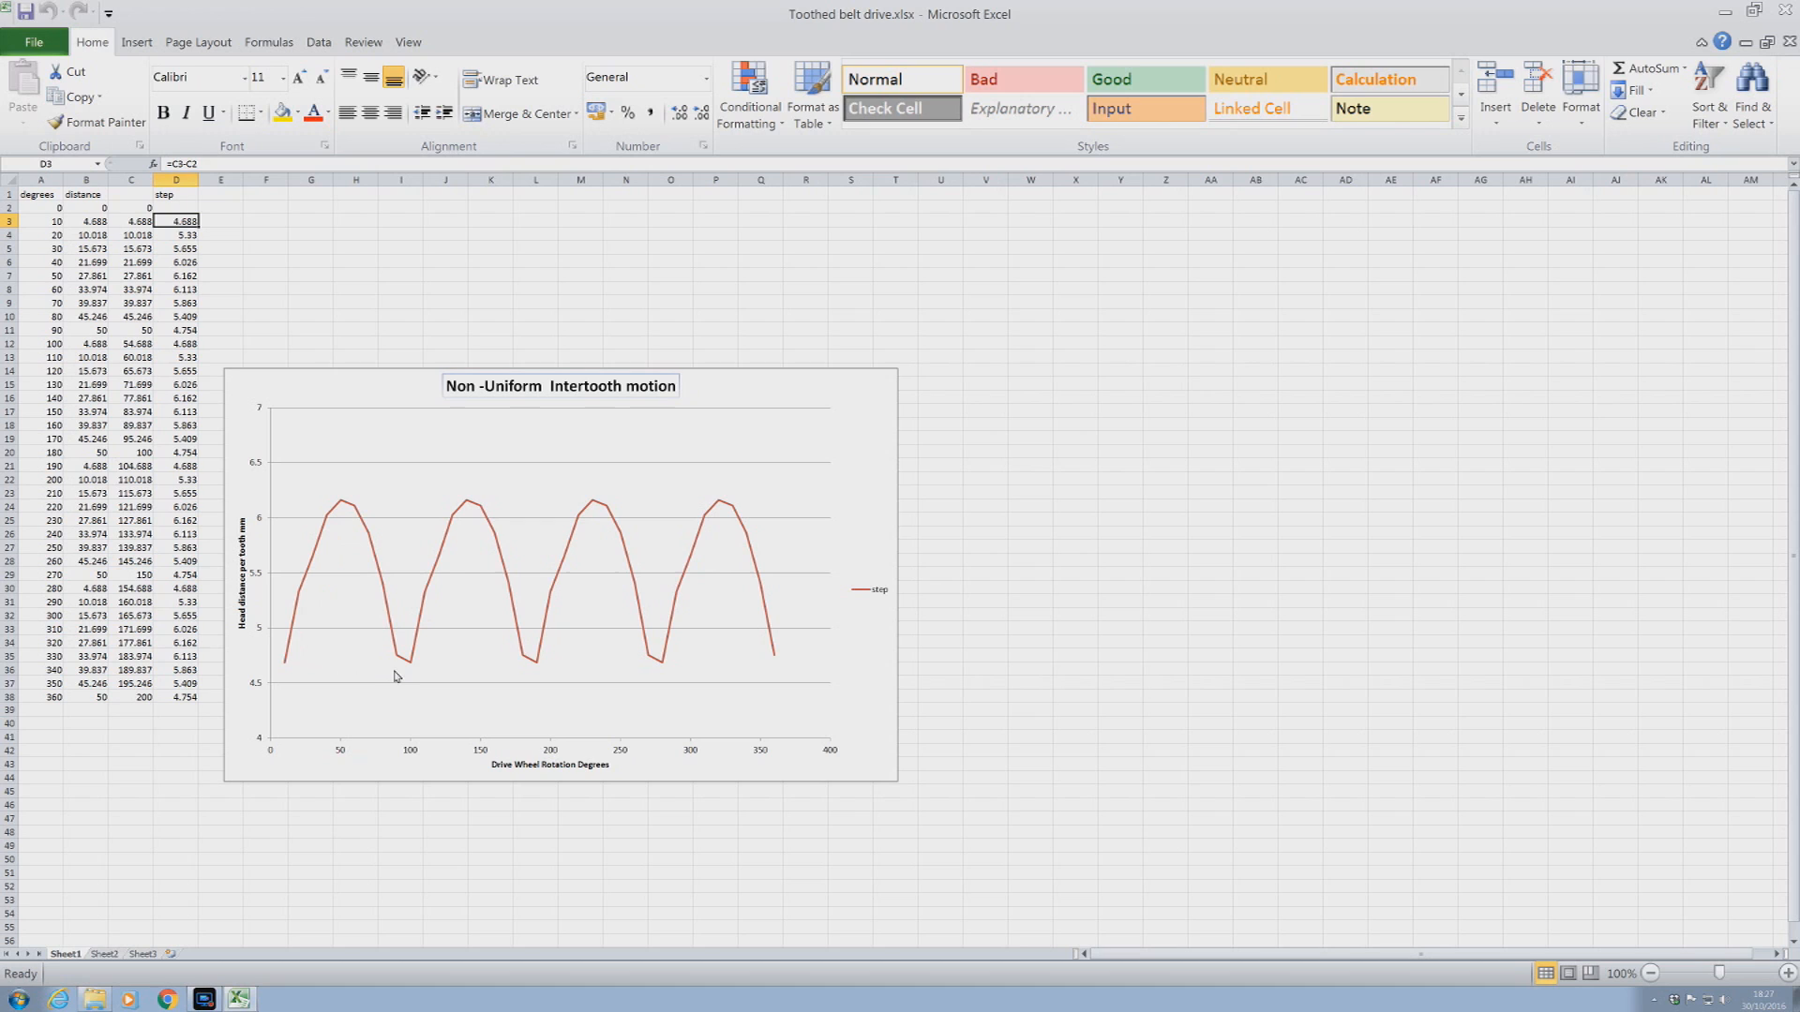
{"action": "mouse_move", "coordinate": [416, 675]}
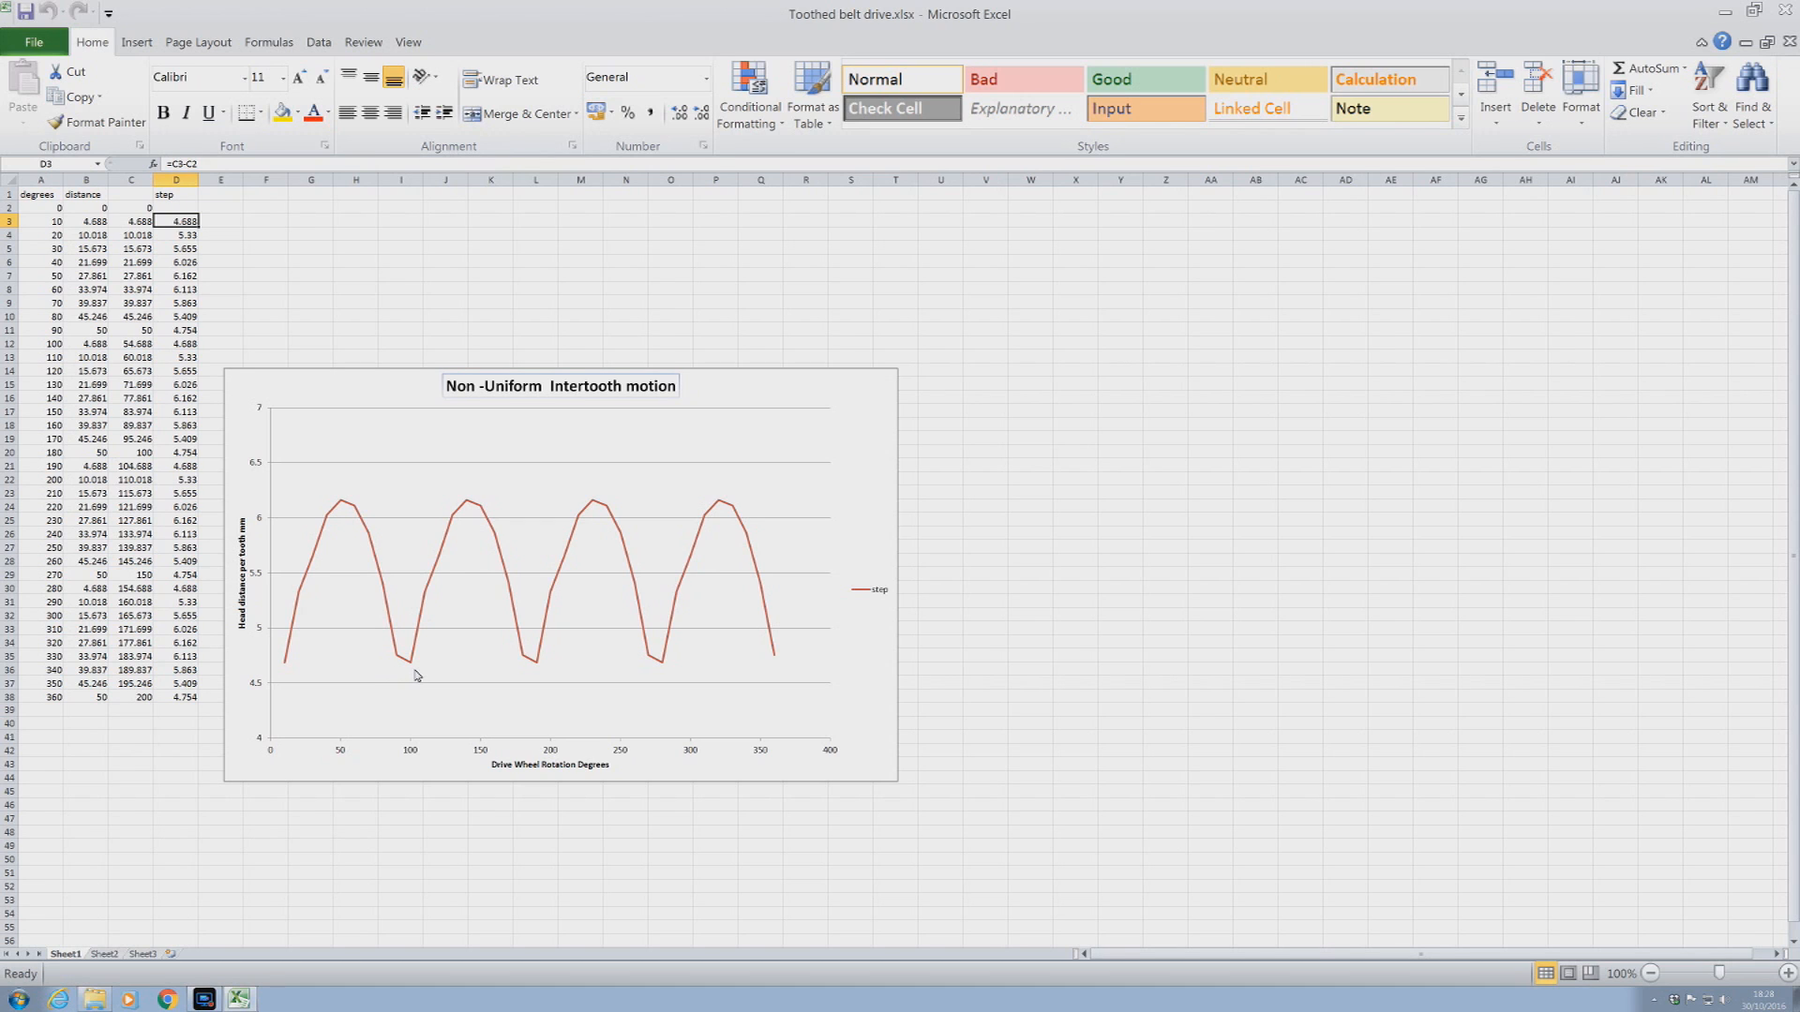
{"action": "mouse_move", "coordinate": [276, 671]}
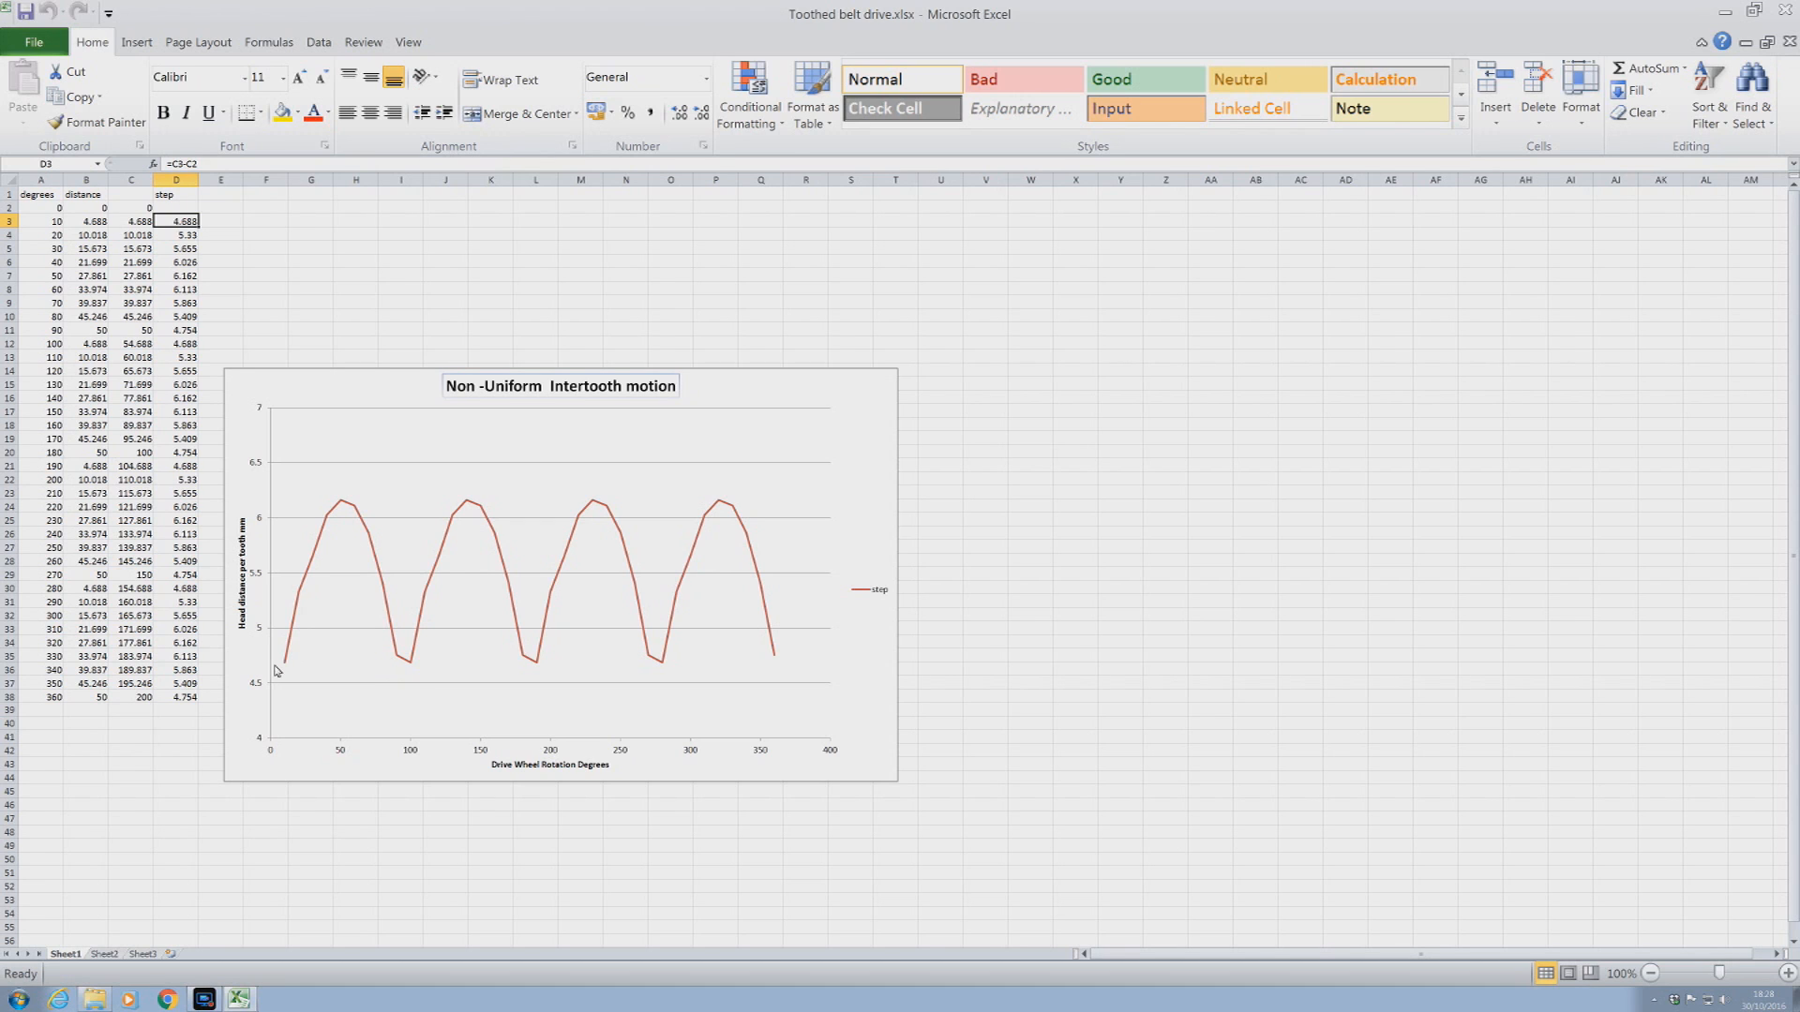
{"action": "mouse_move", "coordinate": [285, 664]}
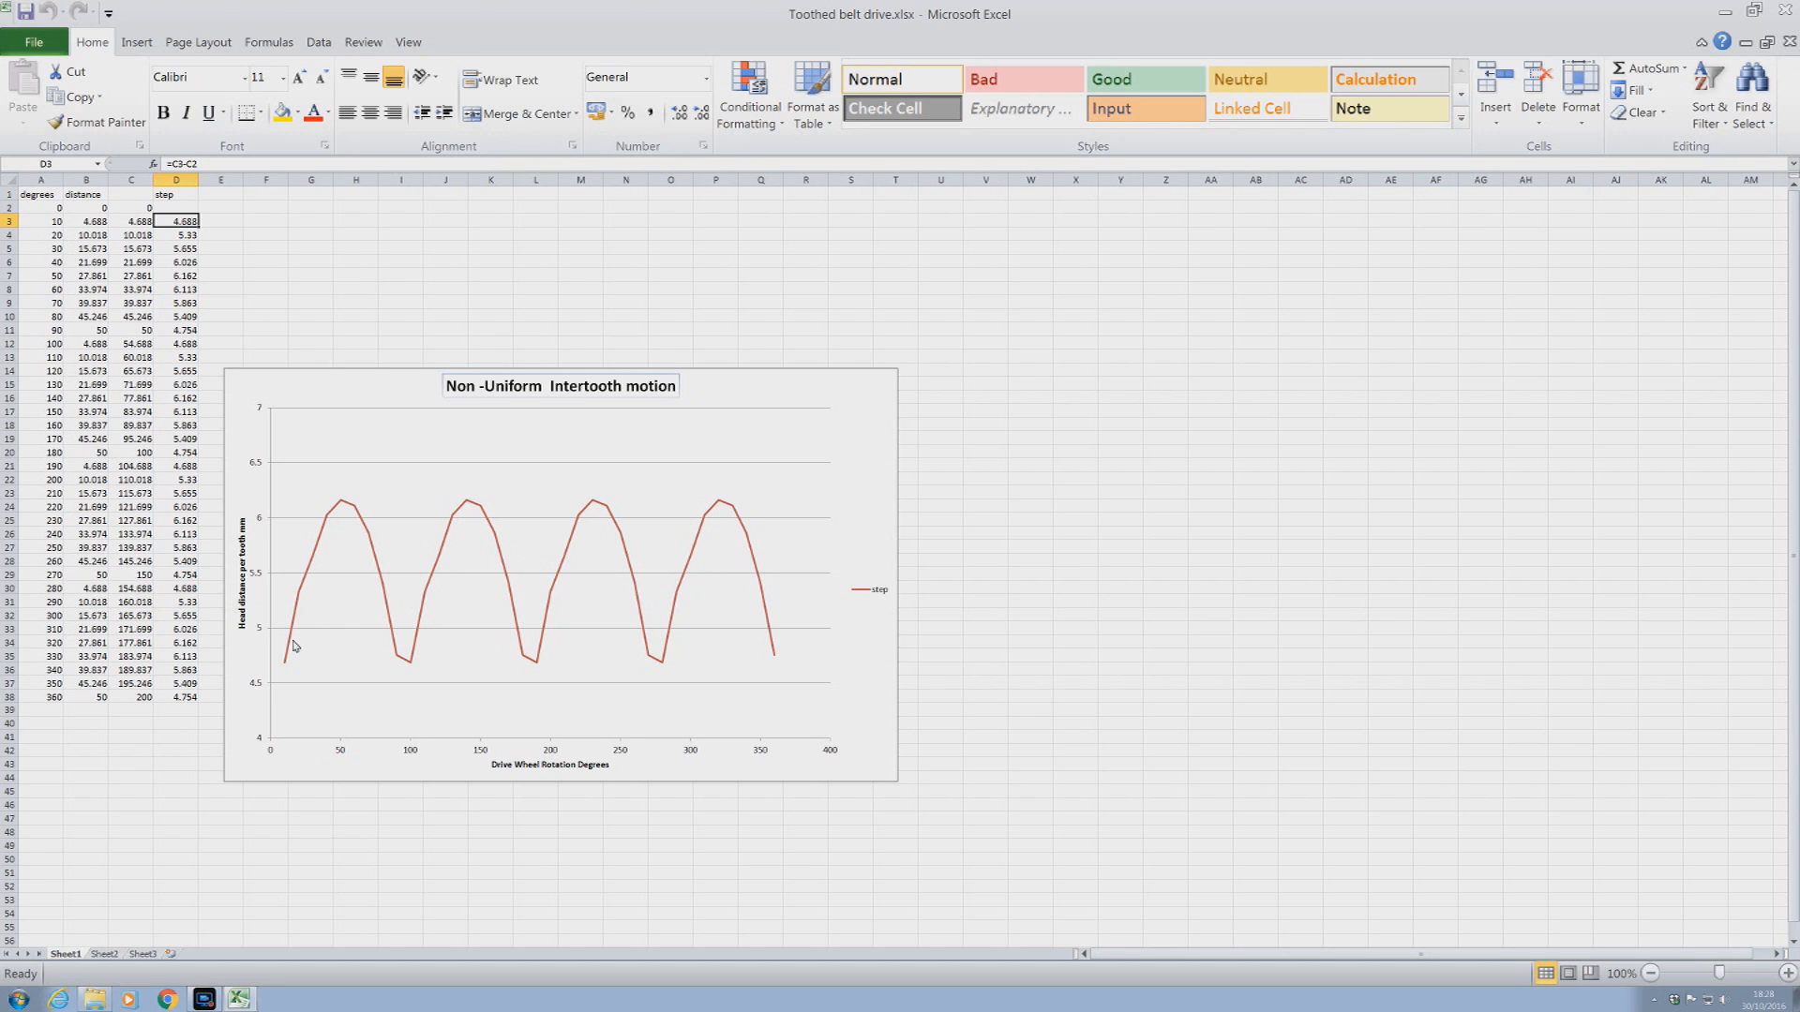
{"action": "mouse_move", "coordinate": [300, 622]}
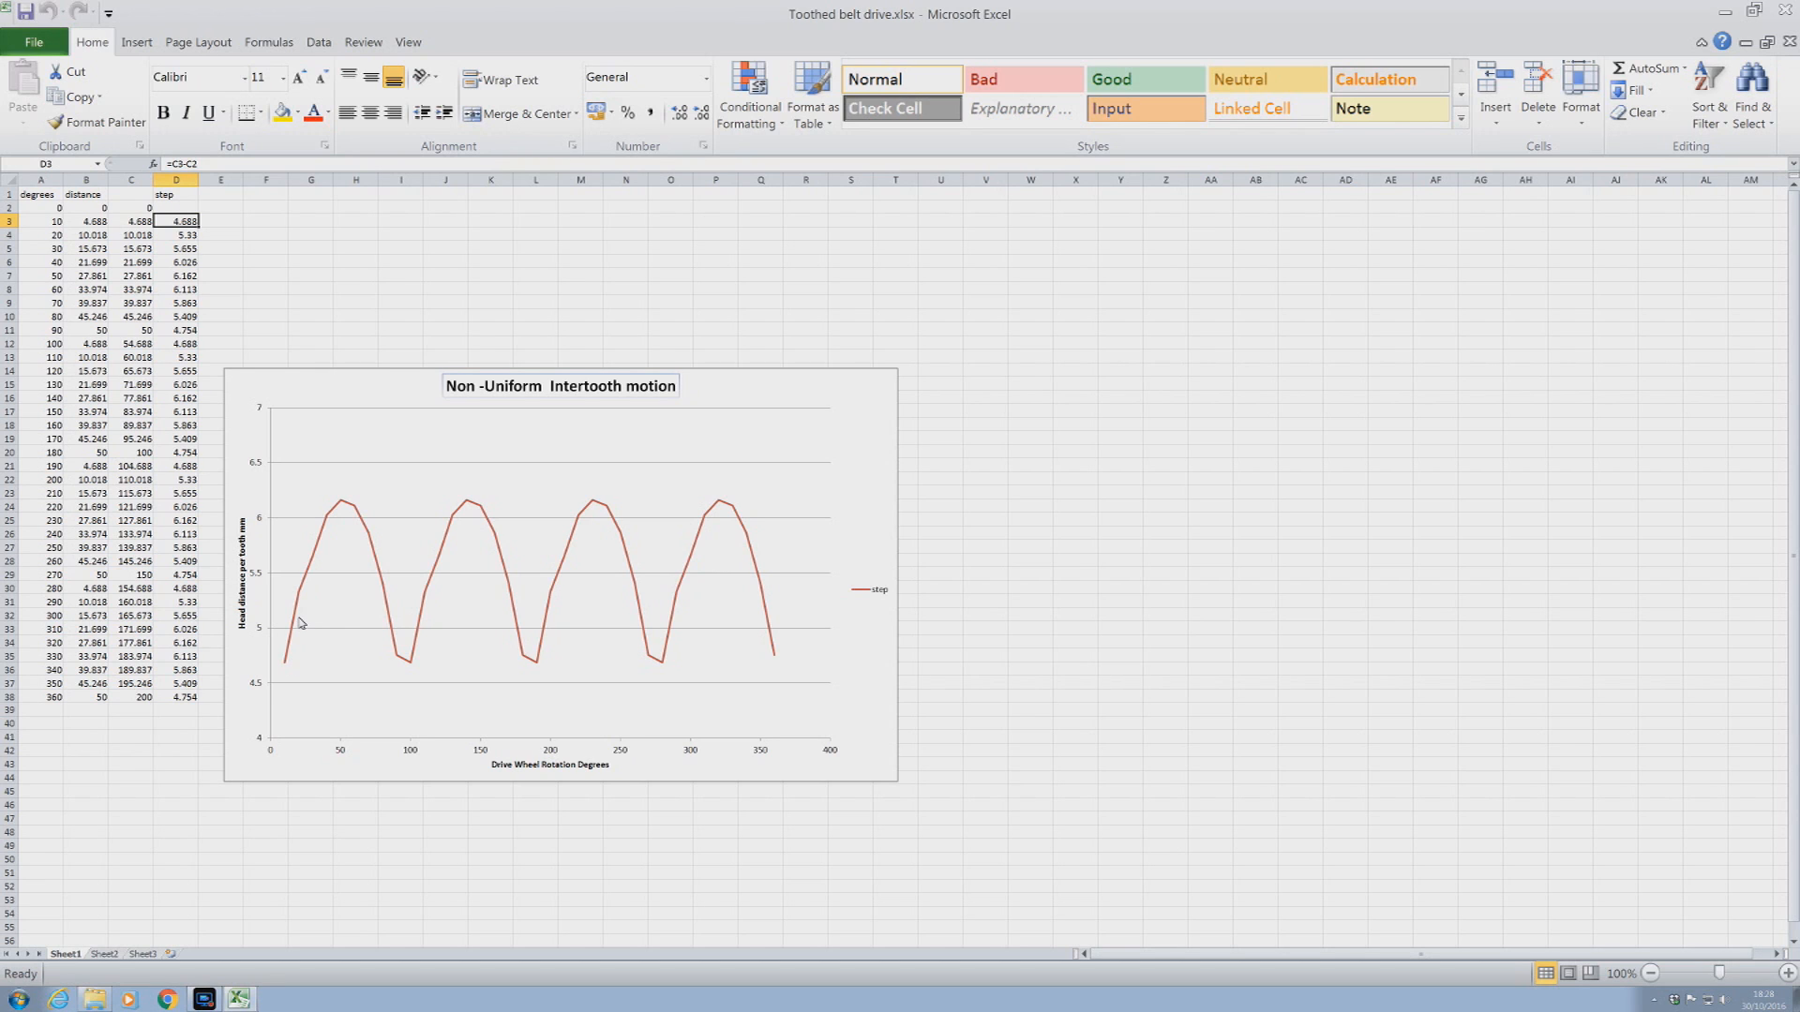
{"action": "mouse_move", "coordinate": [334, 511]}
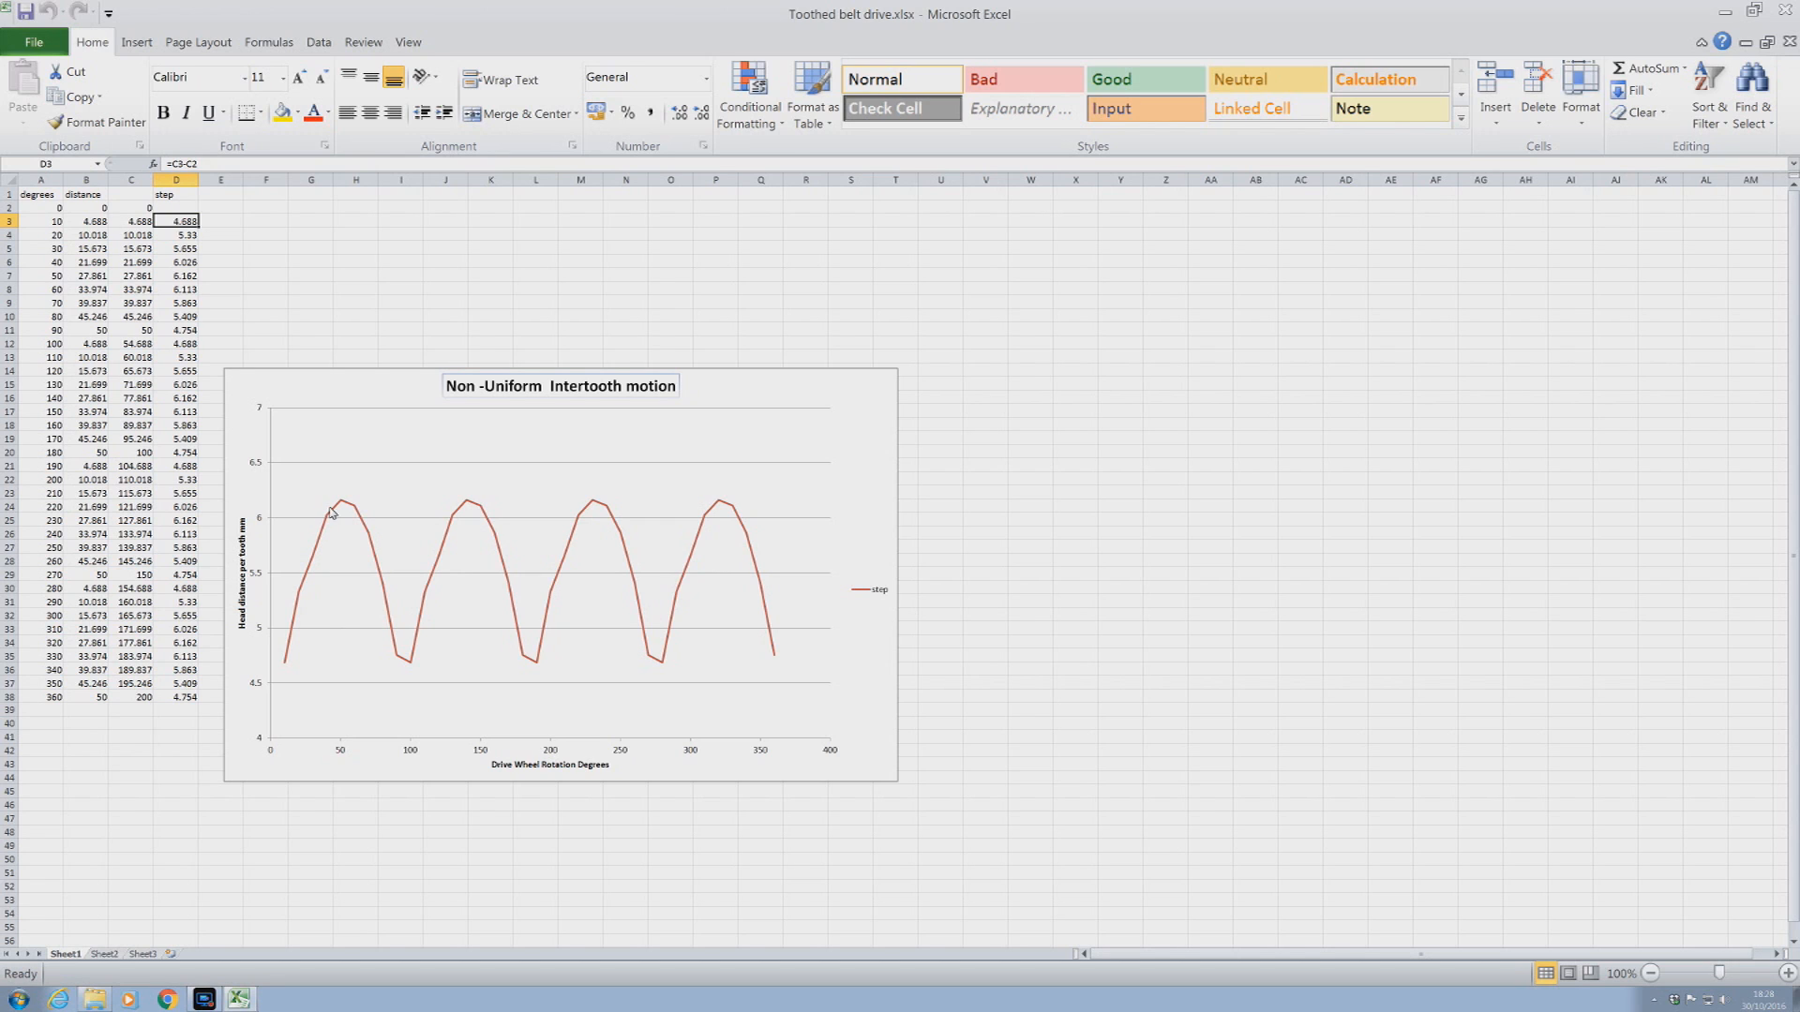
{"action": "mouse_move", "coordinate": [388, 651]}
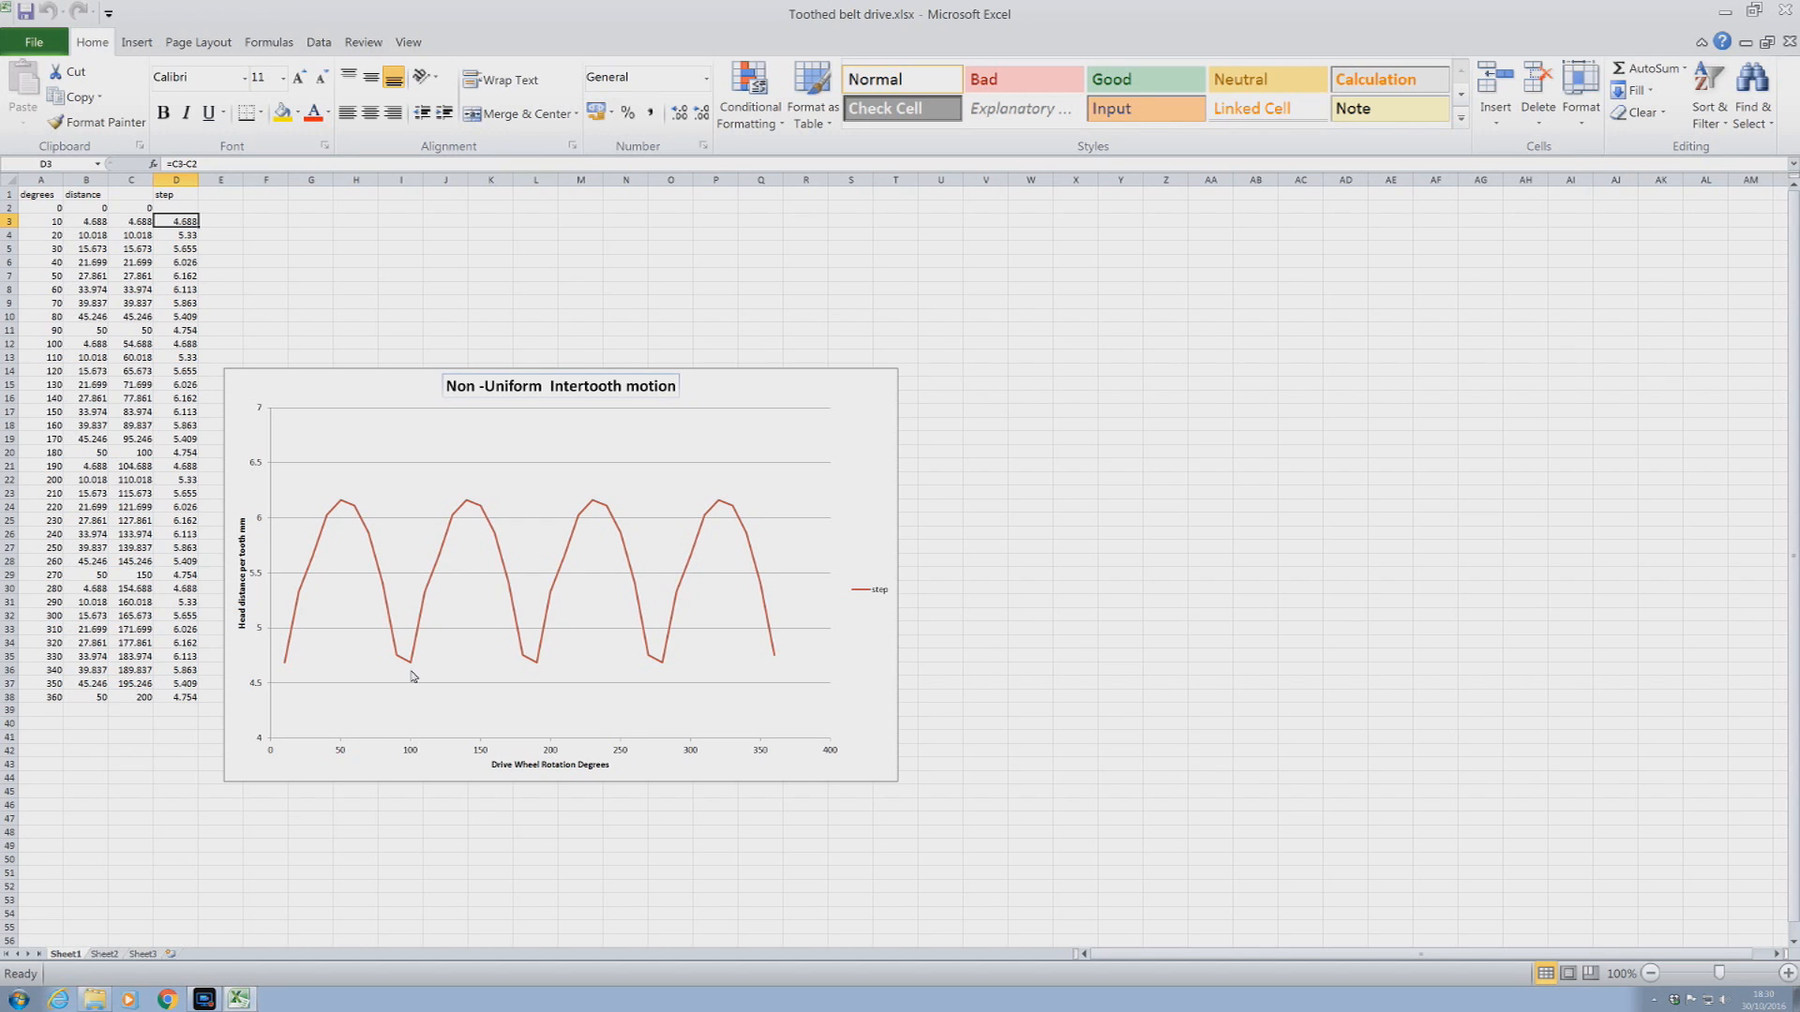
{"action": "mouse_move", "coordinate": [348, 630]}
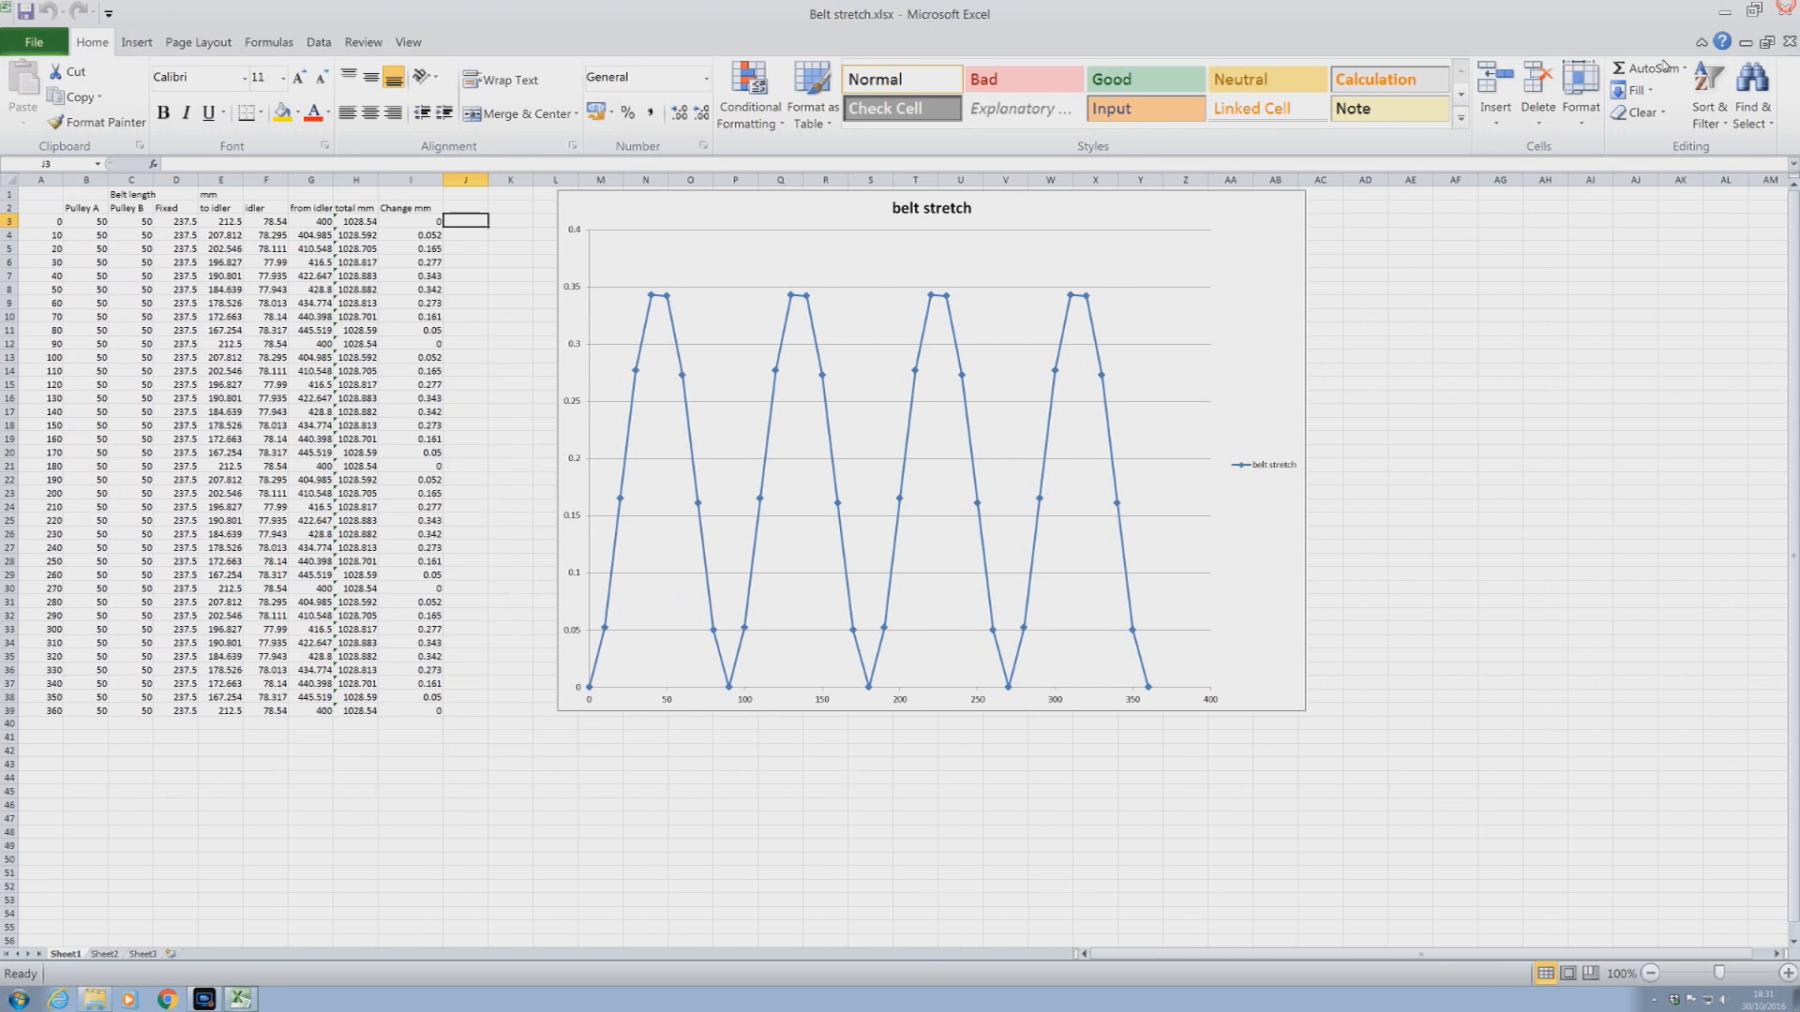
{"action": "mouse_move", "coordinate": [542, 441]}
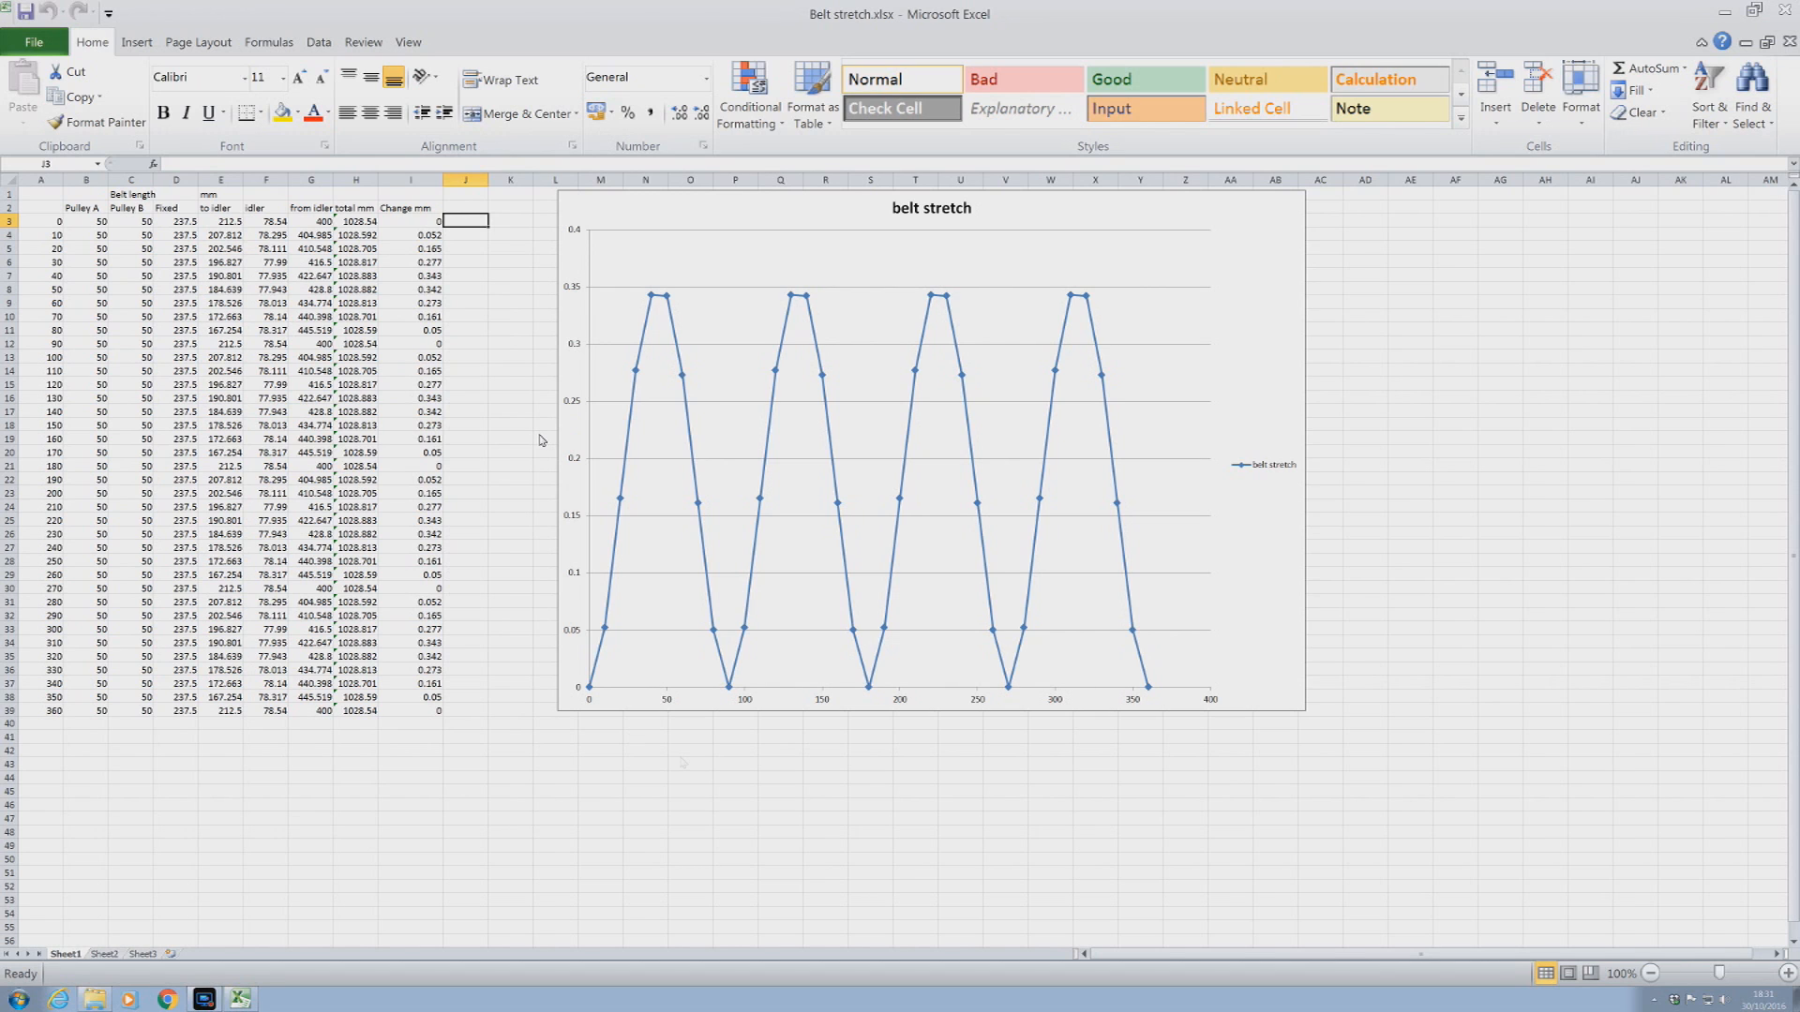
{"action": "mouse_move", "coordinate": [681, 763]}
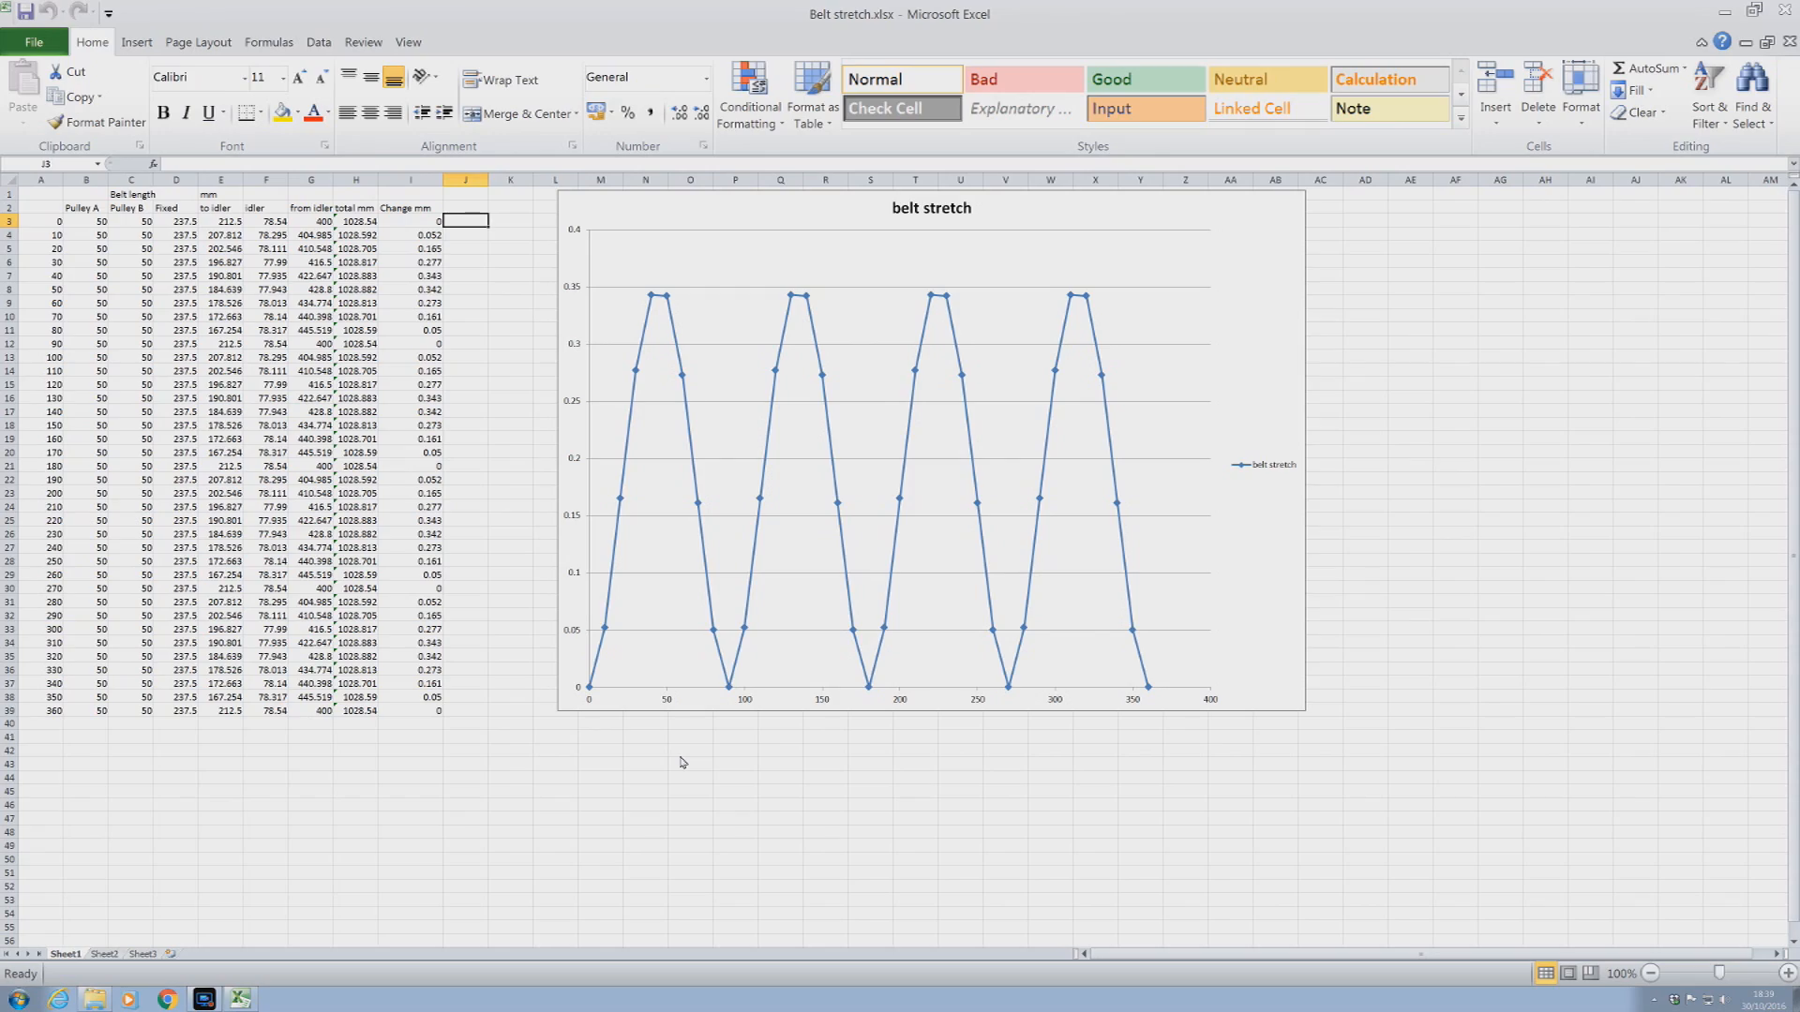
Step: Switch back to the timing belts PDF showing Kevlar and fiberglass material properties
{"action": "left_click", "coordinate": [240, 998]}
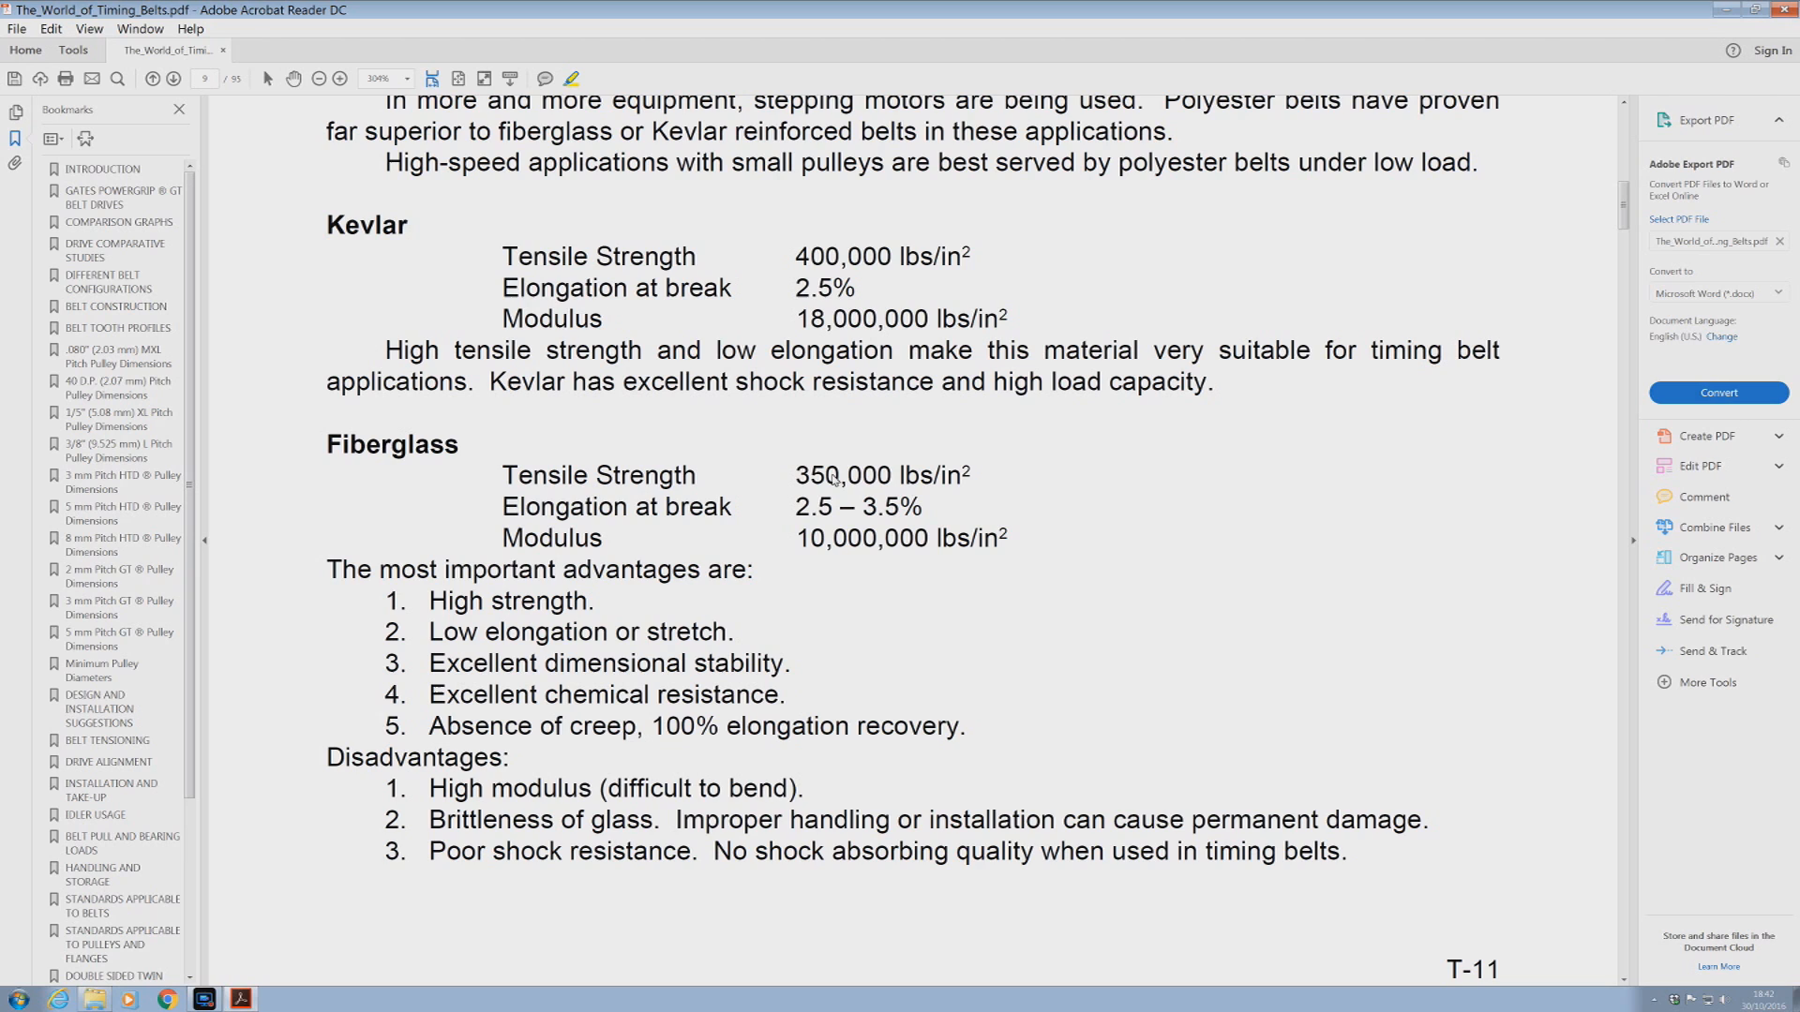
{"action": "mouse_move", "coordinate": [364, 530]}
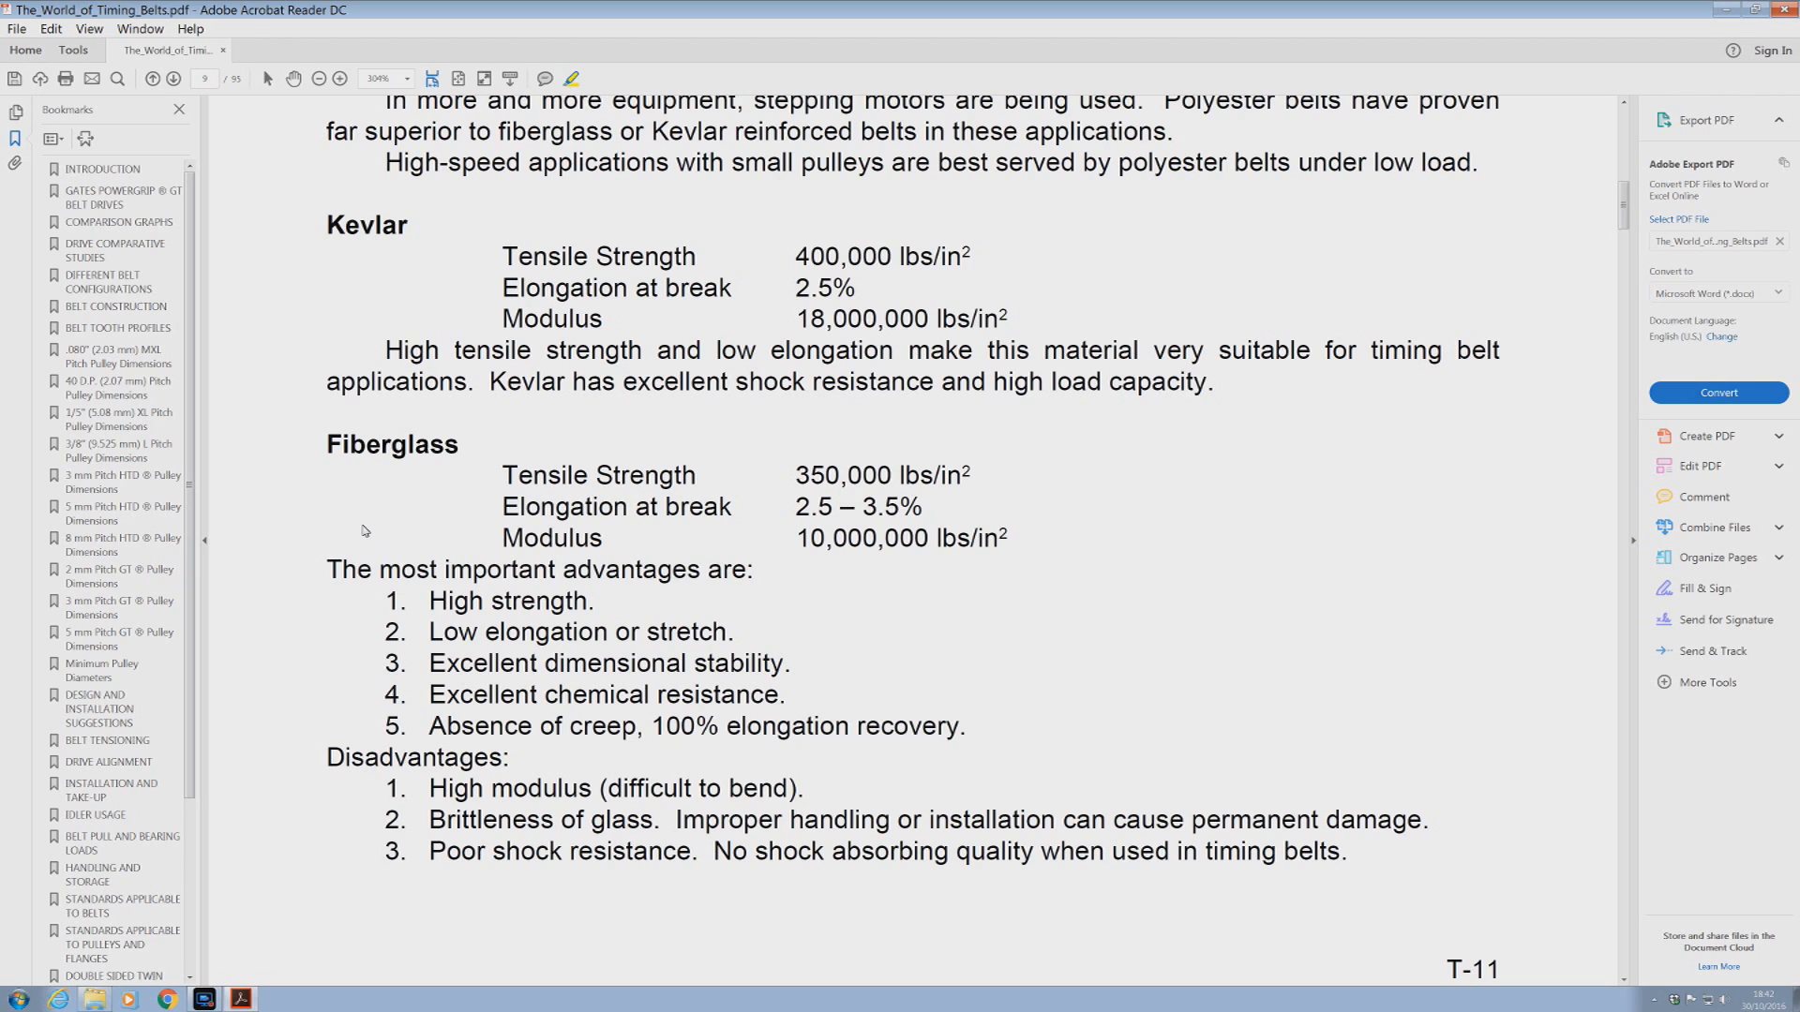
{"action": "mouse_move", "coordinate": [508, 643]}
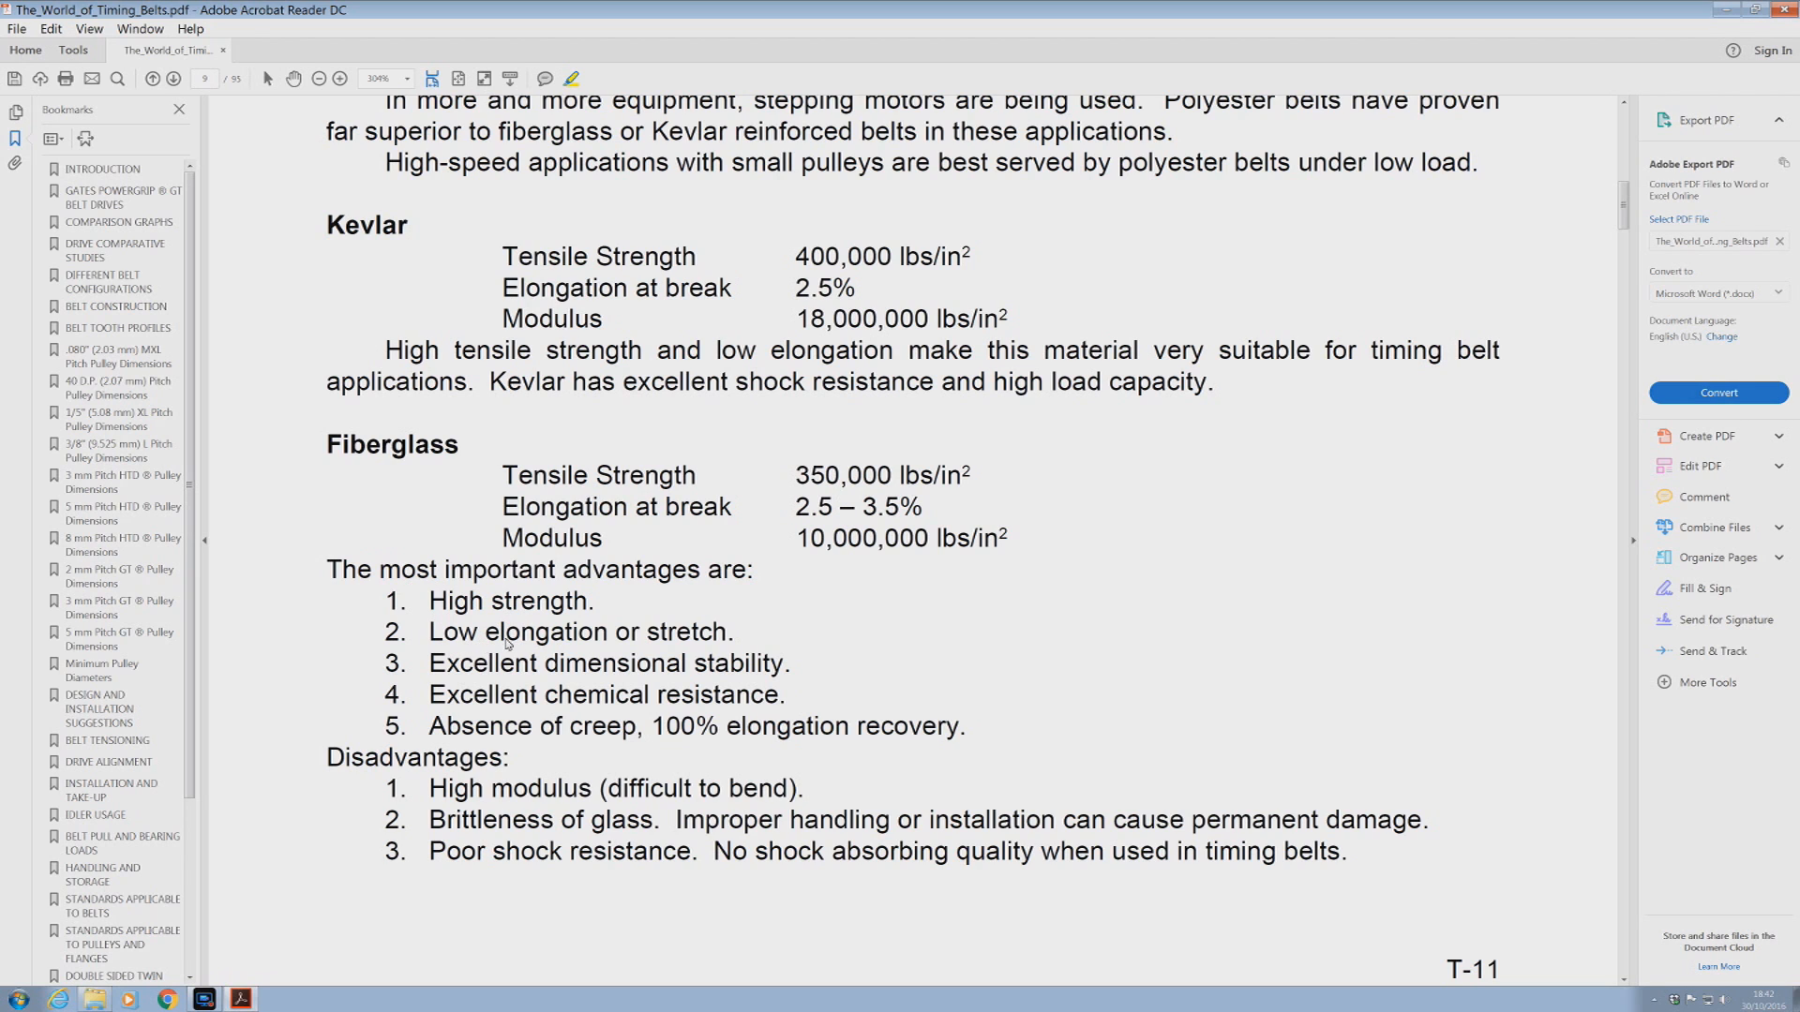
{"action": "mouse_move", "coordinate": [447, 653]}
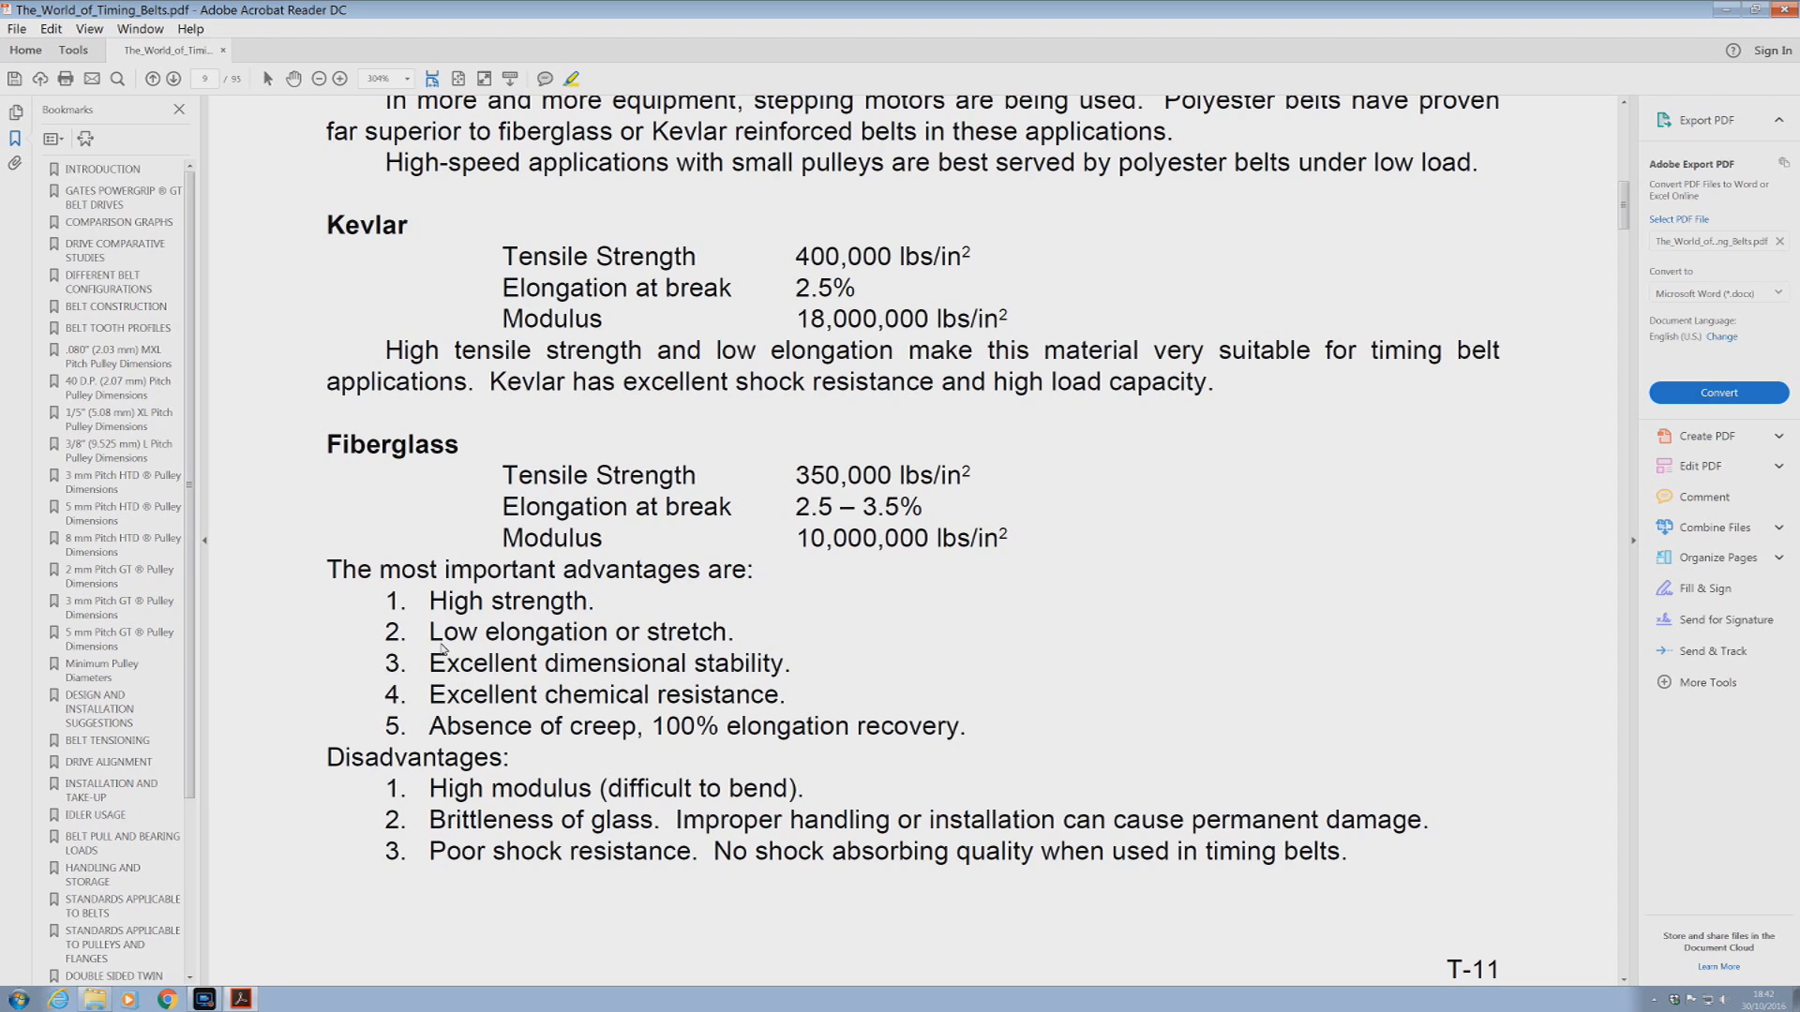
{"action": "mouse_move", "coordinate": [915, 705]}
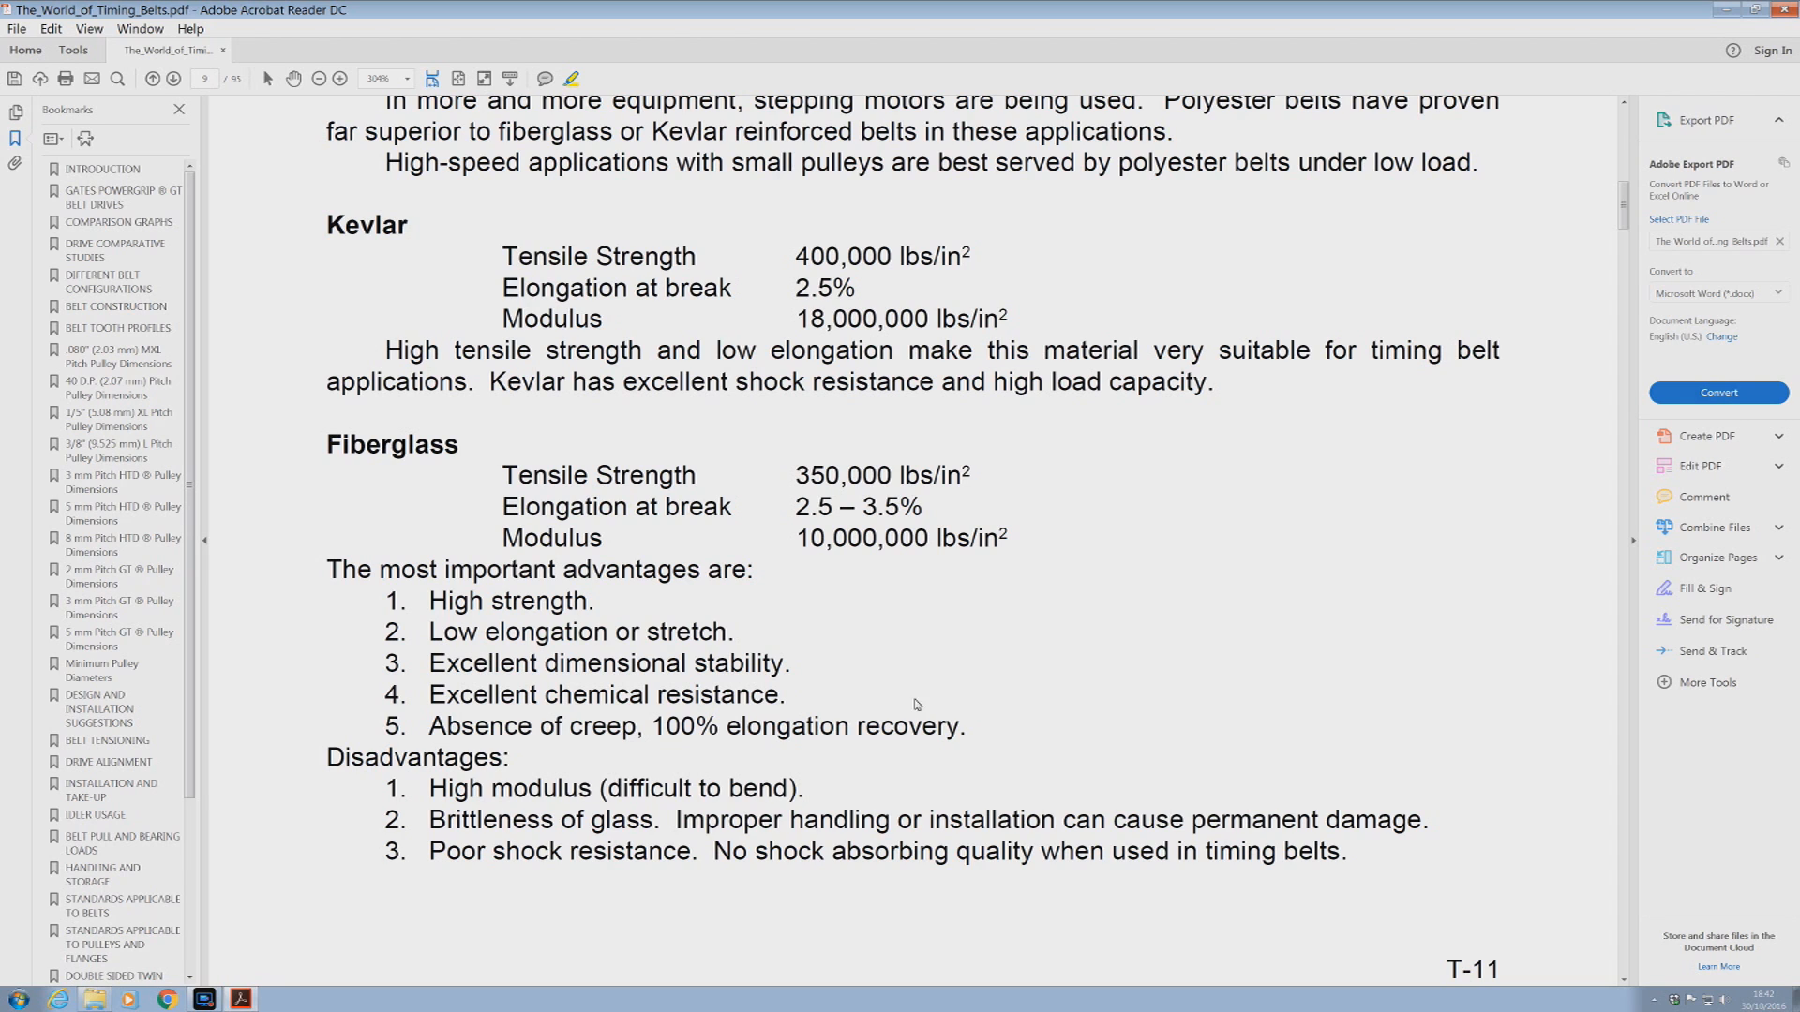
{"action": "mouse_move", "coordinate": [1556, 694]}
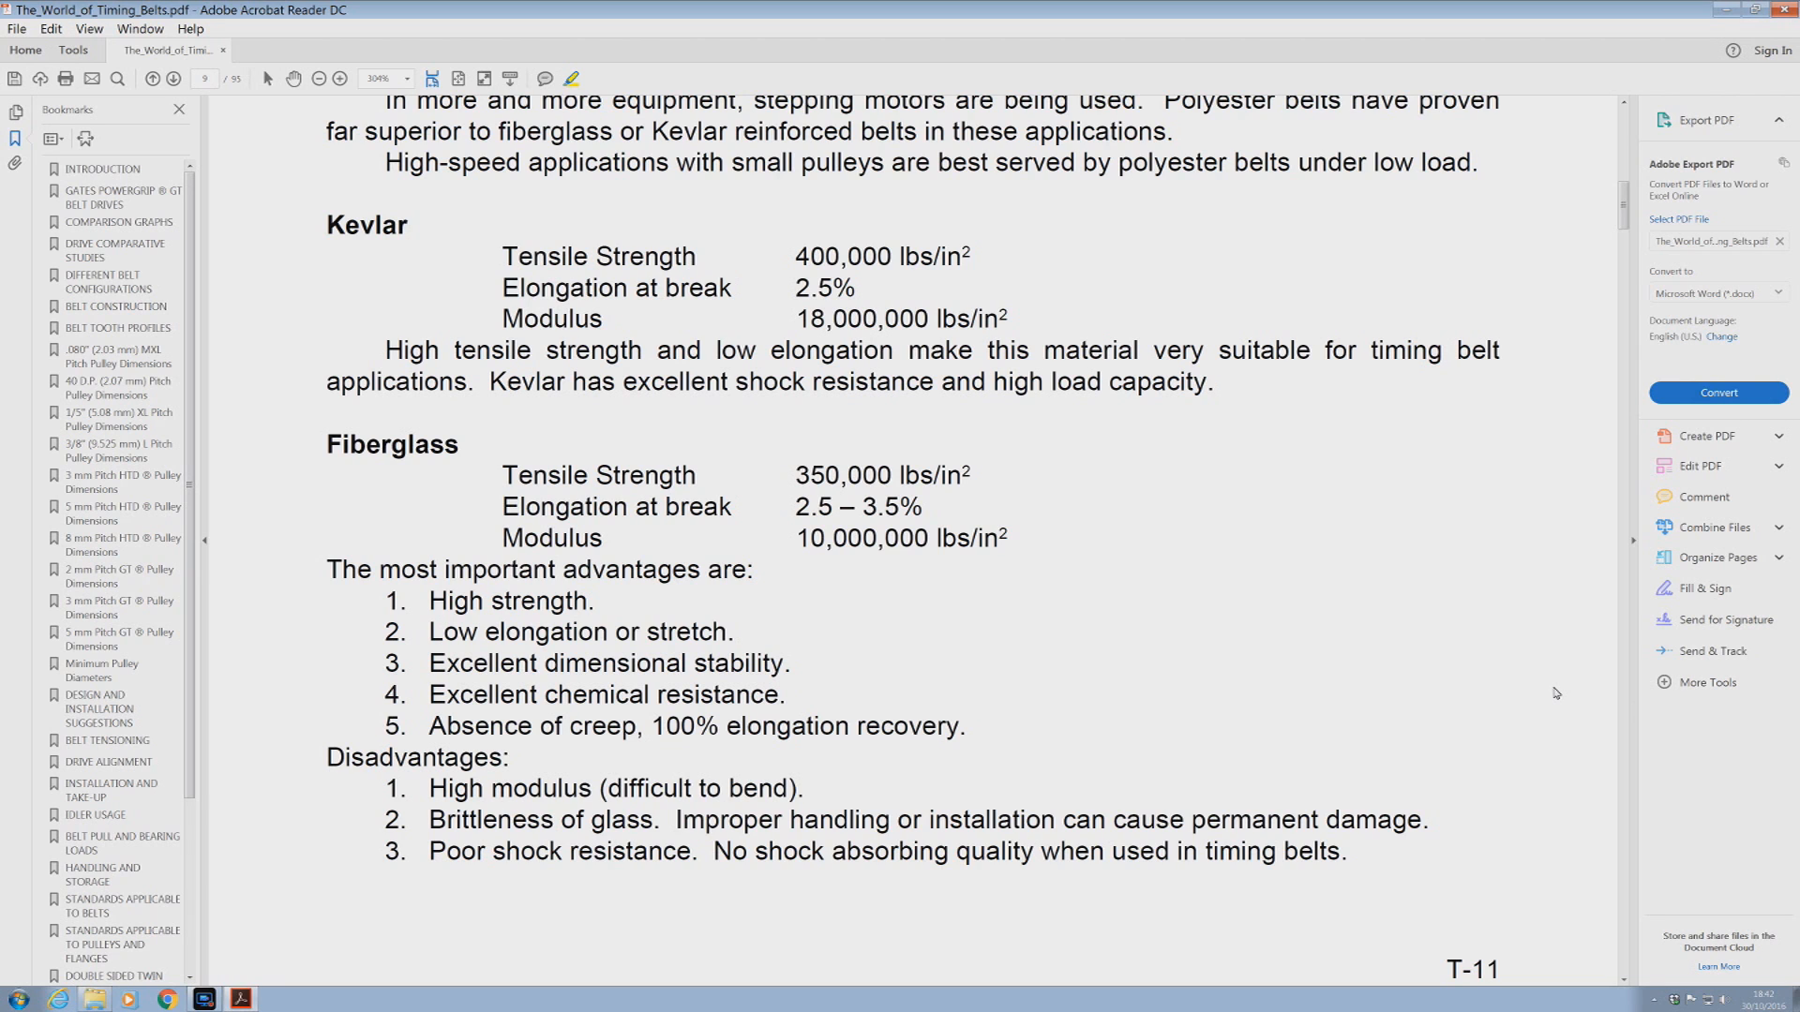
{"action": "scroll", "scroll_direction": "down", "scroll_amount": 3}
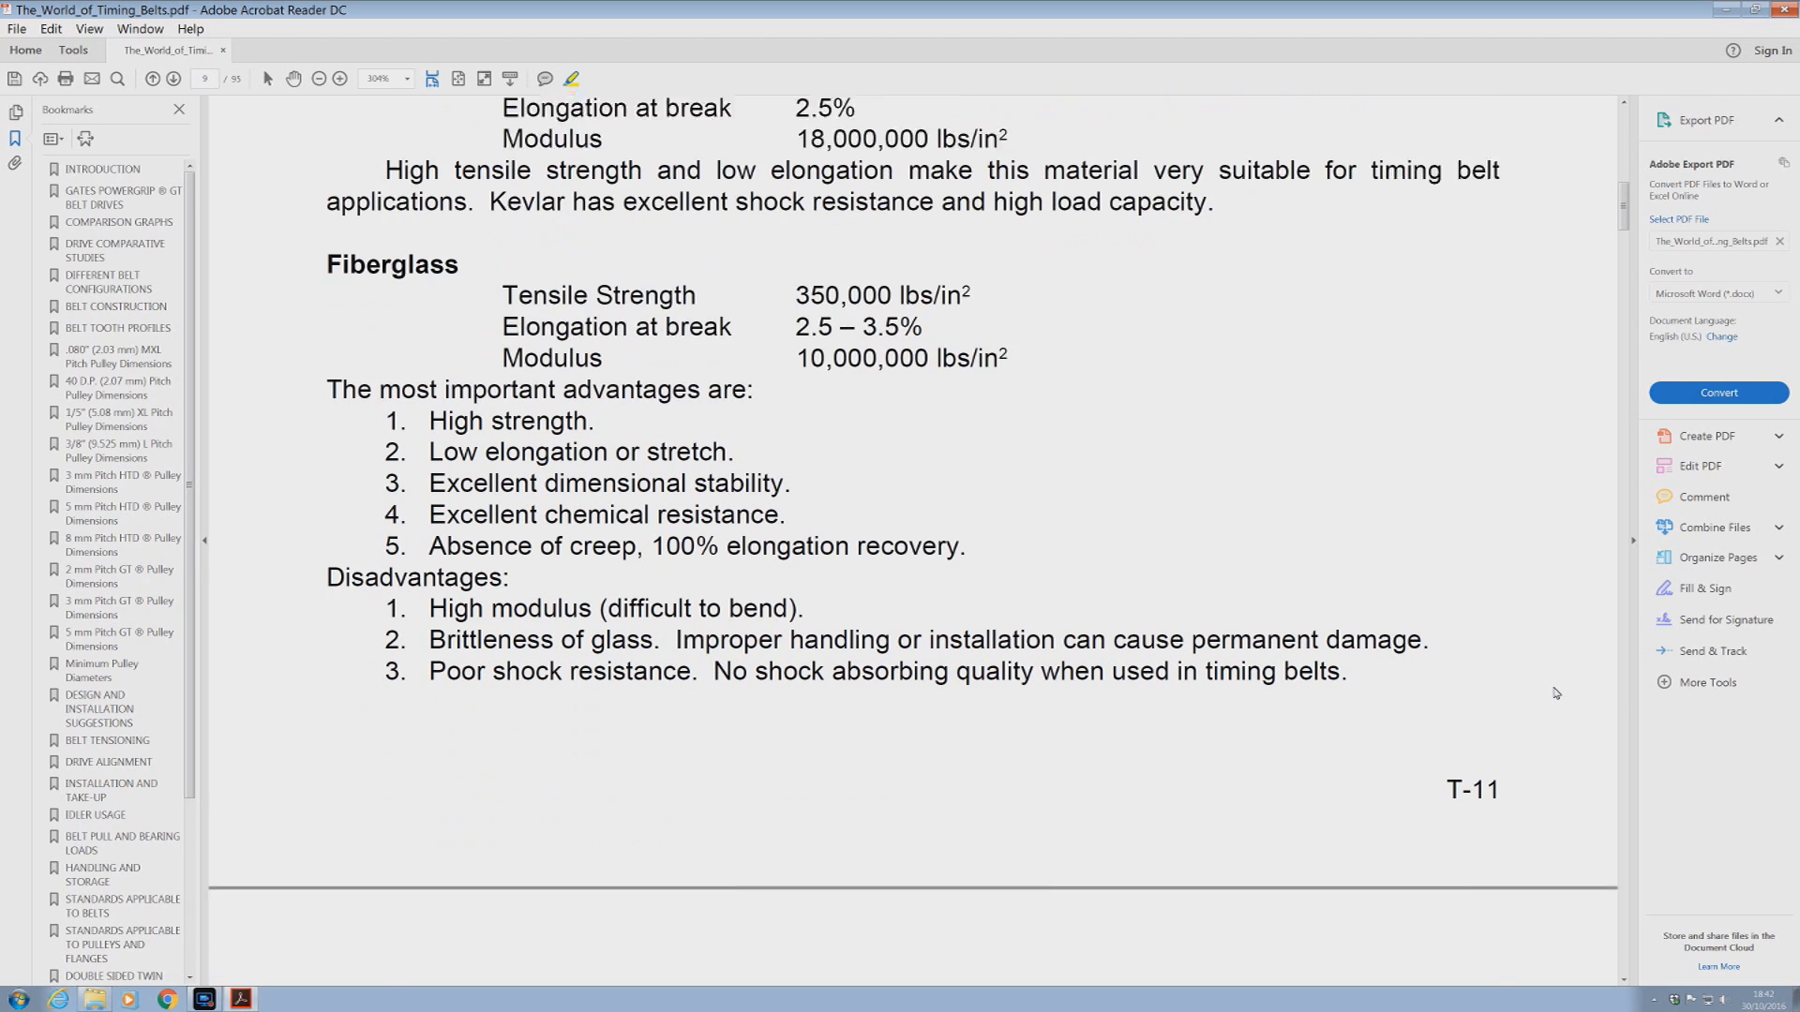
Step: Scroll down to Table 1, Comparison of Different Tension Member Materials, with glass ratings highlighted
{"action": "scroll", "scroll_direction": "down", "scroll_amount": 3}
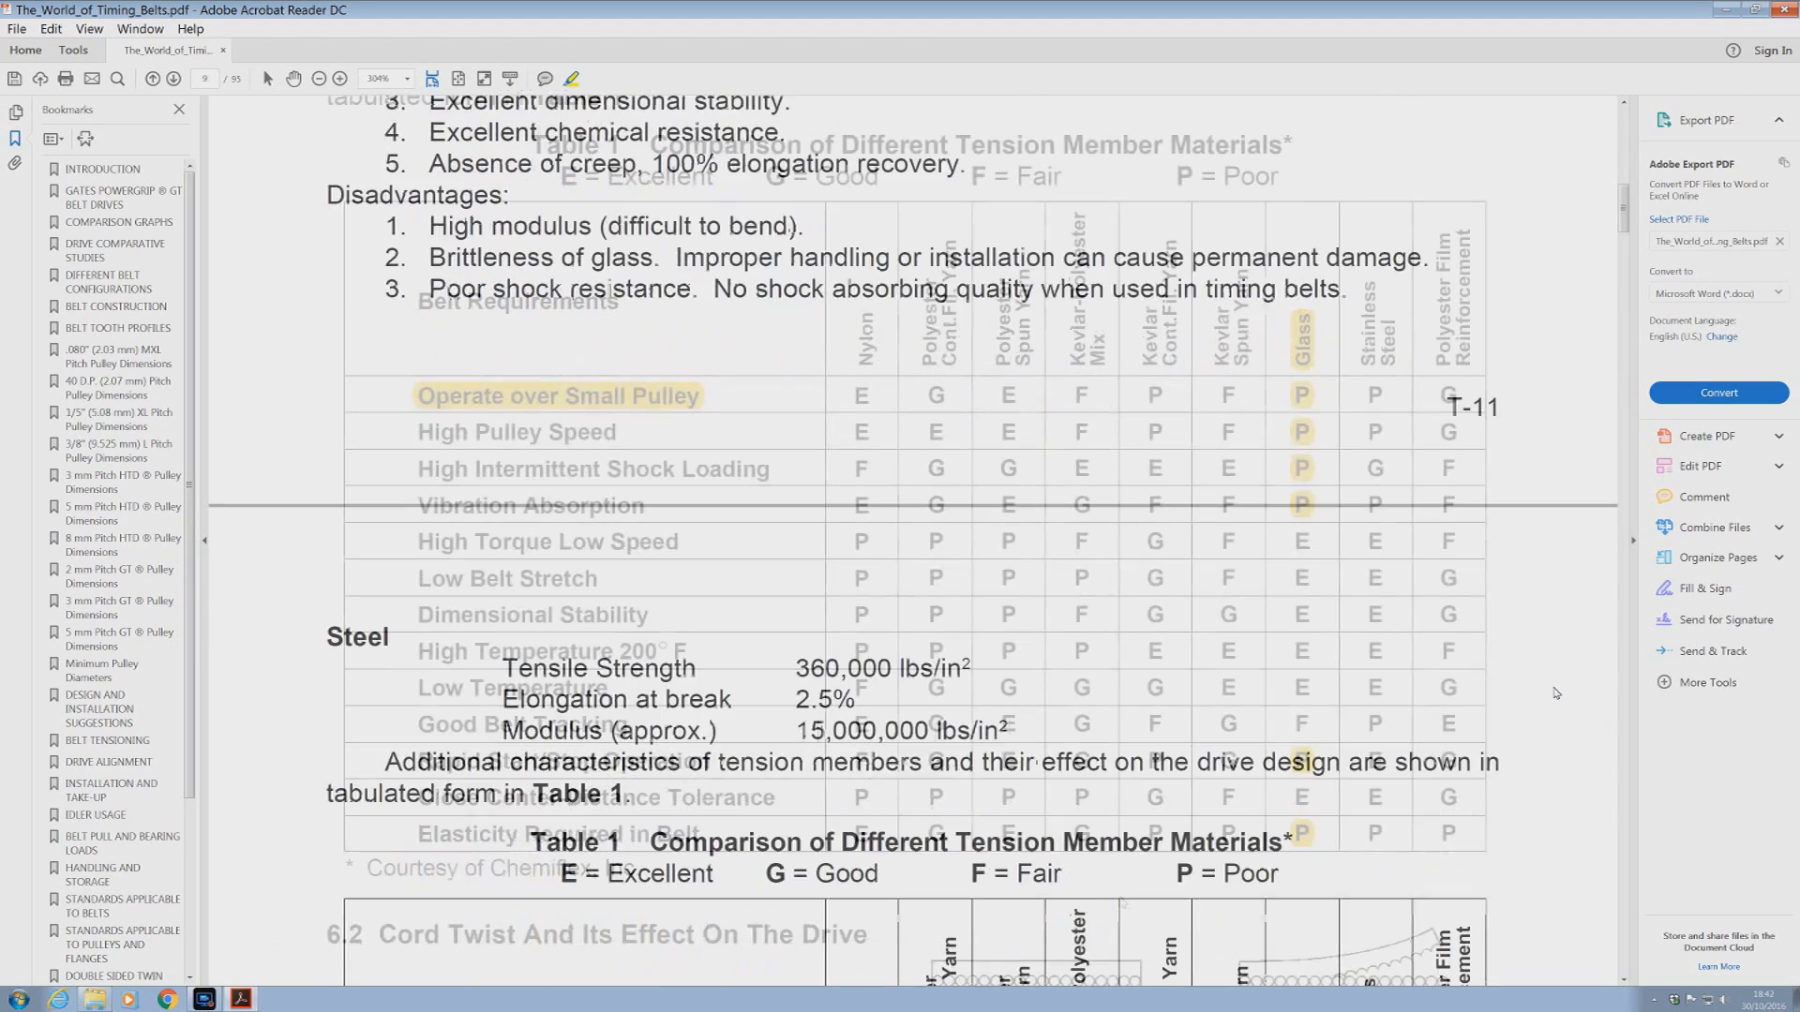
{"action": "scroll", "scroll_direction": "down", "scroll_amount": 3}
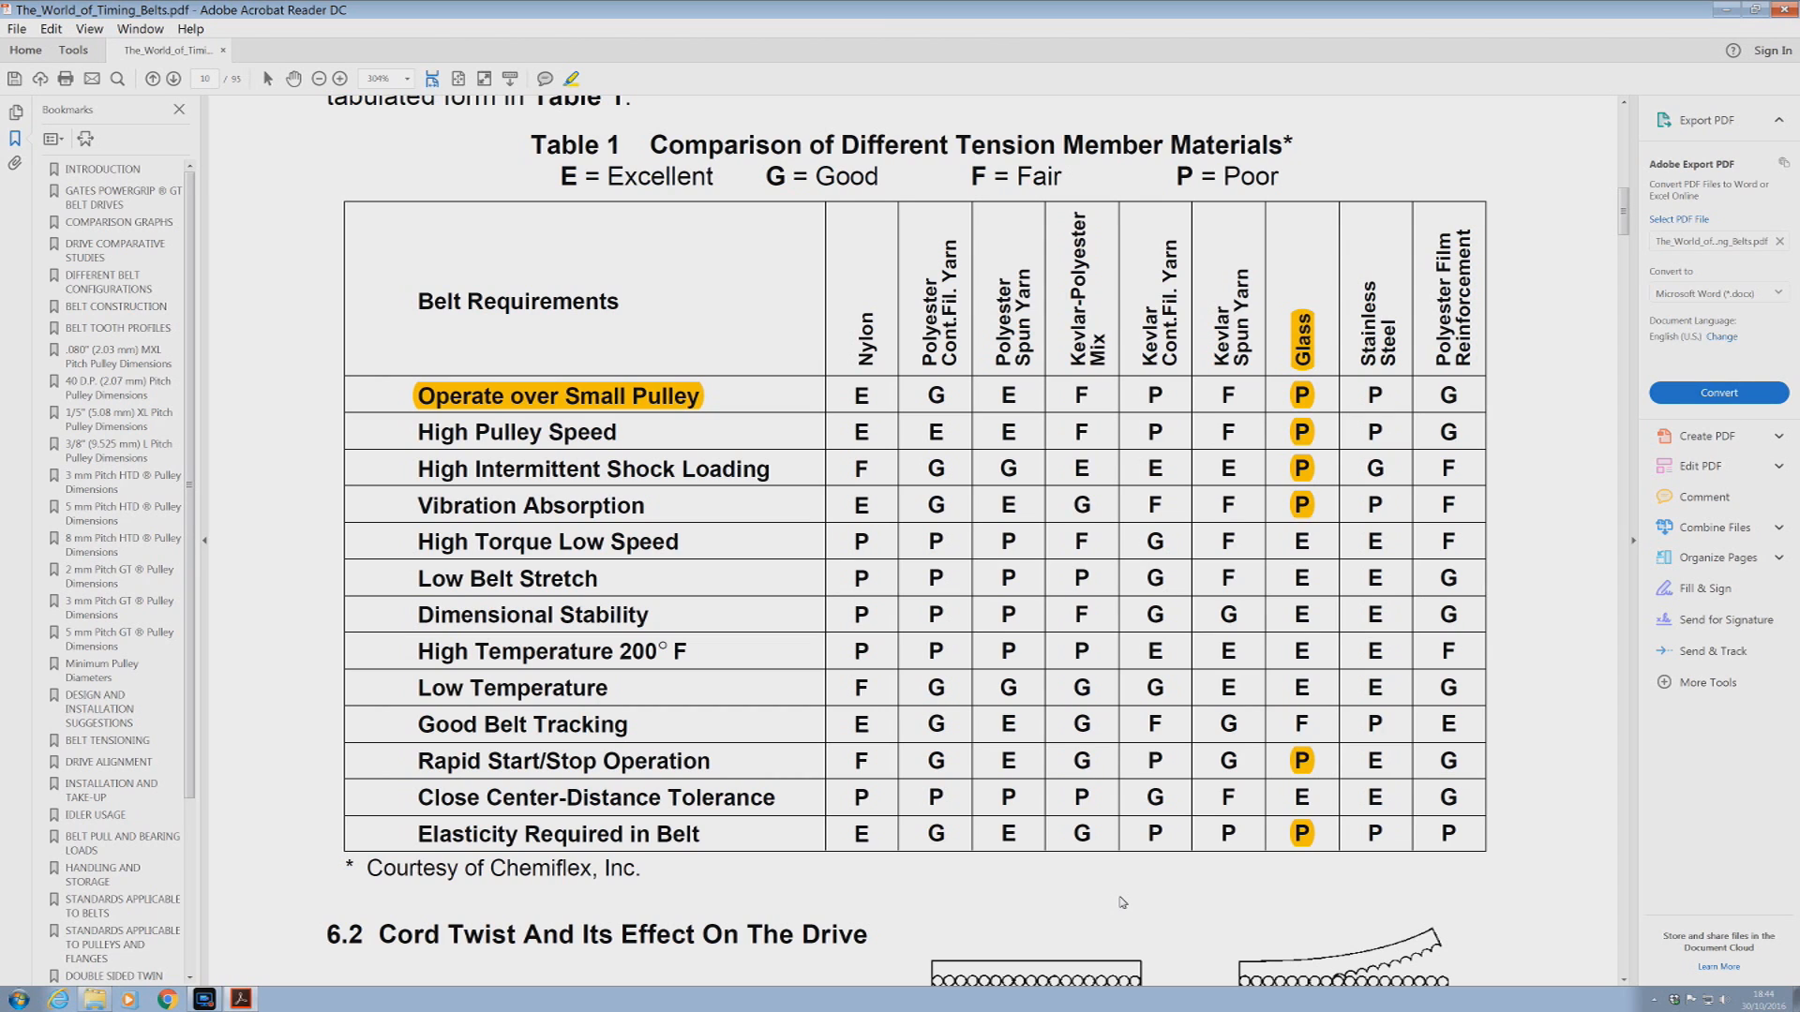
{"action": "mouse_move", "coordinate": [857, 793]}
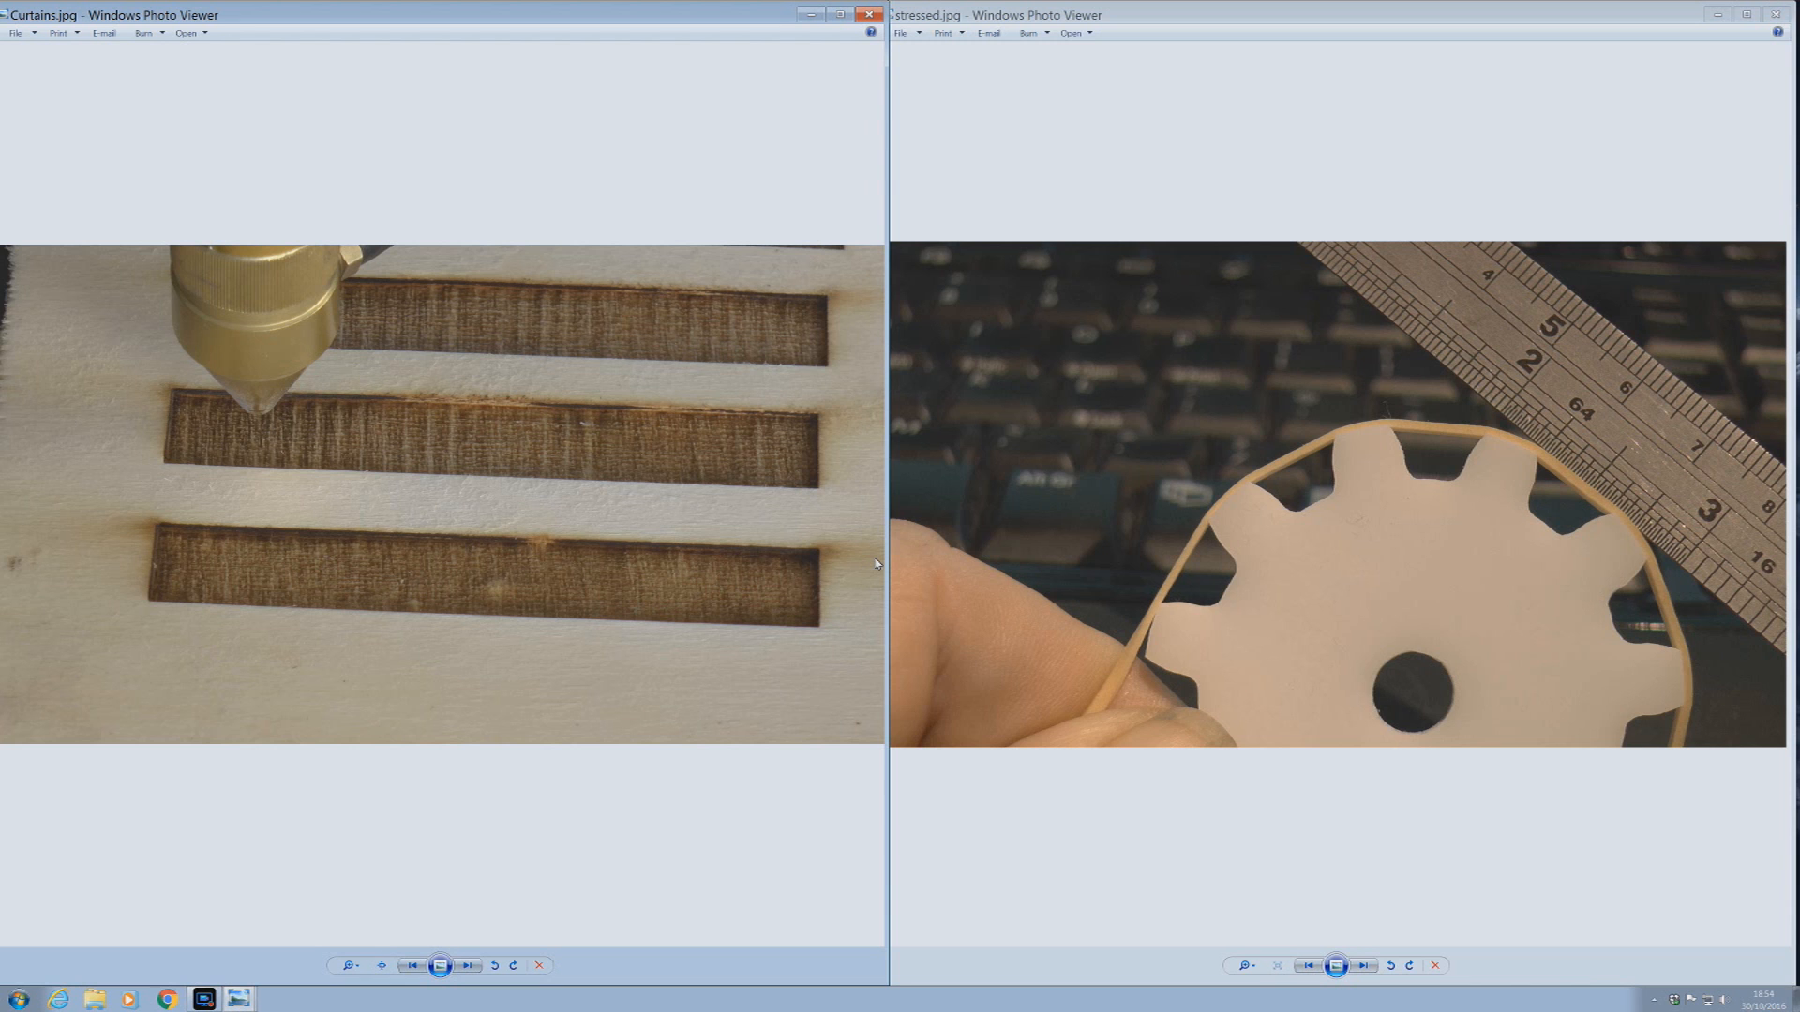
{"action": "mouse_move", "coordinate": [483, 881]}
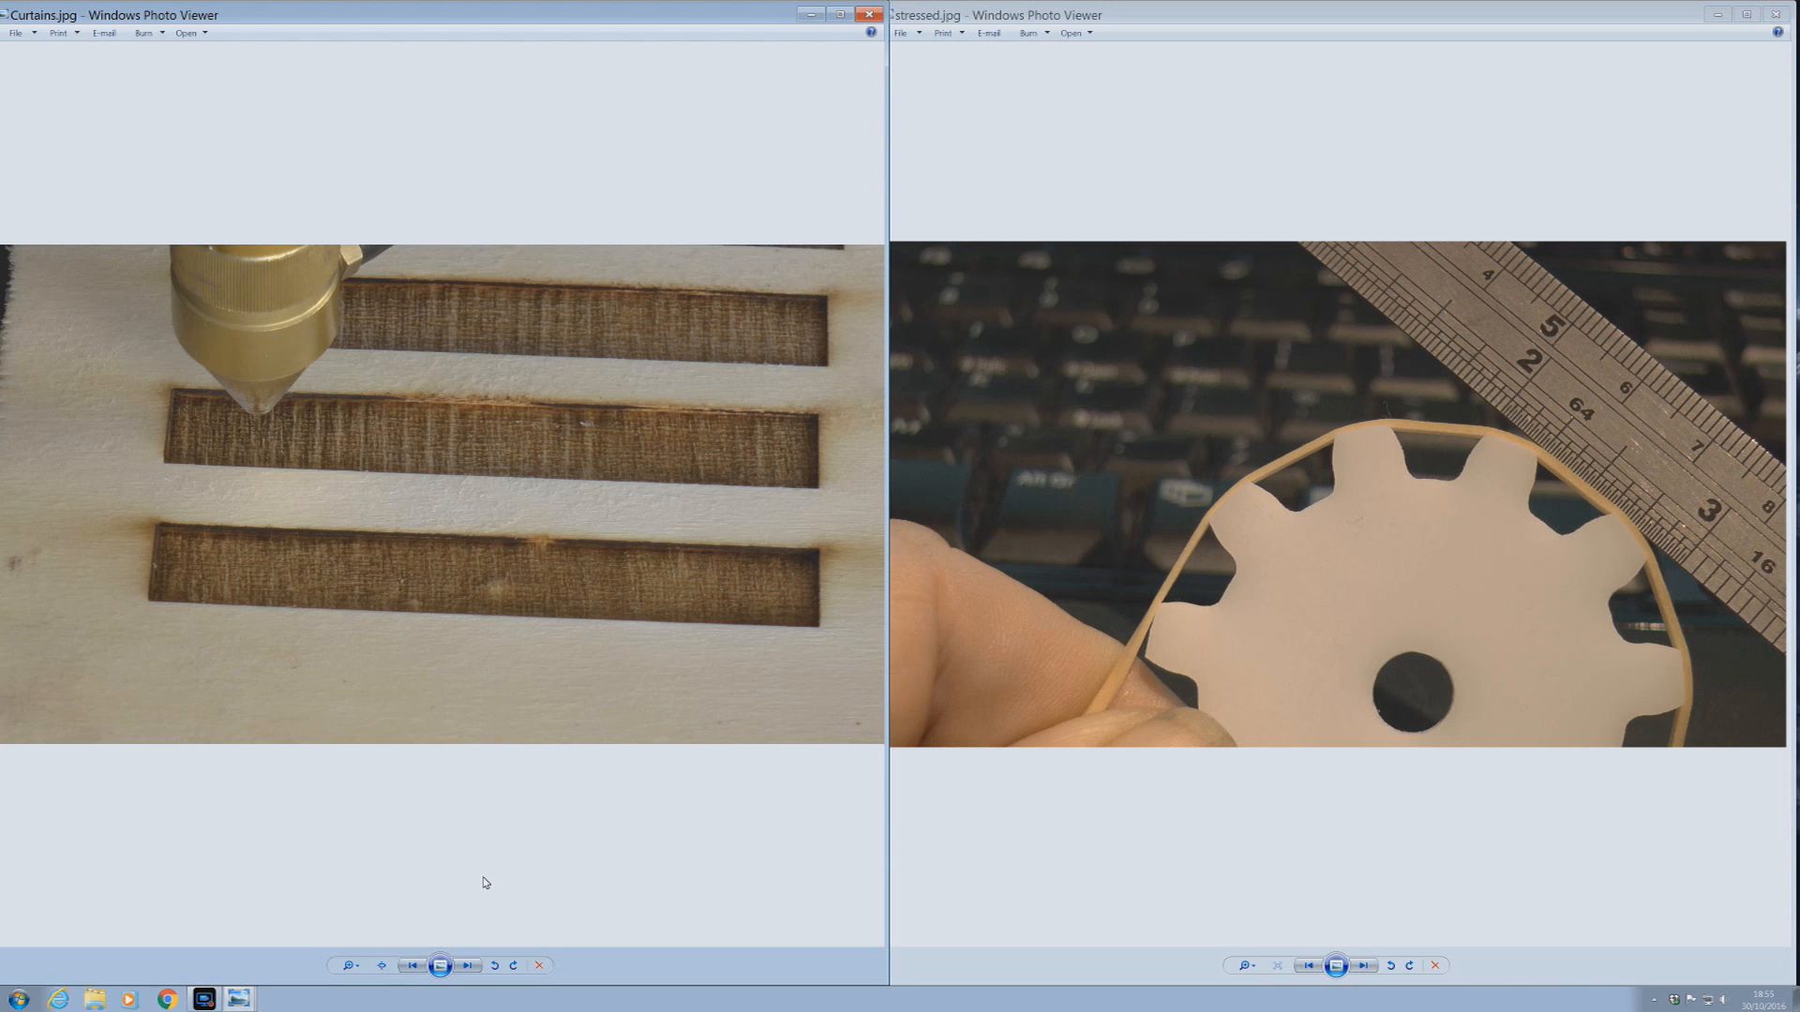